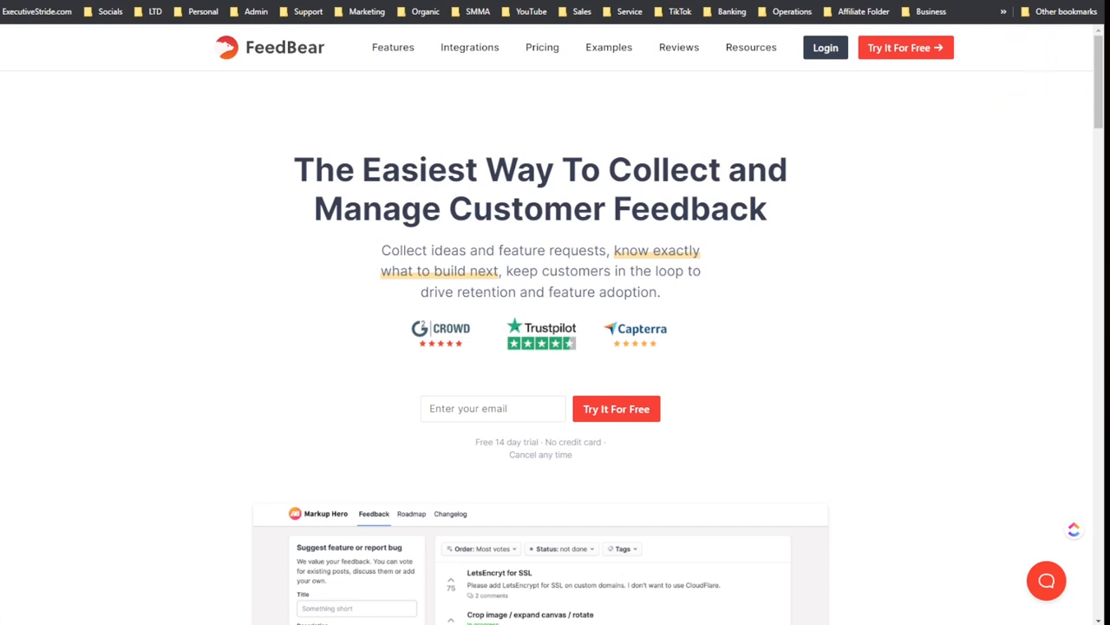
Step: Scroll down the FeedBear page to the 'Canny alternative' footer link
scroll(down, 3)
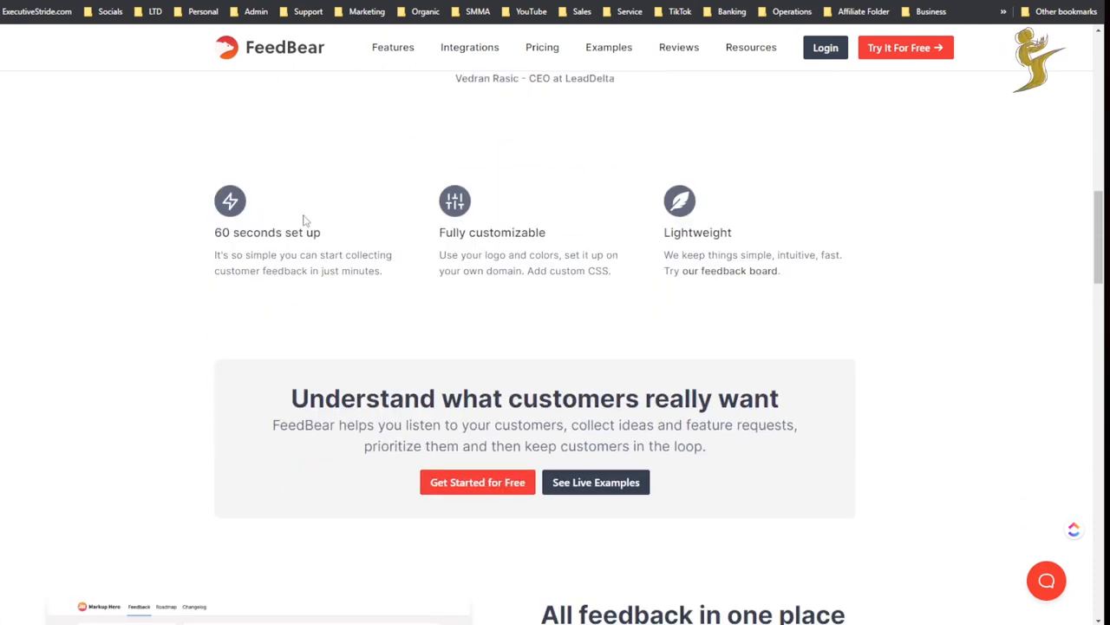
scroll(down, 3)
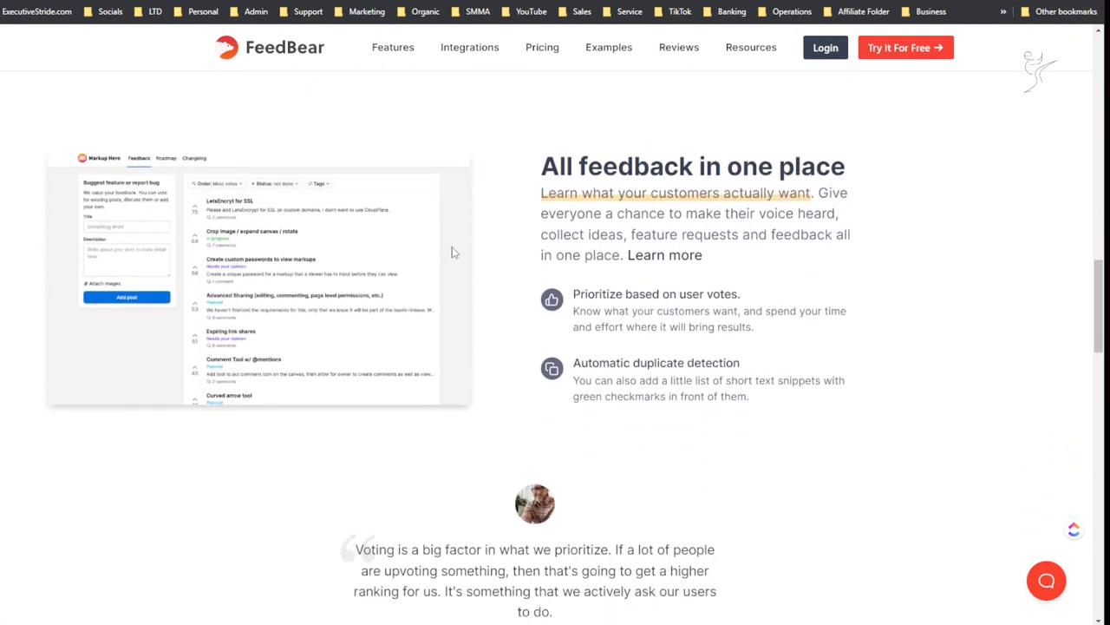
scroll(up, 3)
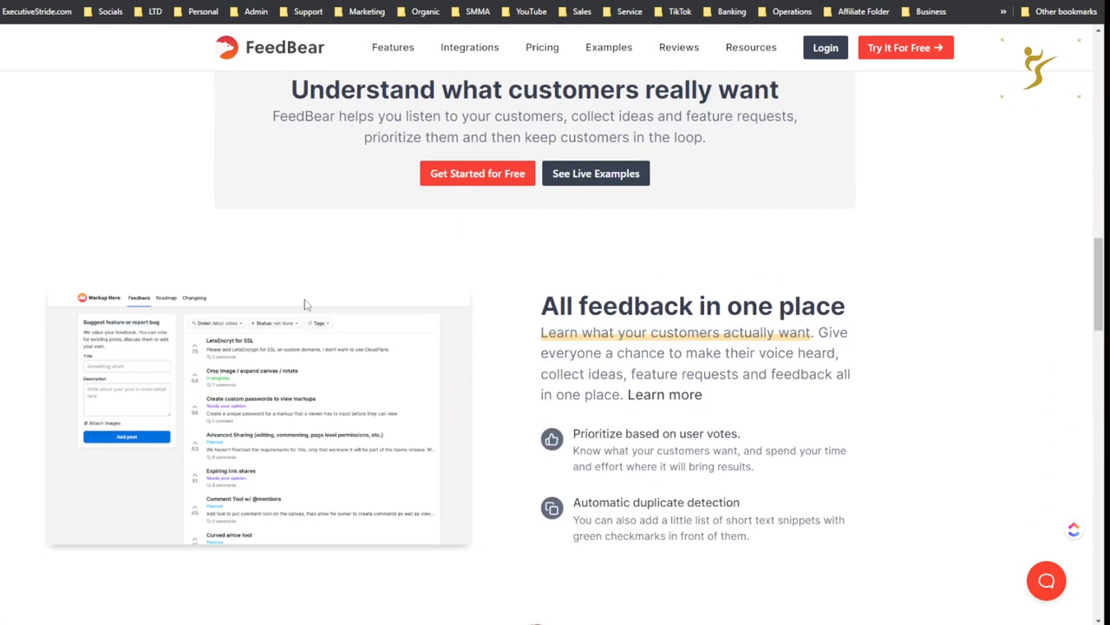
scroll(down, 3)
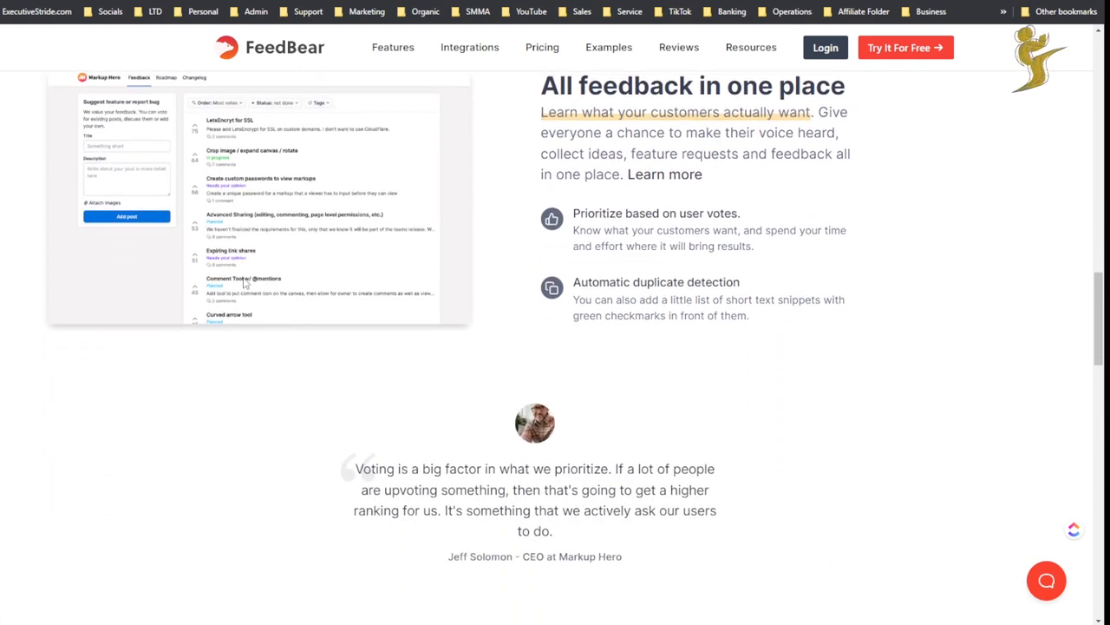
scroll(down, 3)
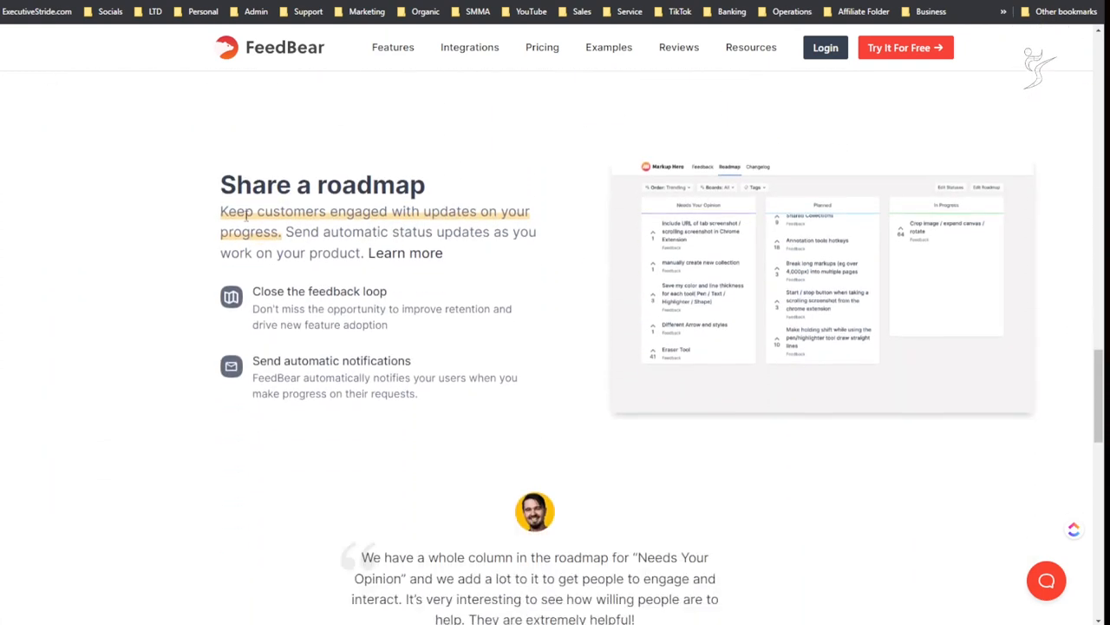
scroll(down, 3)
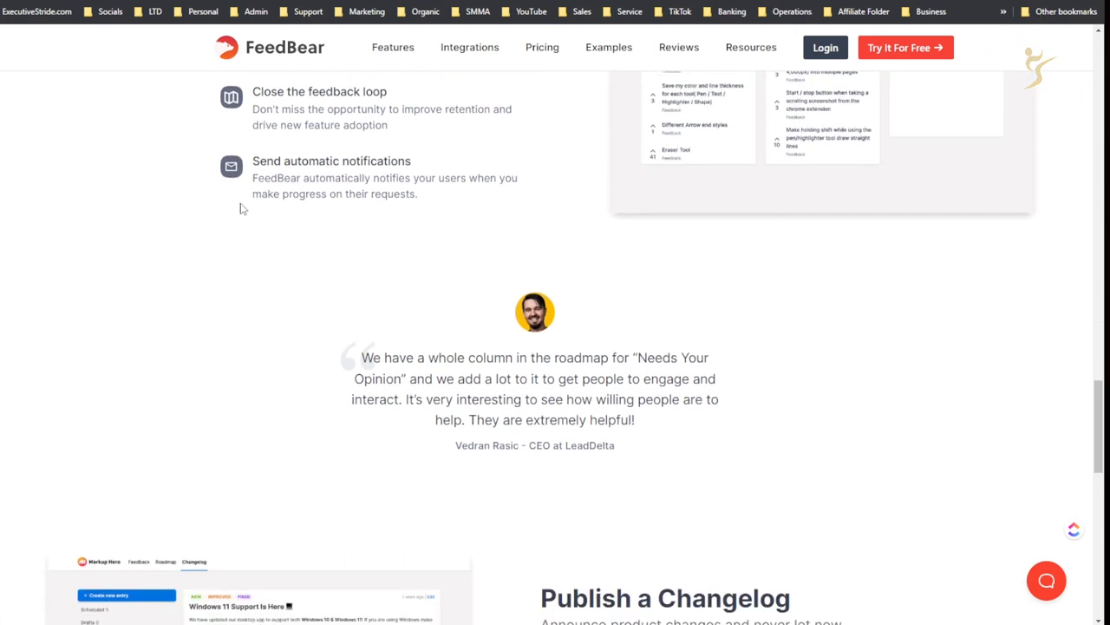
scroll(down, 3)
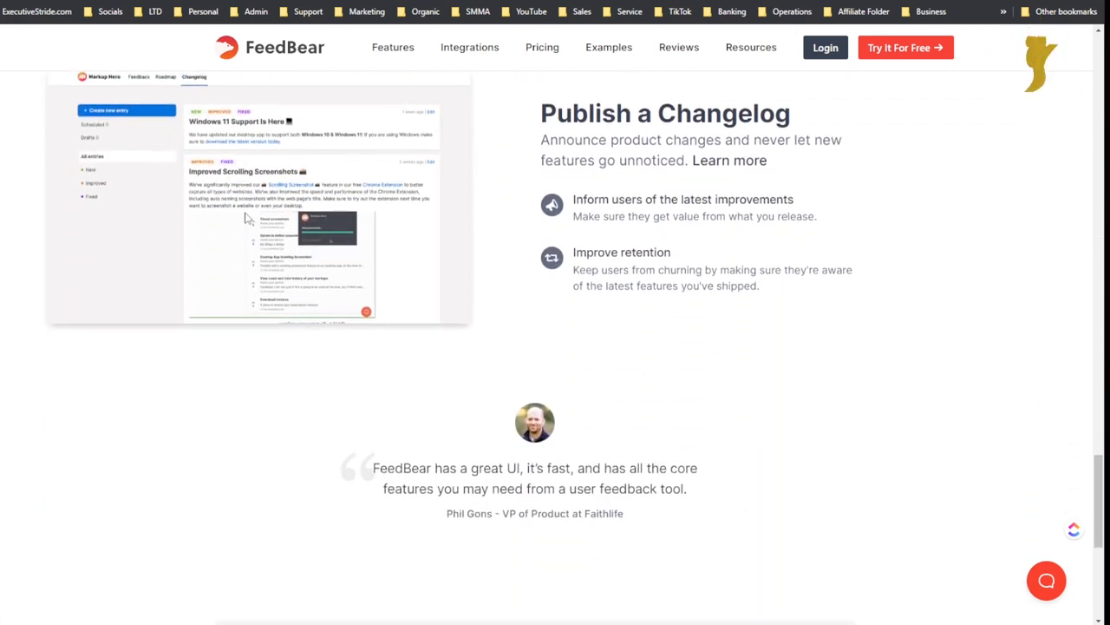
scroll(down, 3)
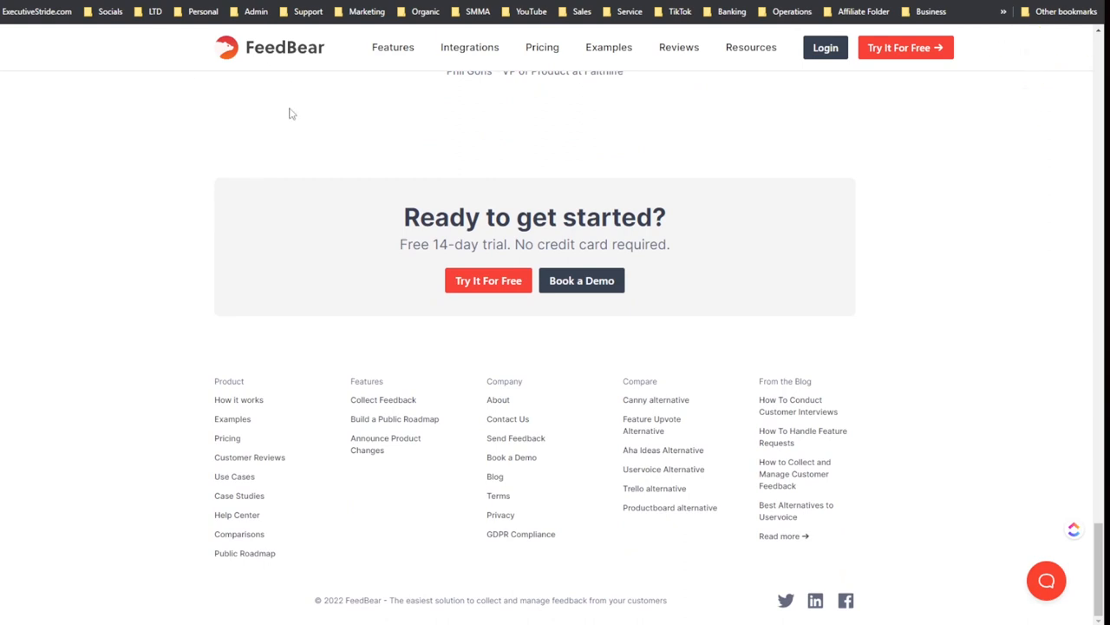
scroll(up, 3)
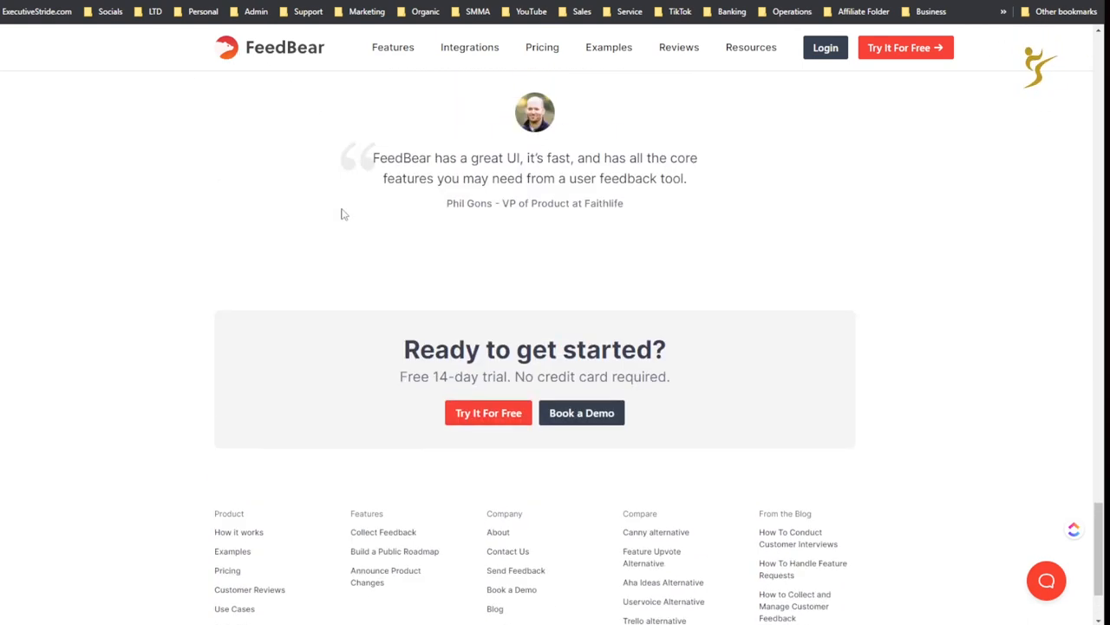
scroll(down, 3)
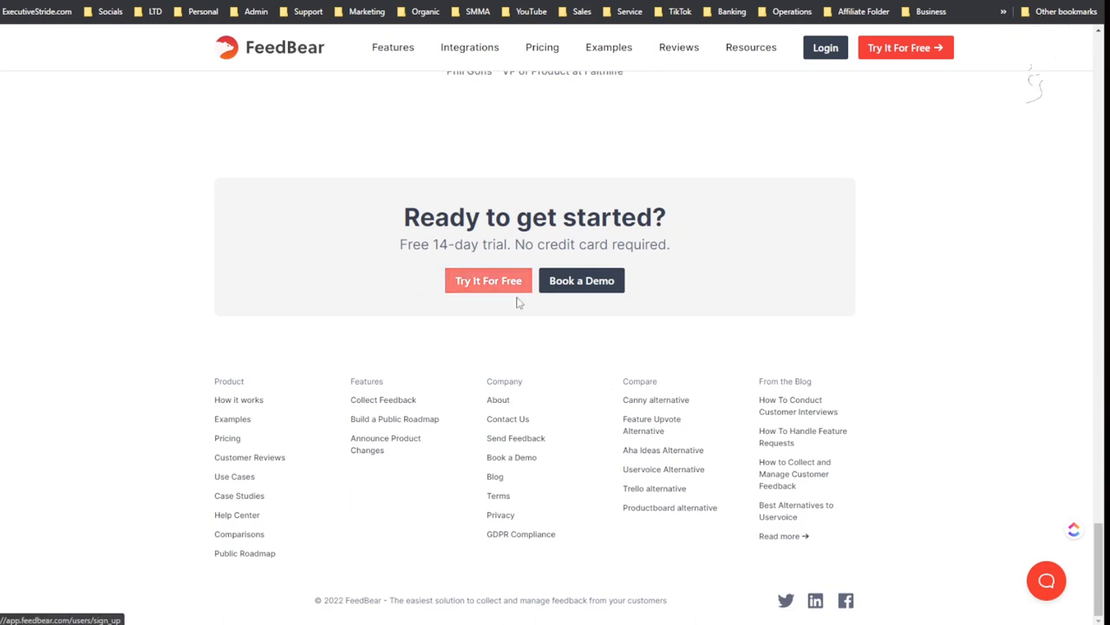
Step: Open and read the FeedBear vs Canny comparison article, then search for Canny
right_click(656, 399)
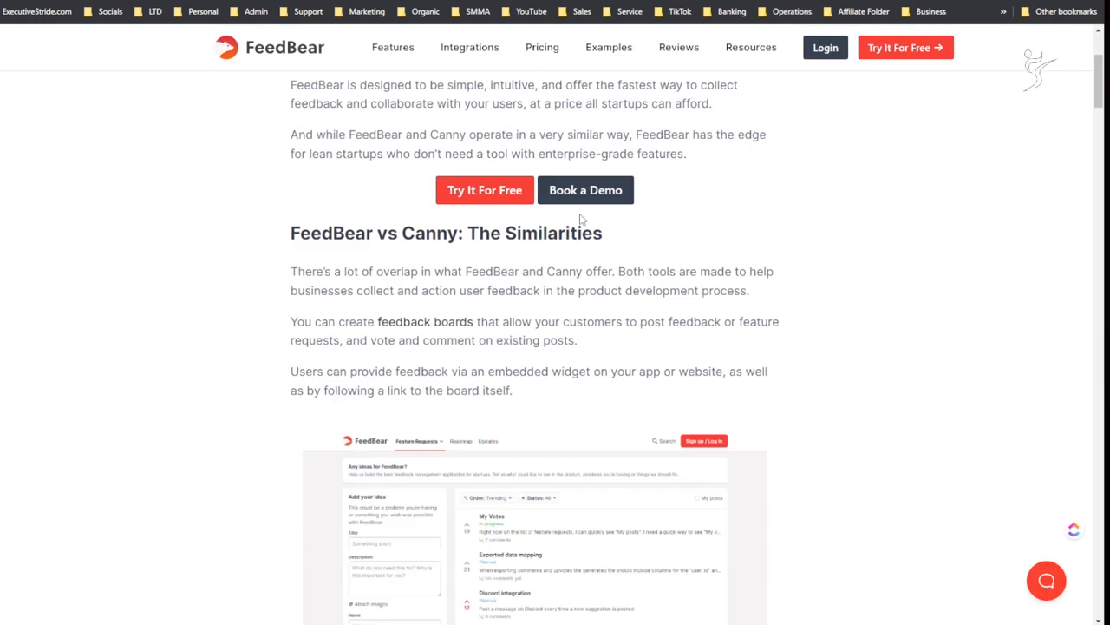
scroll(down, 3)
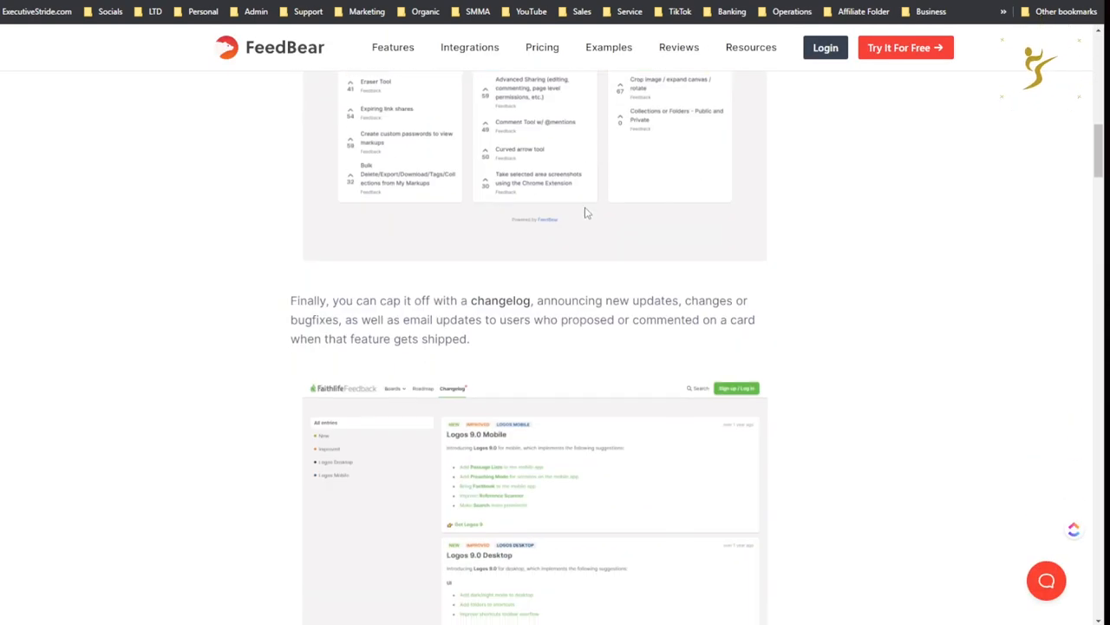
scroll(down, 3)
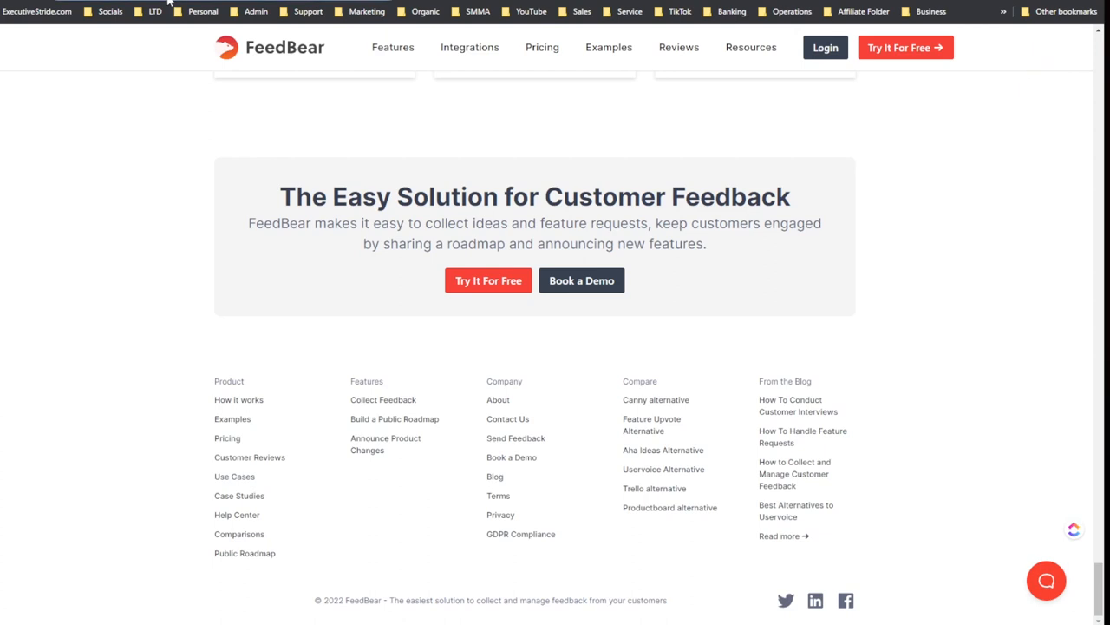
text(canny)
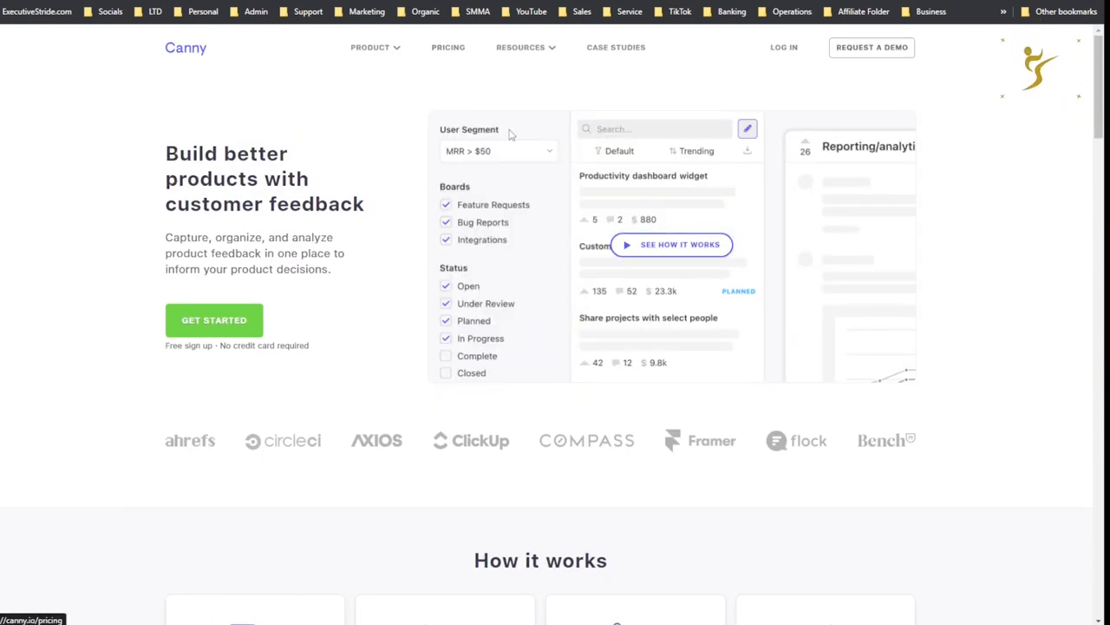
Step: Open Canny's pricing page and read through the plan comparison and integrations table
drag(302, 179, 352, 204)
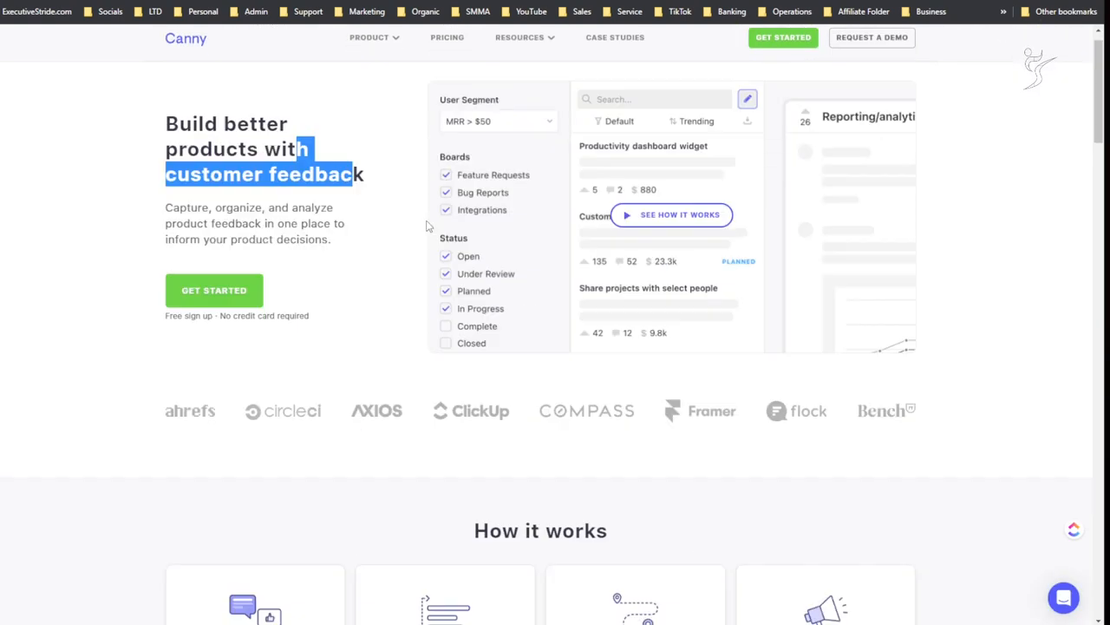
click(372, 47)
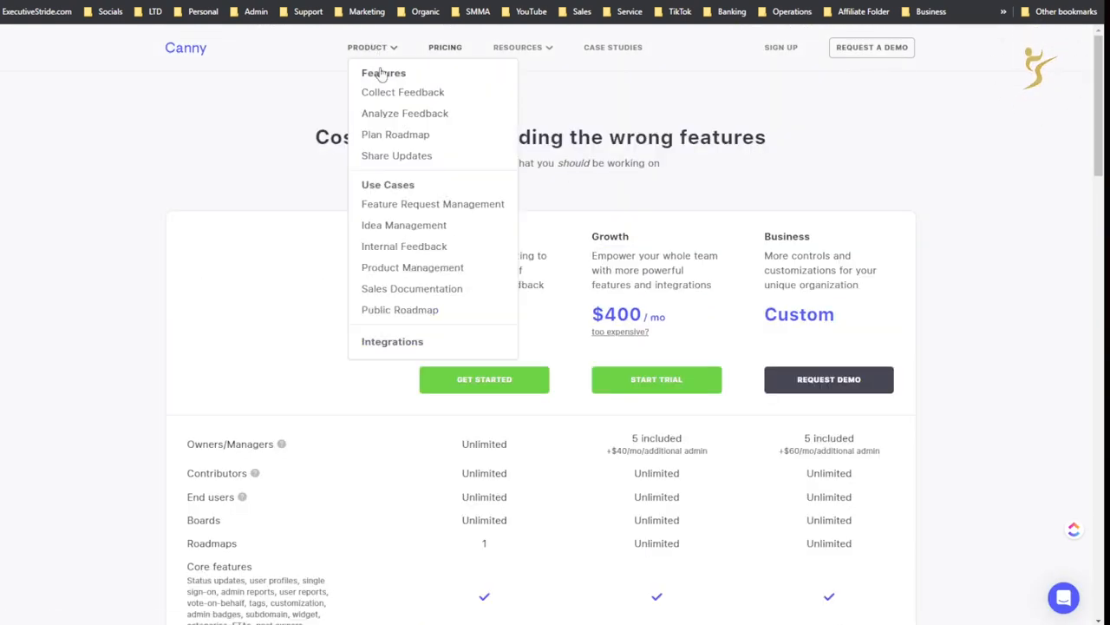
mouse_move(839, 209)
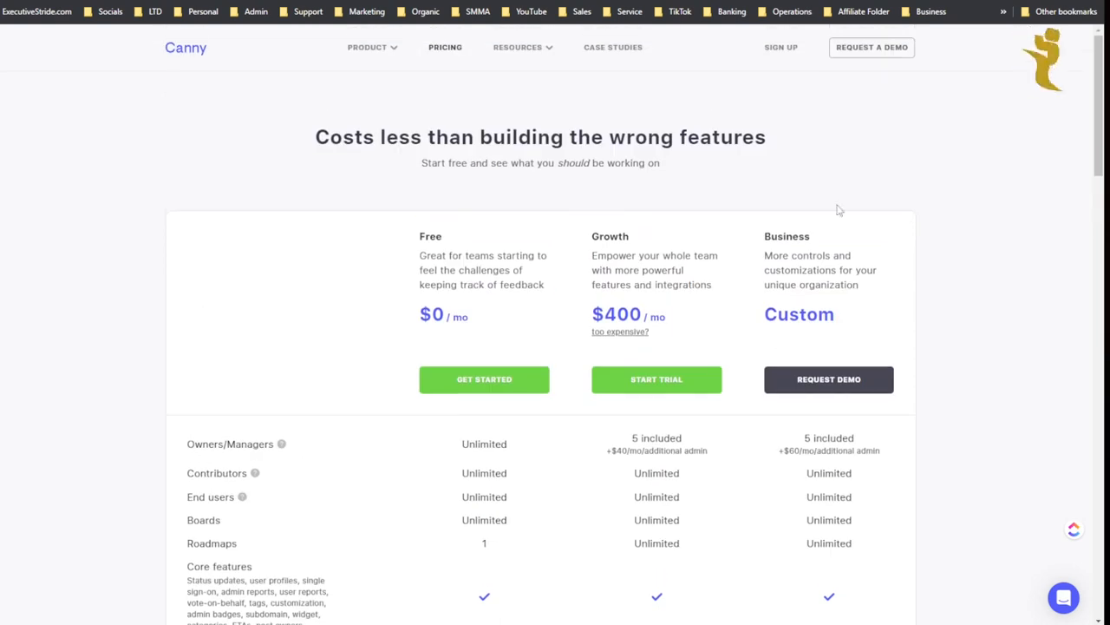
scroll(down, 3)
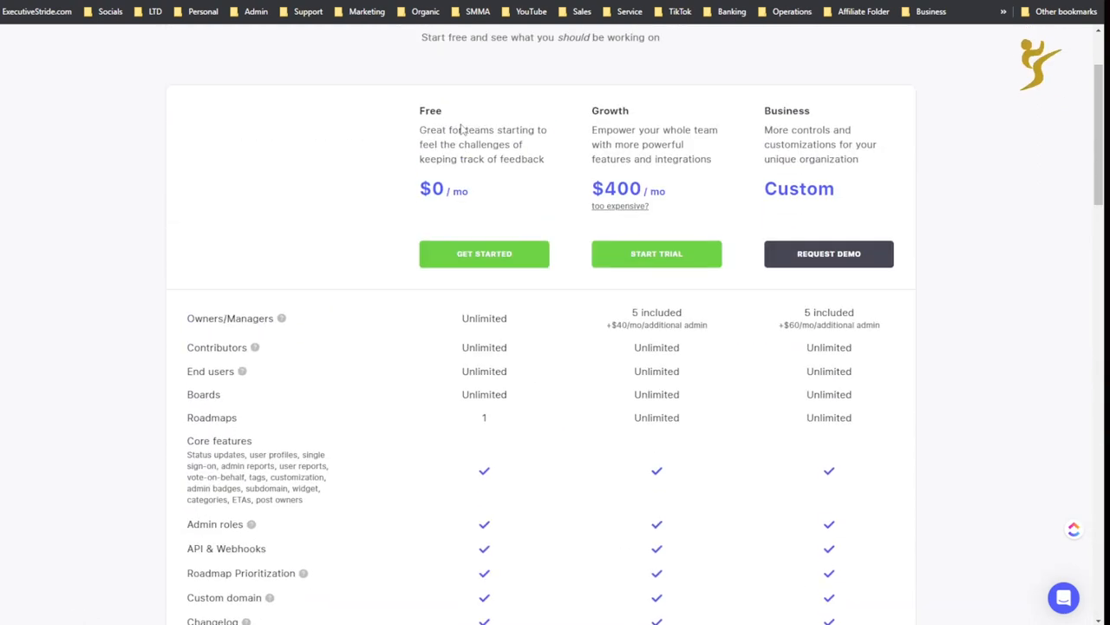
scroll(down, 3)
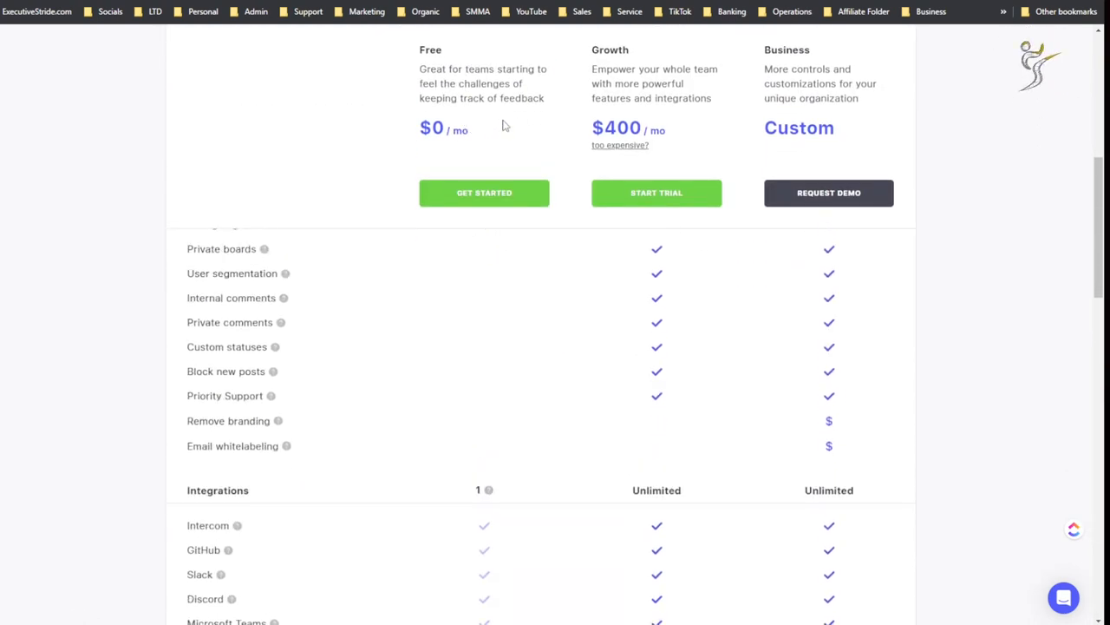
scroll(down, 3)
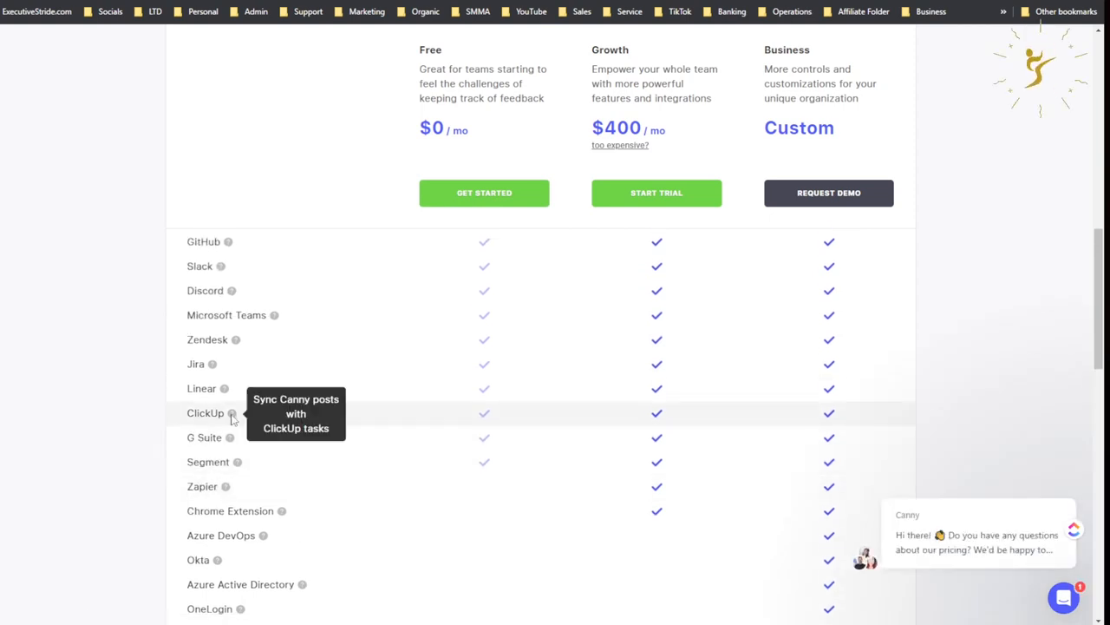
mouse_move(237, 360)
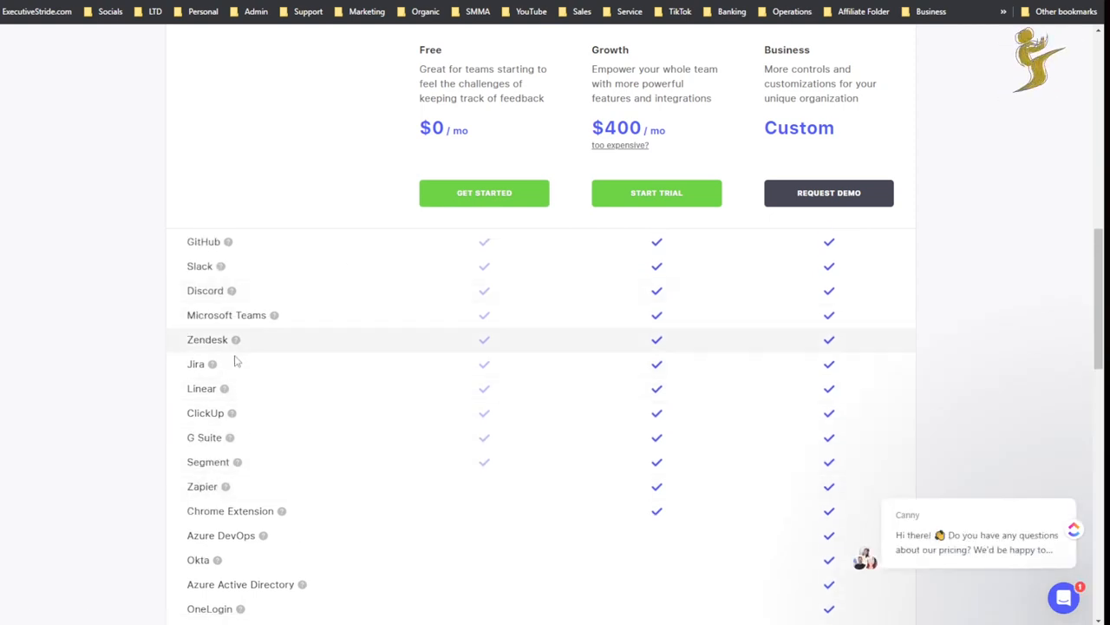
scroll(down, 3)
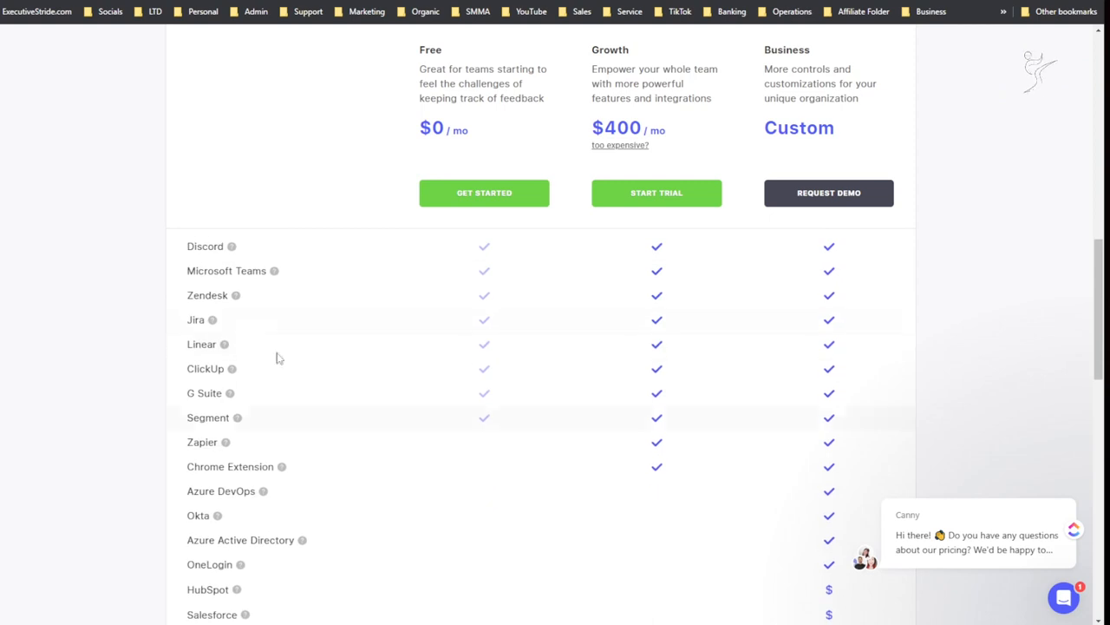
scroll(down, 3)
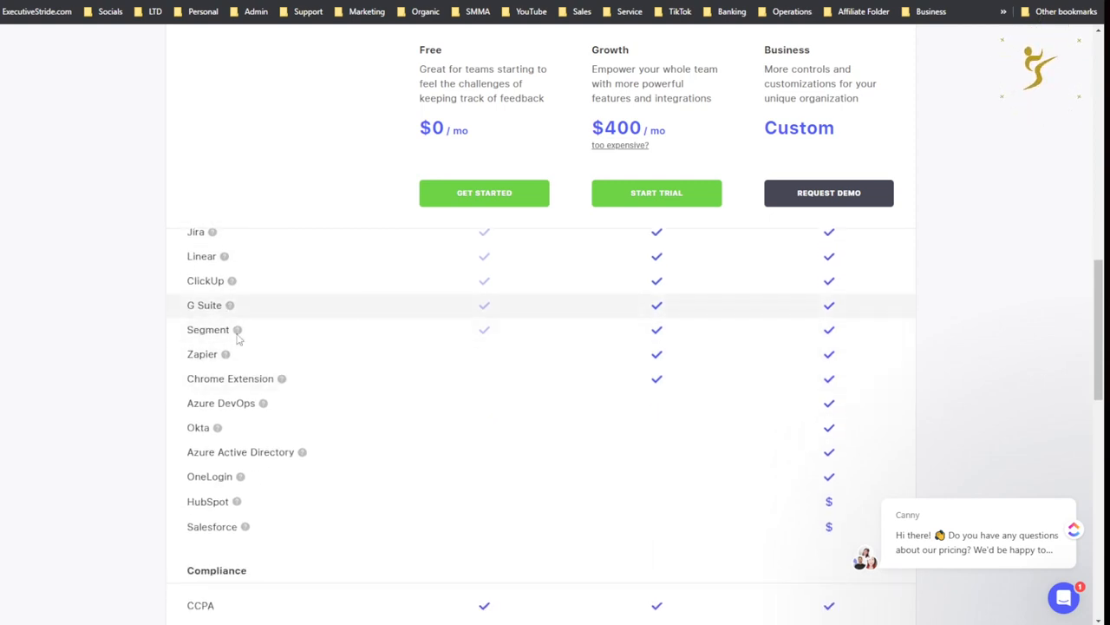
scroll(down, 3)
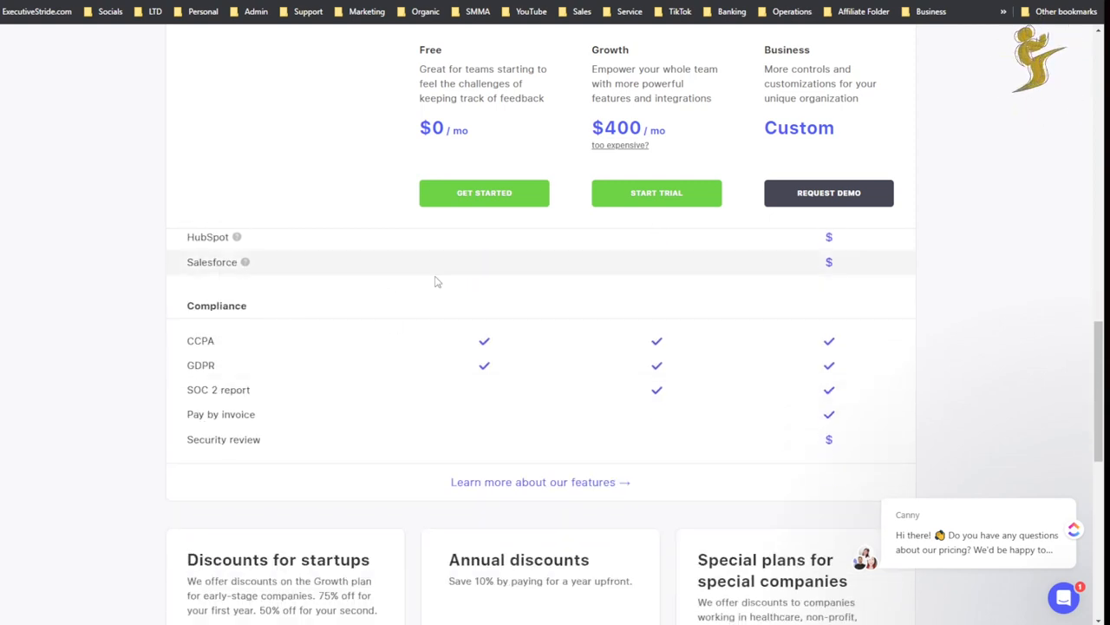
scroll(up, 3)
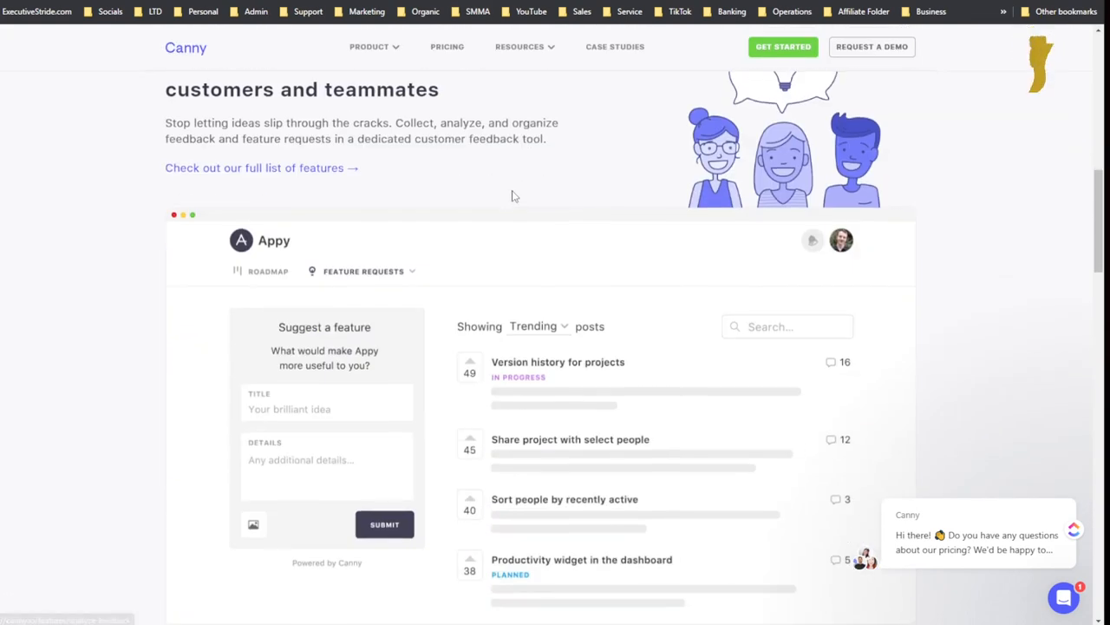
scroll(down, 3)
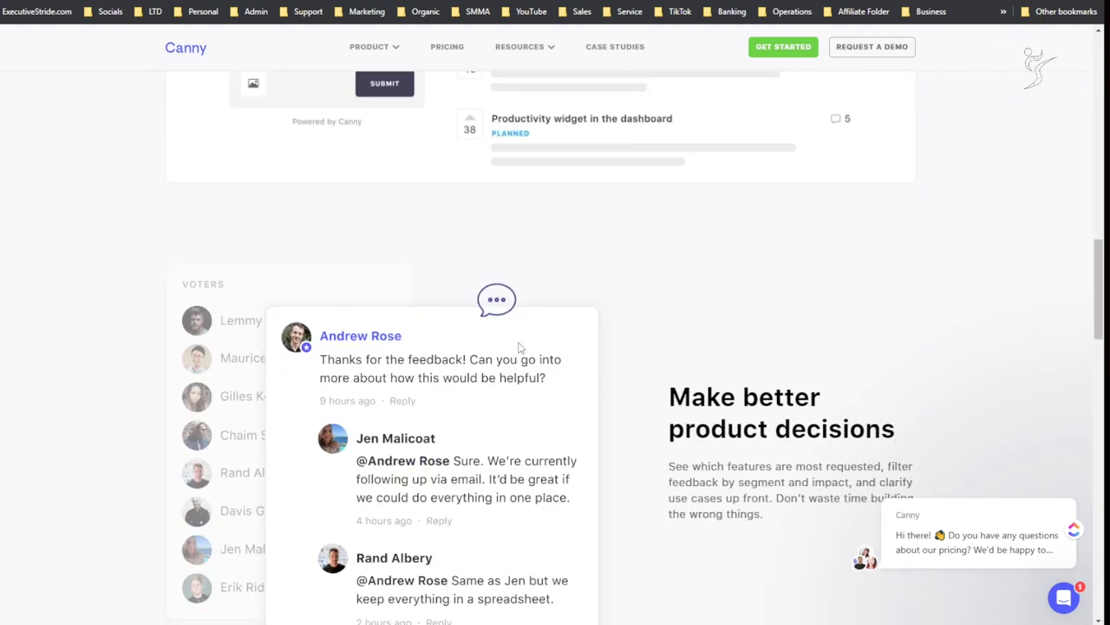
scroll(down, 3)
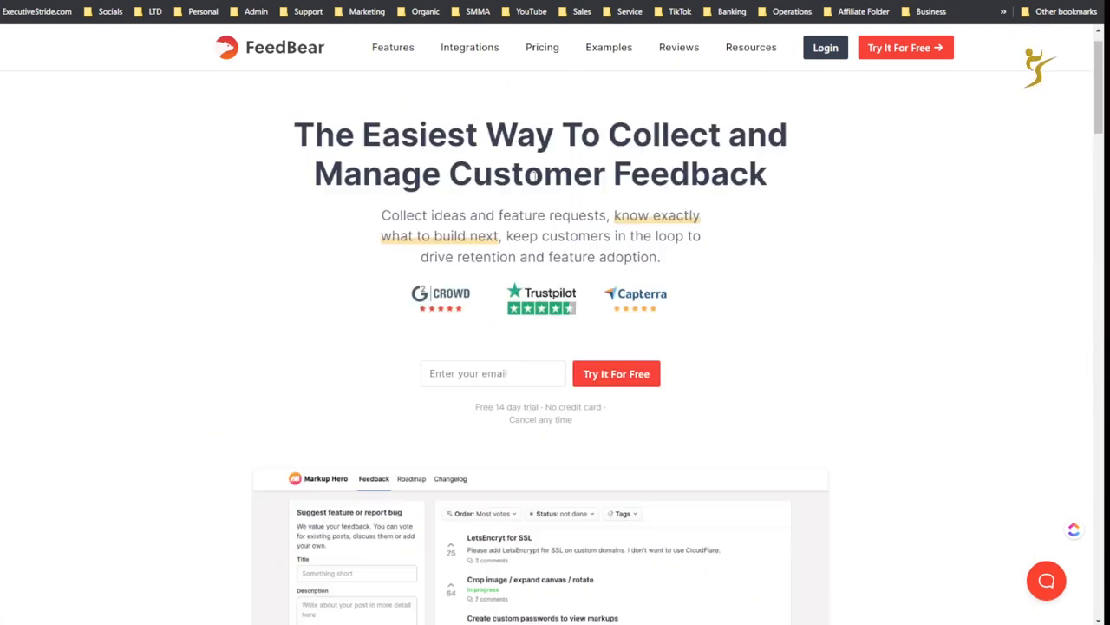
scroll(down, 3)
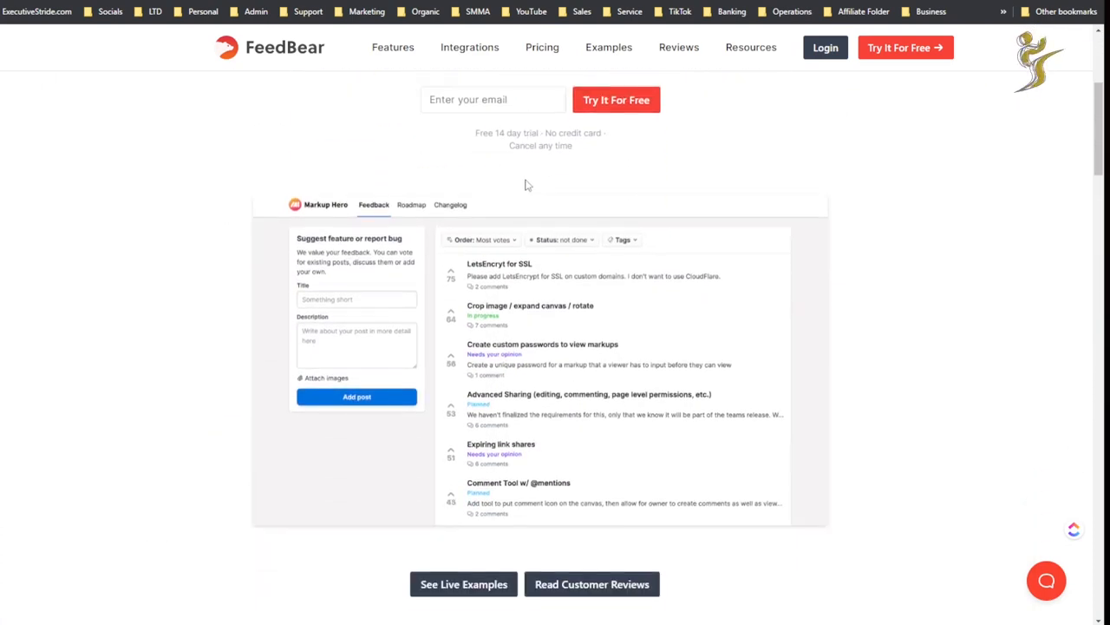
scroll(down, 3)
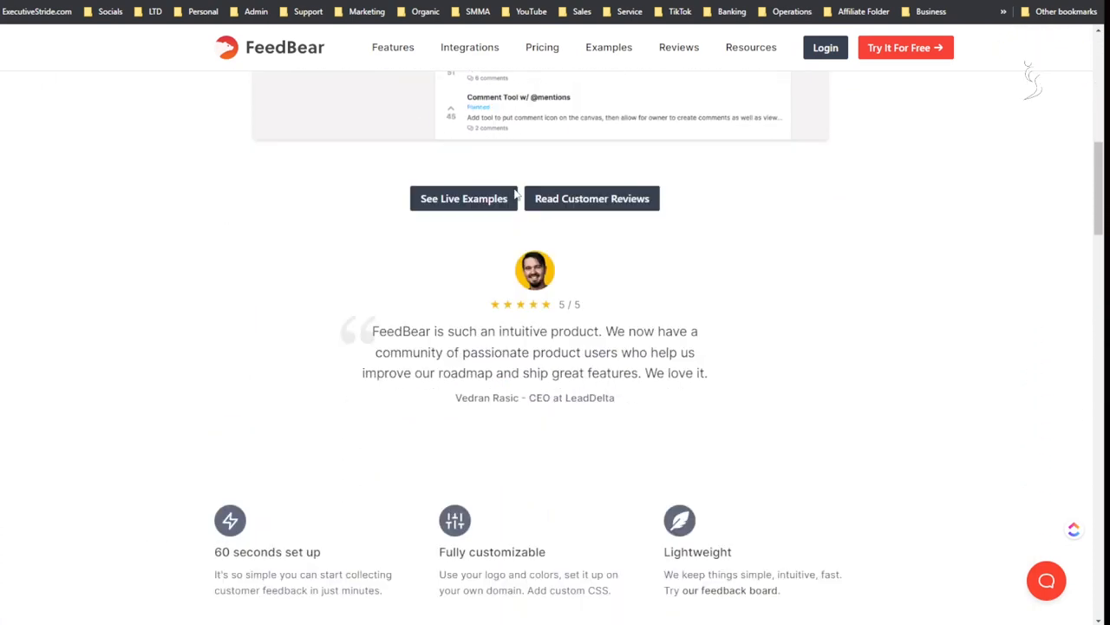
scroll(down, 3)
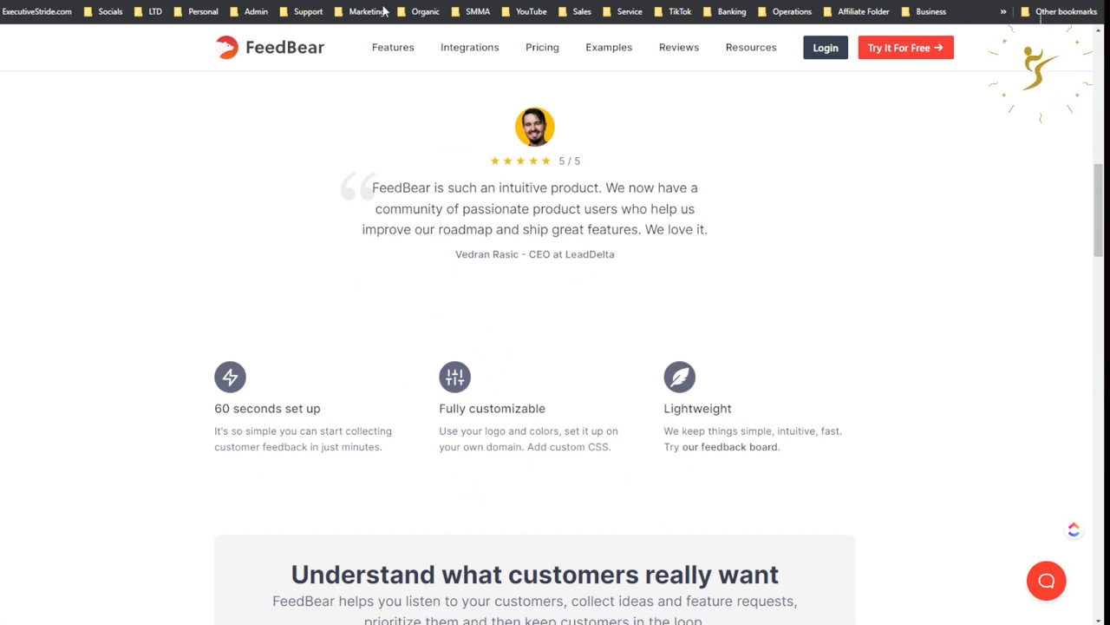
mouse_move(370, 80)
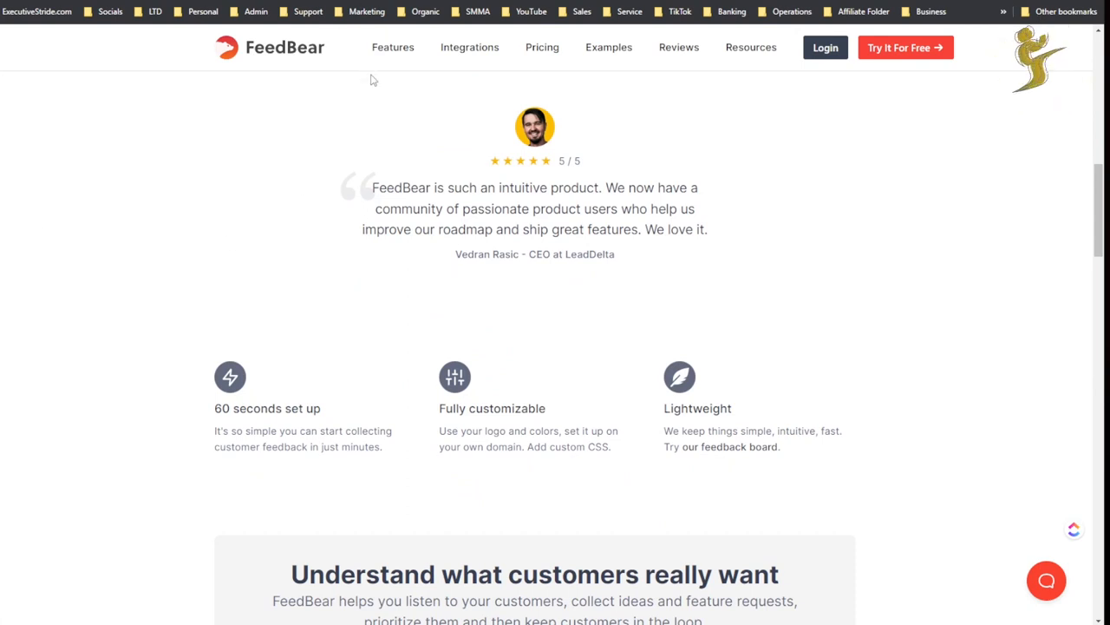
scroll(down, 3)
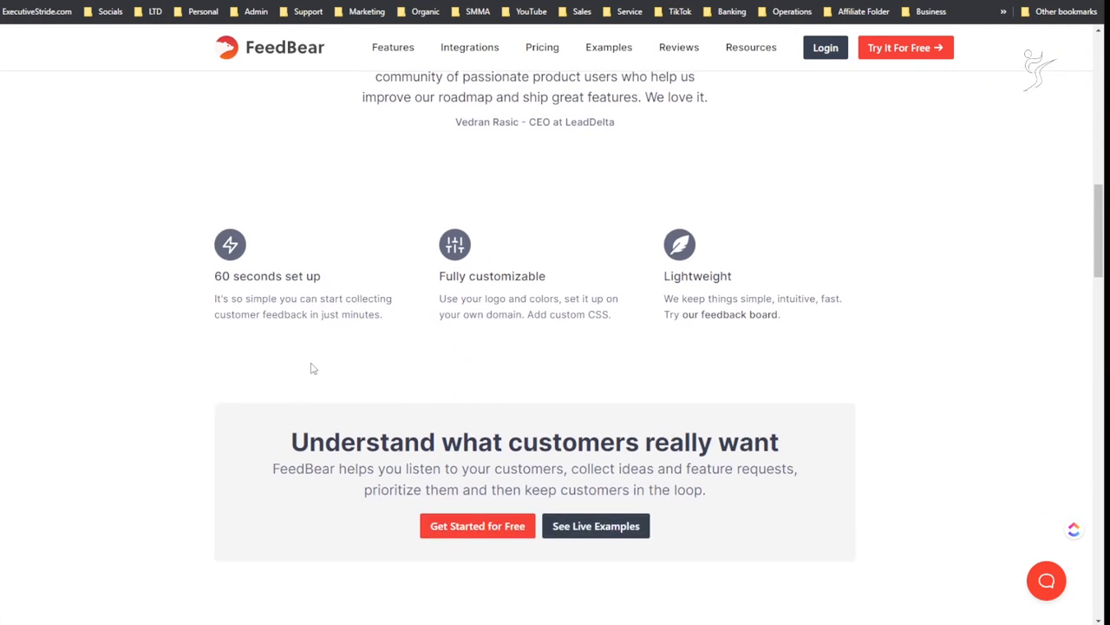
scroll(up, 3)
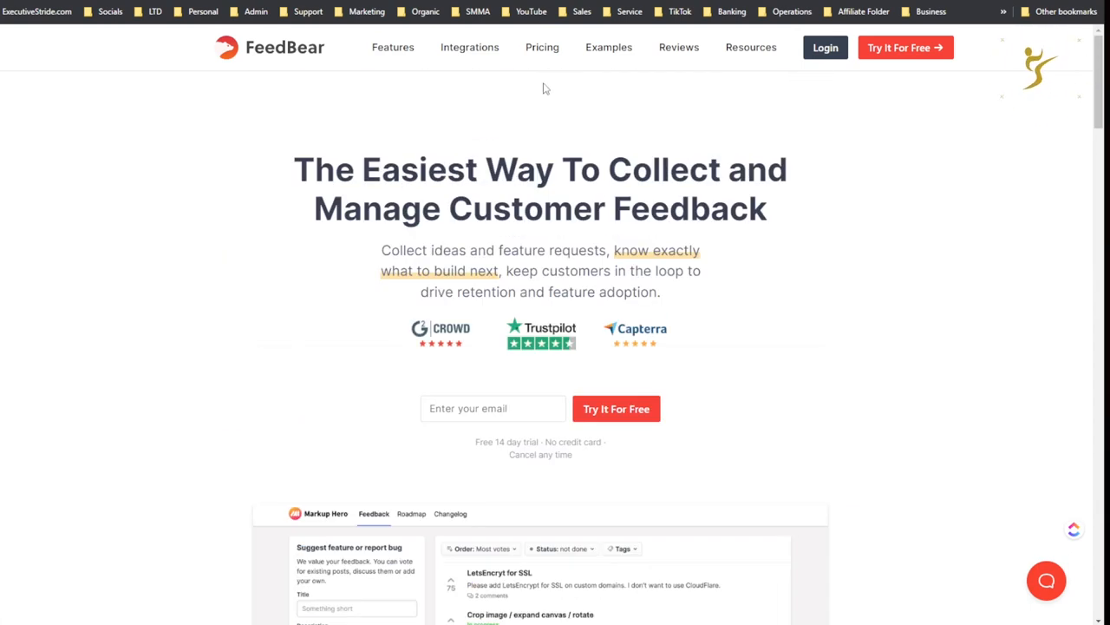
scroll(down, 3)
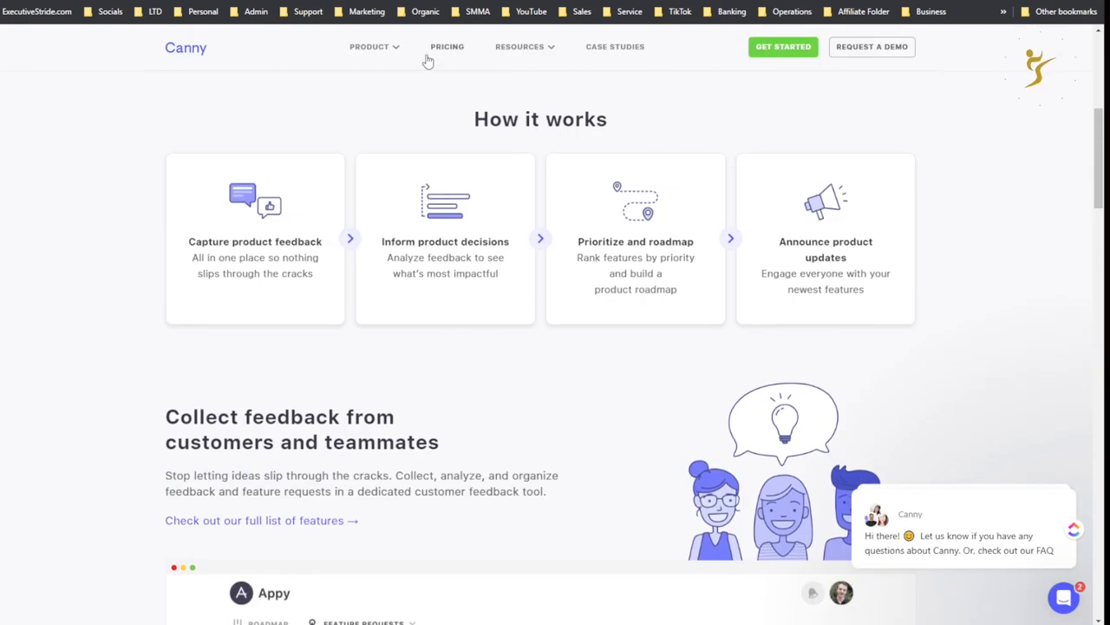
Step: Open Canny's pricing page and scroll the Free, Growth and Business comparison
click(447, 47)
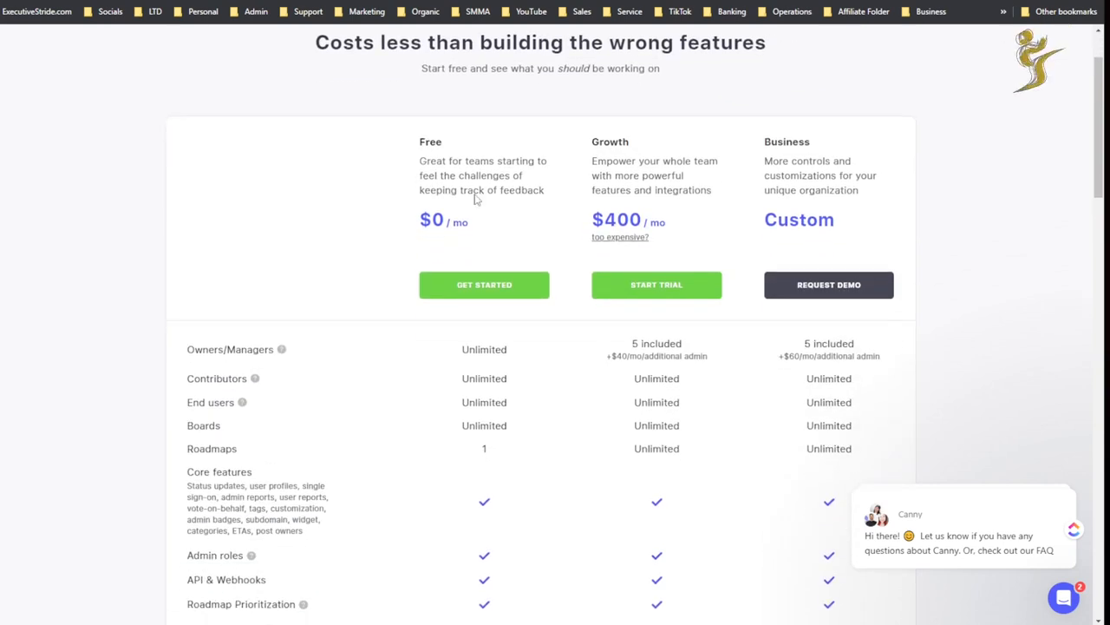
scroll(down, 3)
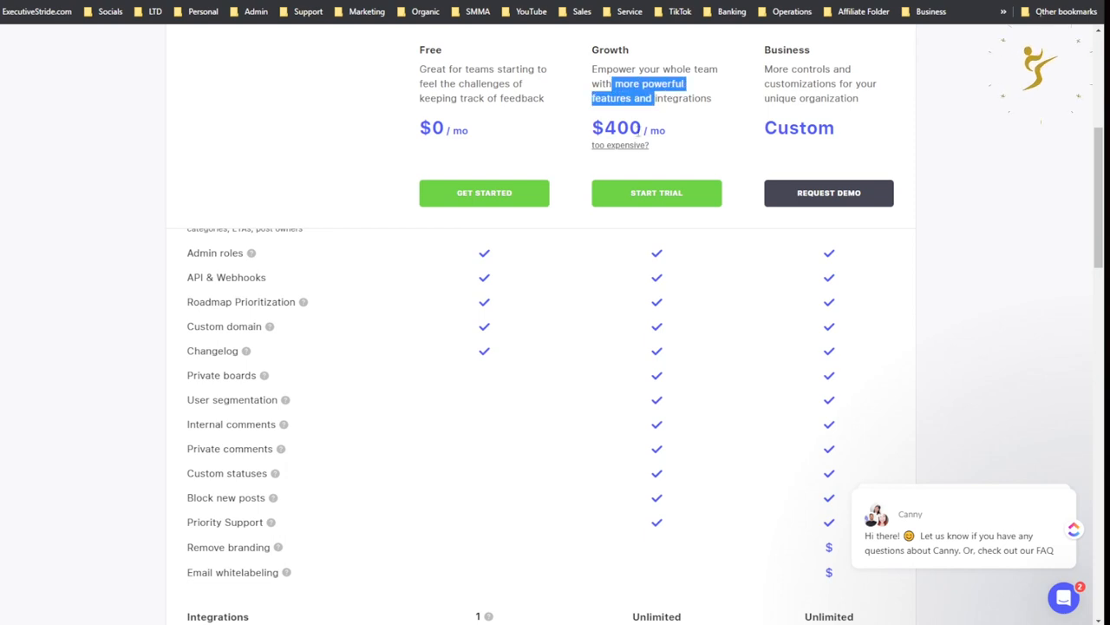
scroll(down, 3)
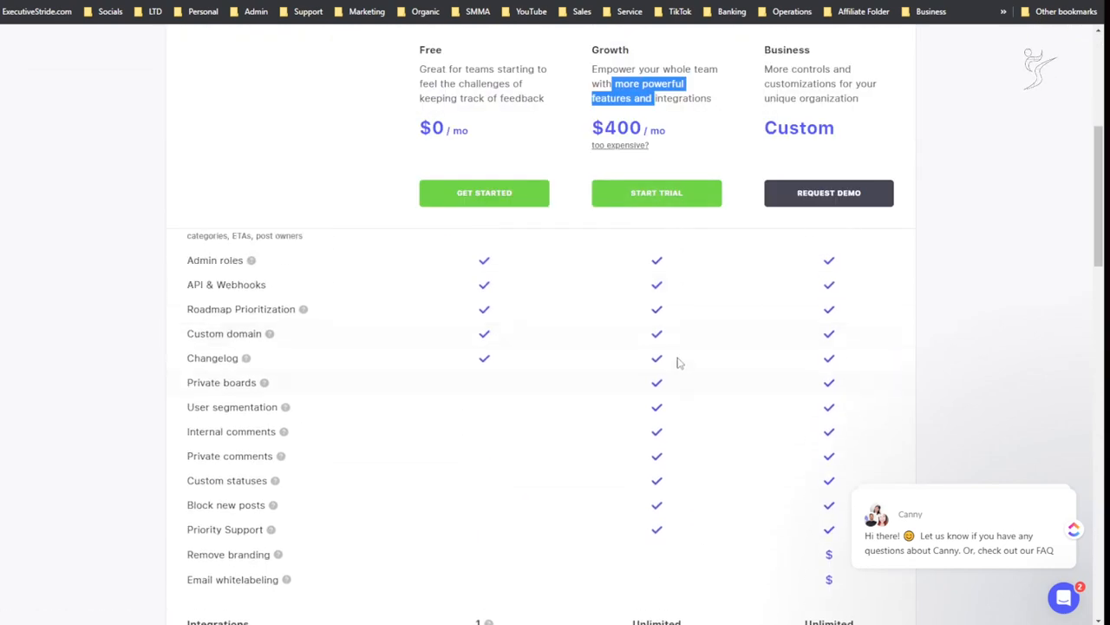
scroll(down, 3)
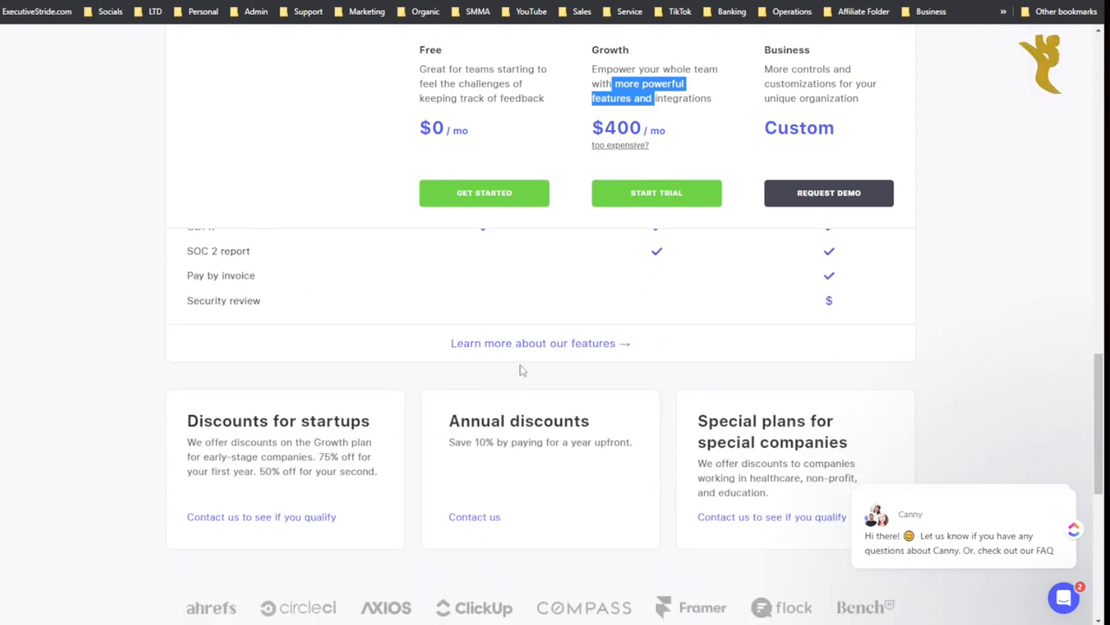
Step: Look over Canny's full features overview page
click(539, 344)
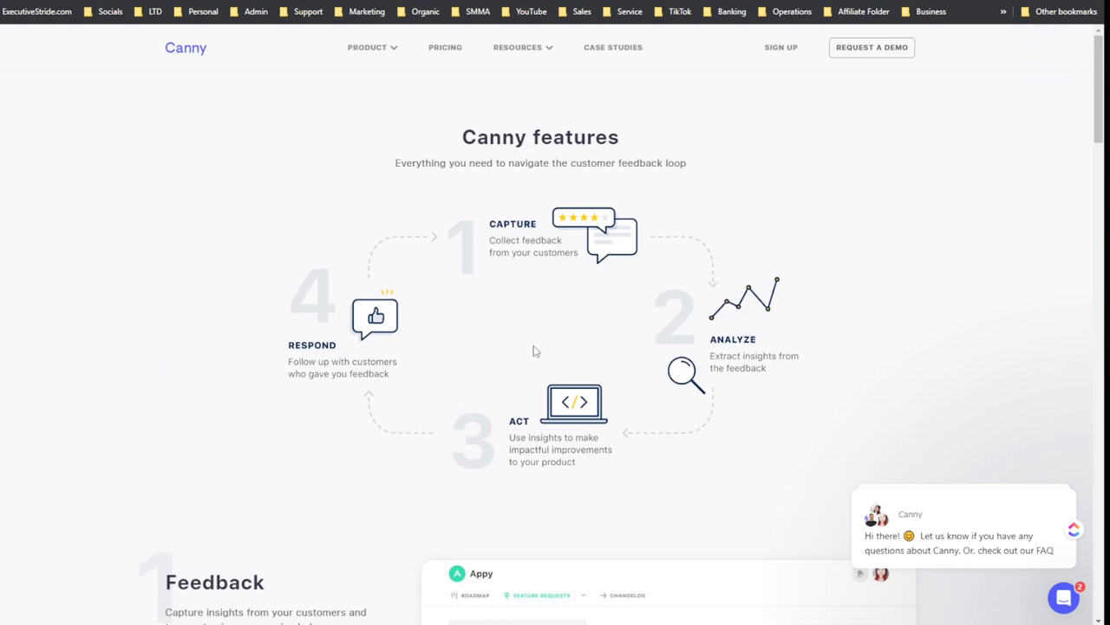
scroll(down, 3)
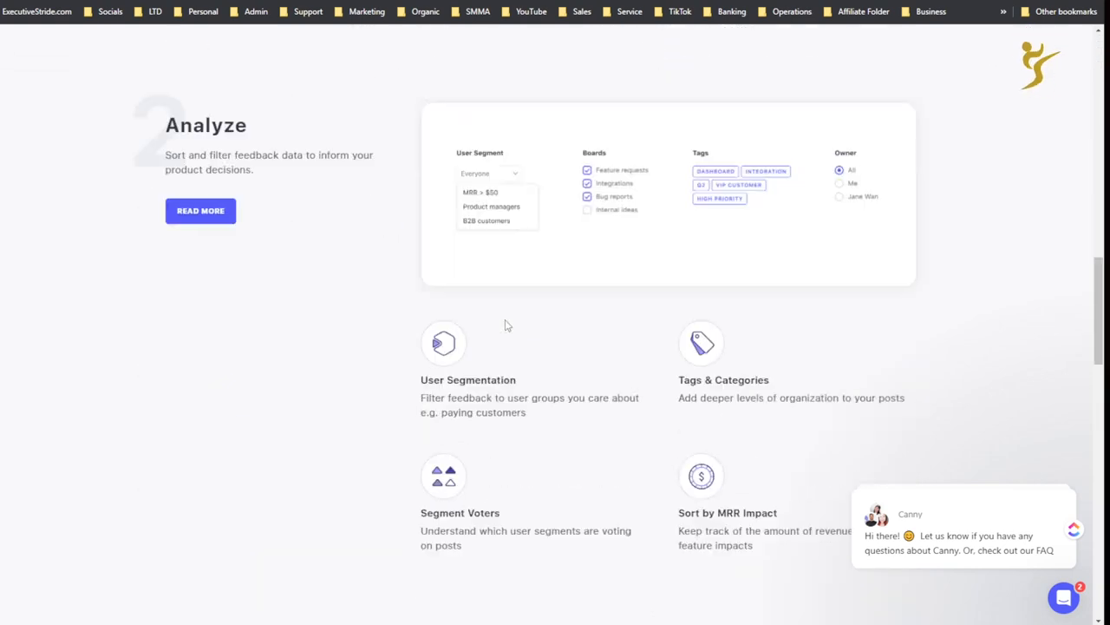
scroll(up, 3)
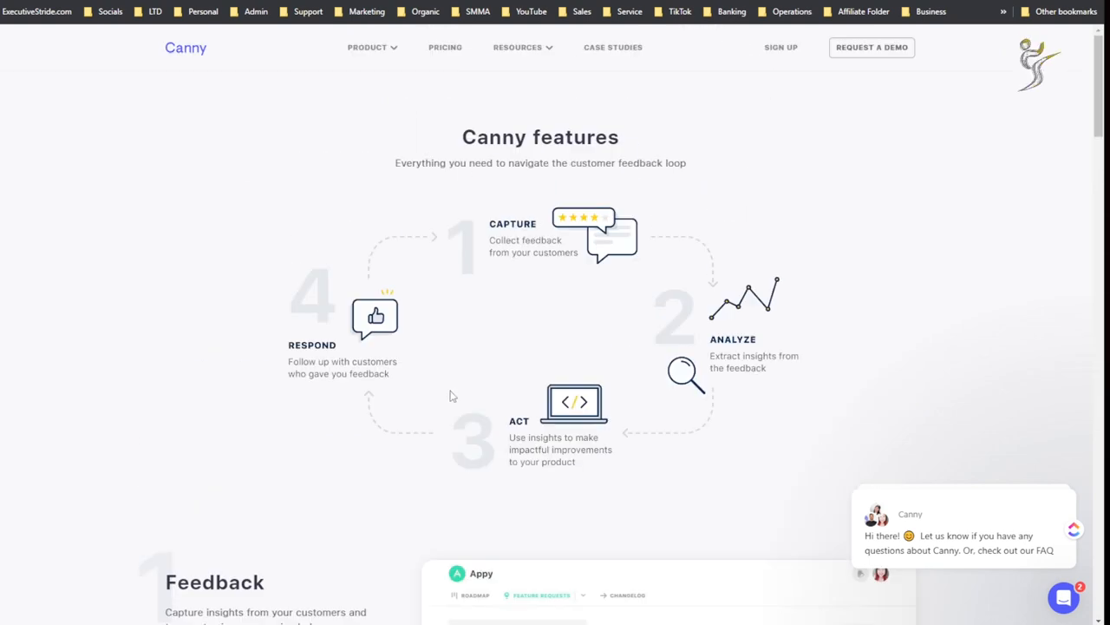
Step: Return to Canny pricing and read the comparison table down to integrations
click(445, 47)
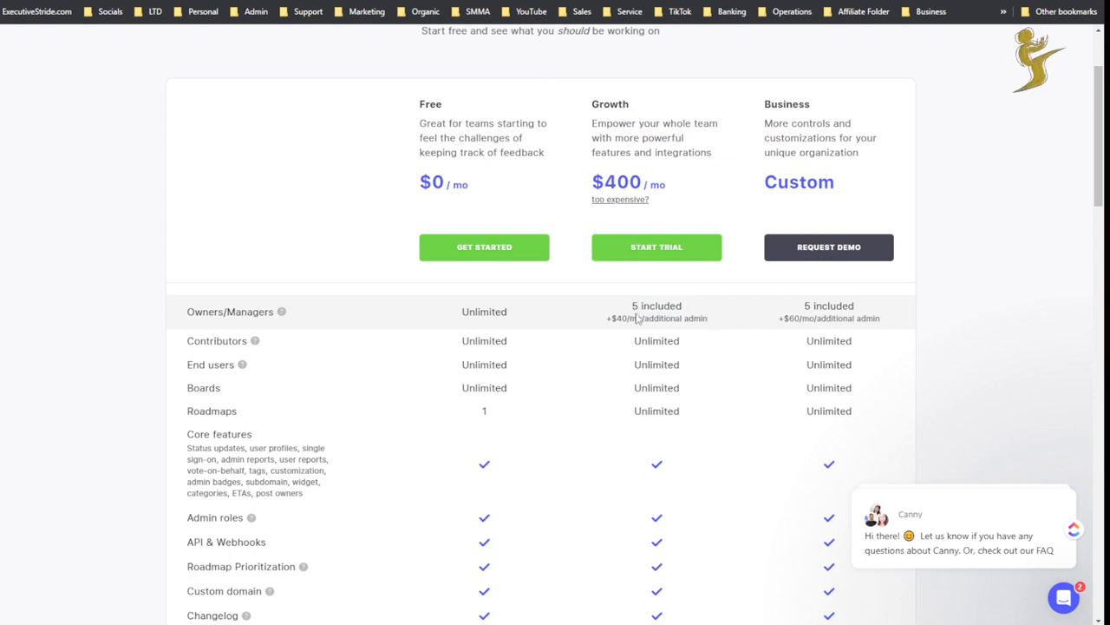
scroll(down, 3)
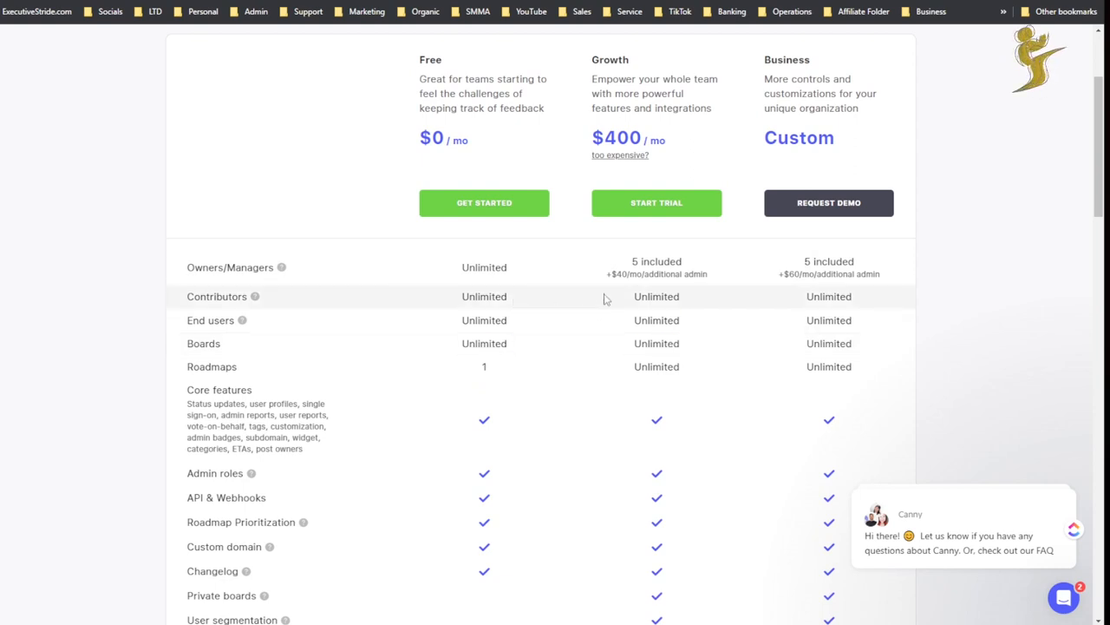
mouse_move(374, 361)
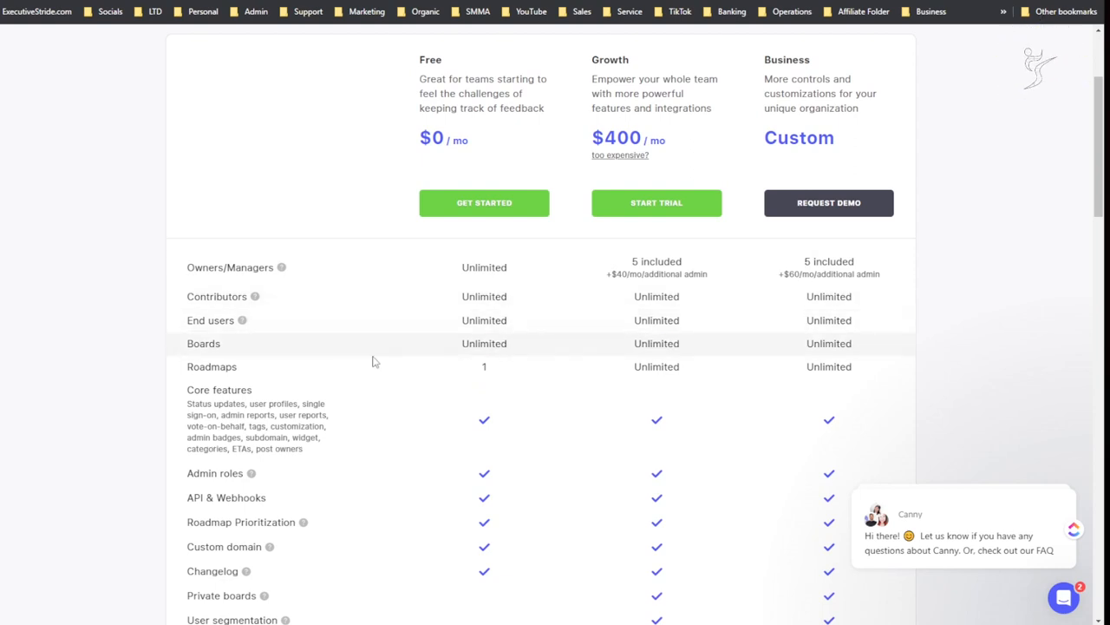
scroll(down, 3)
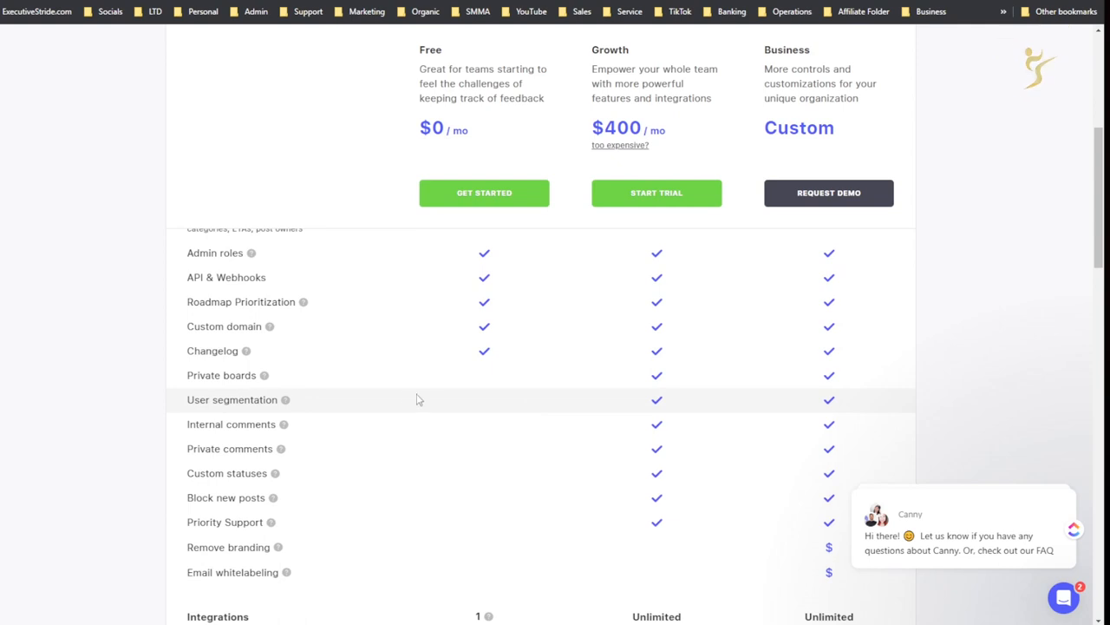
scroll(down, 3)
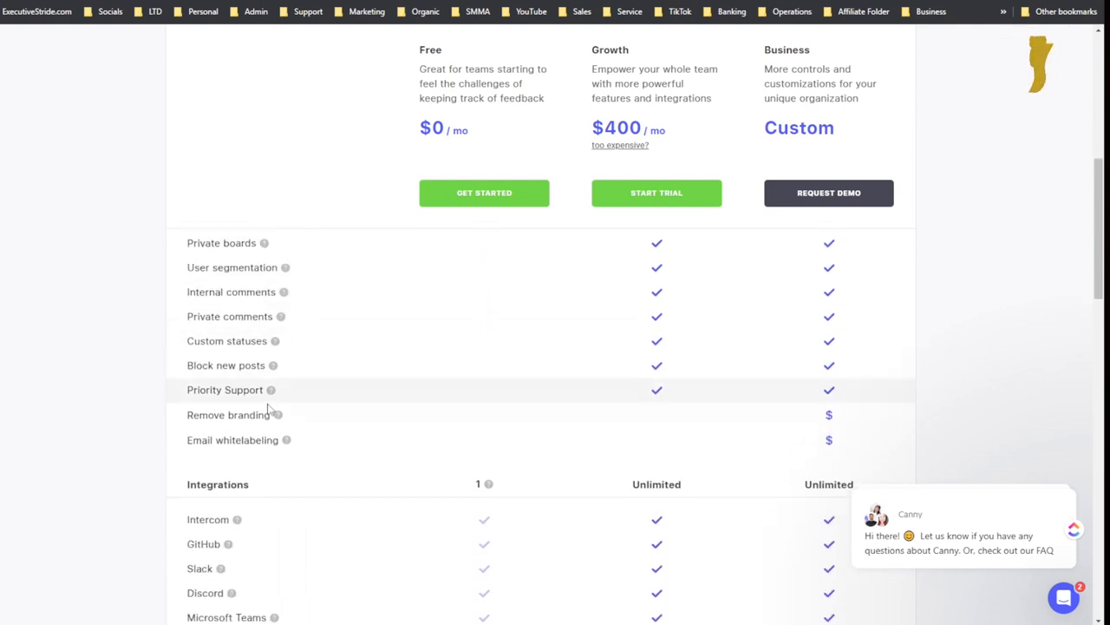
scroll(down, 3)
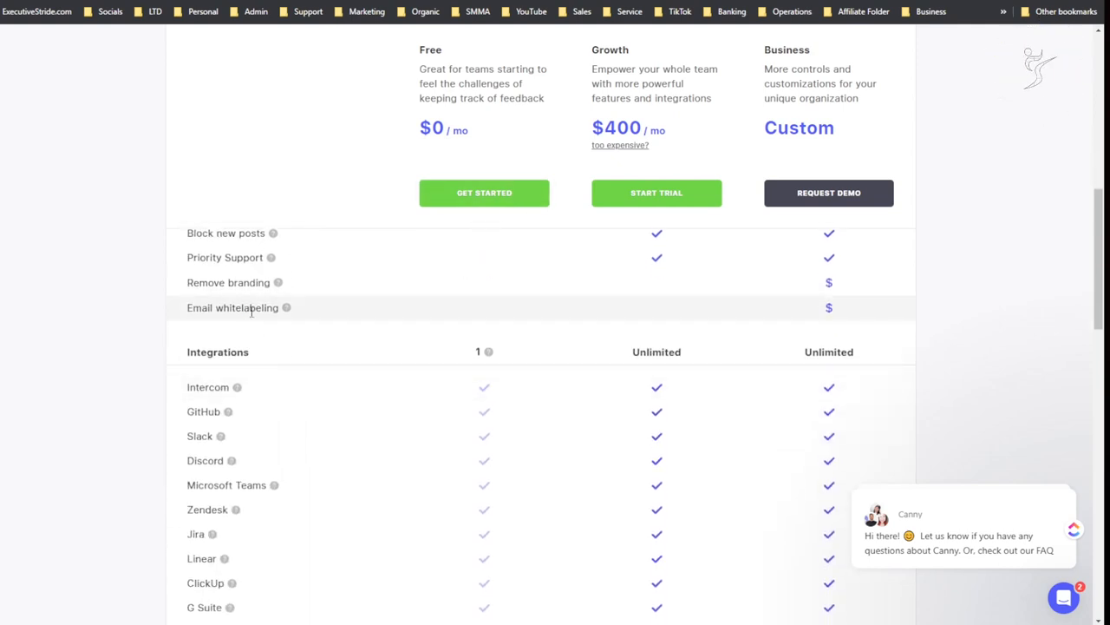
mouse_move(483, 275)
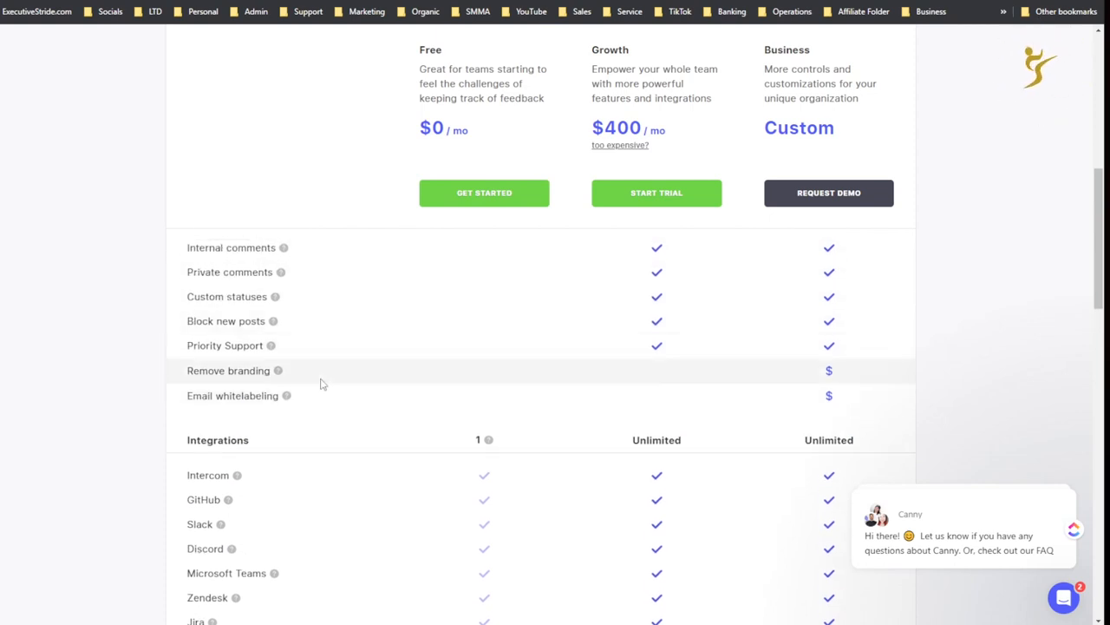
mouse_move(278, 371)
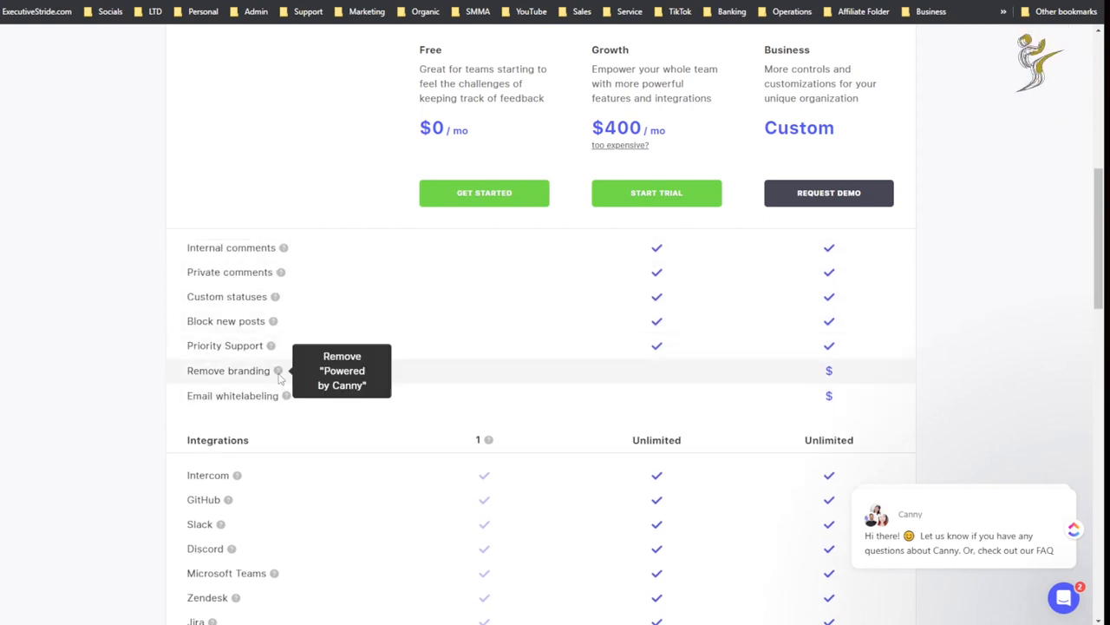
mouse_move(365, 296)
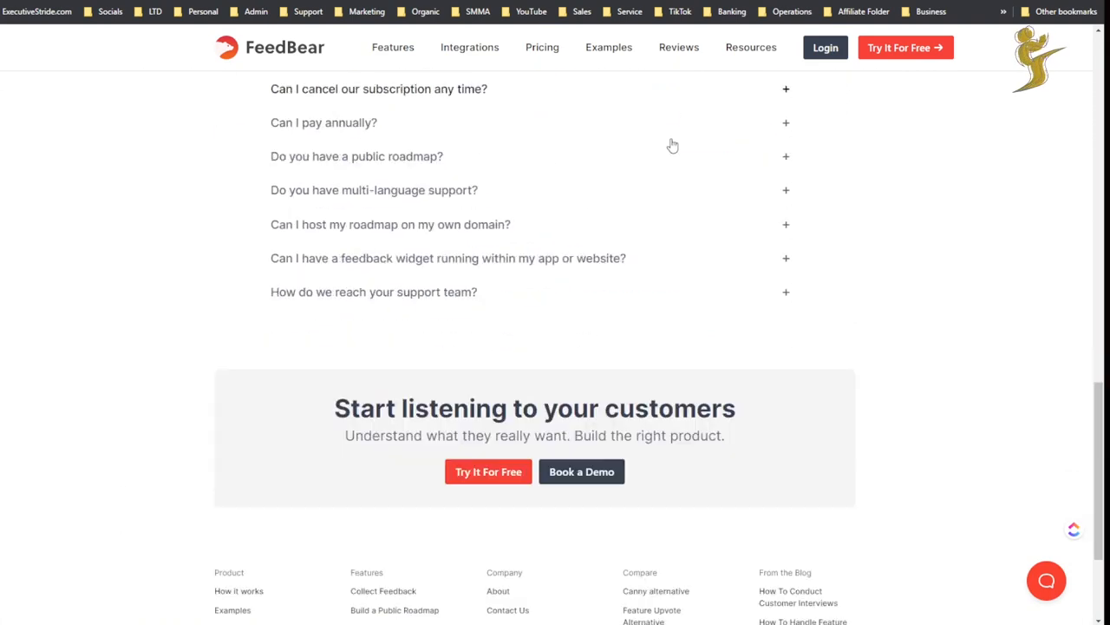
scroll(up, 3)
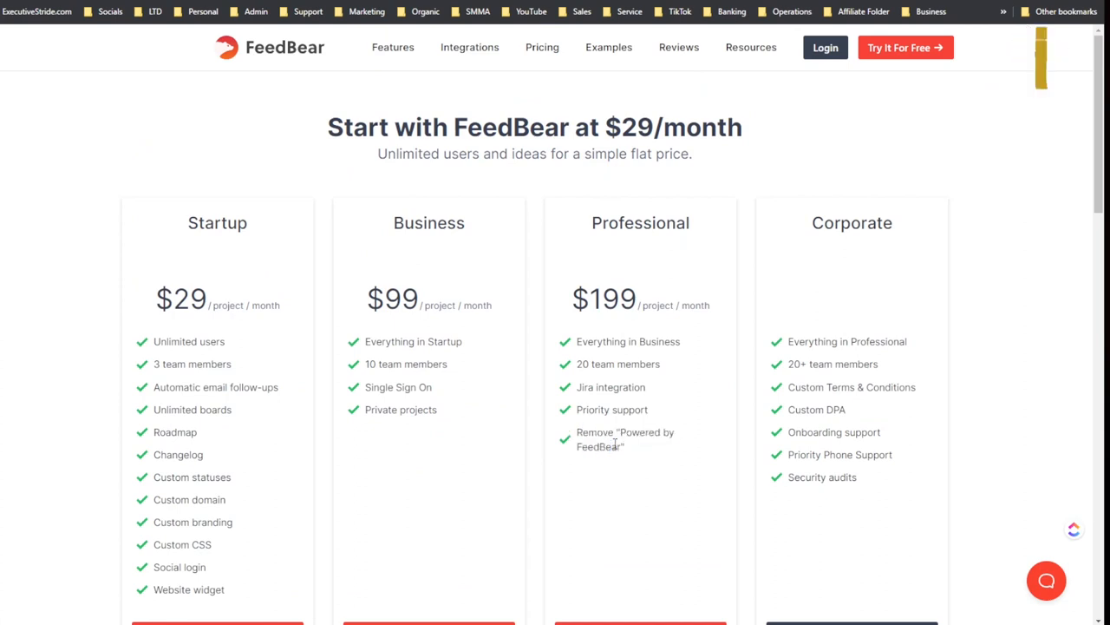
scroll(down, 3)
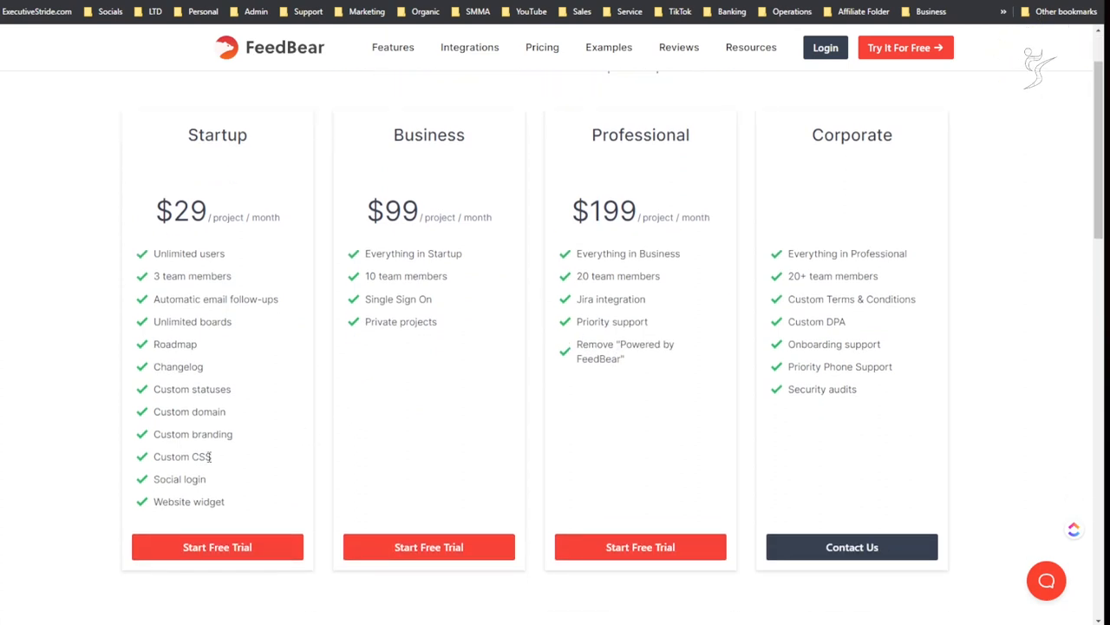
double_click(202, 433)
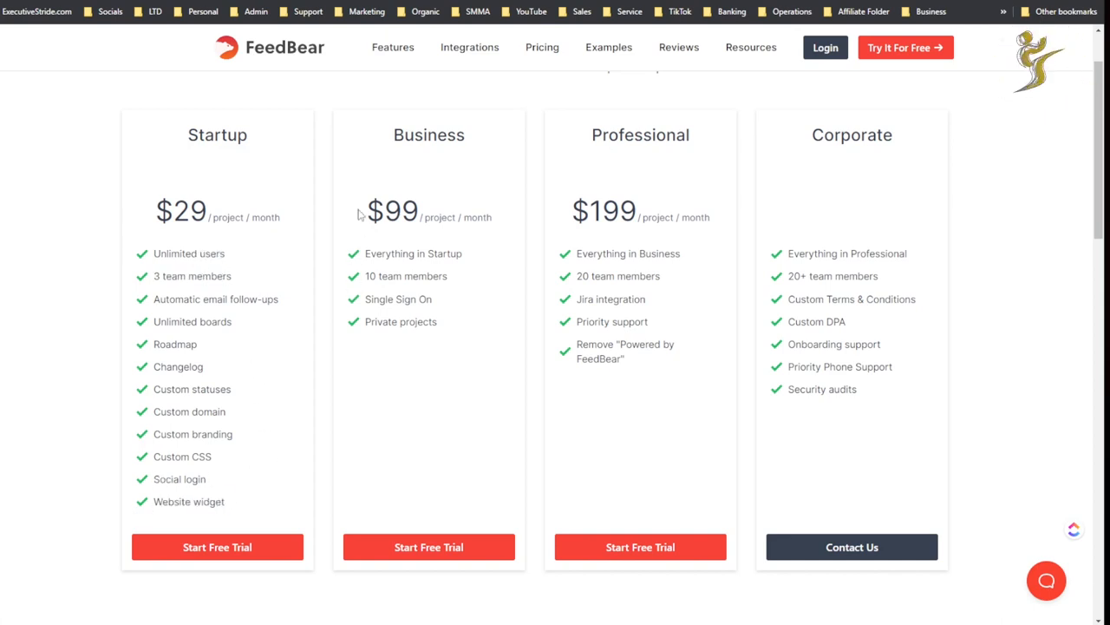
double_click(440, 217)
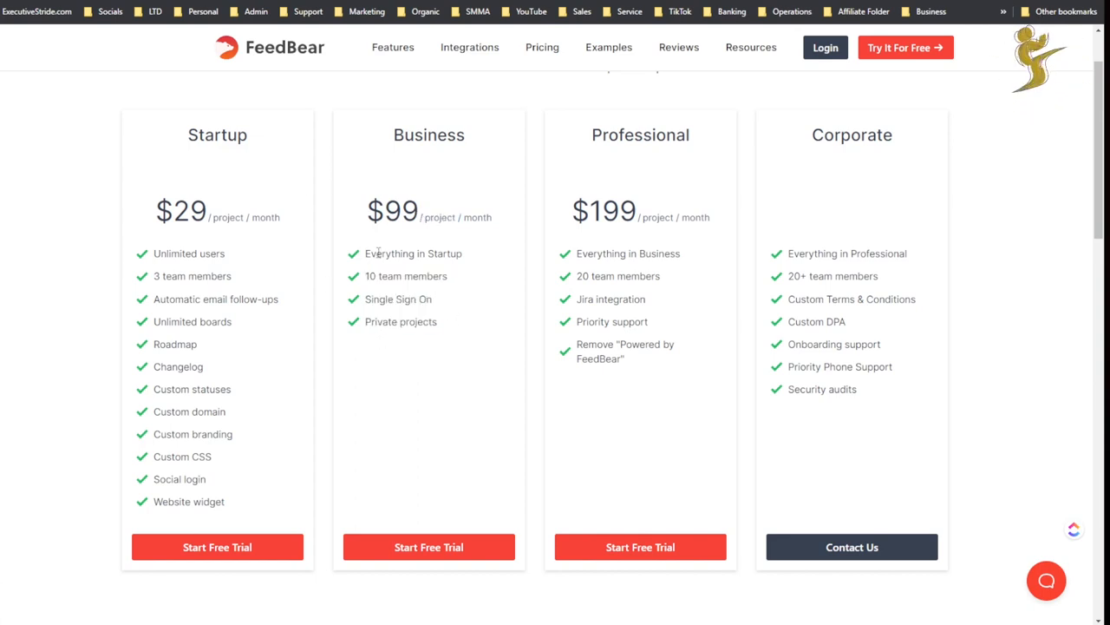
drag(604, 135, 672, 216)
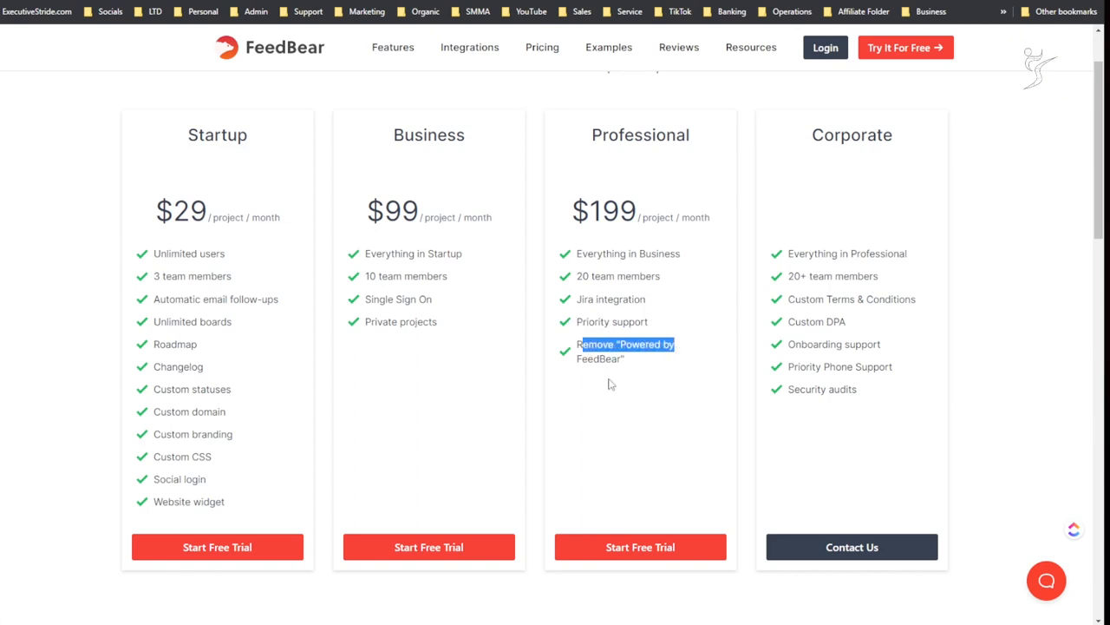
scroll(up, 3)
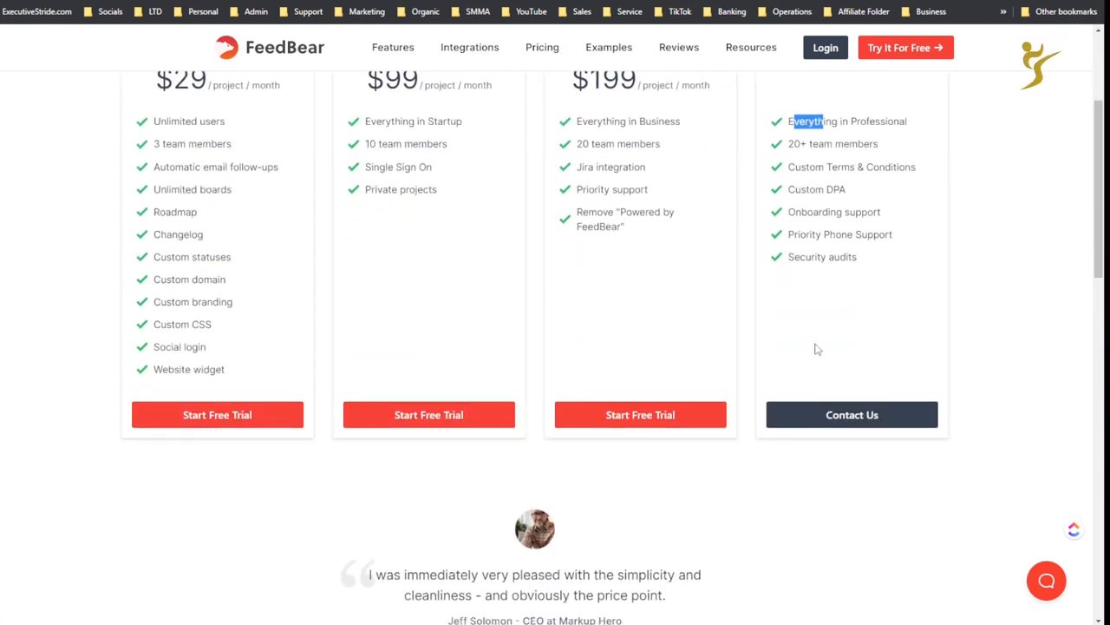
scroll(down, 3)
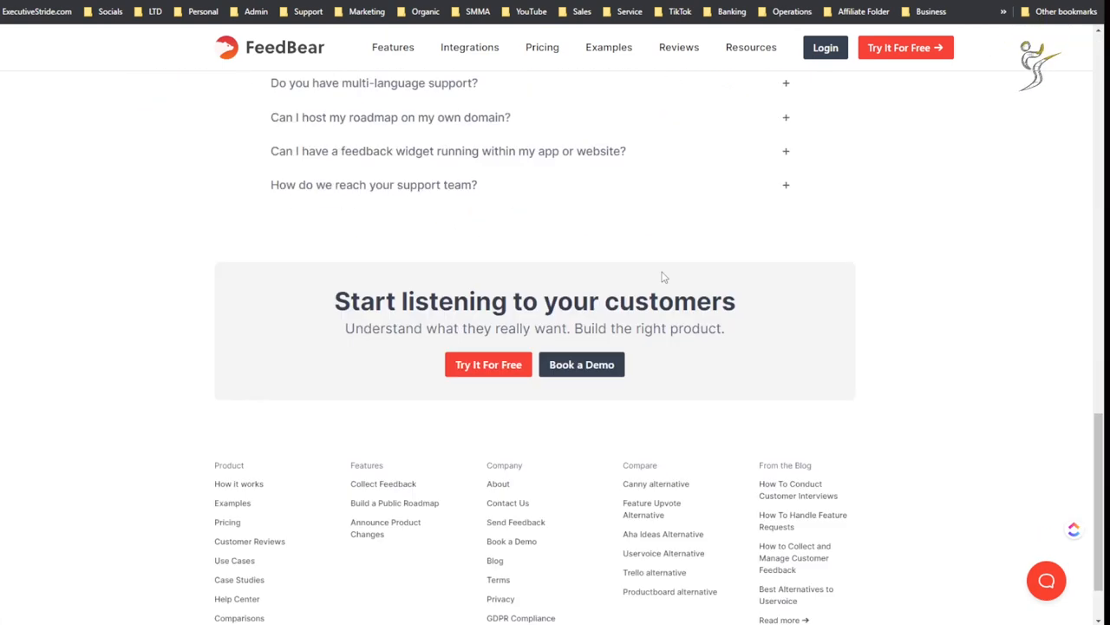
scroll(up, 3)
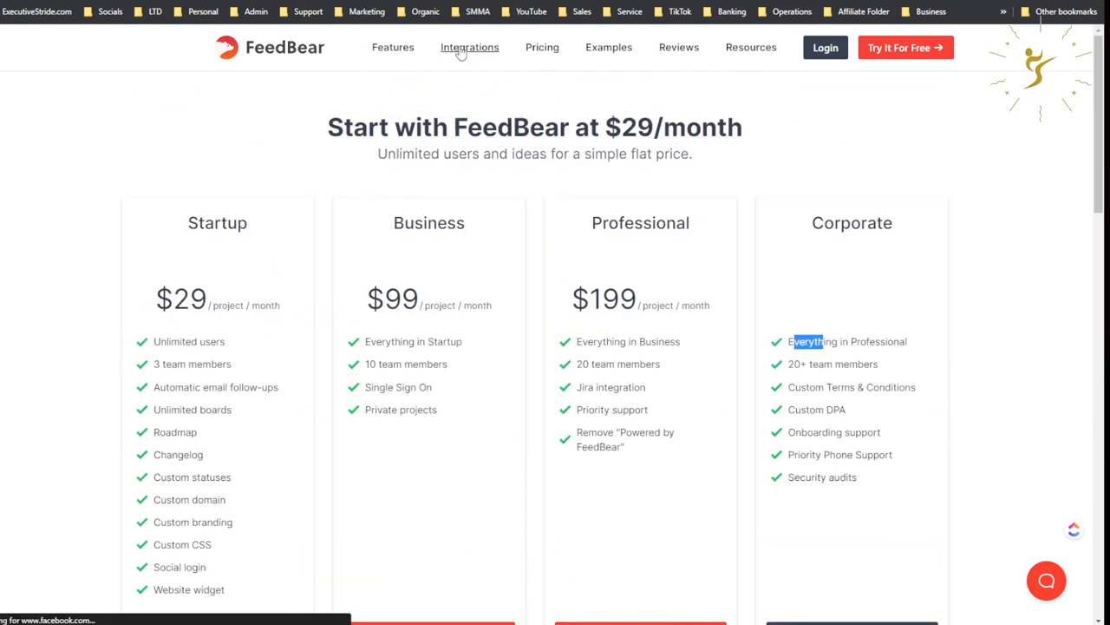
Step: Read FeedBear's Integrations page covering Intercom, Slack, Trello, Jira, Zapier and webhooks
click(469, 47)
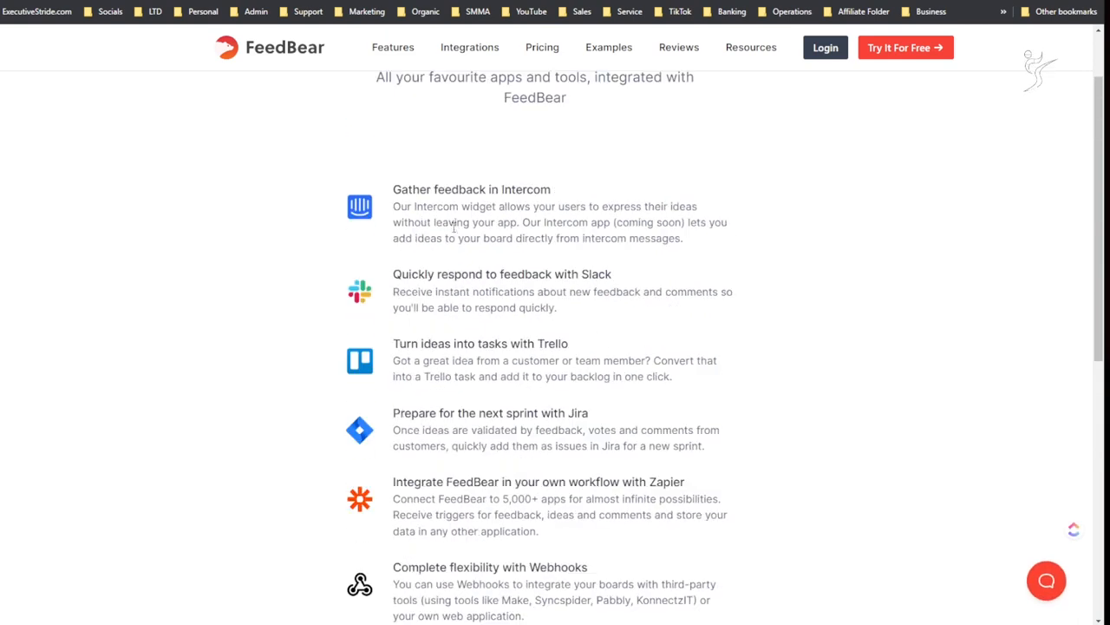
scroll(down, 3)
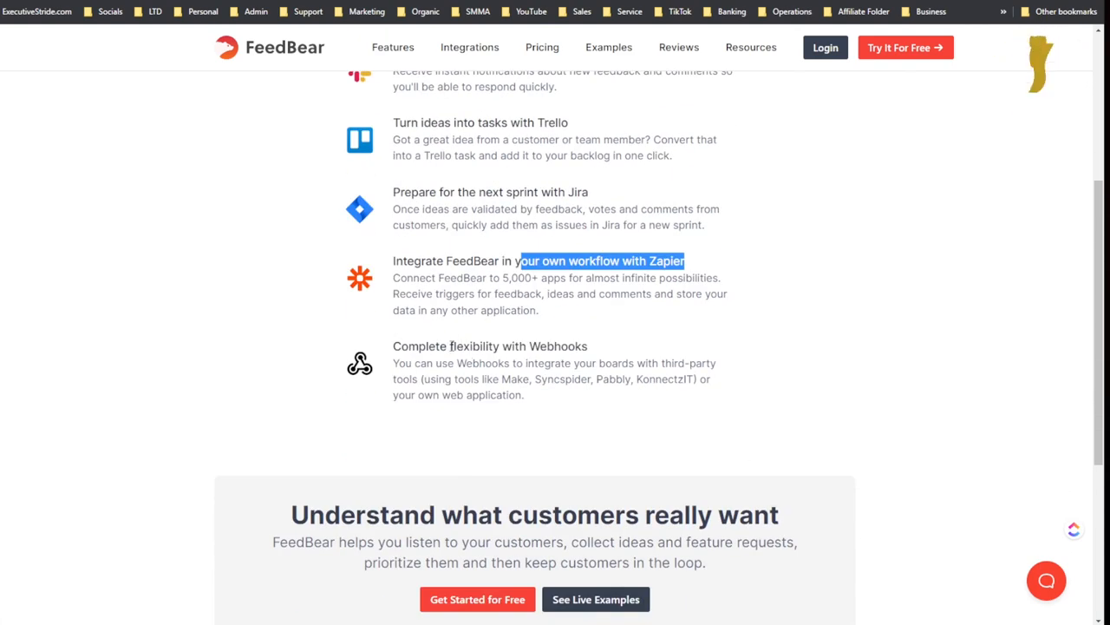
scroll(down, 3)
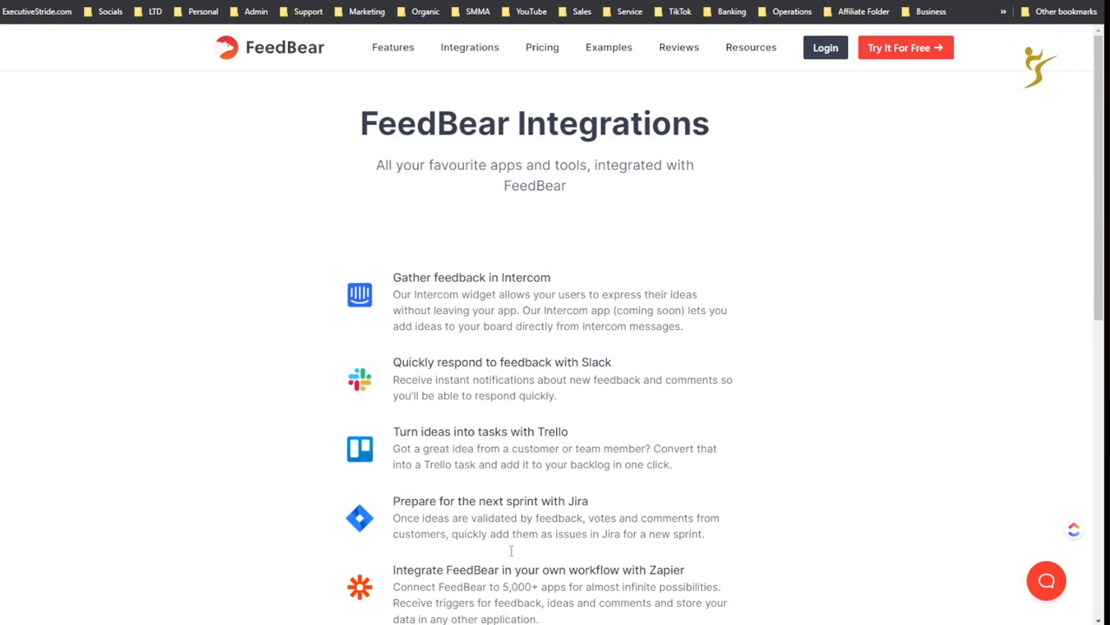
scroll(down, 3)
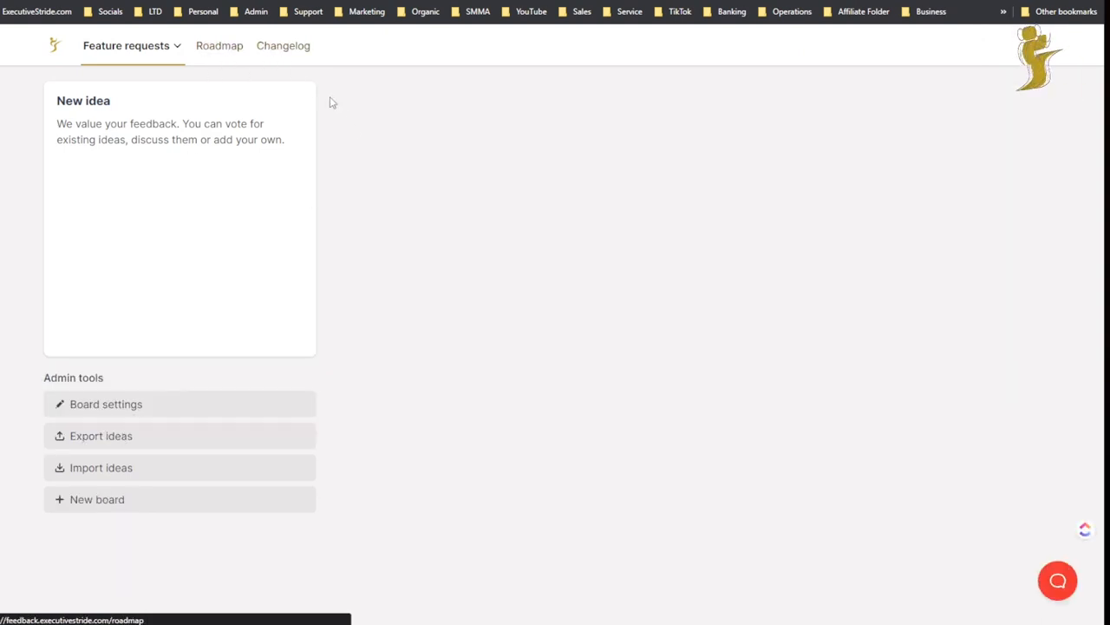
Step: View the board's Roadmap and Changelog, then start a new idea under Feature requests
click(219, 45)
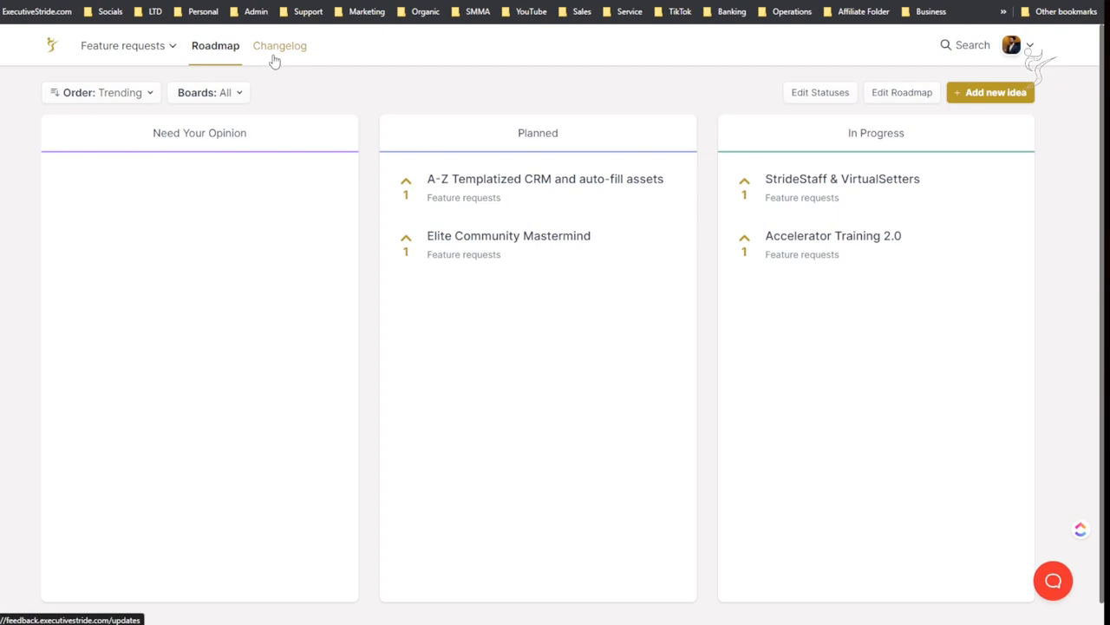
click(121, 46)
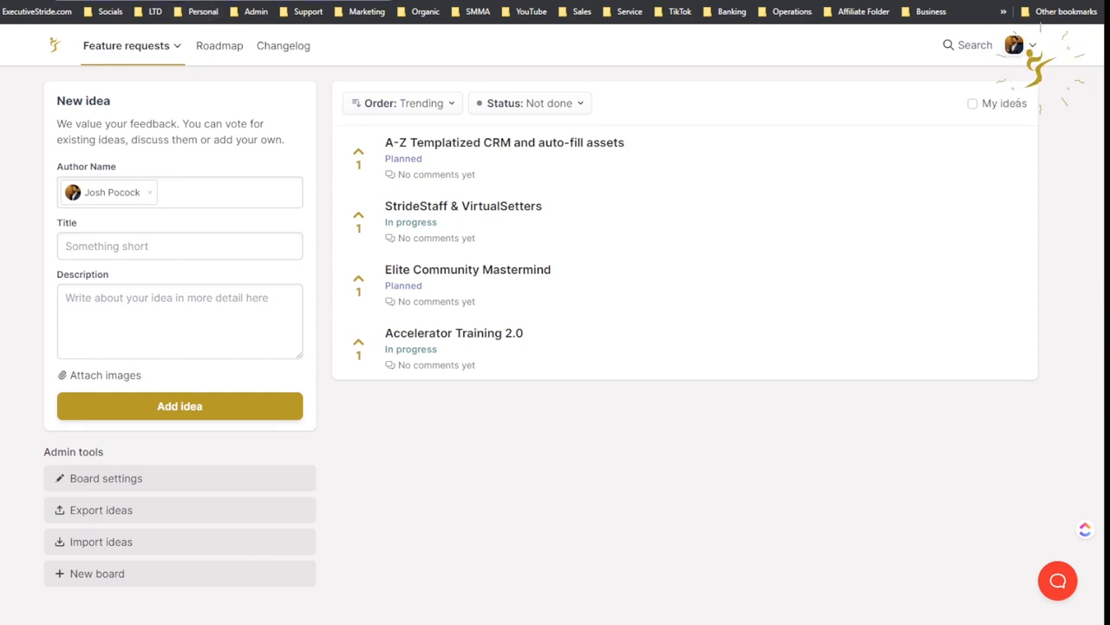
mouse_move(126, 119)
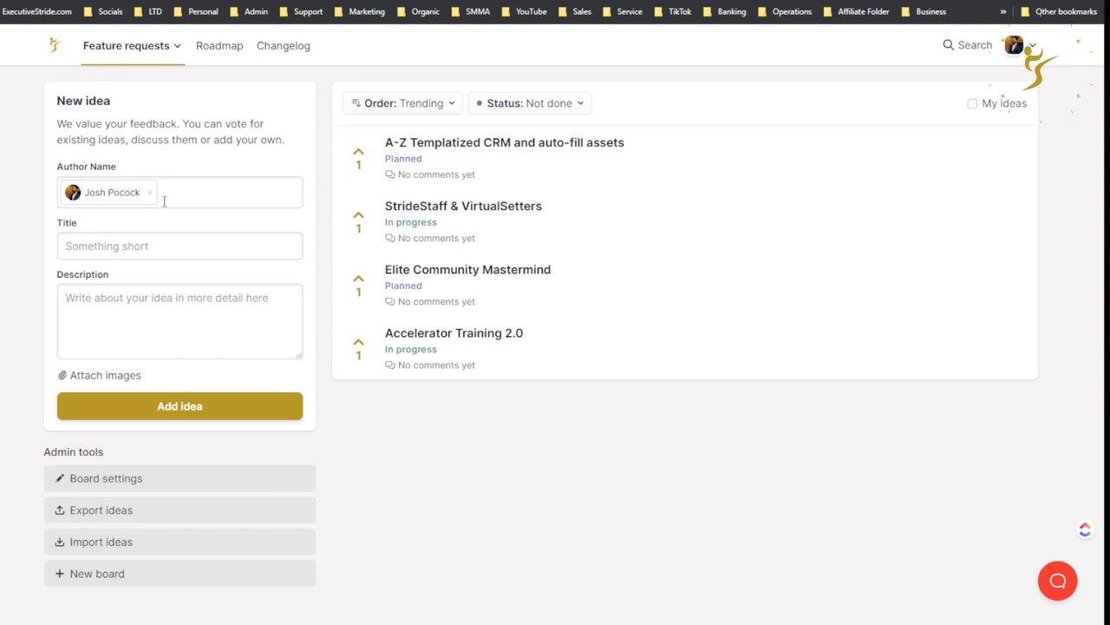
mouse_move(154, 198)
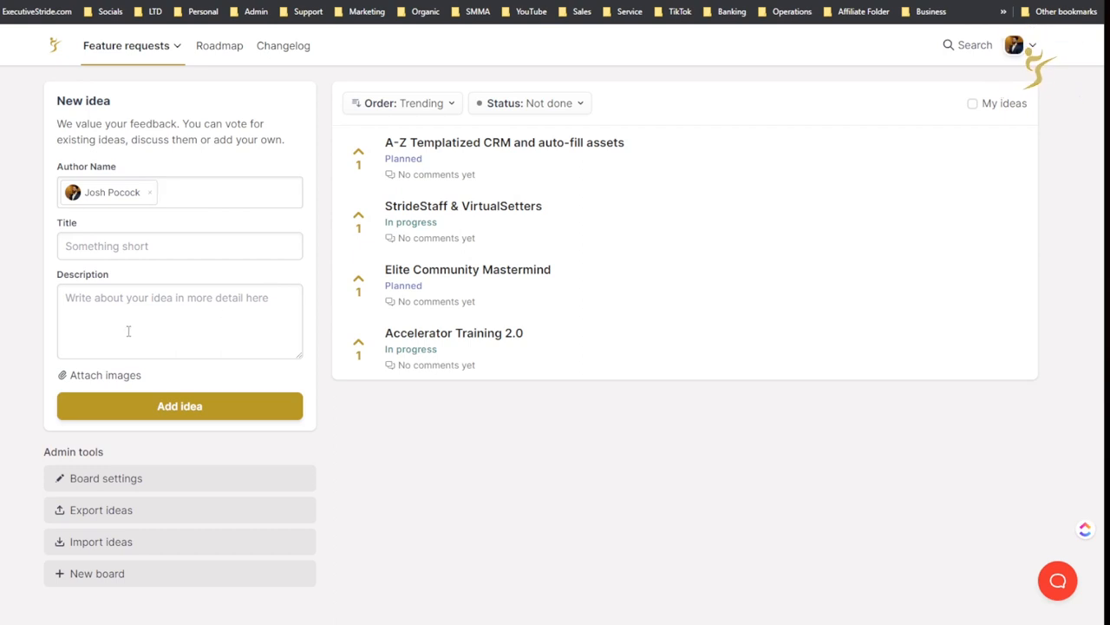
click(180, 246)
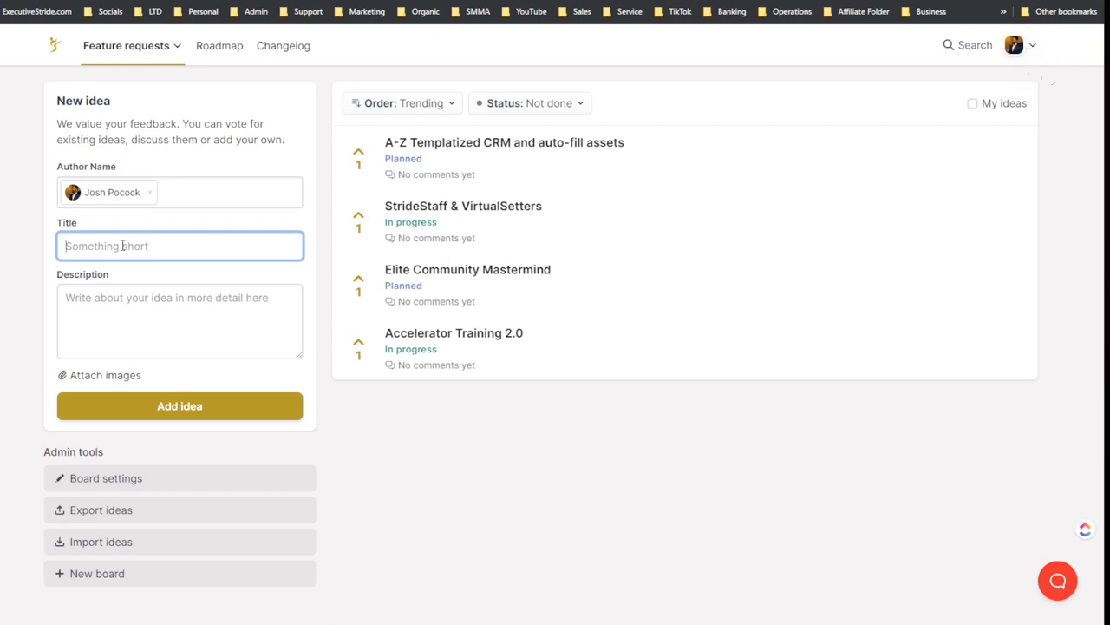
Step: Enter 'Plug-N-Play Funnels (DFY)' as the new idea's title
text(M)
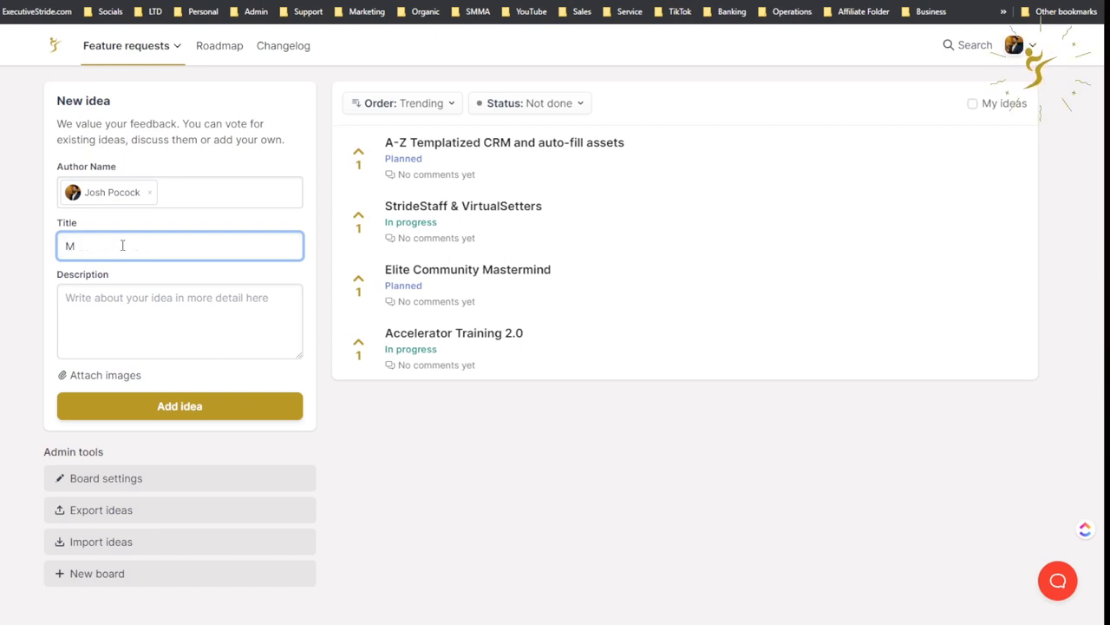
text(ore)
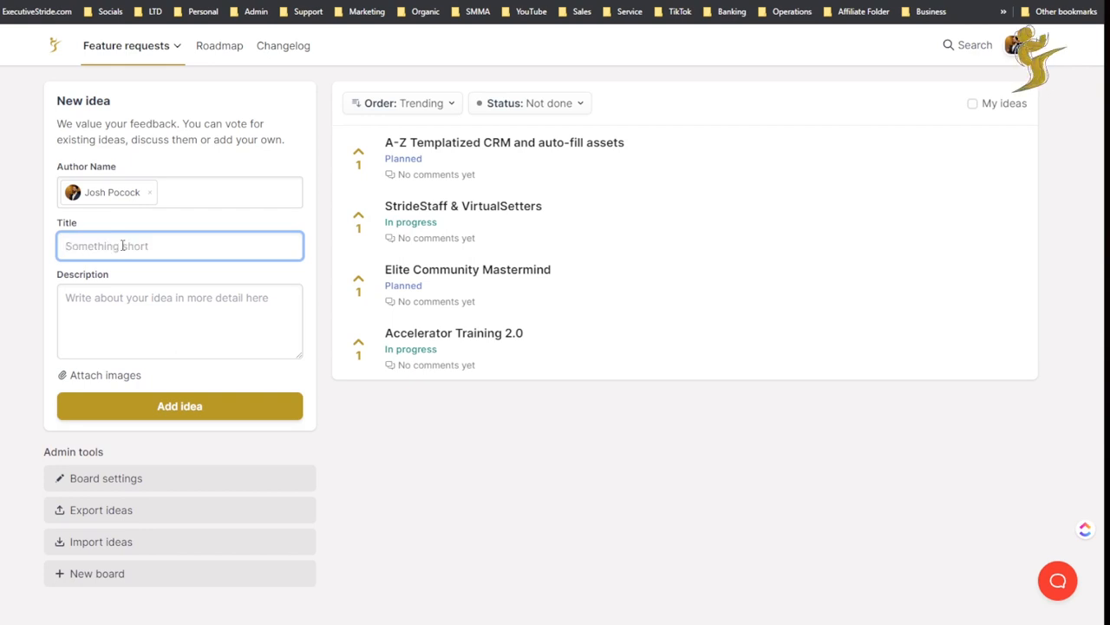
text(Plug-)
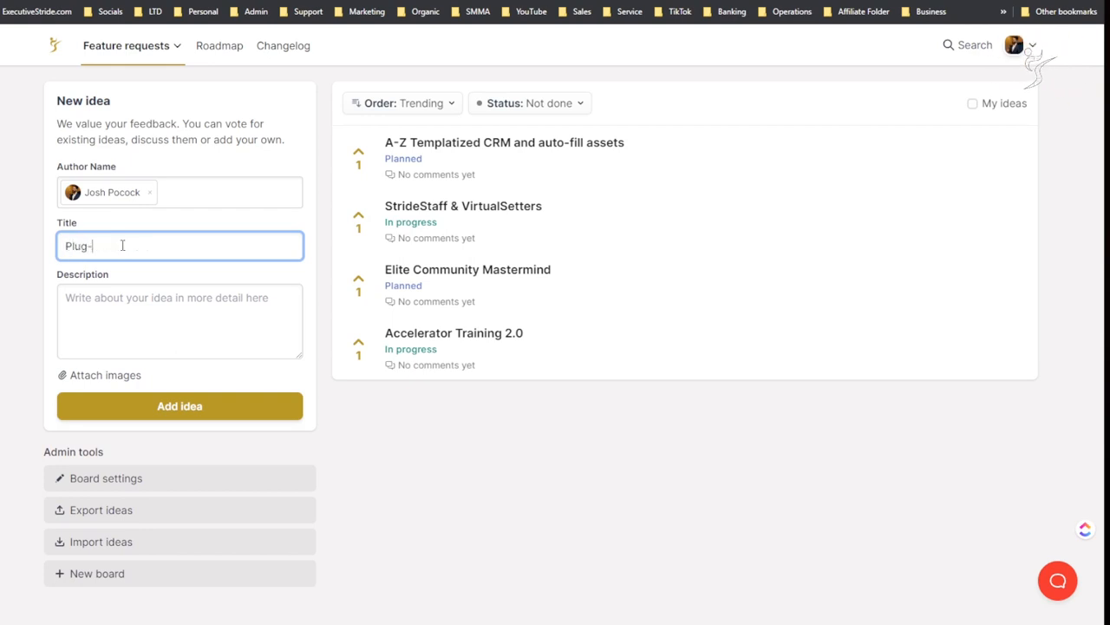
text(N-Play)
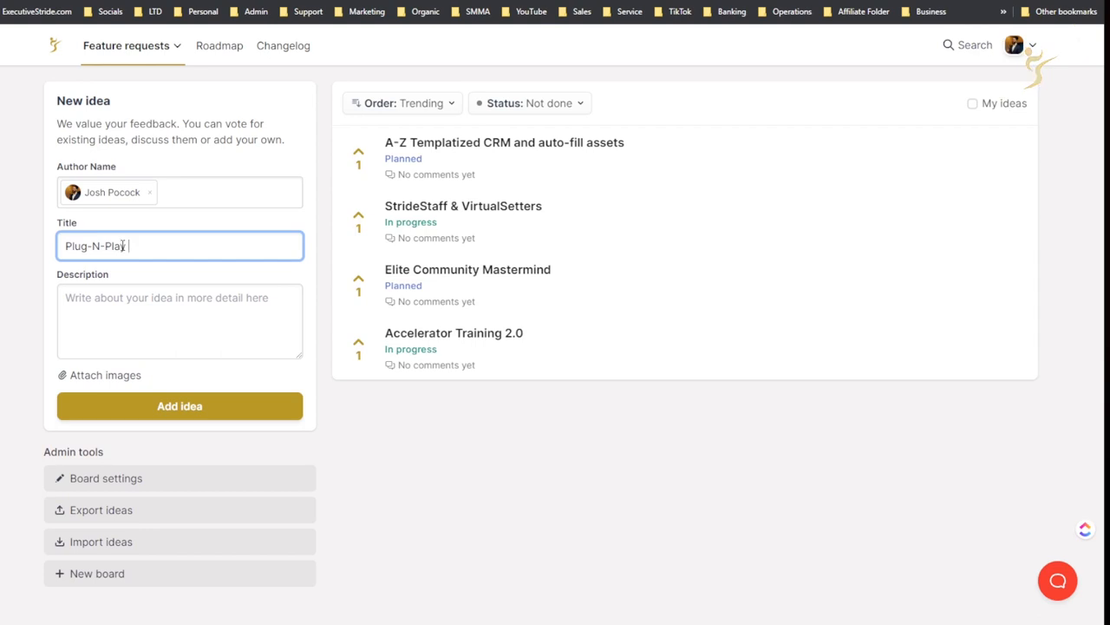
text(Funnels)
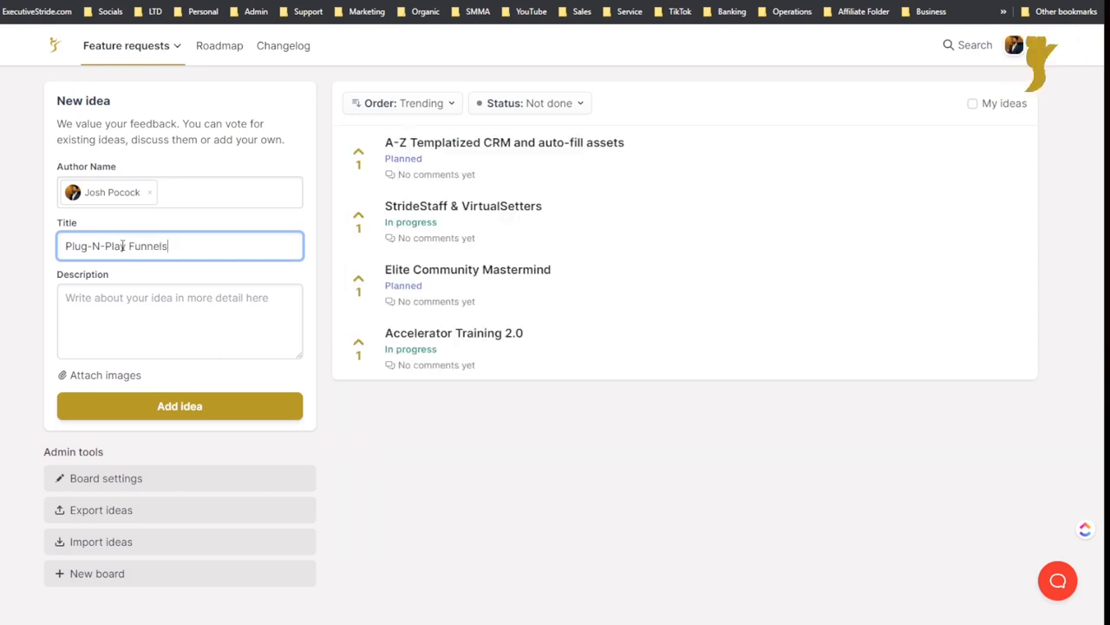
text(DFT)
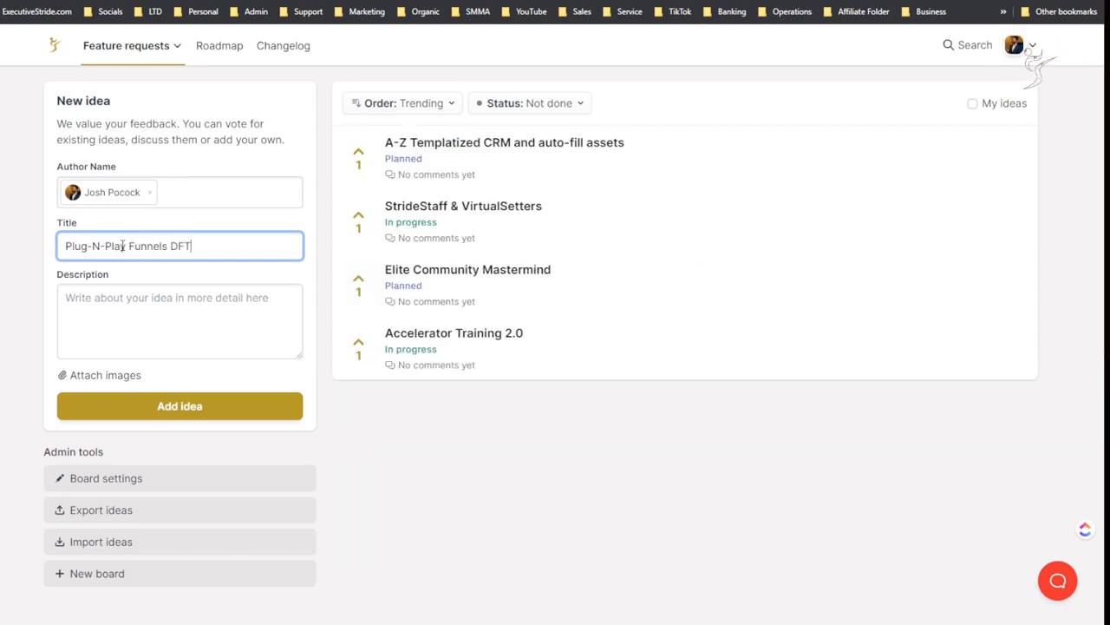
text((DF)
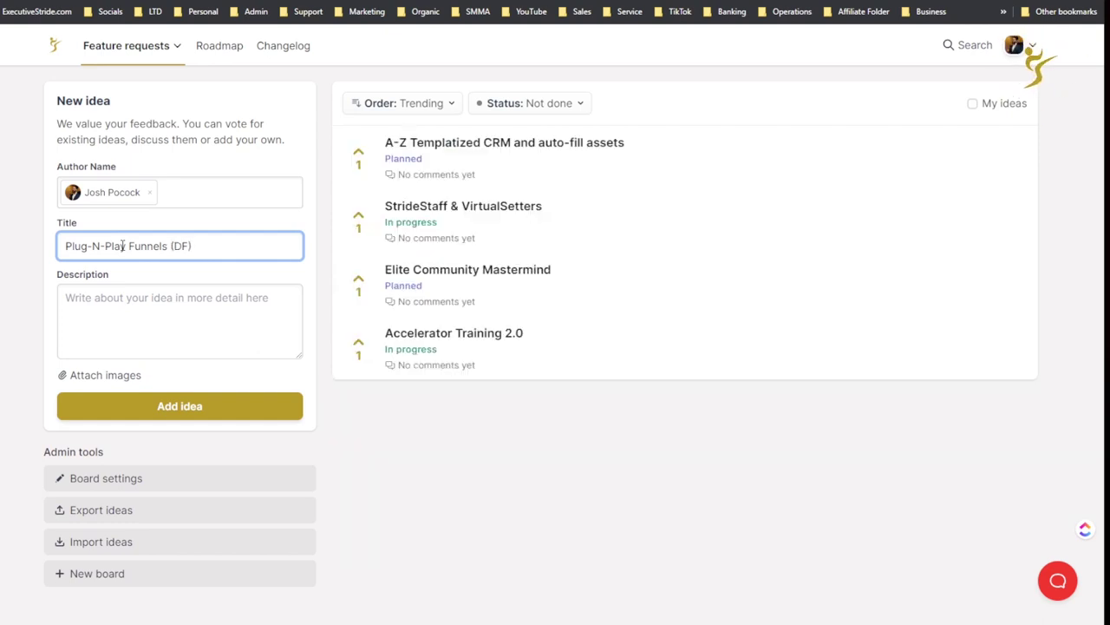
Step: Write a description saying the idea provides plug-n-play funnels
click(180, 321)
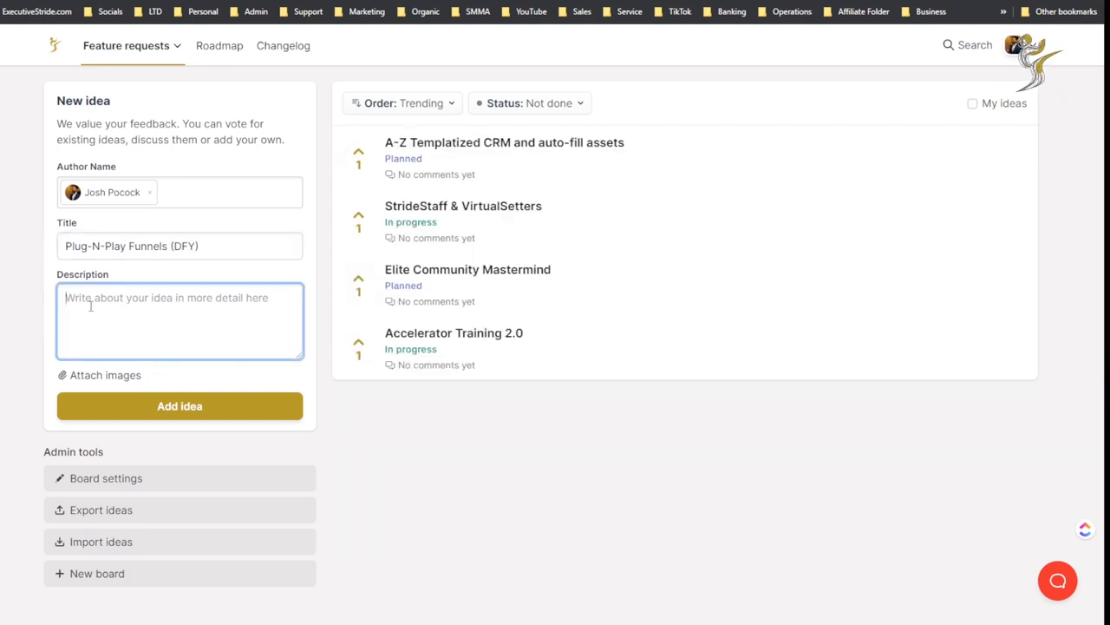
text(We will pro)
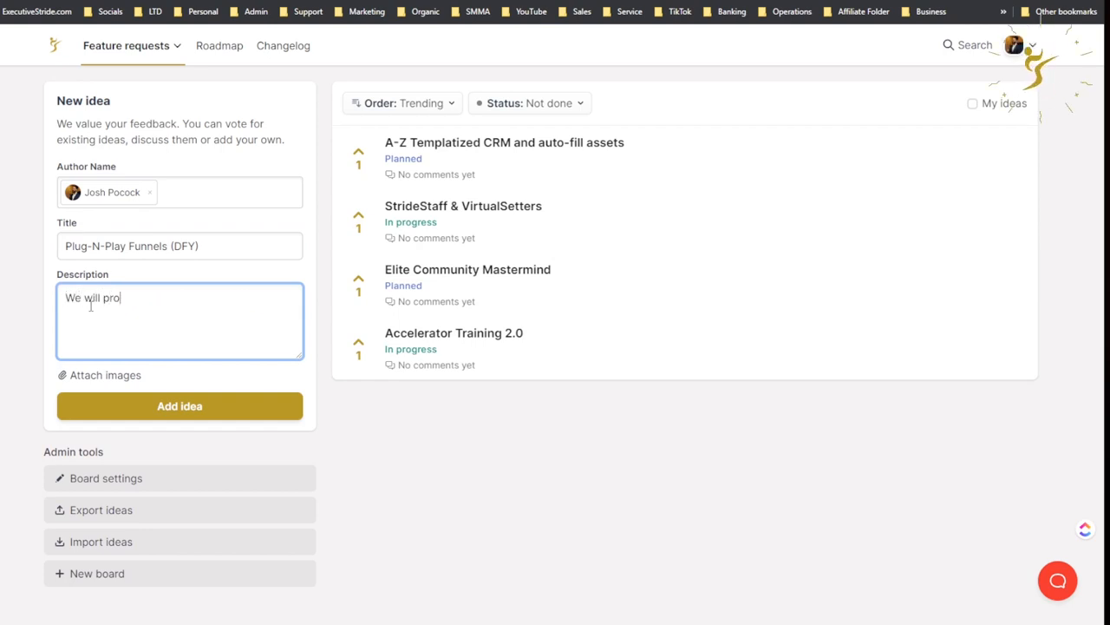
text(vide you with plug-)
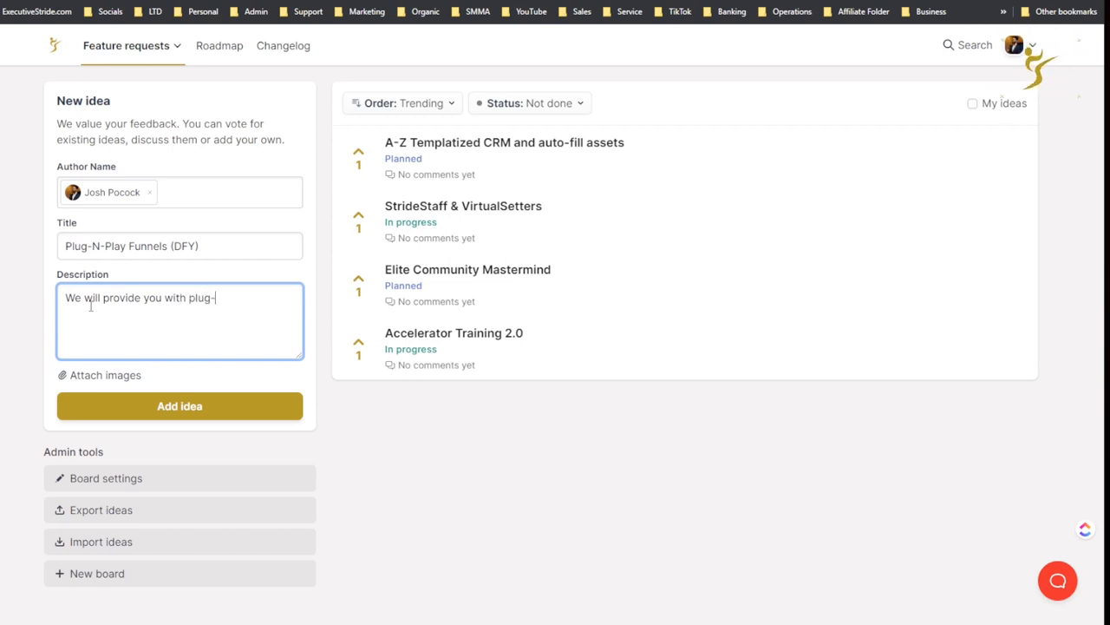
text(n-)
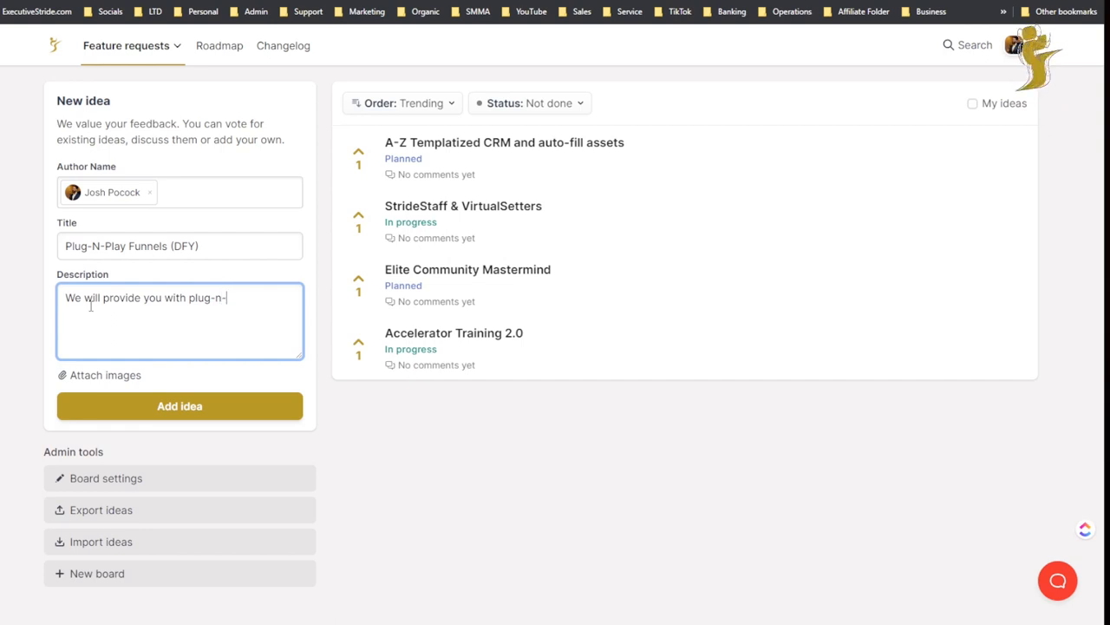
text(play fu)
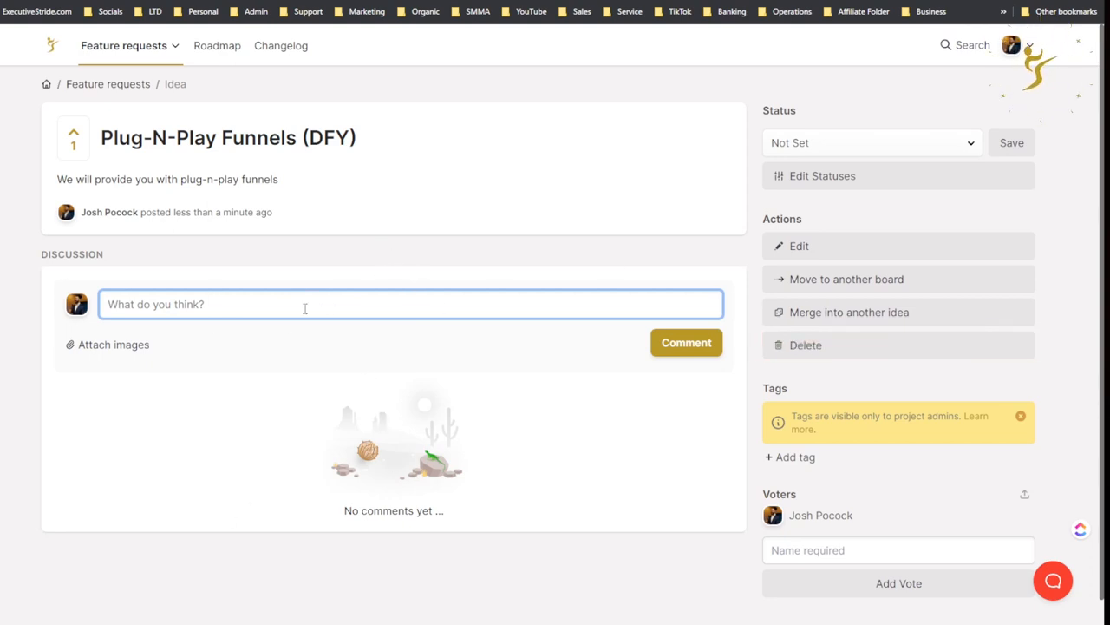
mouse_move(11, 302)
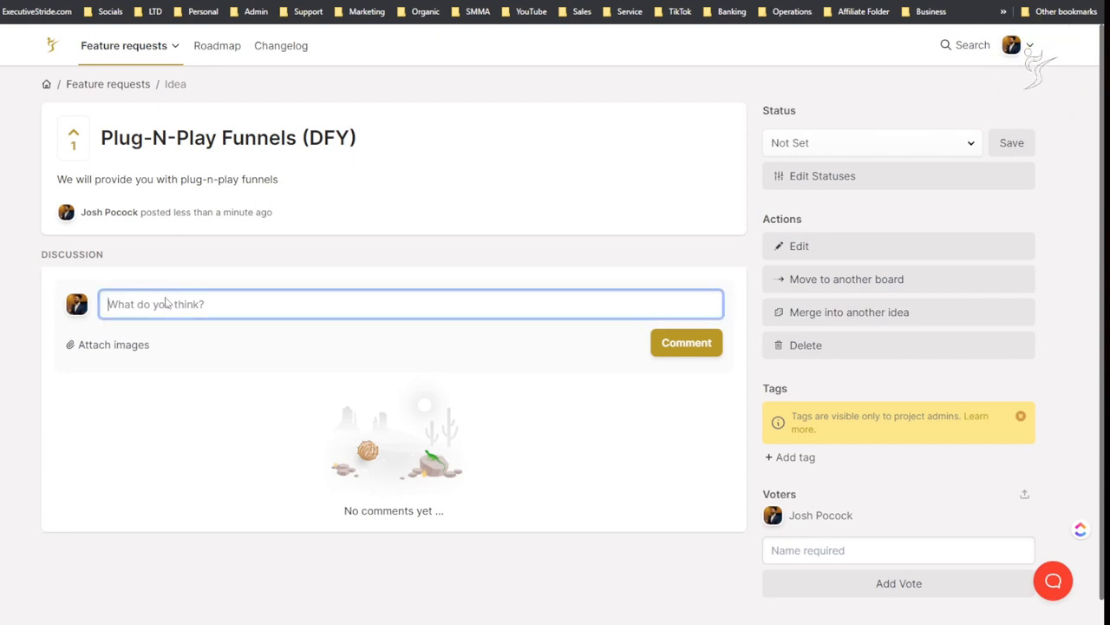
mouse_move(100, 361)
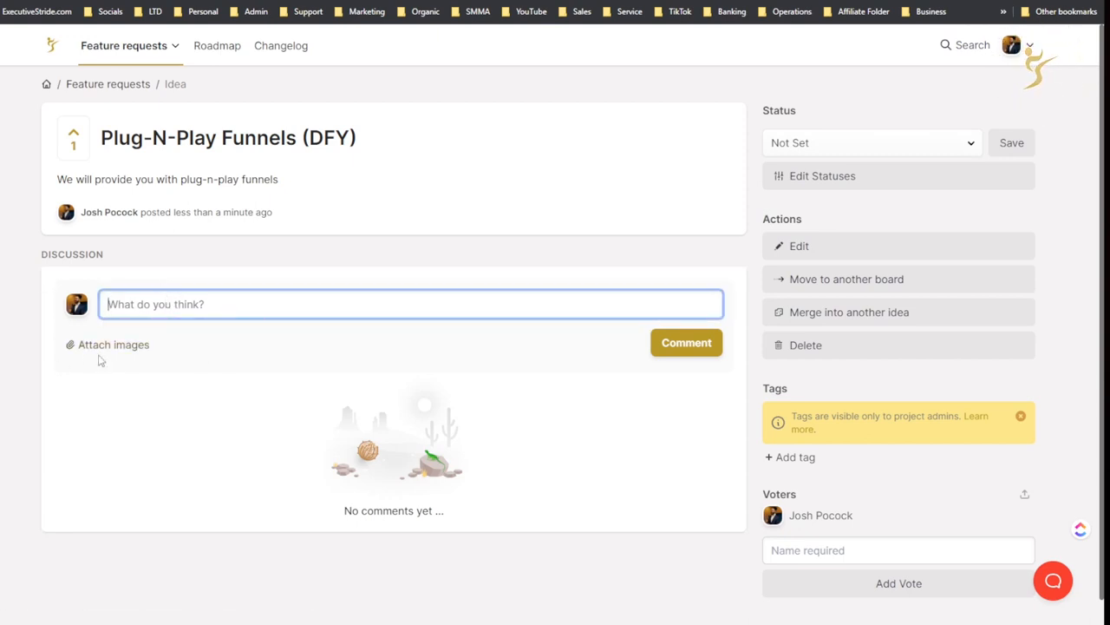
mouse_move(145, 345)
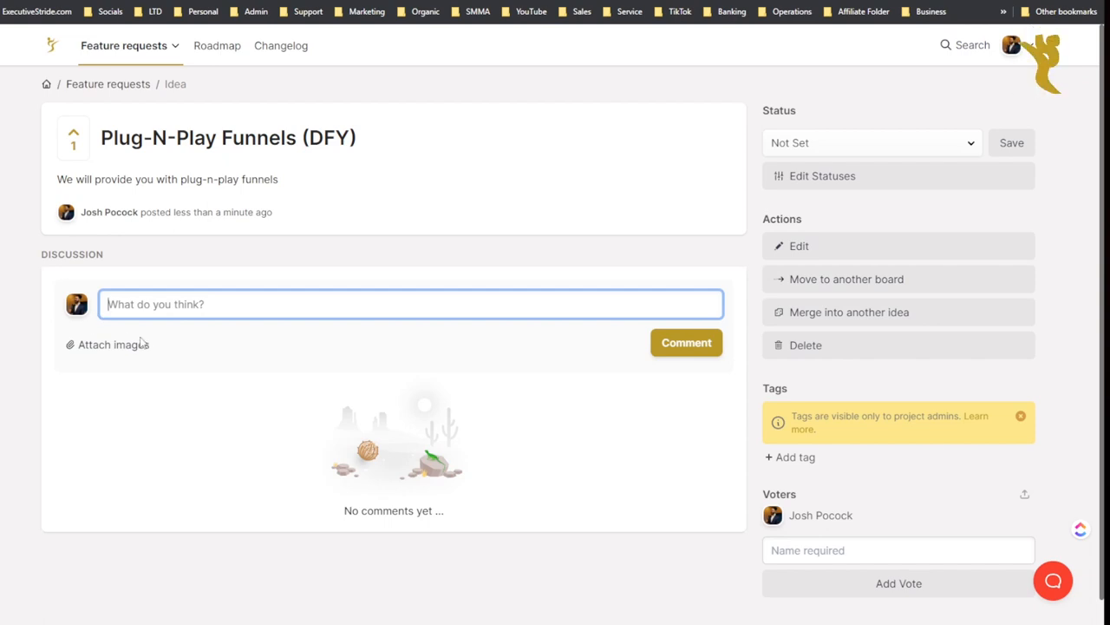
Step: Look over the idea's status options and editable statuses, then close that panel
click(872, 143)
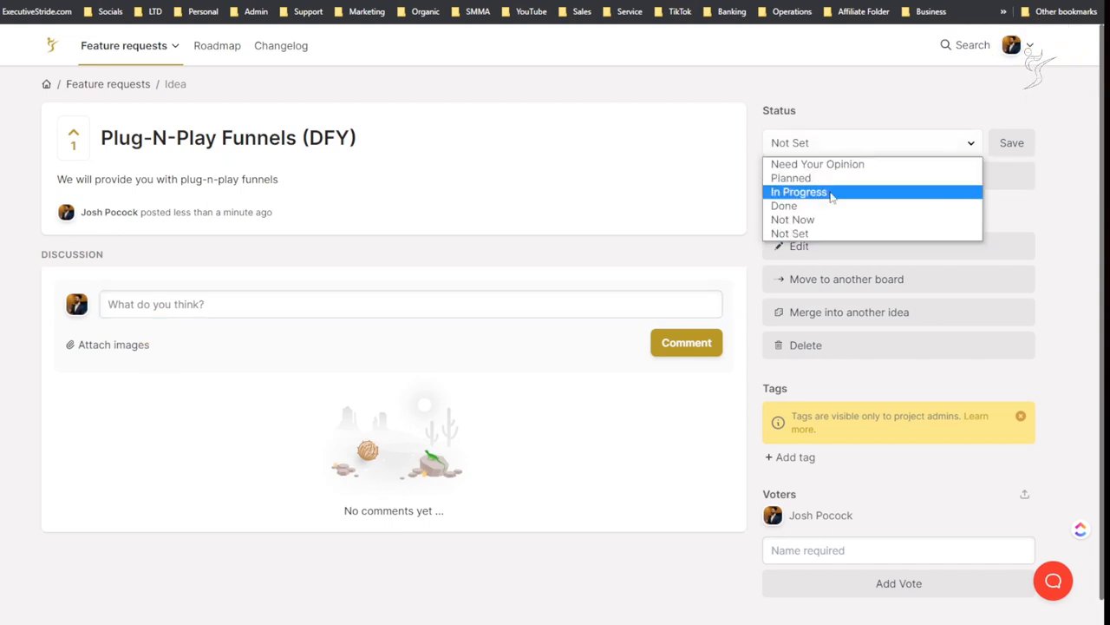
mouse_move(823, 225)
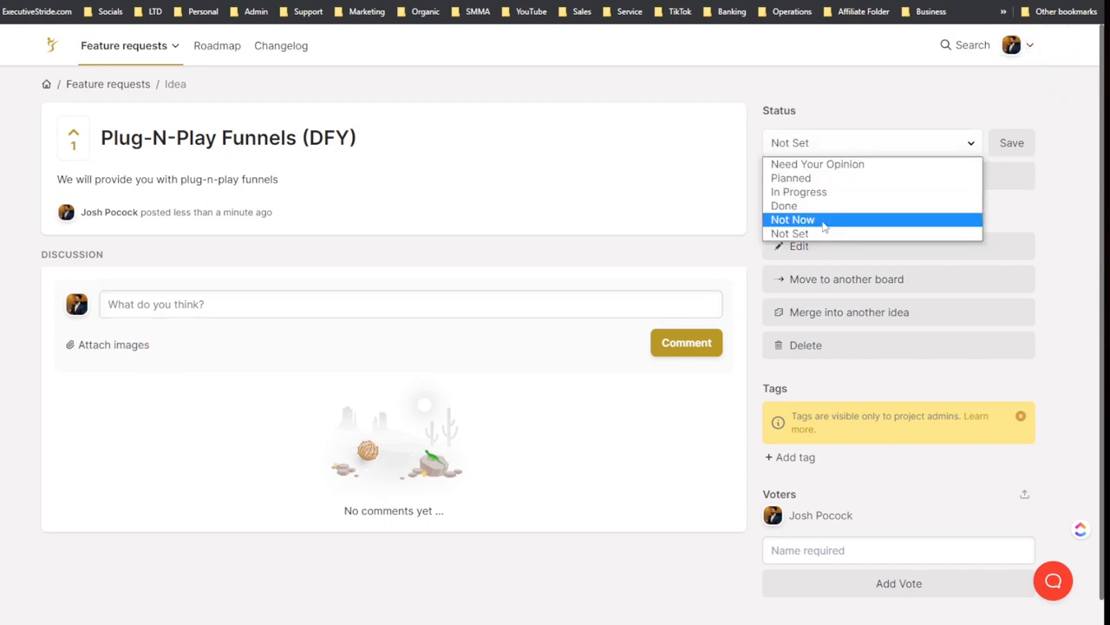
mouse_move(824, 192)
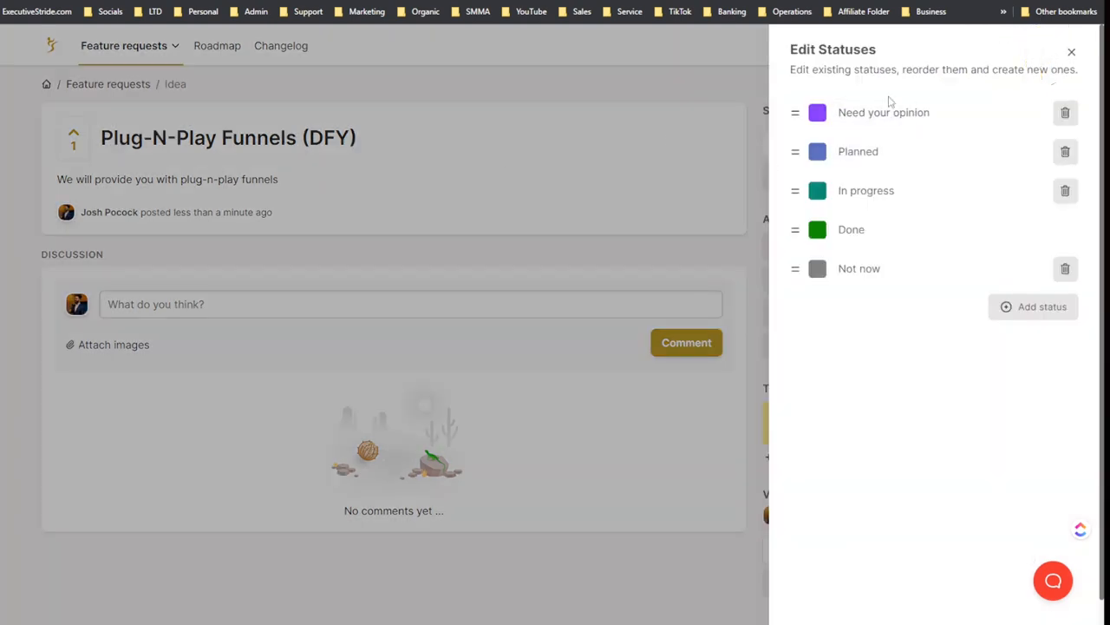
click(817, 151)
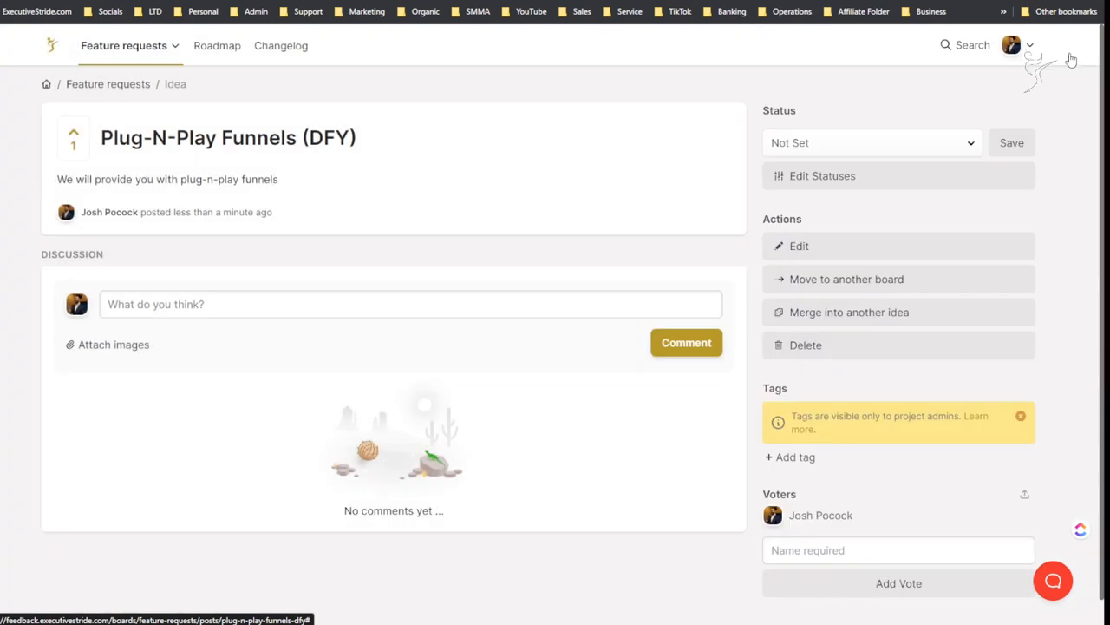
Step: Save the Plug-N-Play Funnels post, review its Actions panel, and return to Feature requests
click(798, 245)
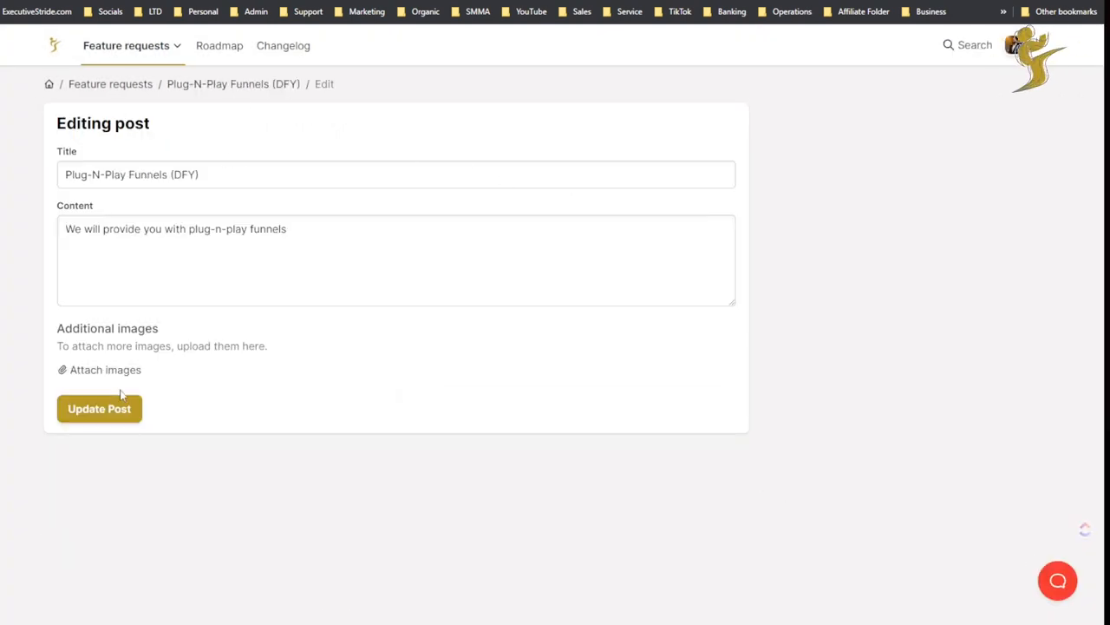
click(98, 408)
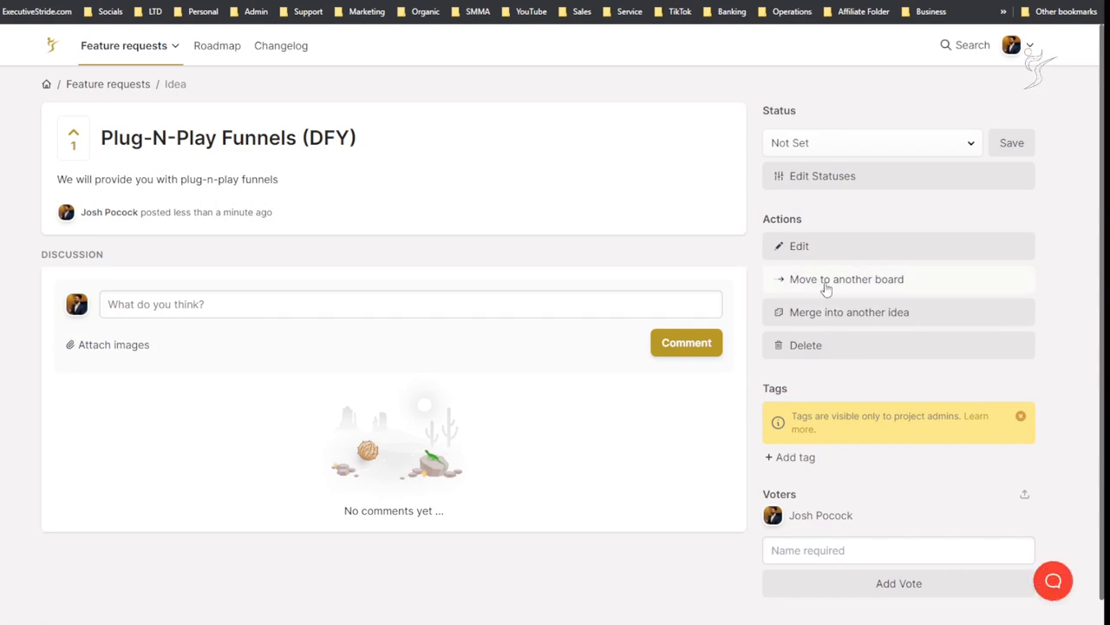
mouse_move(825, 295)
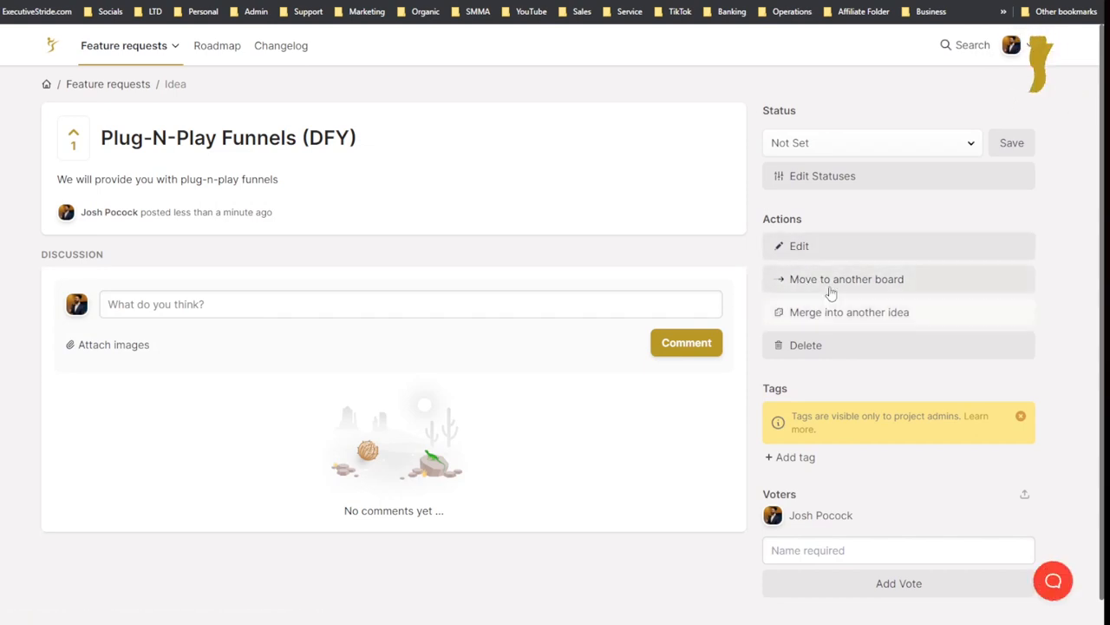
click(846, 278)
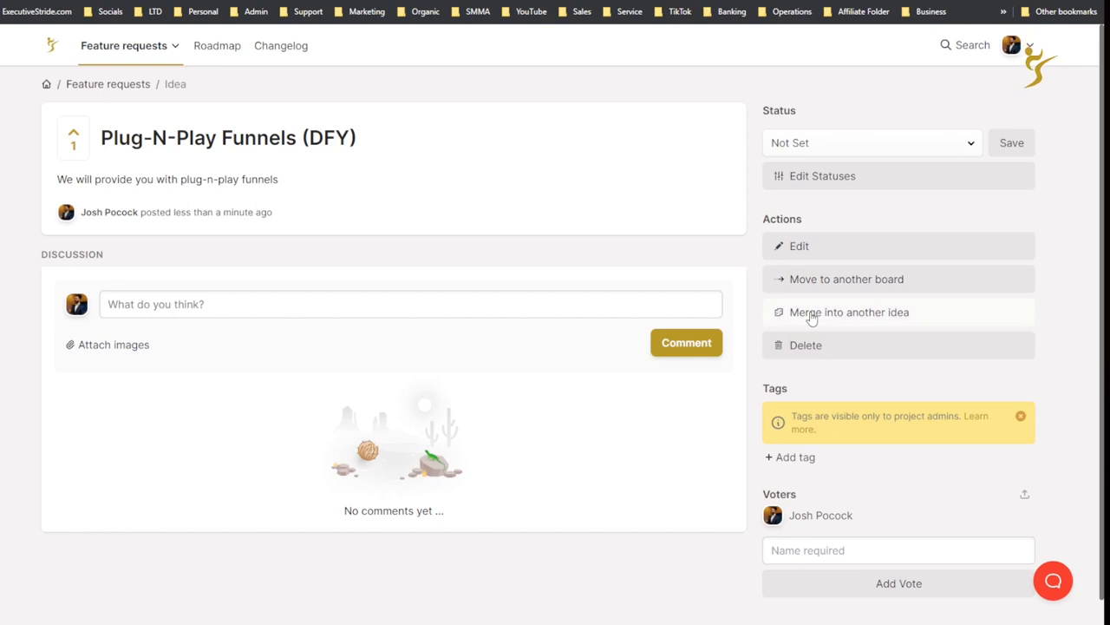
click(849, 311)
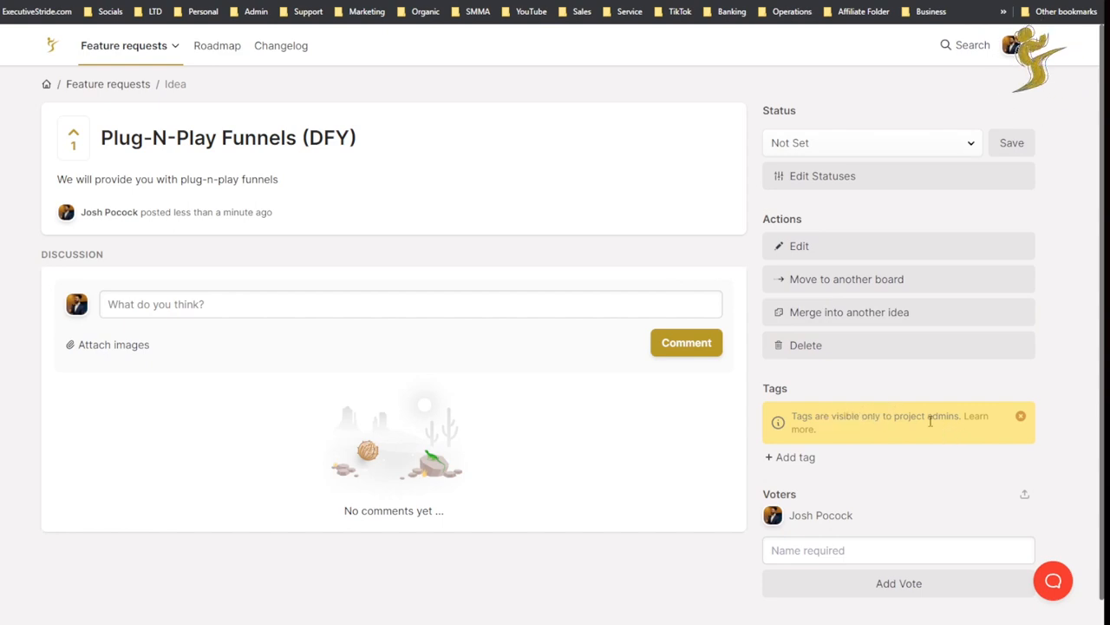
mouse_move(807, 462)
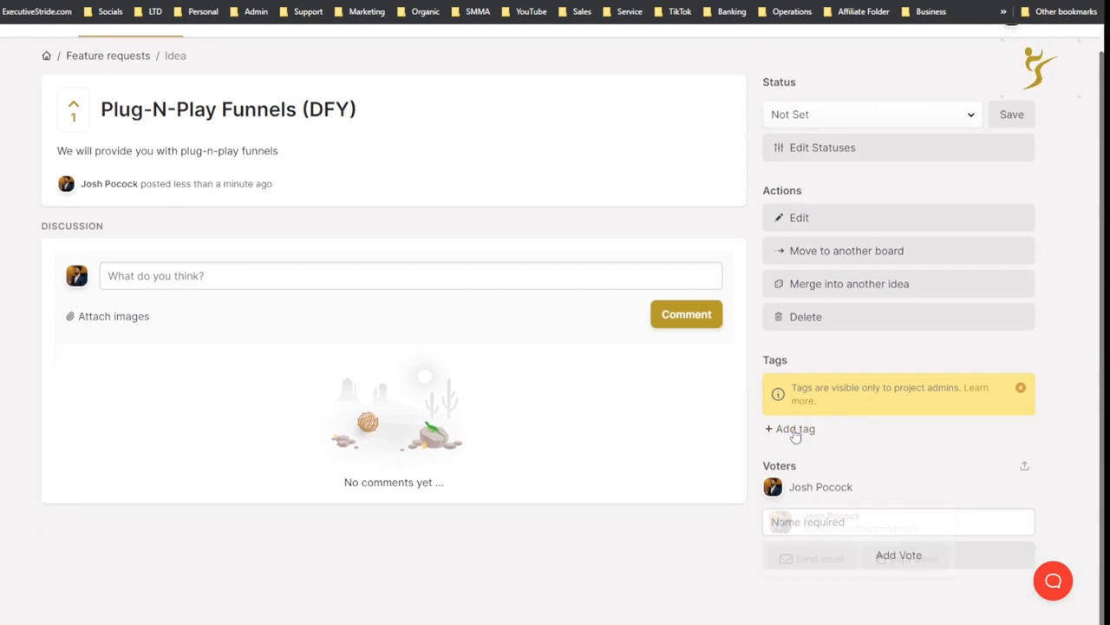
click(821, 487)
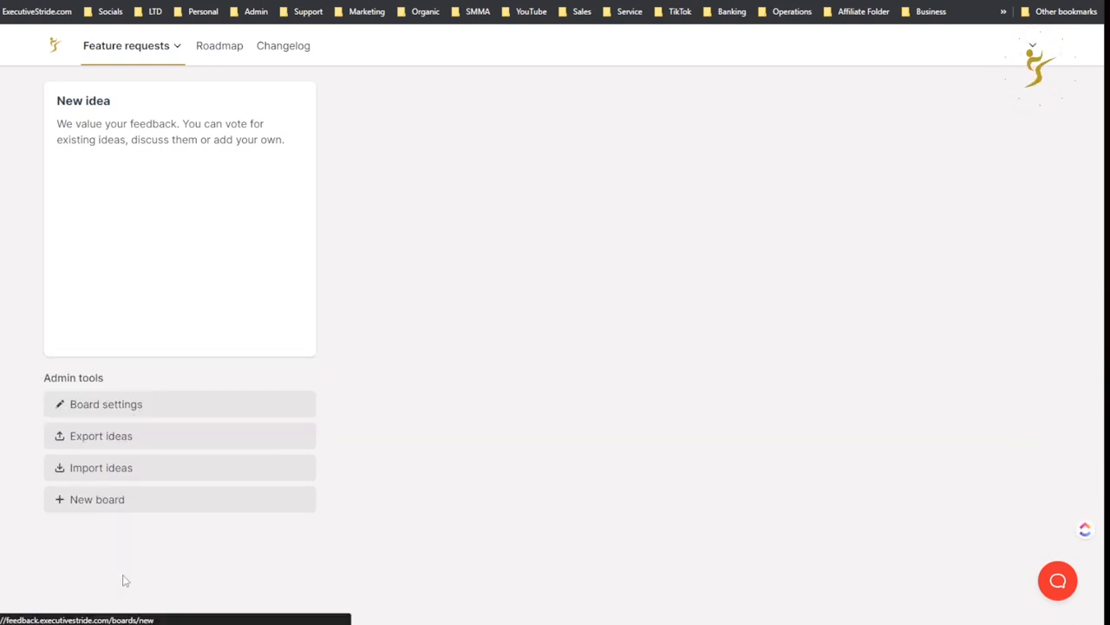
Step: Browse the new feedback board form and leave it without saving
click(98, 498)
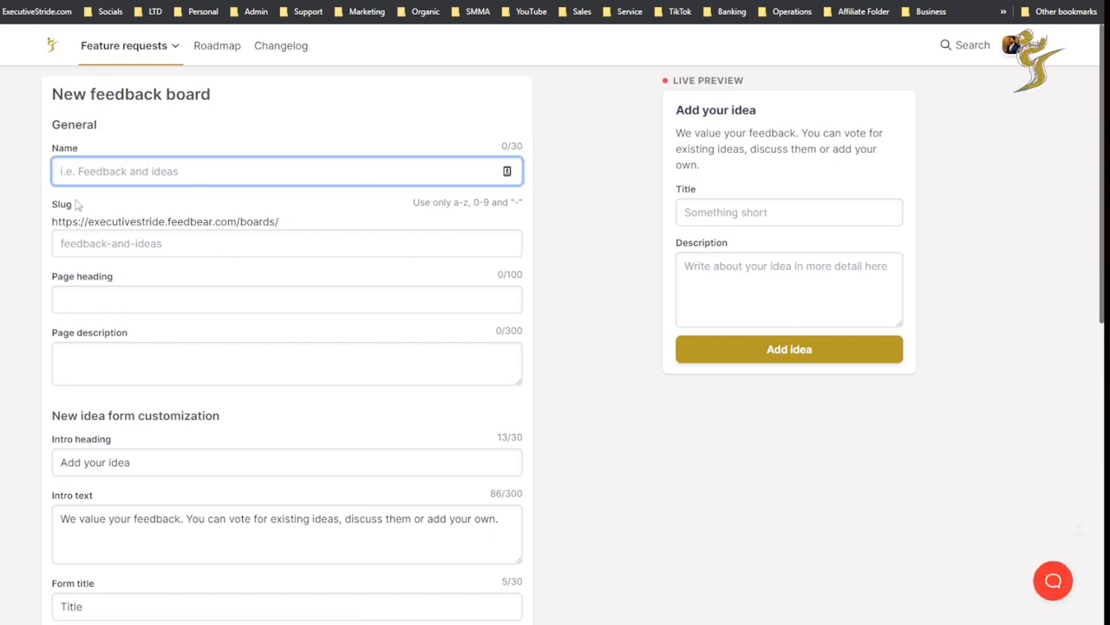
scroll(down, 3)
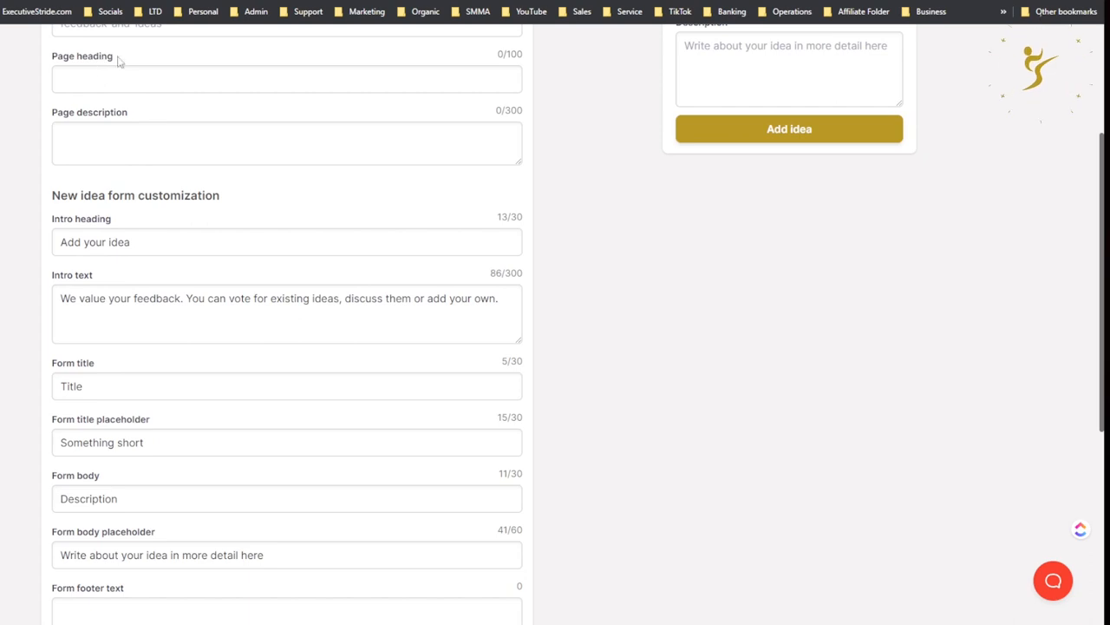
mouse_move(205, 227)
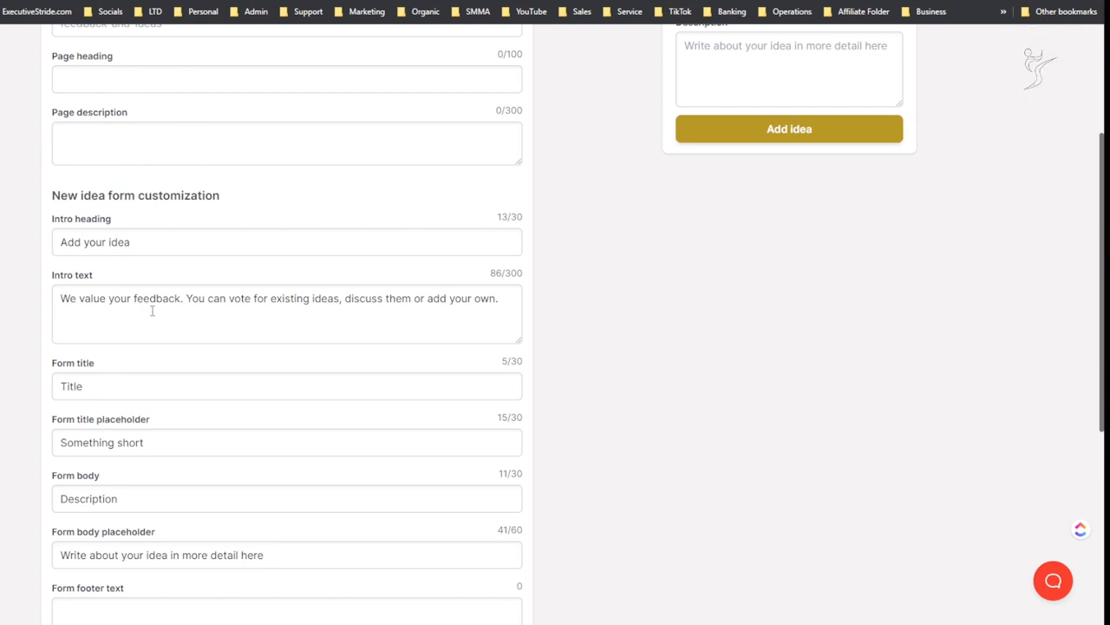
scroll(down, 3)
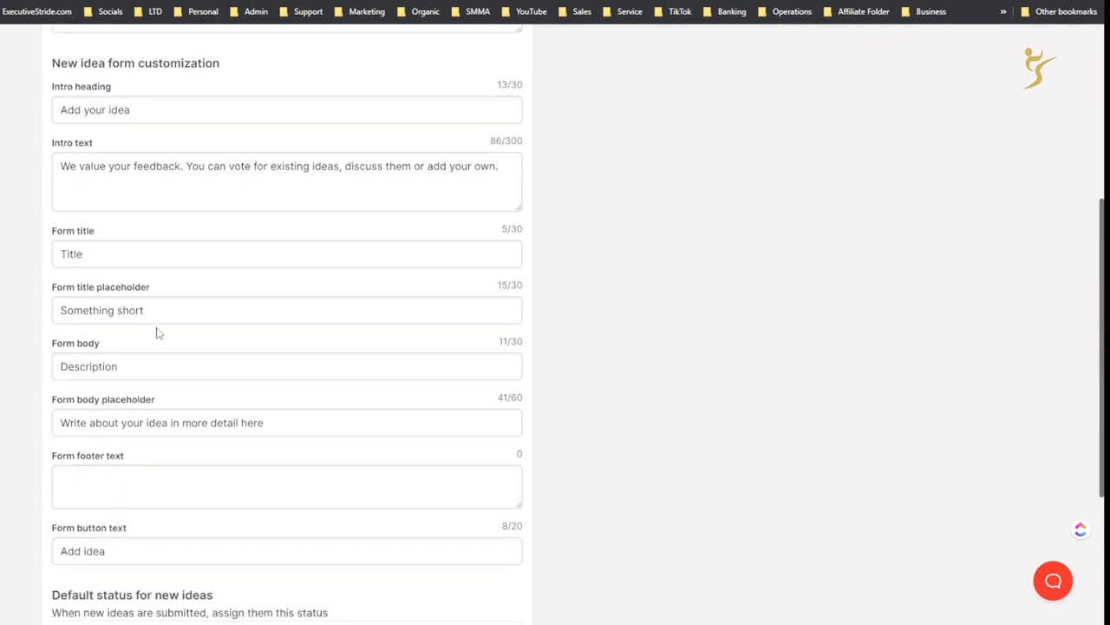
scroll(down, 3)
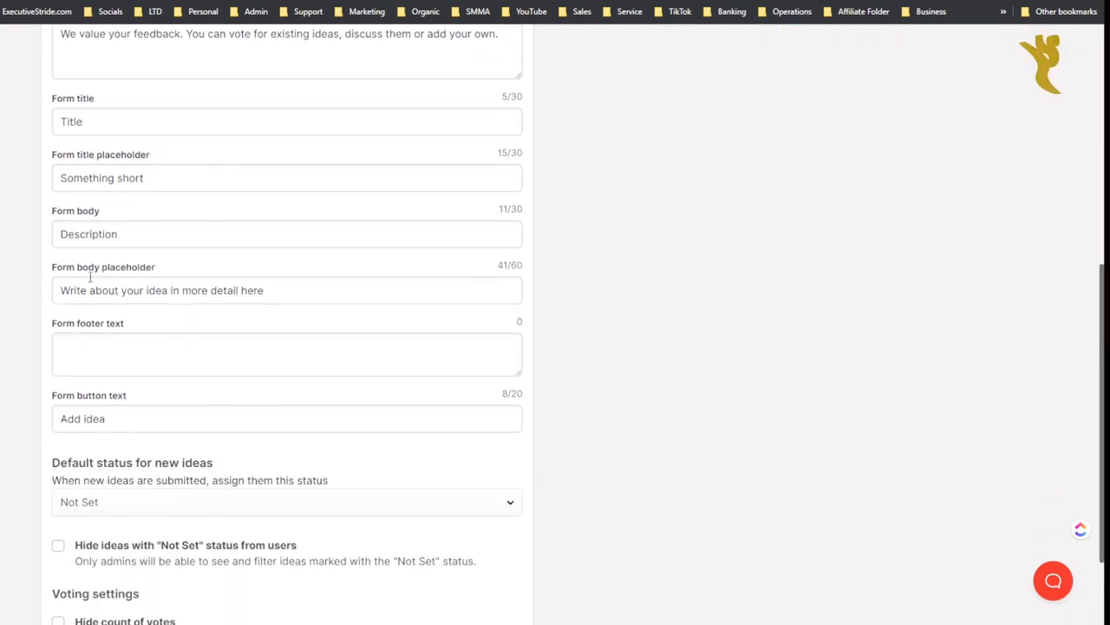
scroll(down, 3)
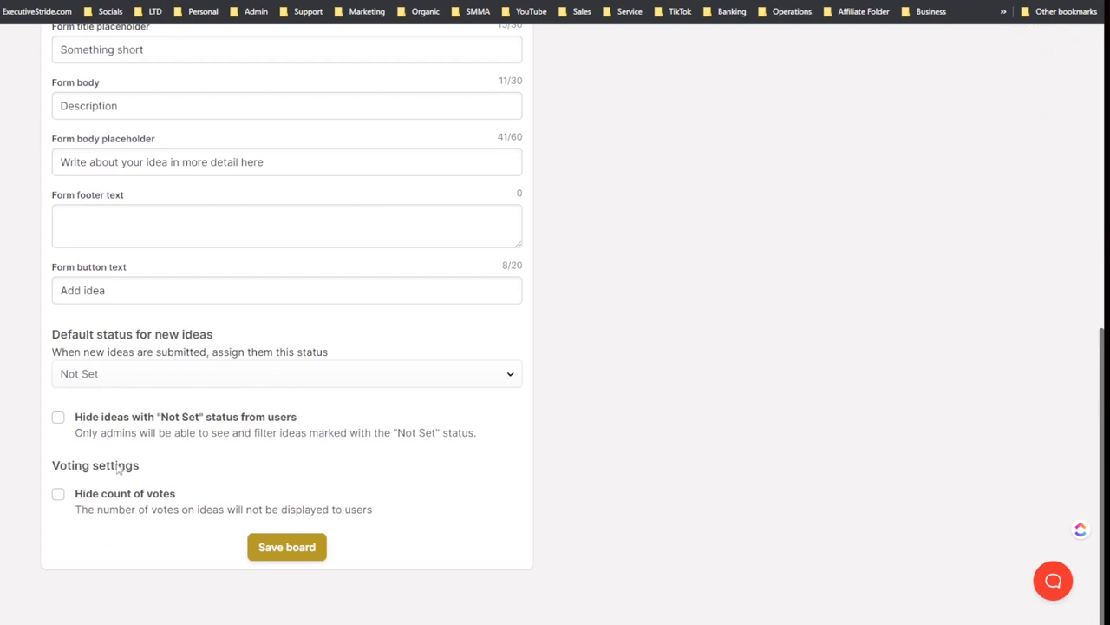
click(286, 547)
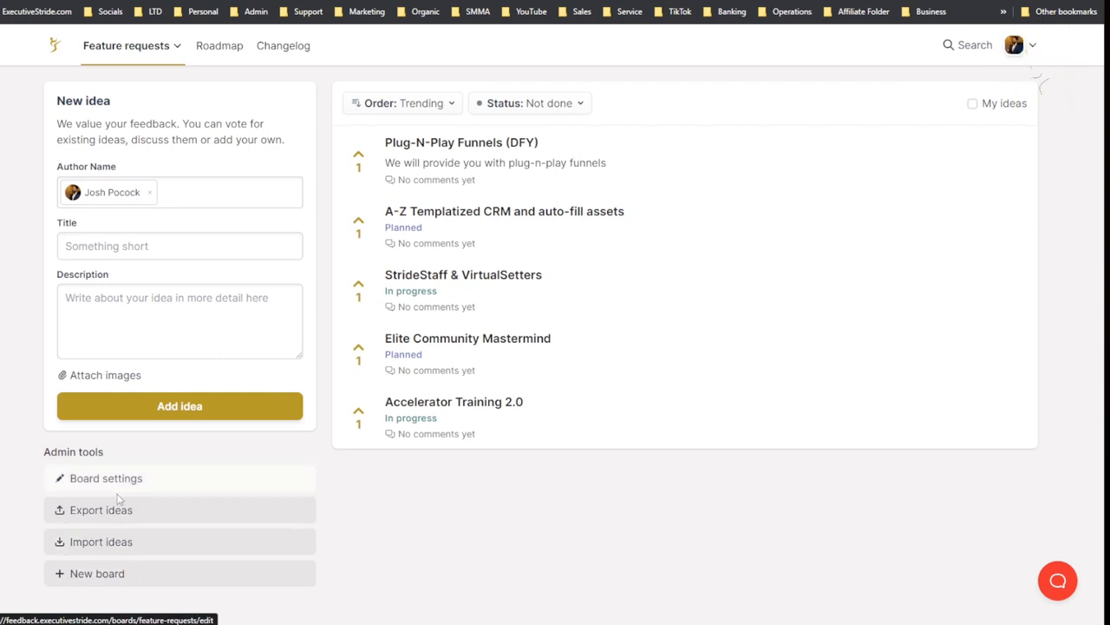
Step: Review the Feature requests board settings and export its ideas as CSV
click(105, 478)
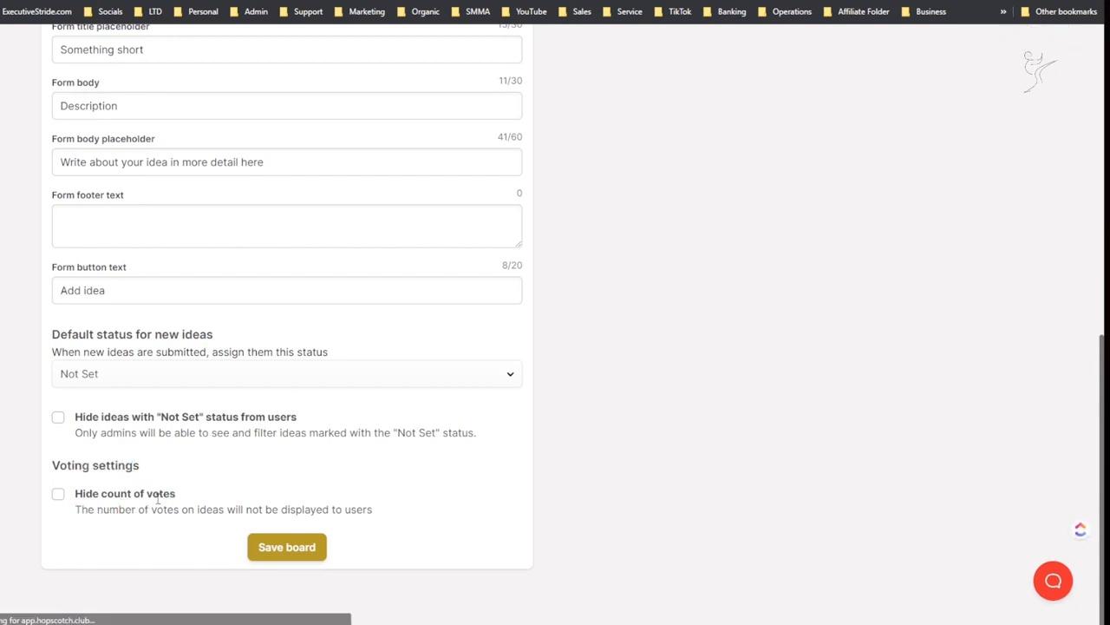
drag(150, 509, 302, 509)
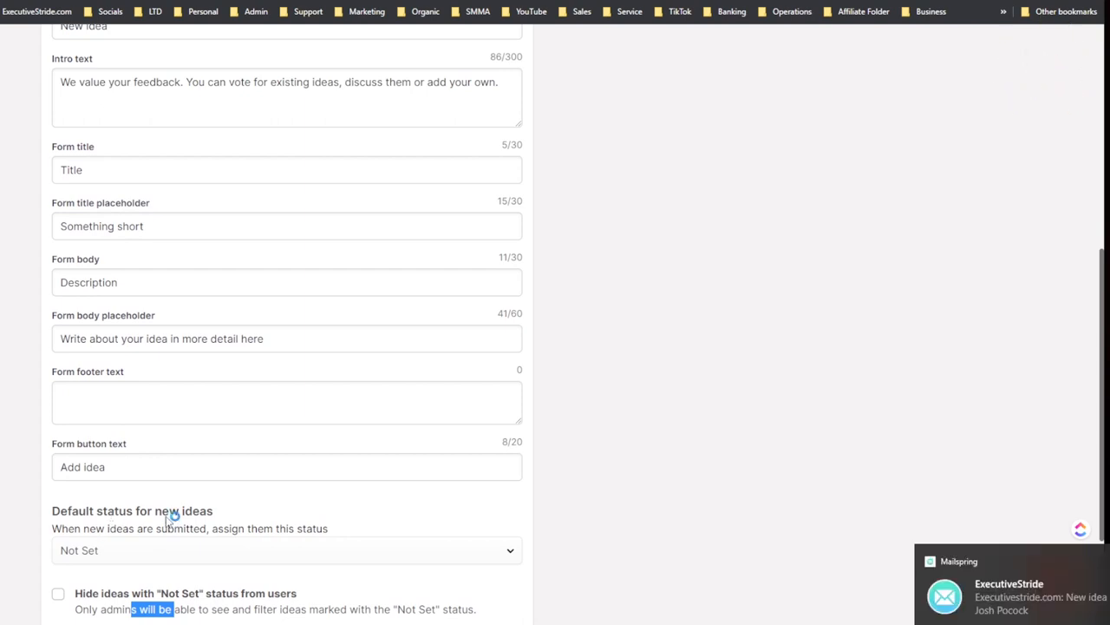
click(287, 550)
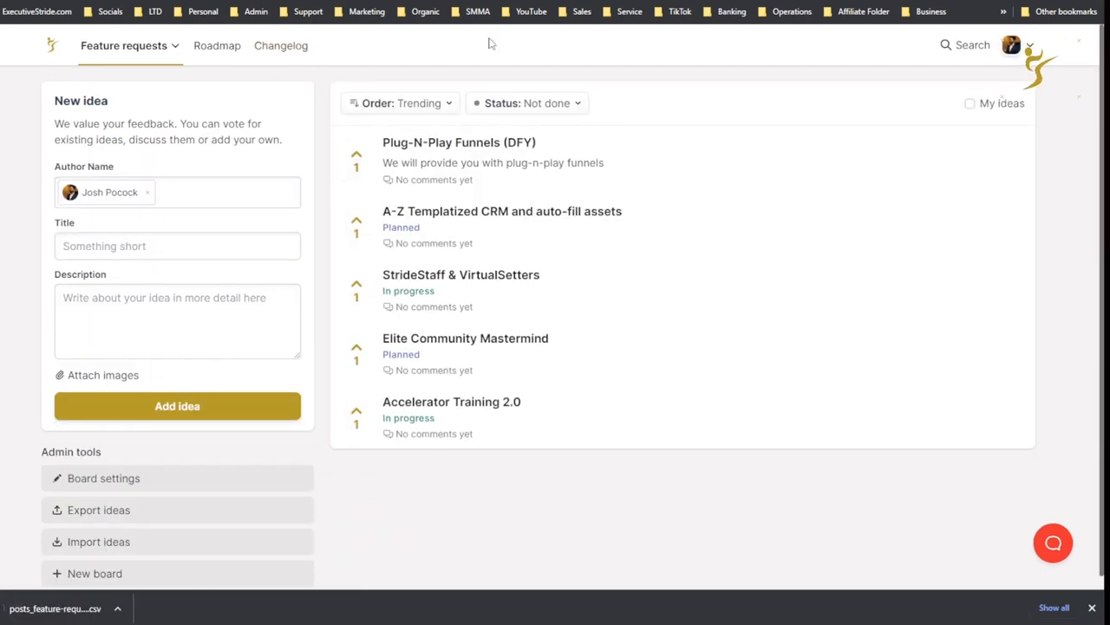
click(967, 103)
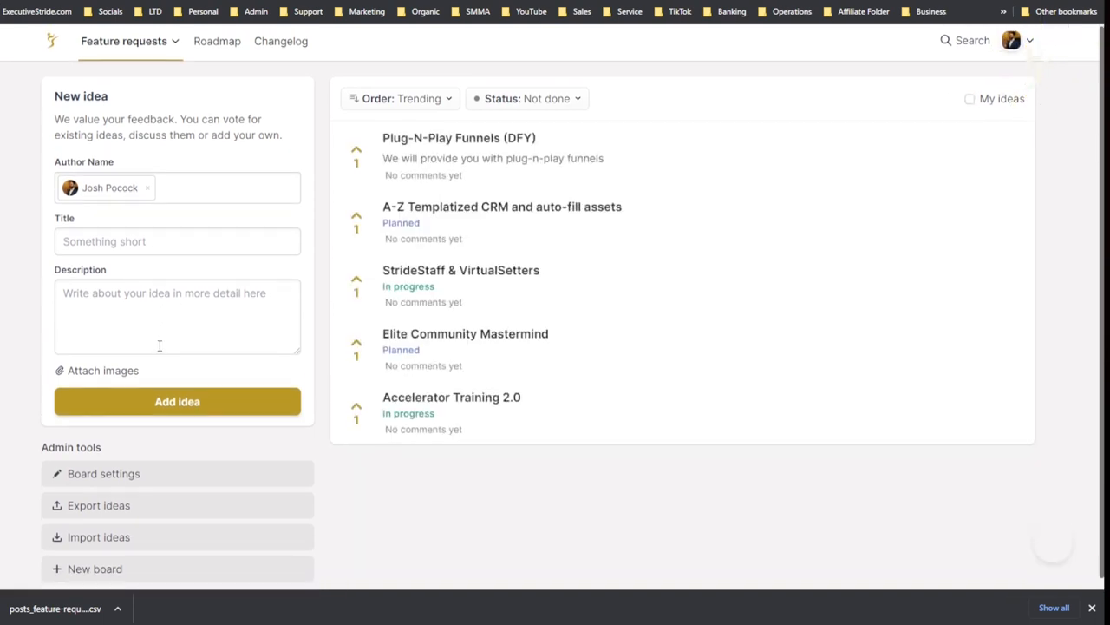
click(968, 98)
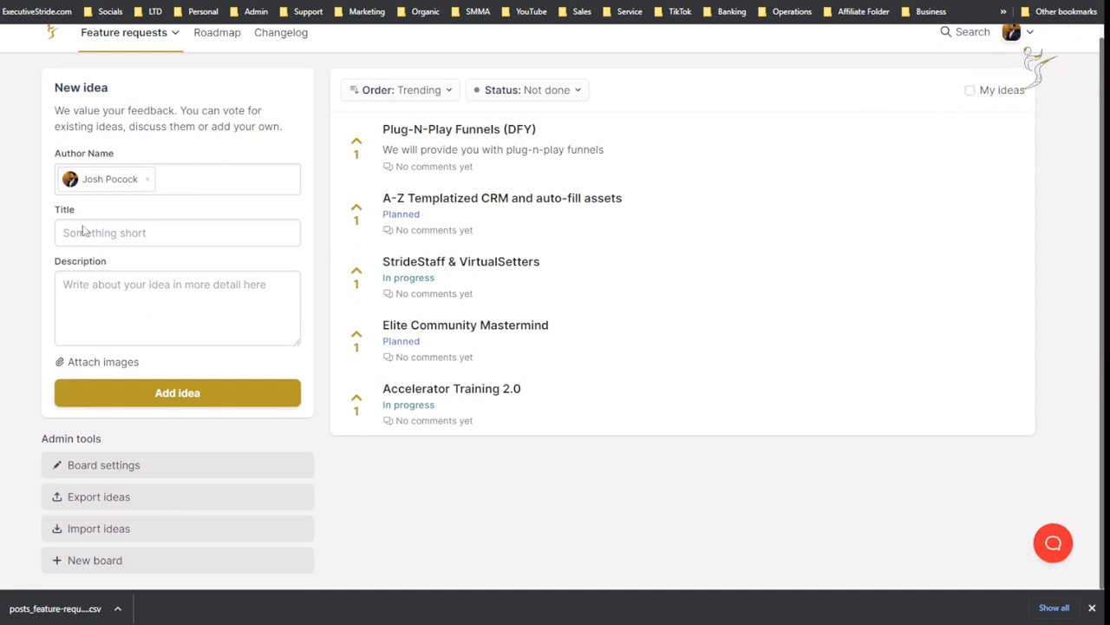
mouse_move(65, 558)
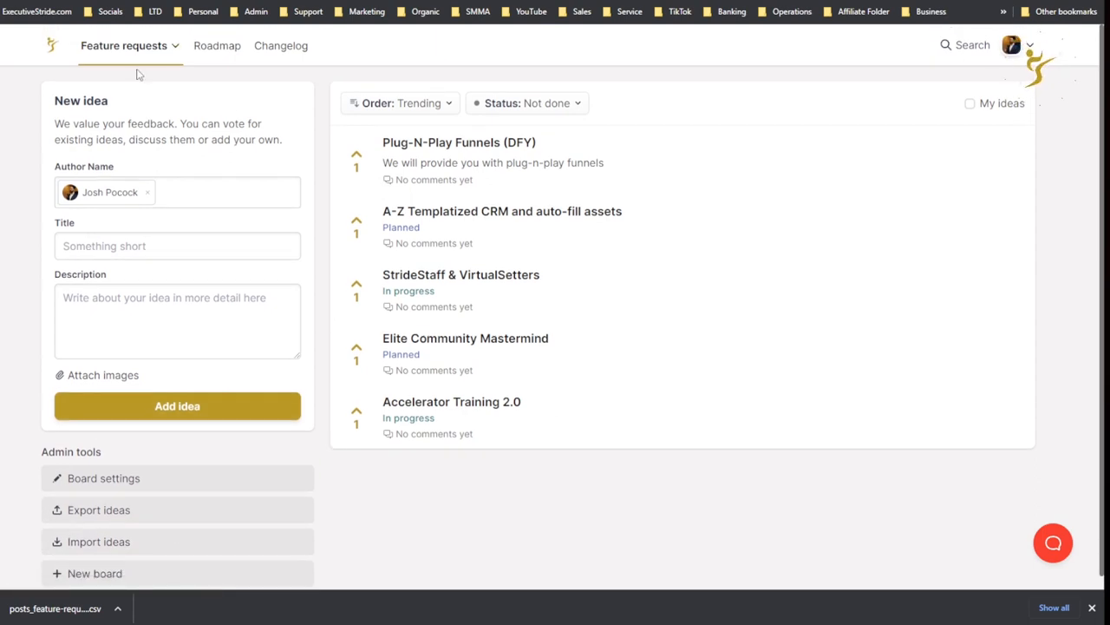
mouse_move(83, 499)
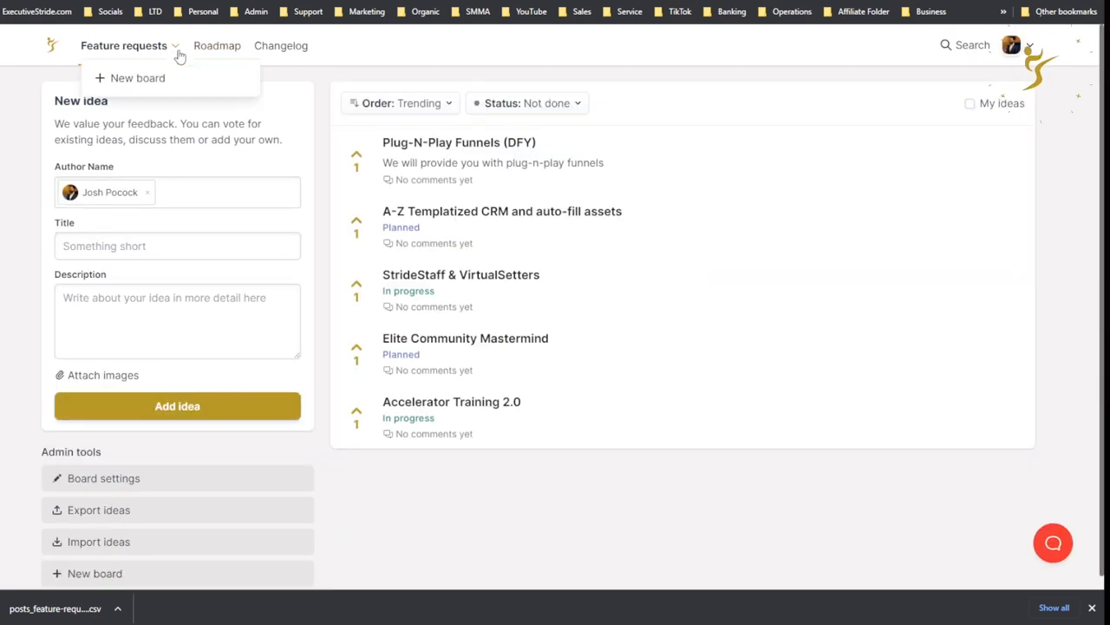
mouse_move(128, 45)
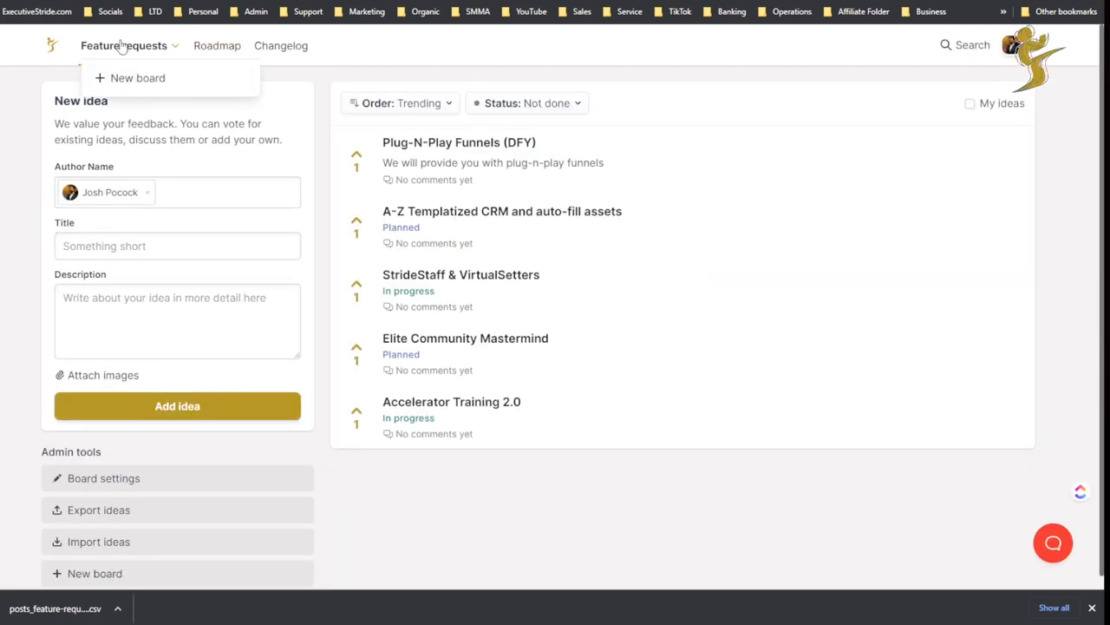
click(134, 45)
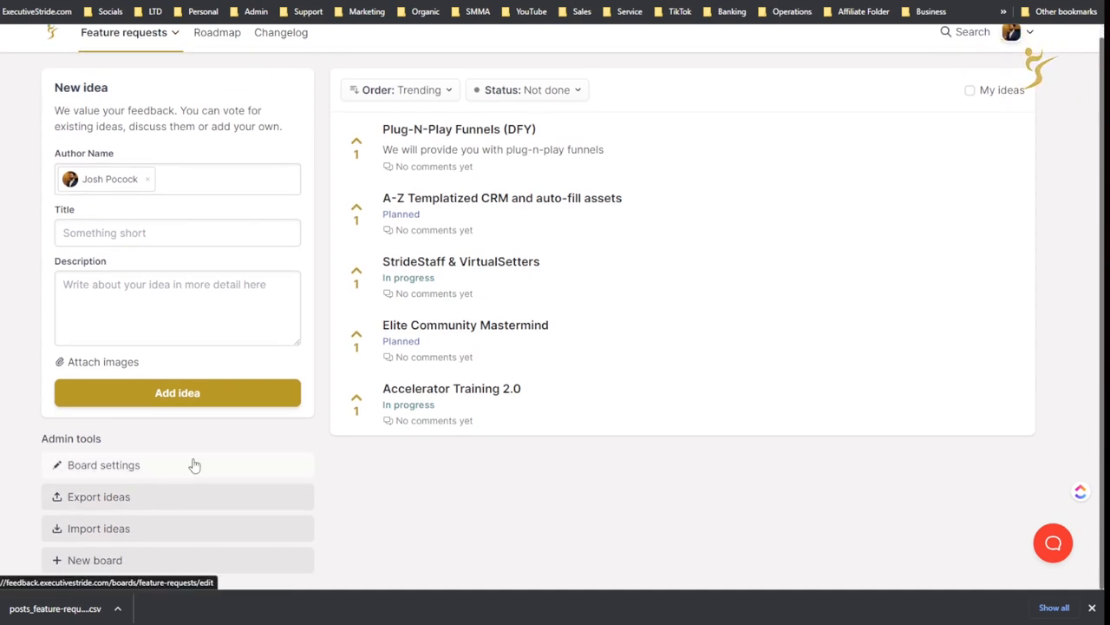
click(103, 465)
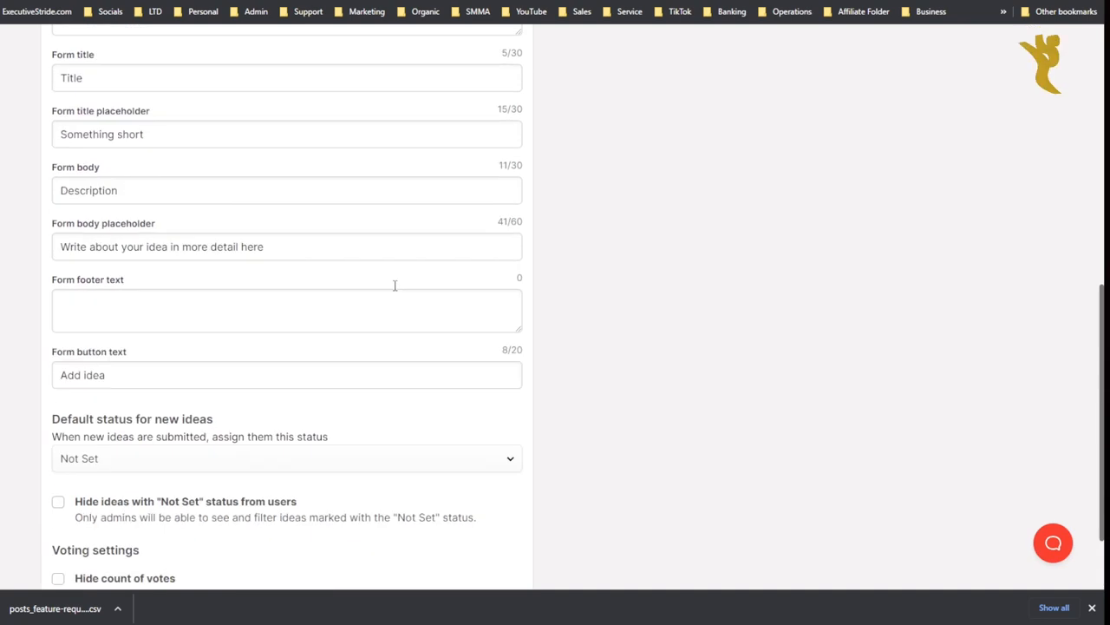
scroll(down, 3)
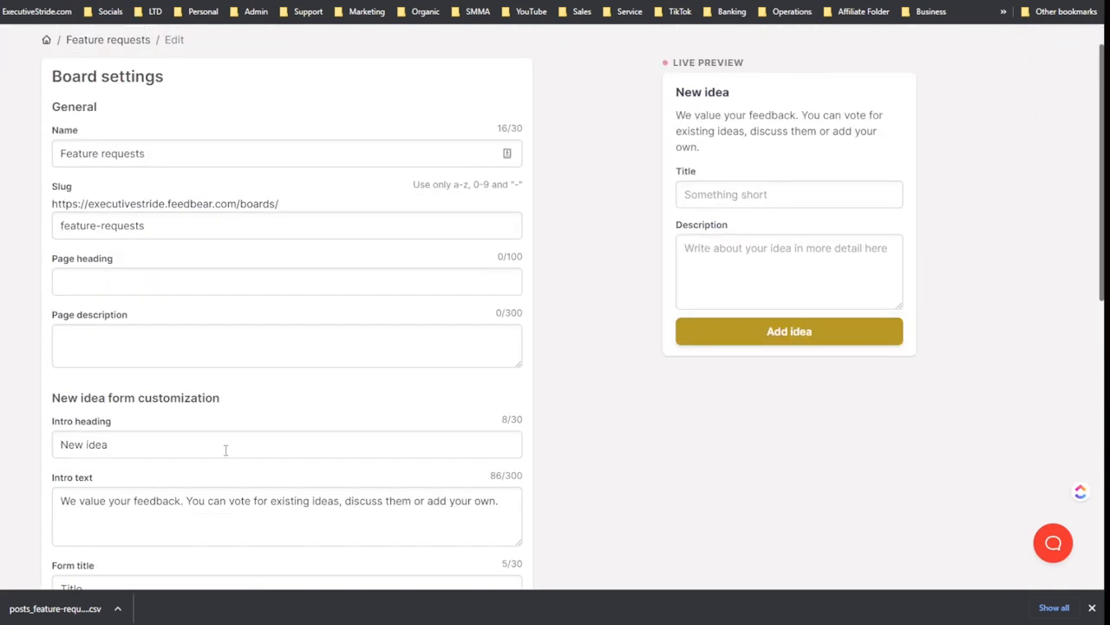
scroll(down, 3)
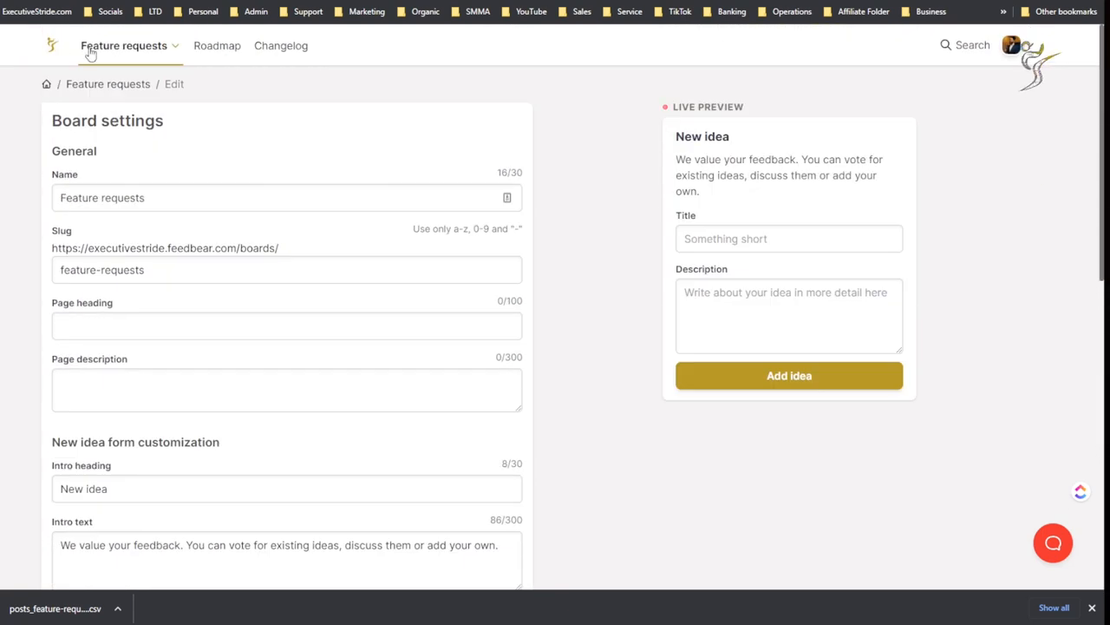
click(123, 45)
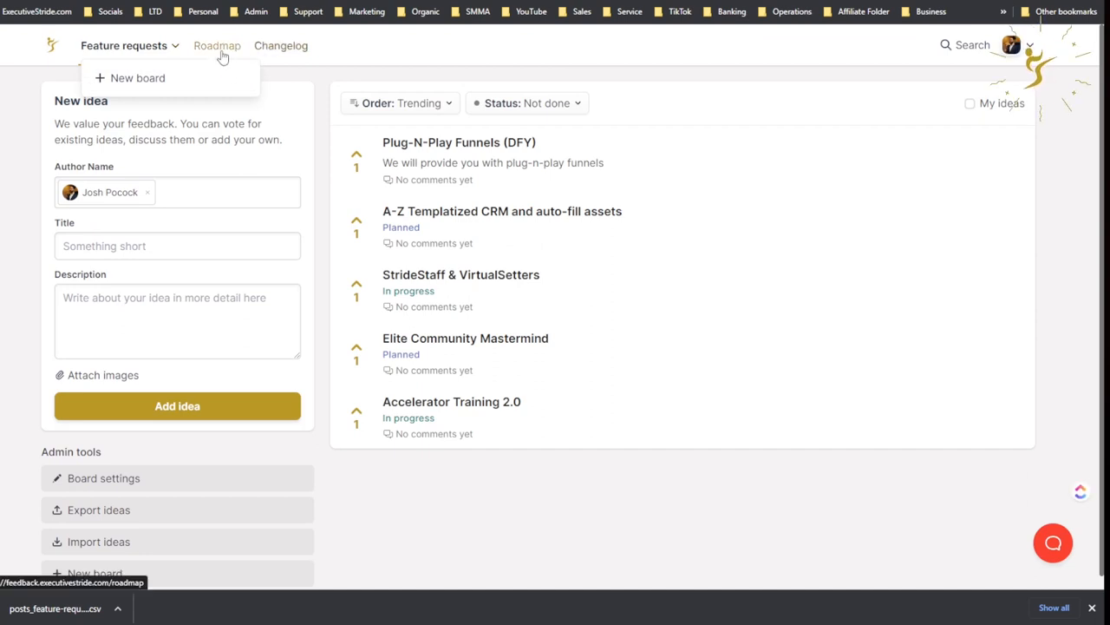
Step: View the roadmap and status editor, then reopen the five-idea Feature requests board
click(216, 46)
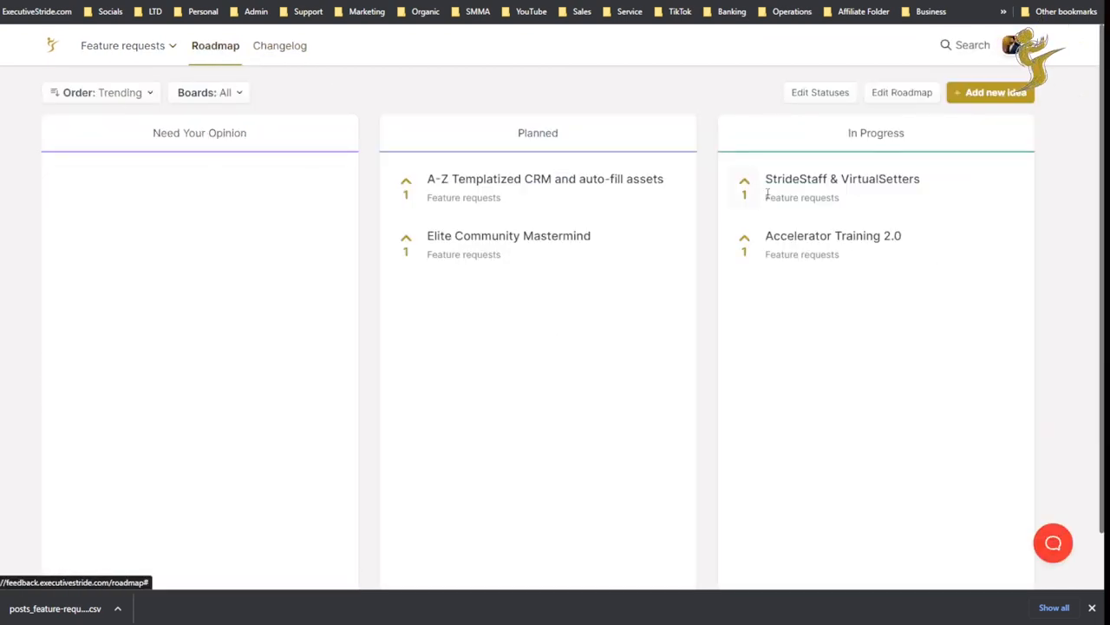
click(819, 92)
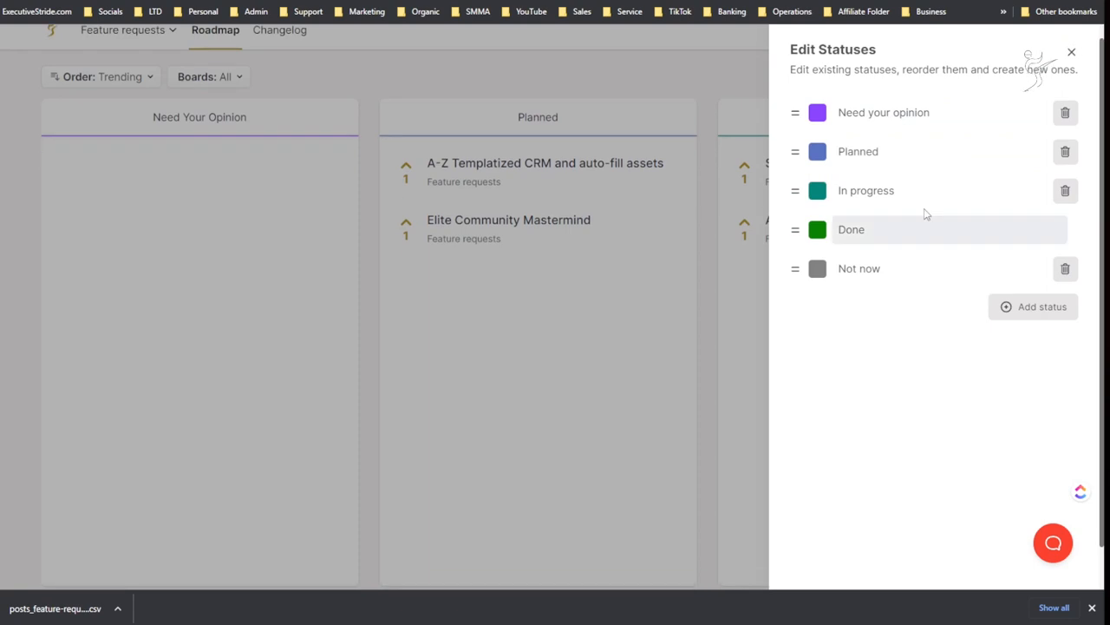
click(1070, 50)
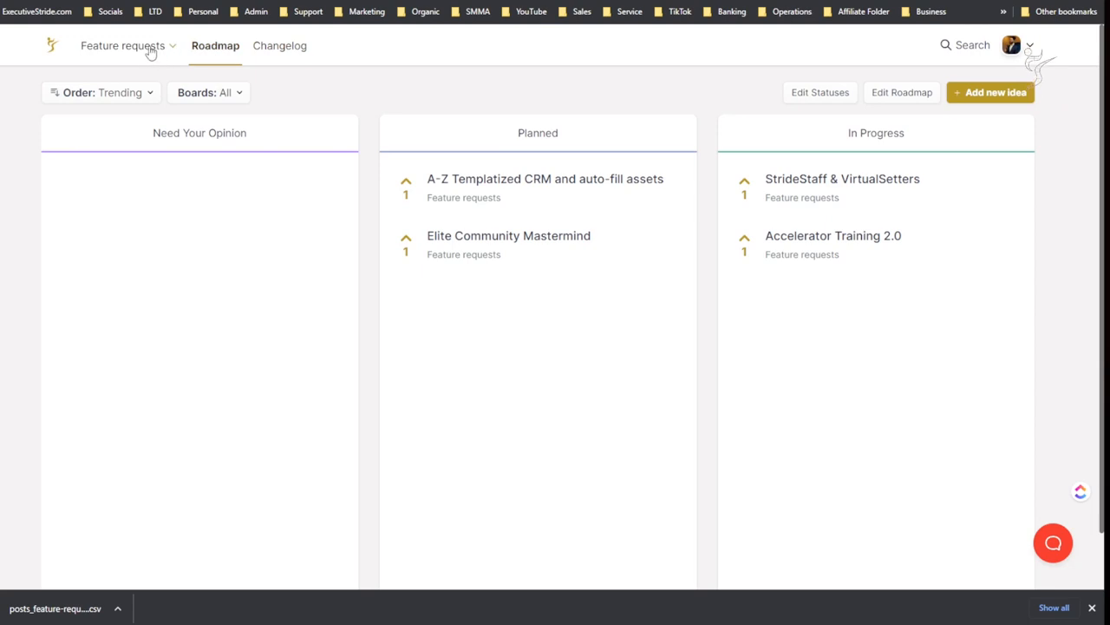
click(123, 45)
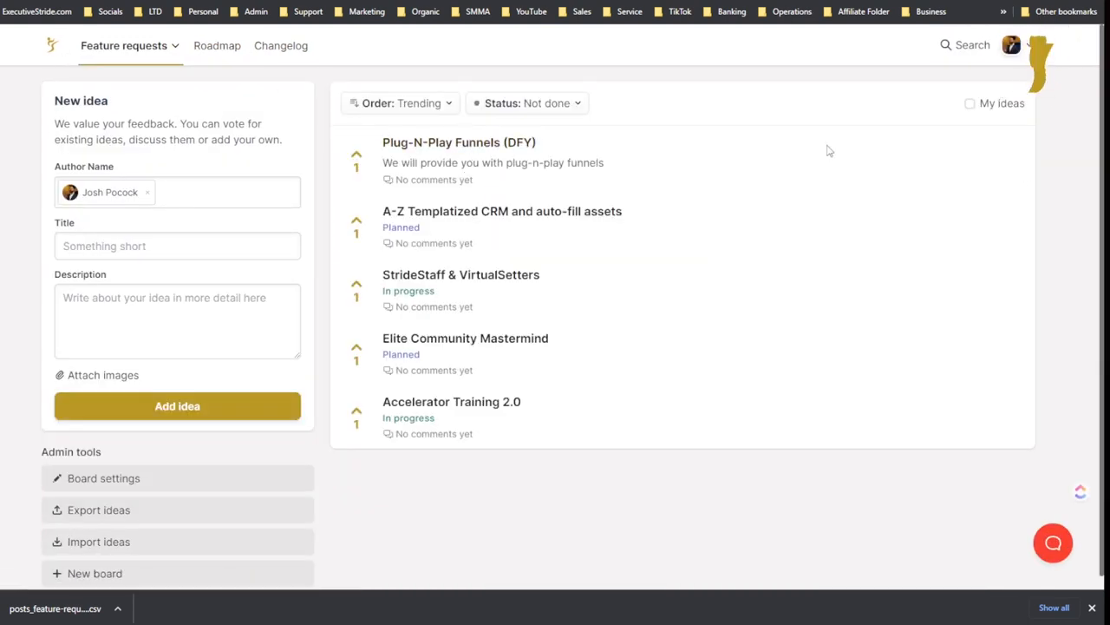
Step: Set the Plug-N-Play Funnels (DFY) idea's status to In Progress and view the roadmap
click(448, 142)
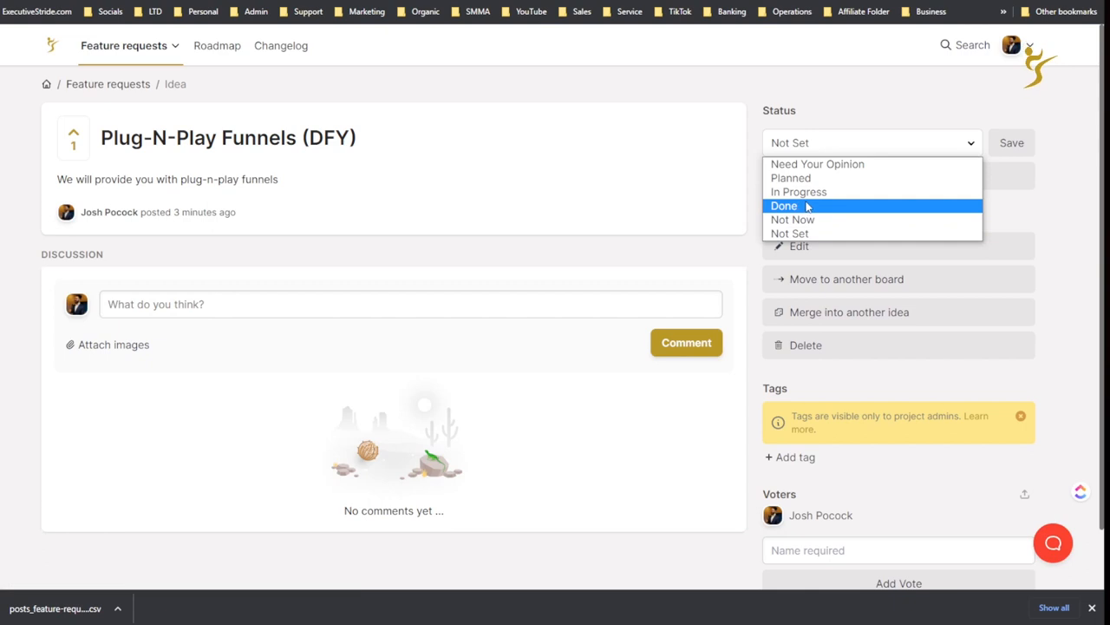
click(799, 192)
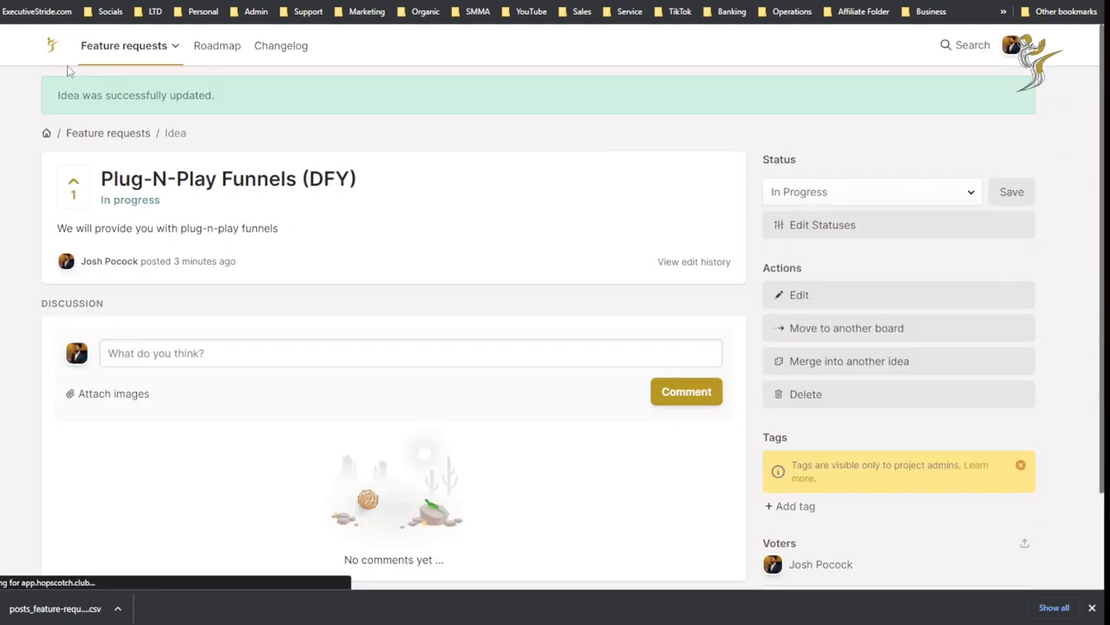
click(216, 45)
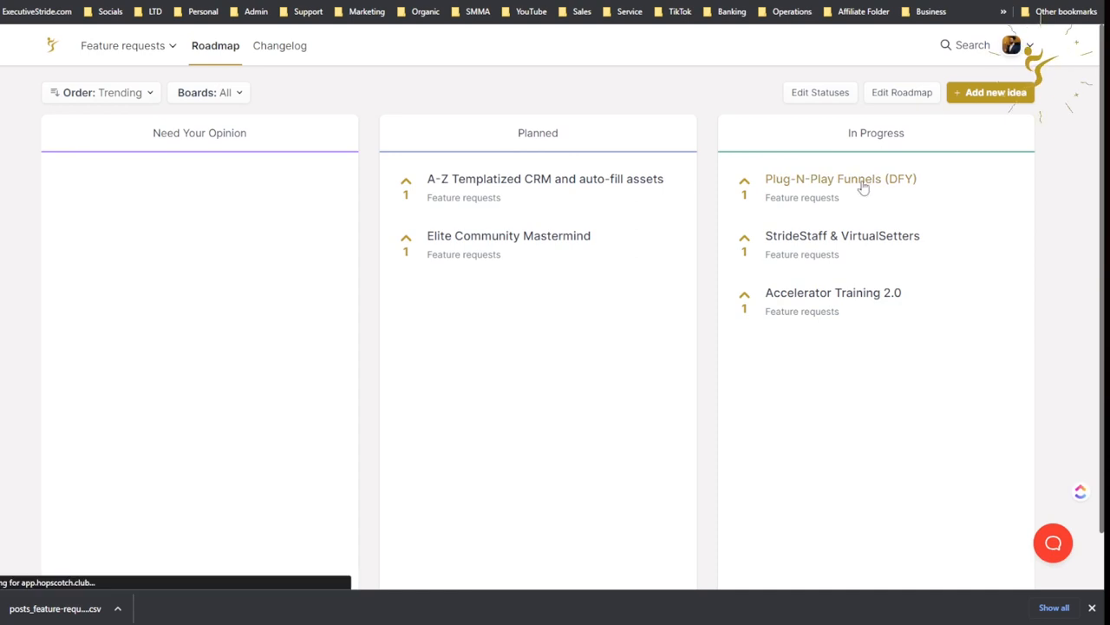
mouse_move(776, 139)
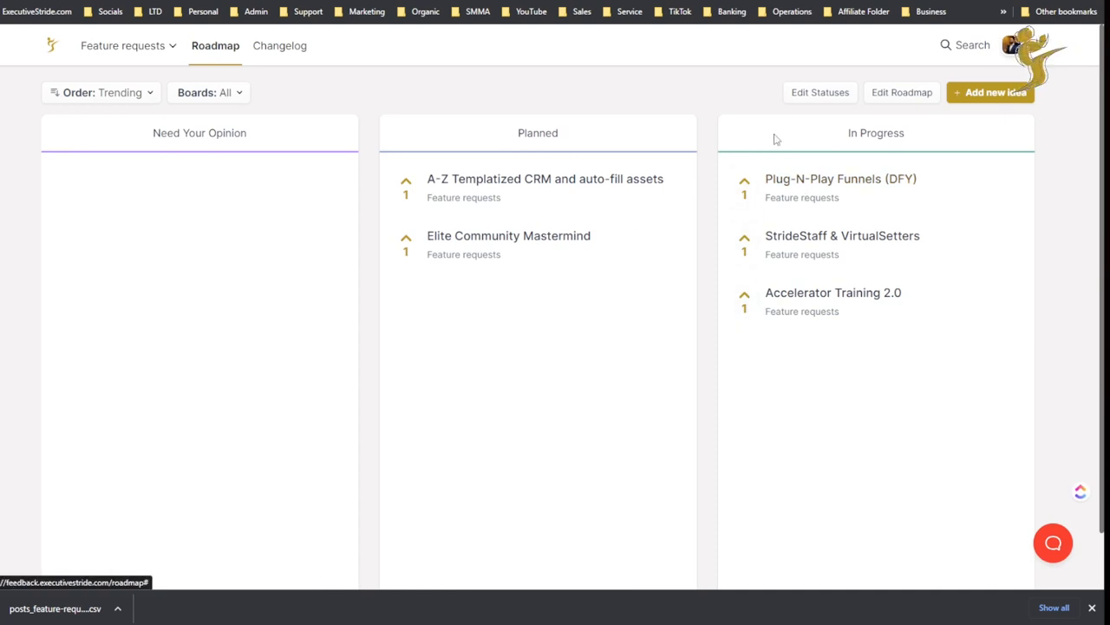
Step: Hide the Done status in the Edit Roadmap settings and close the panel
click(902, 92)
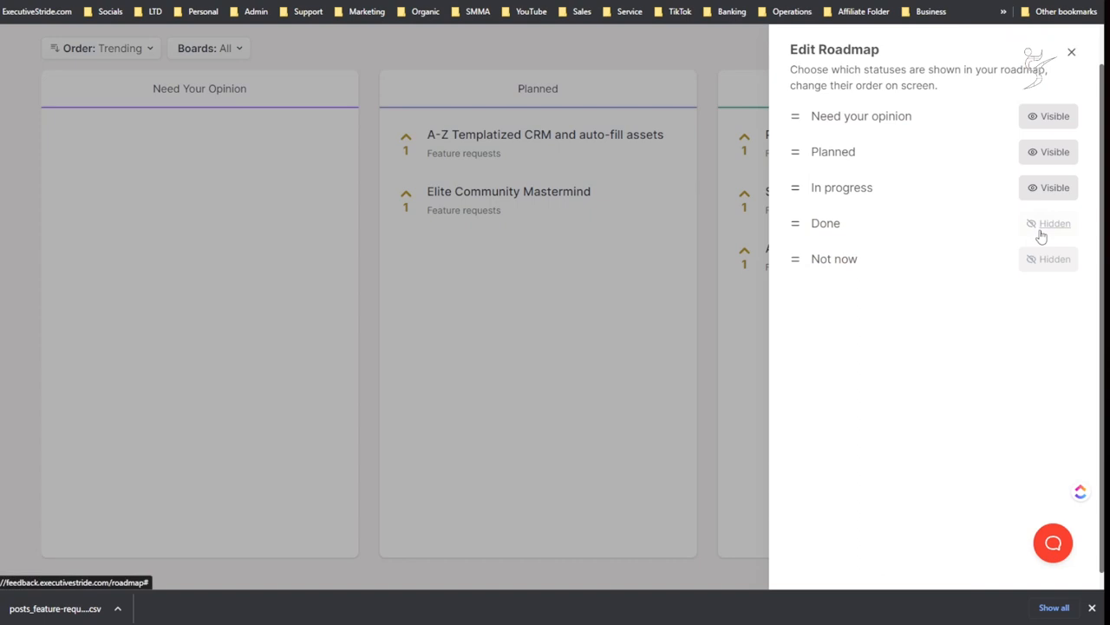
click(1049, 223)
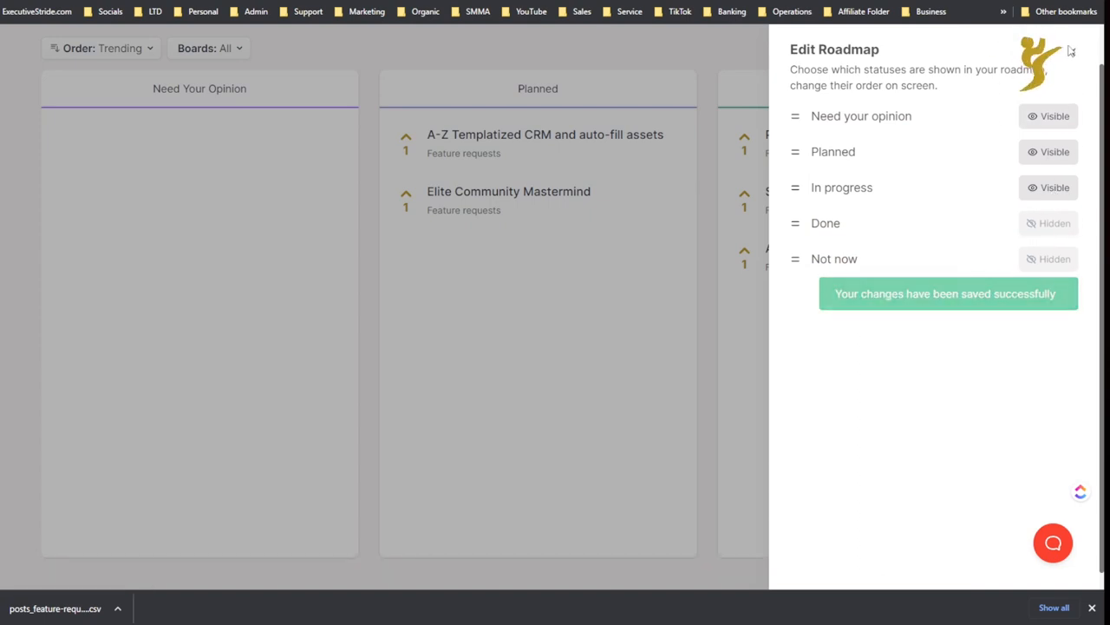
click(1072, 52)
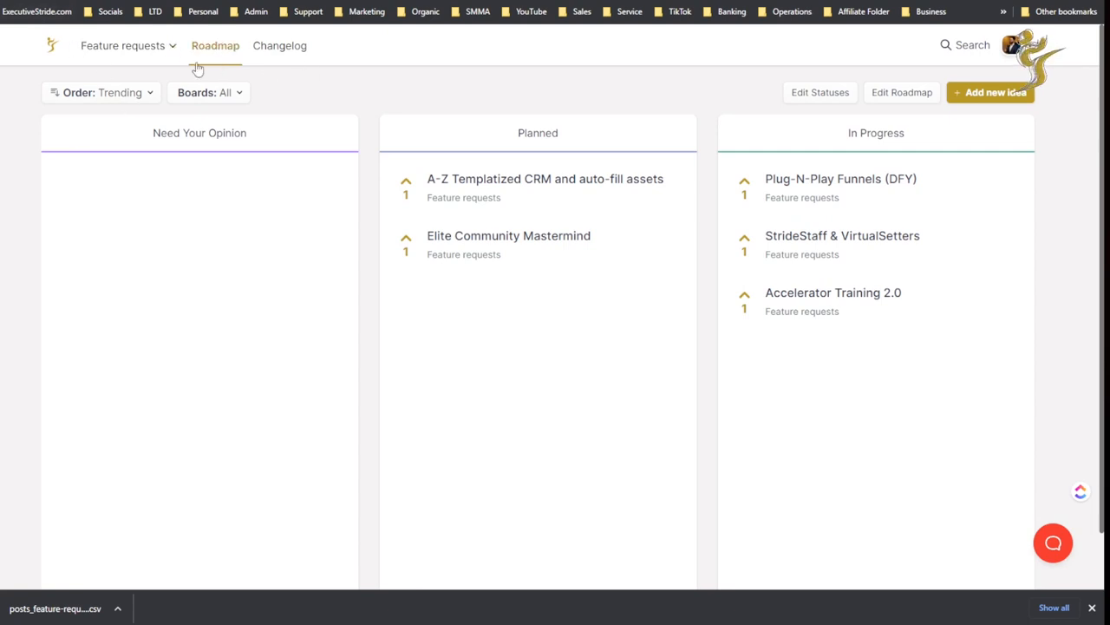
Step: Create a new changelog entry and type the title 'Updated the blah b…'
scroll(down, 3)
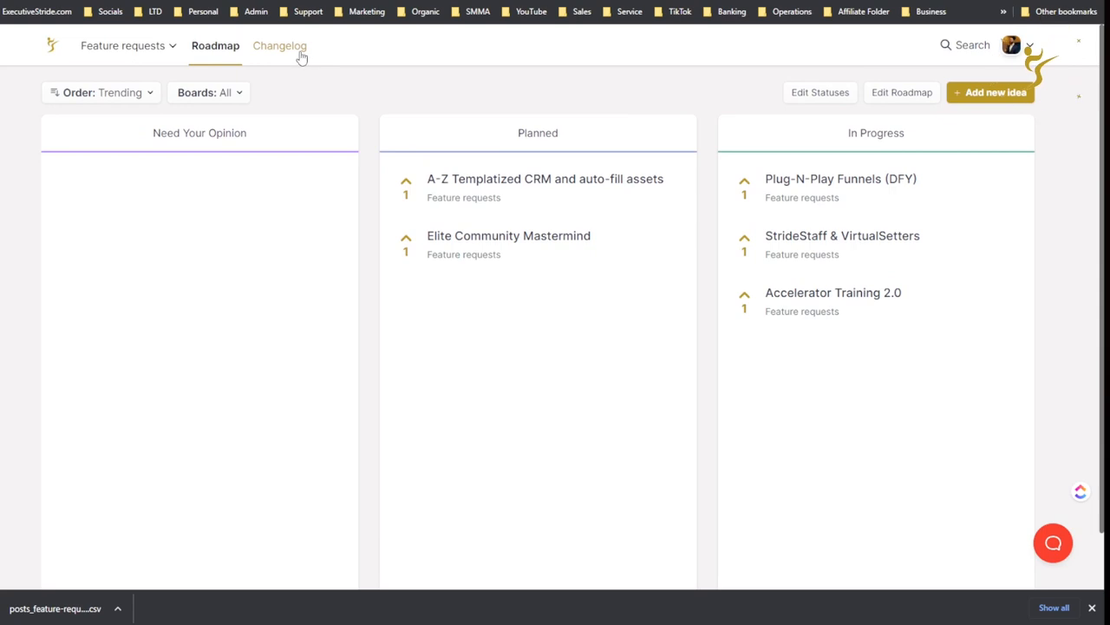
click(280, 45)
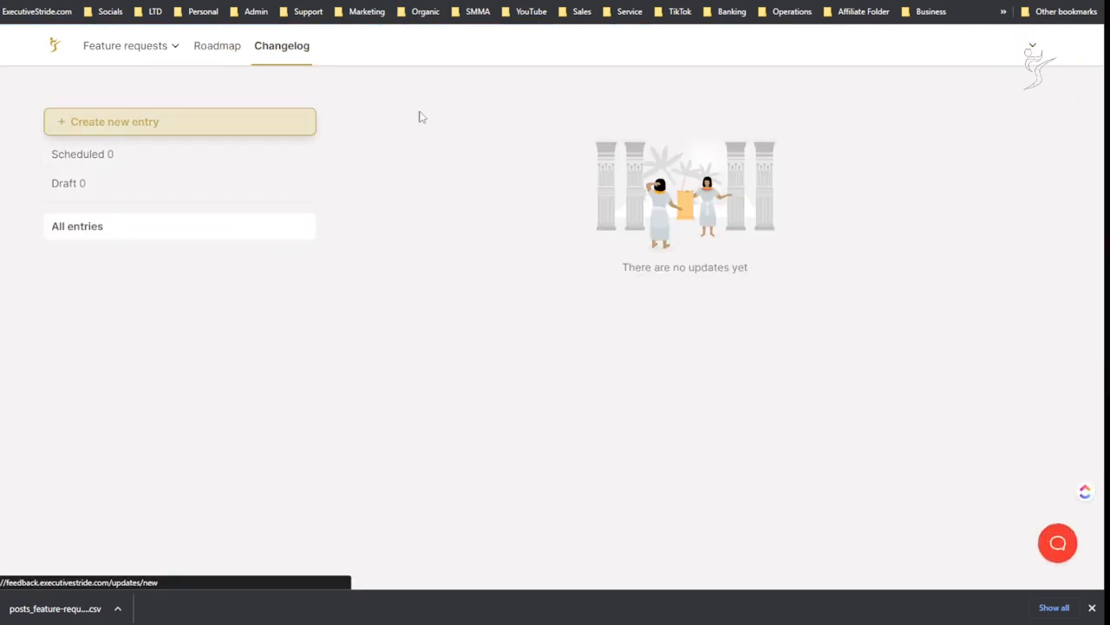
click(114, 121)
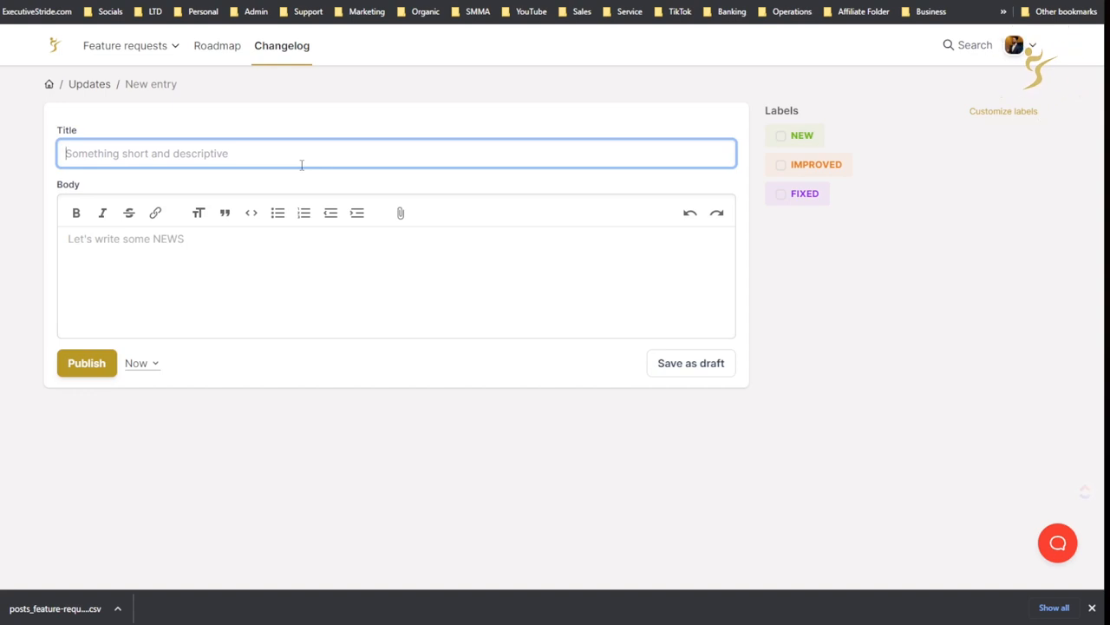
text(Updated)
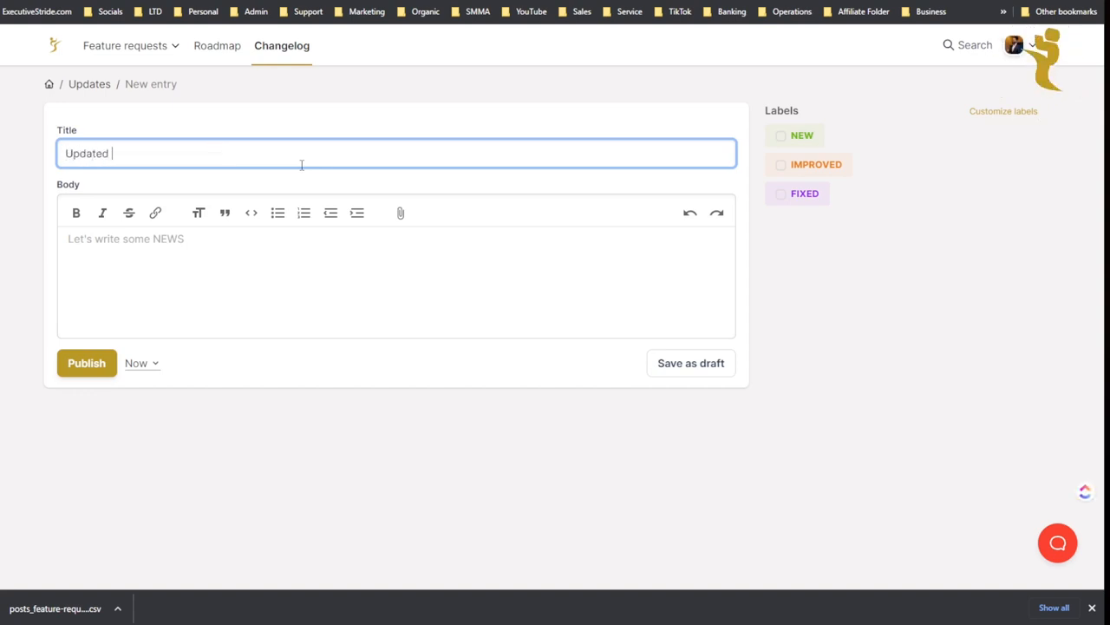
text(the)
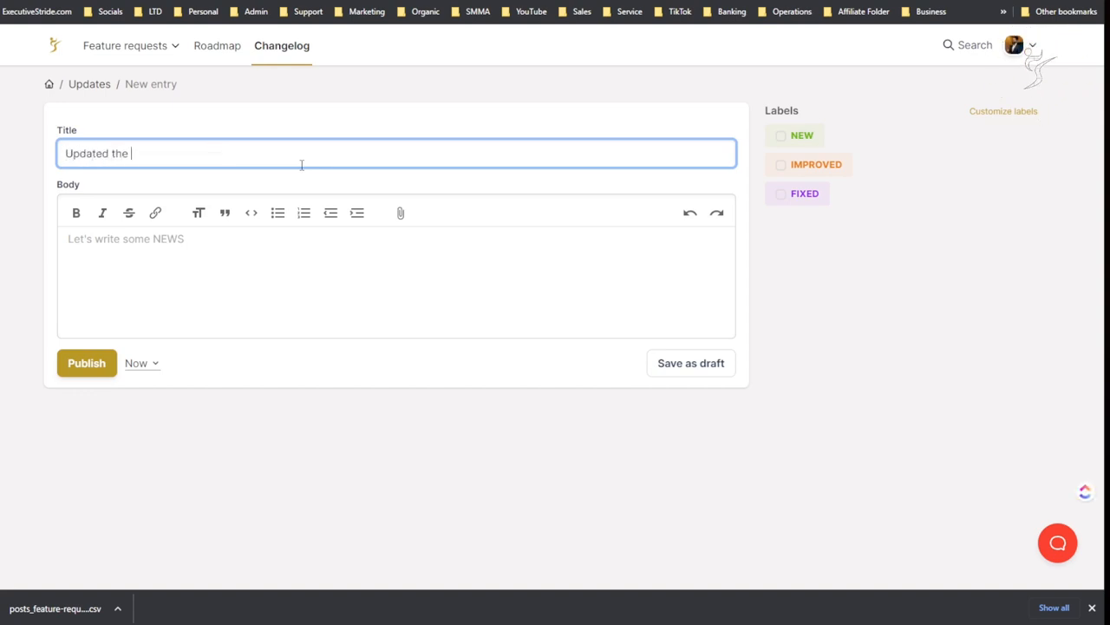
text(blah blah blah...)
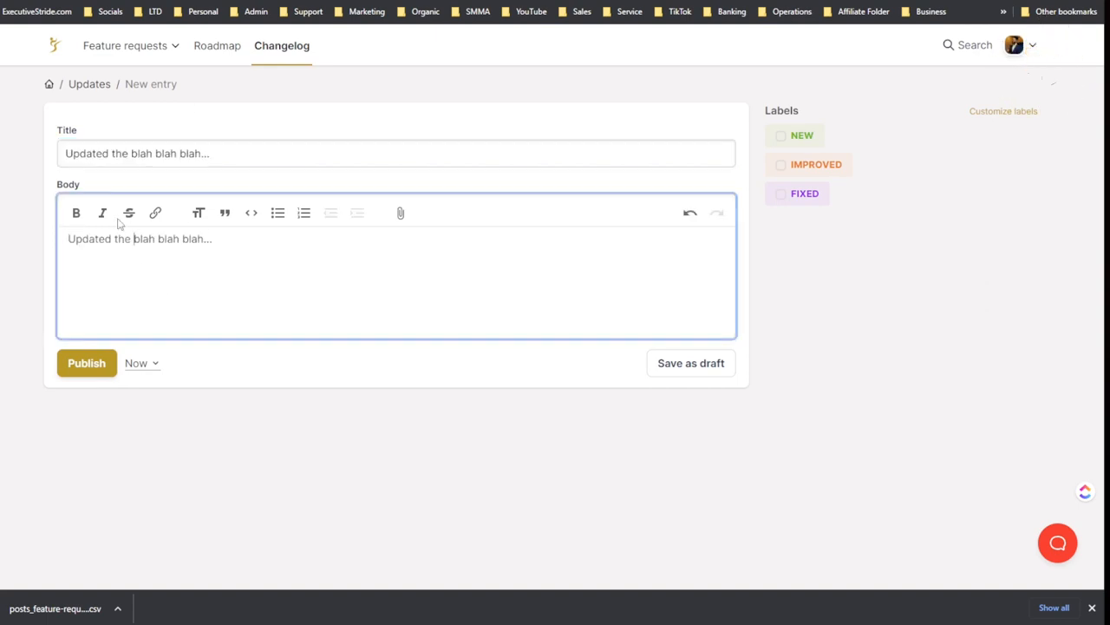
Step: Try Bold, Italic, Quote and Code formatting on the body, then clear it
click(75, 212)
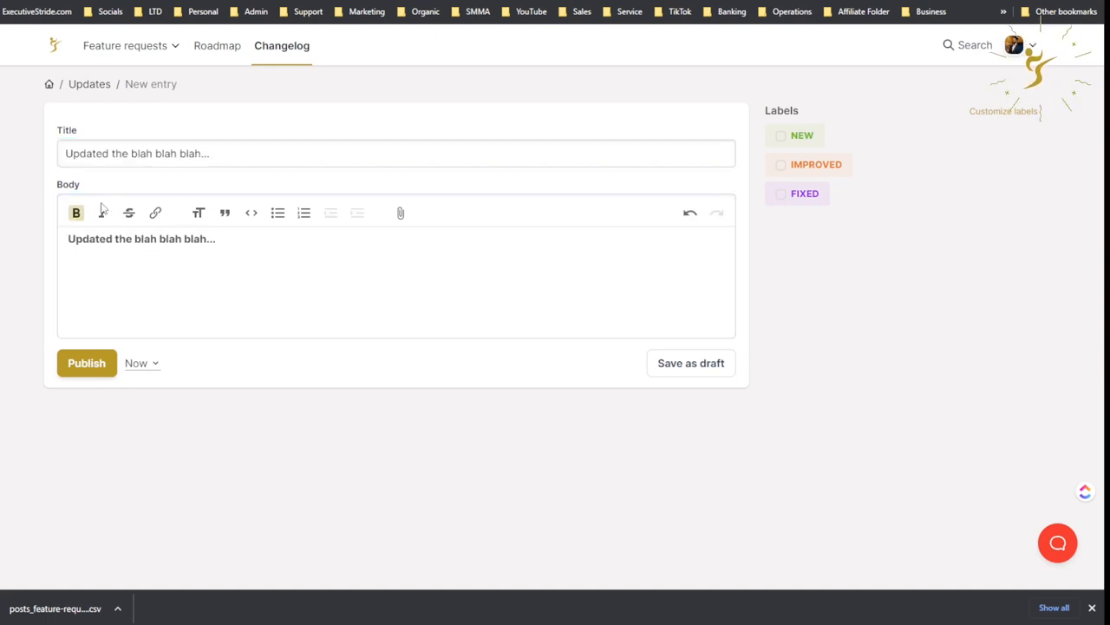
click(154, 212)
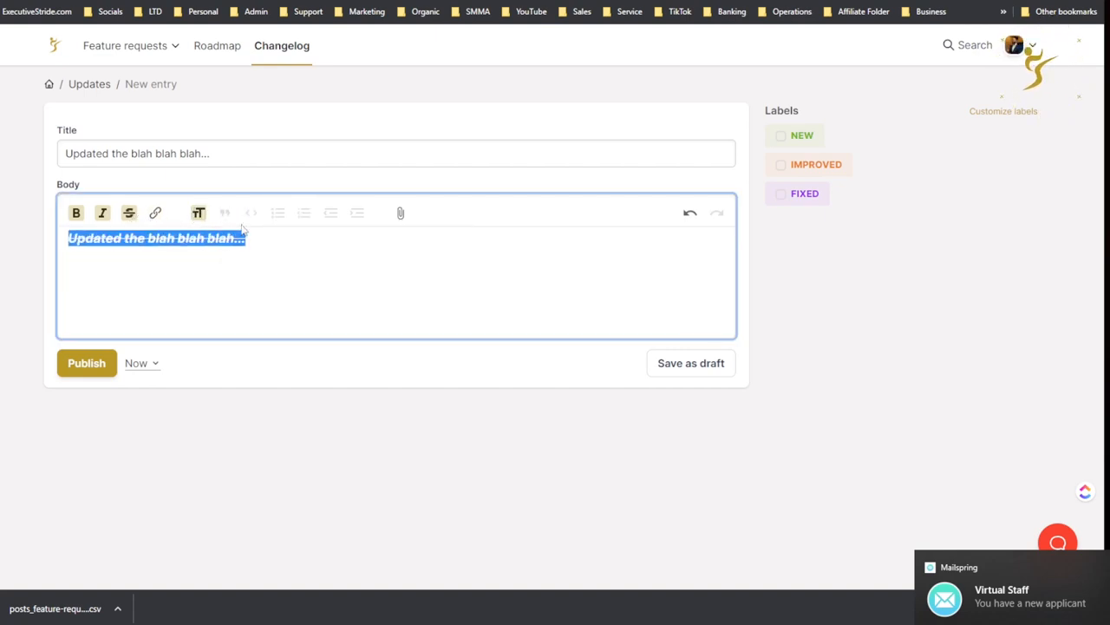
click(224, 213)
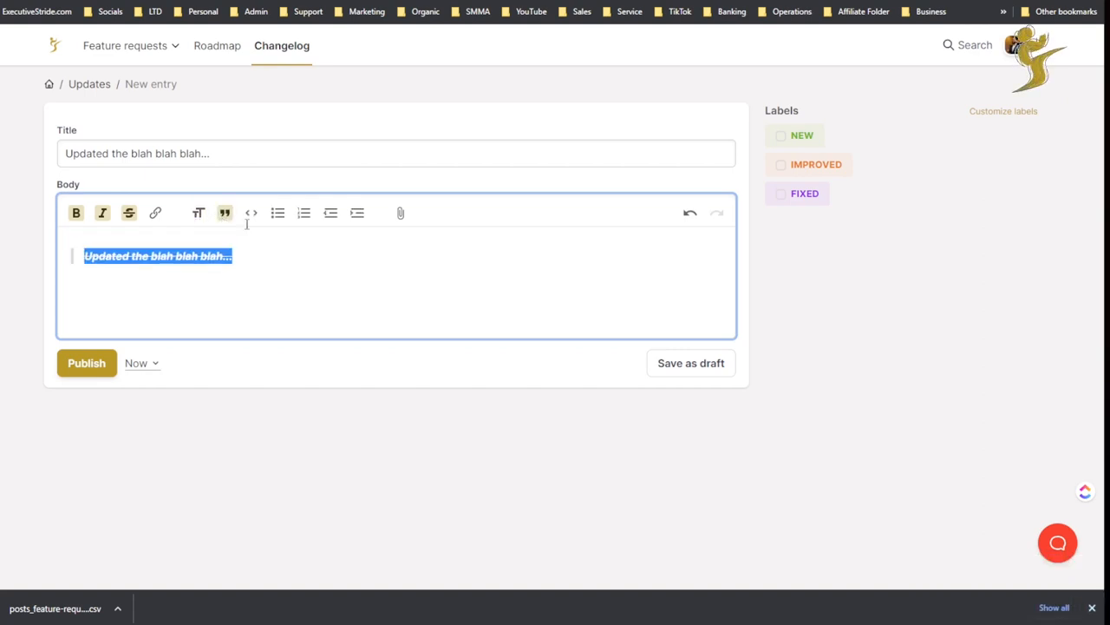
click(250, 213)
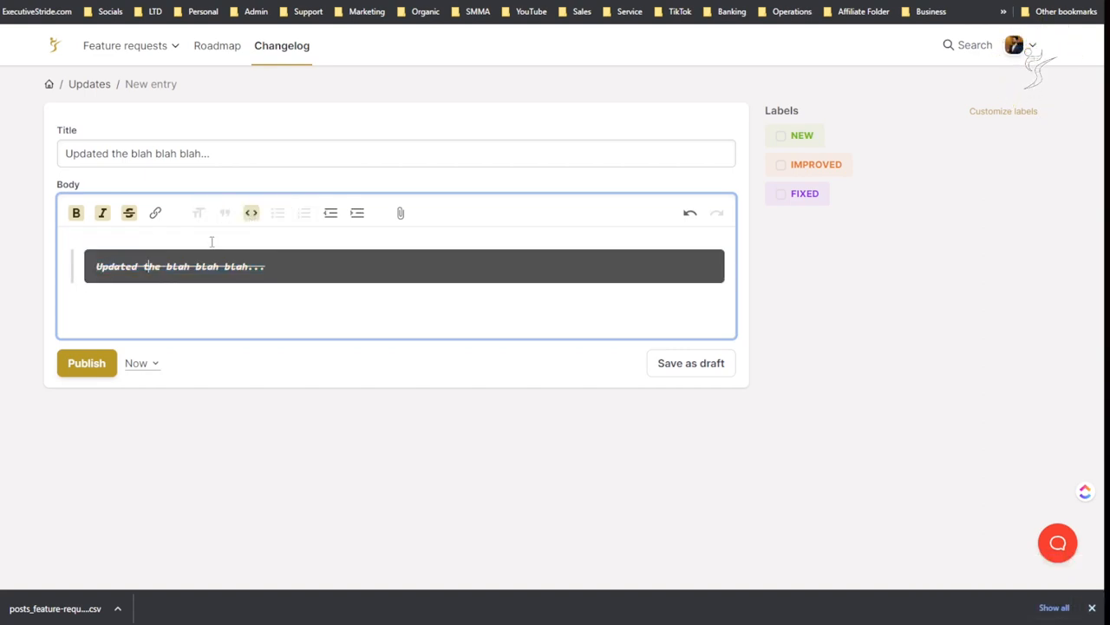
text(Updated the blsssss)
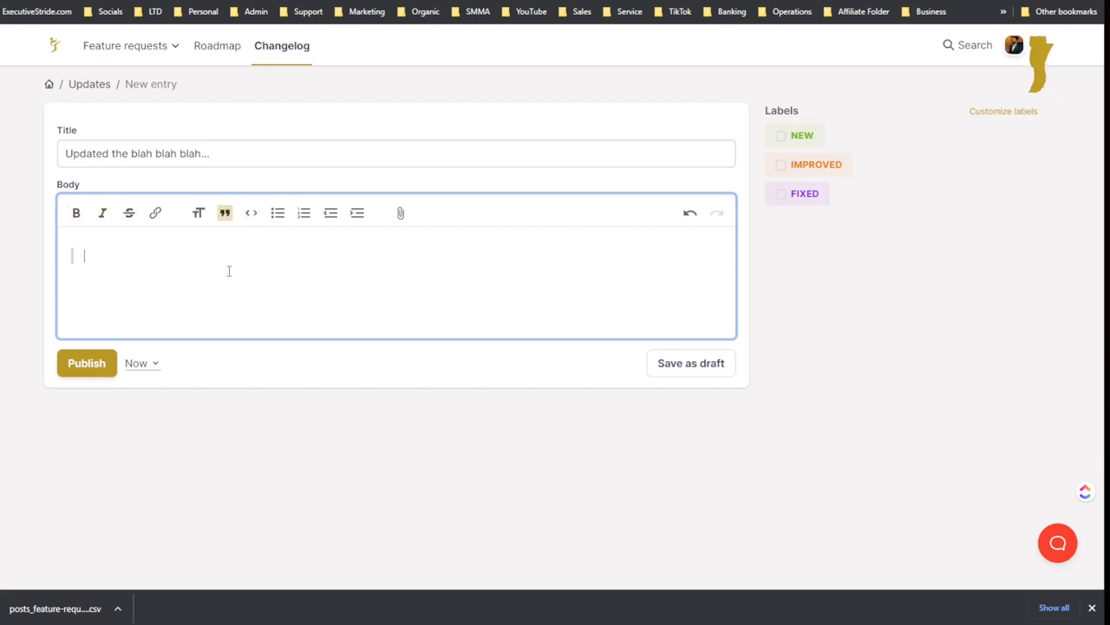
click(277, 212)
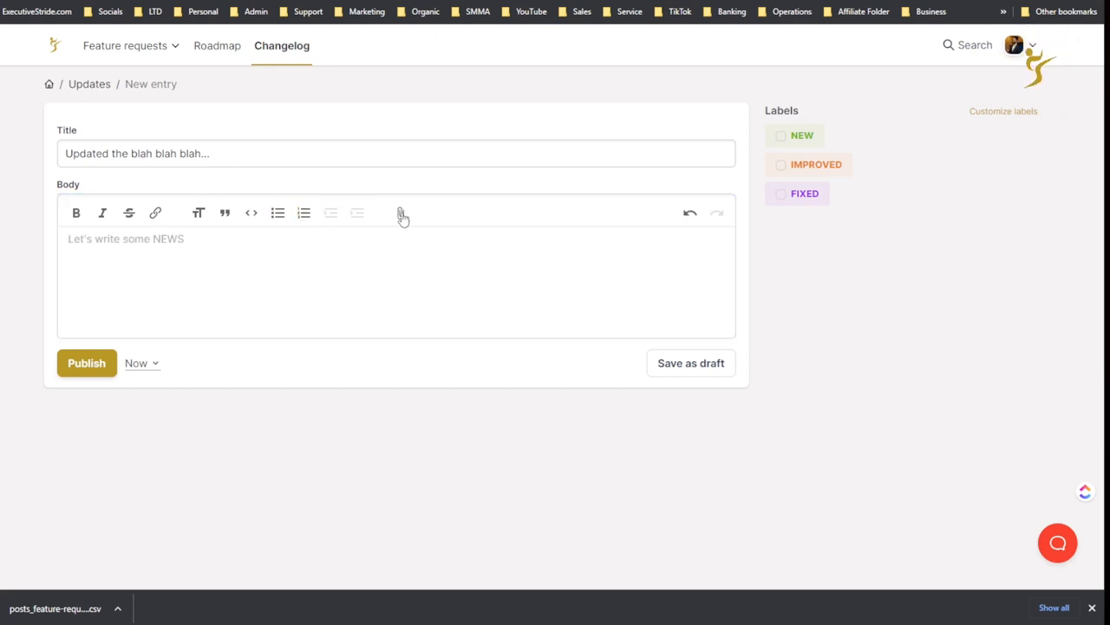
mouse_move(402, 213)
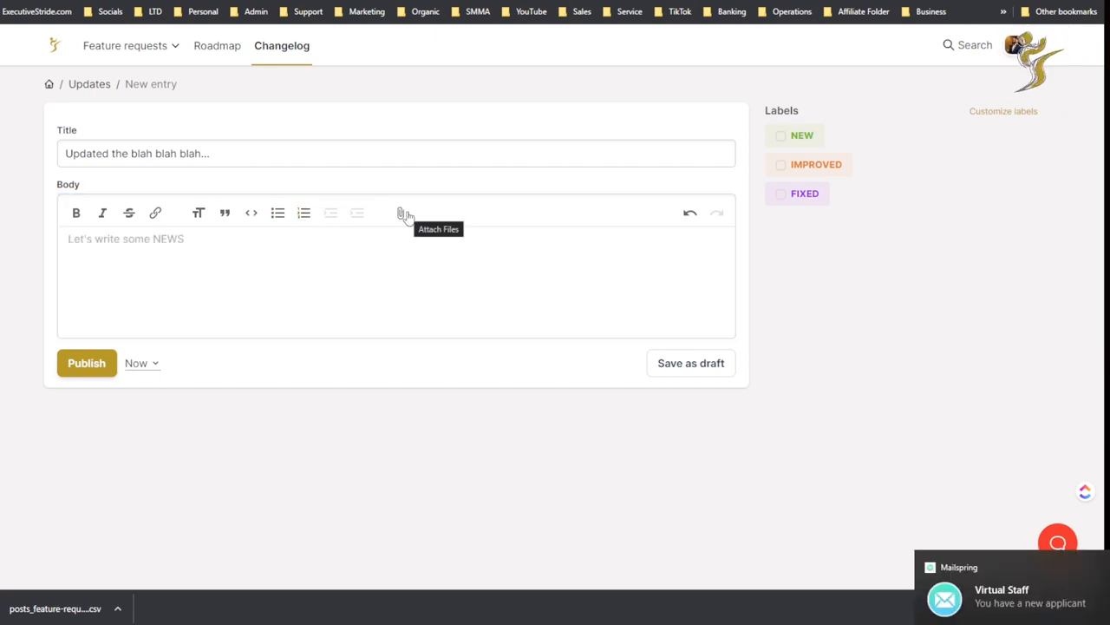
mouse_move(683, 301)
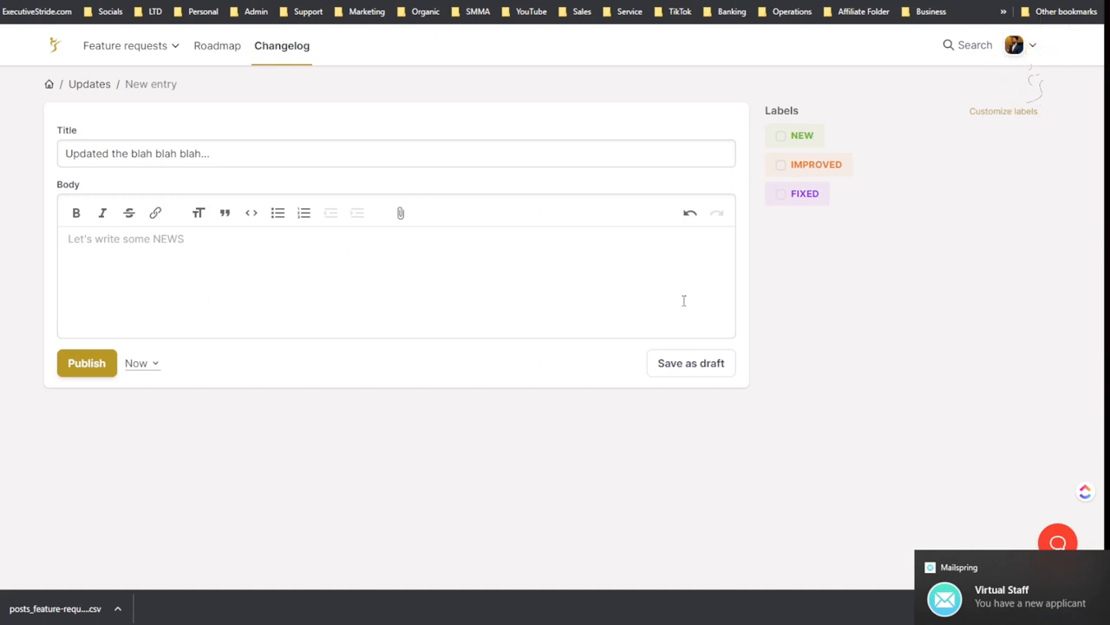
Step: Preview entry scheduling and the New label's name and colour options, closing labels unchanged
click(139, 363)
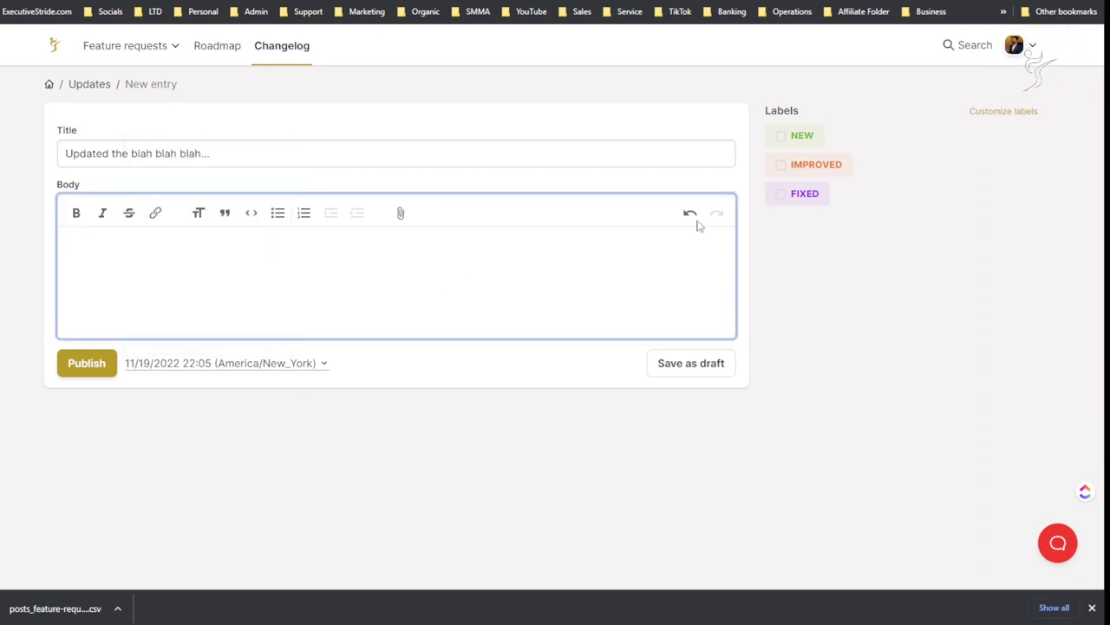
mouse_move(709, 362)
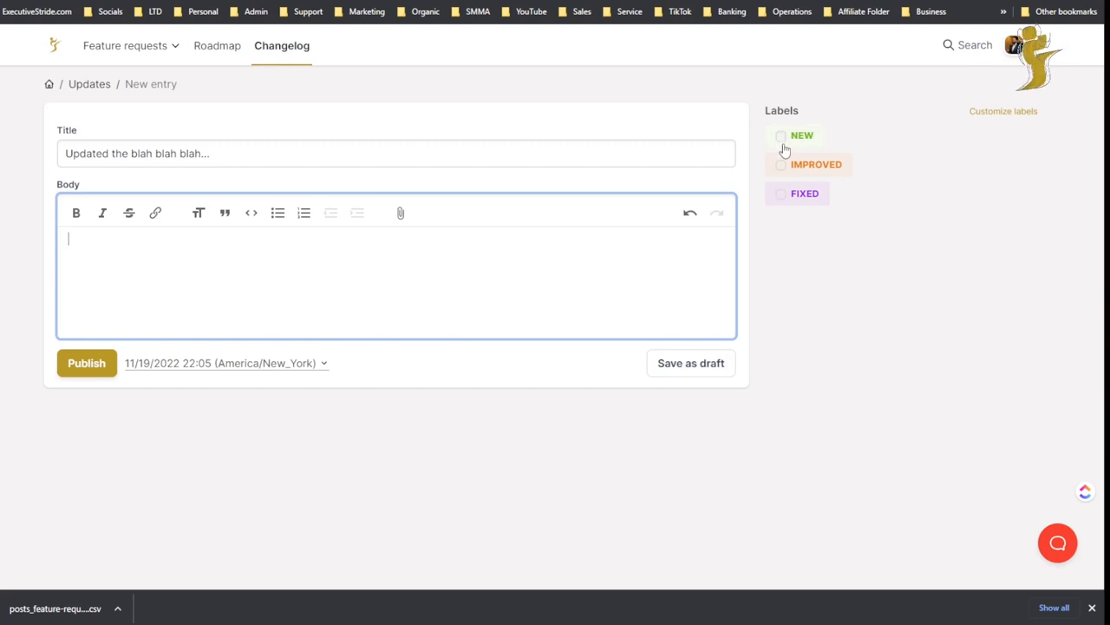
click(1000, 112)
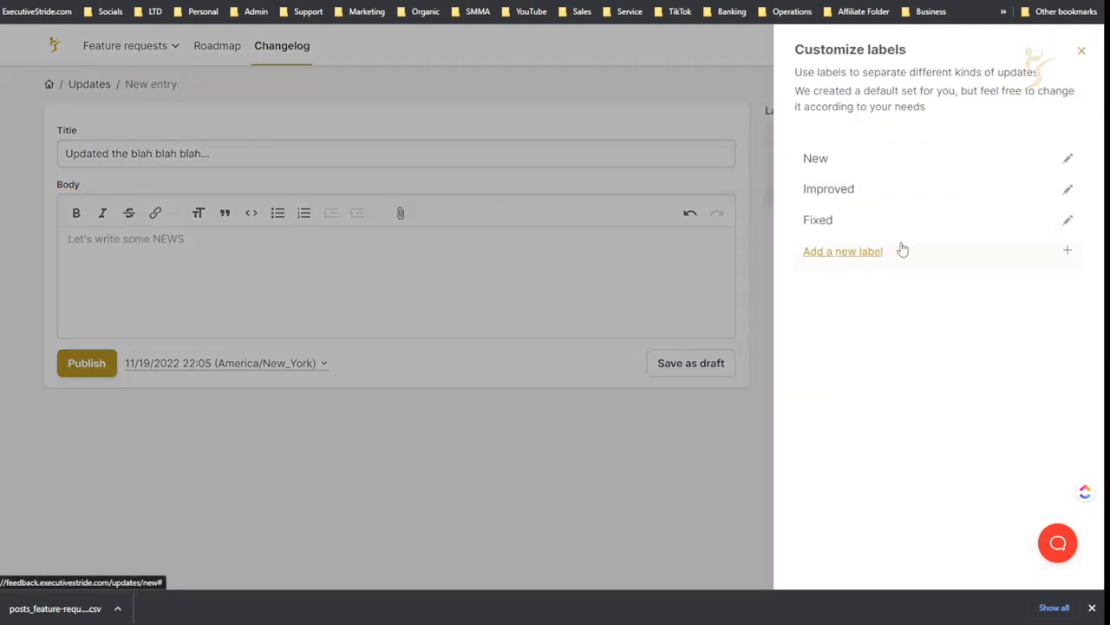
click(1080, 50)
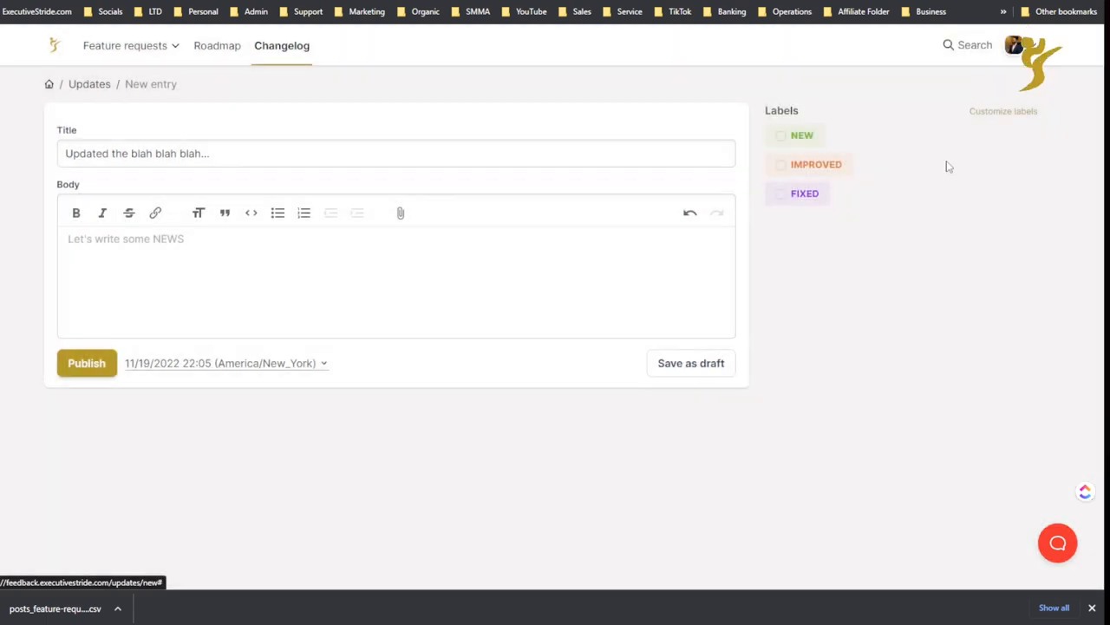
click(1003, 111)
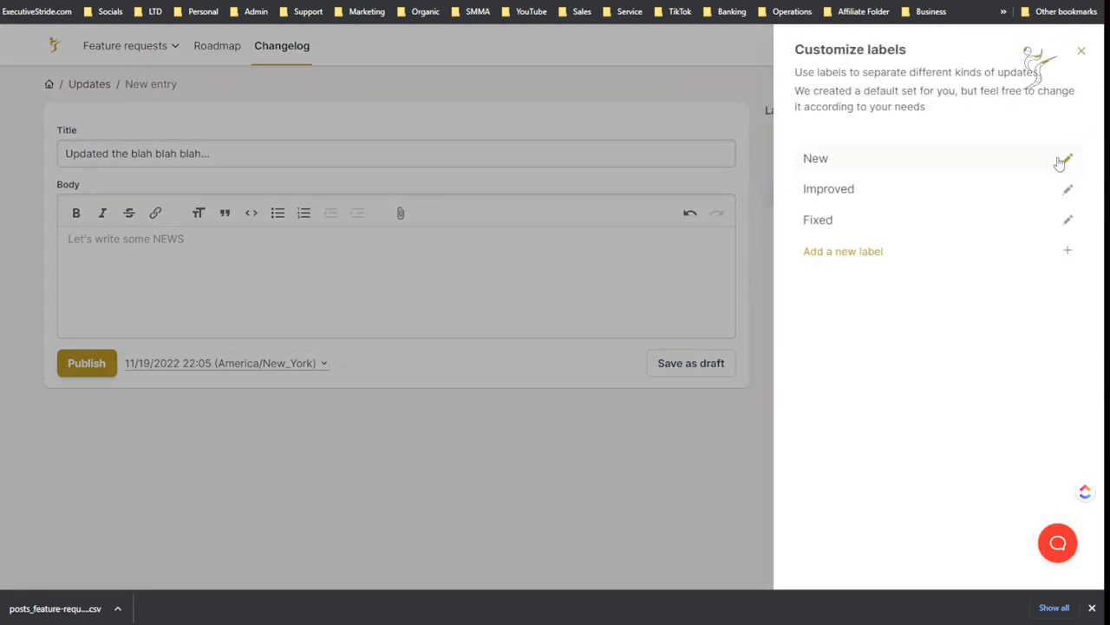
click(1066, 159)
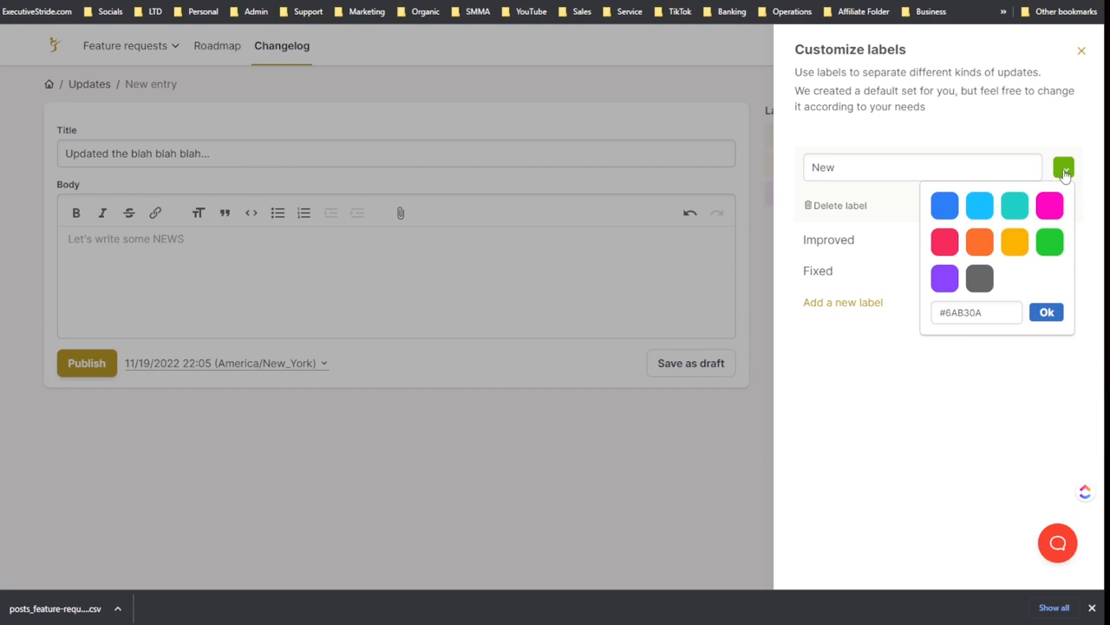
mouse_move(1096, 48)
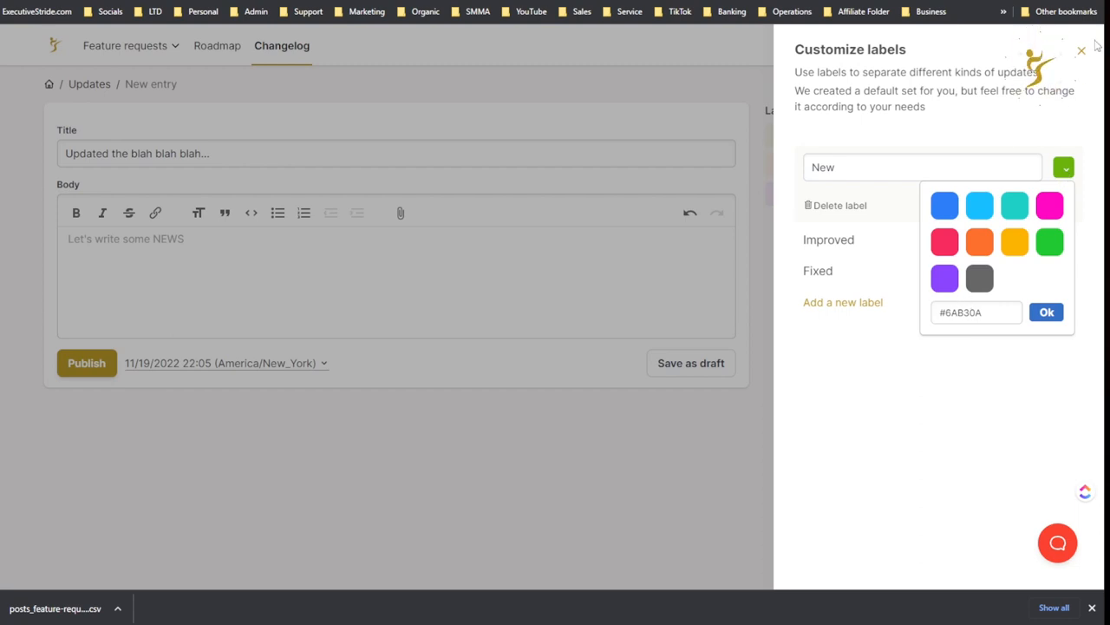
click(1080, 50)
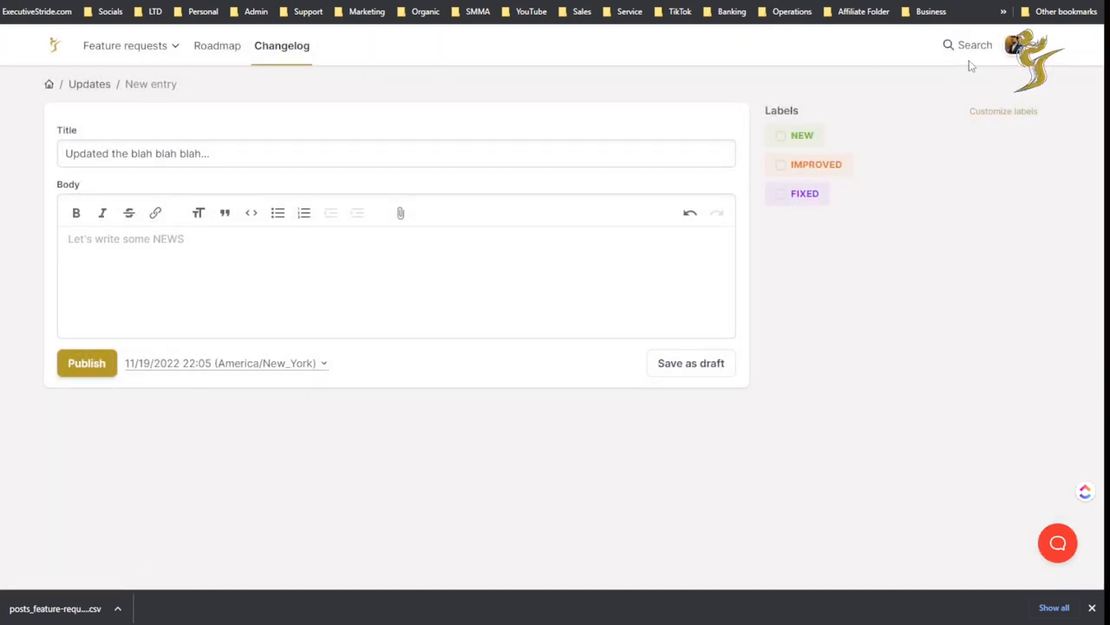
mouse_move(106, 53)
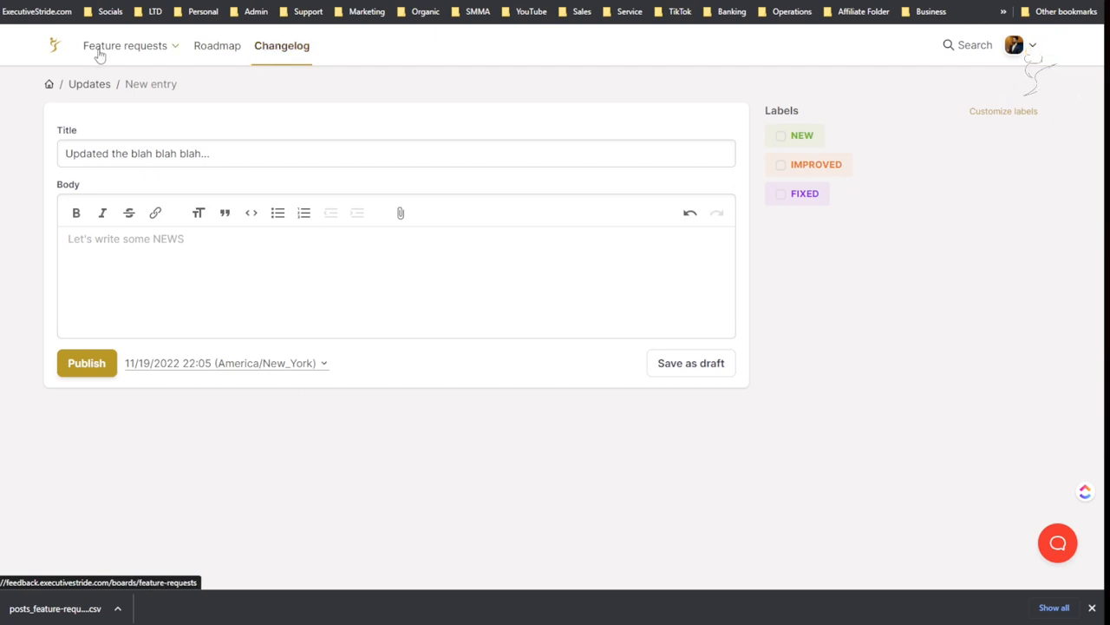
Step: Open FeedBear Roadmap from the profile menu and scroll its Planned column
click(124, 45)
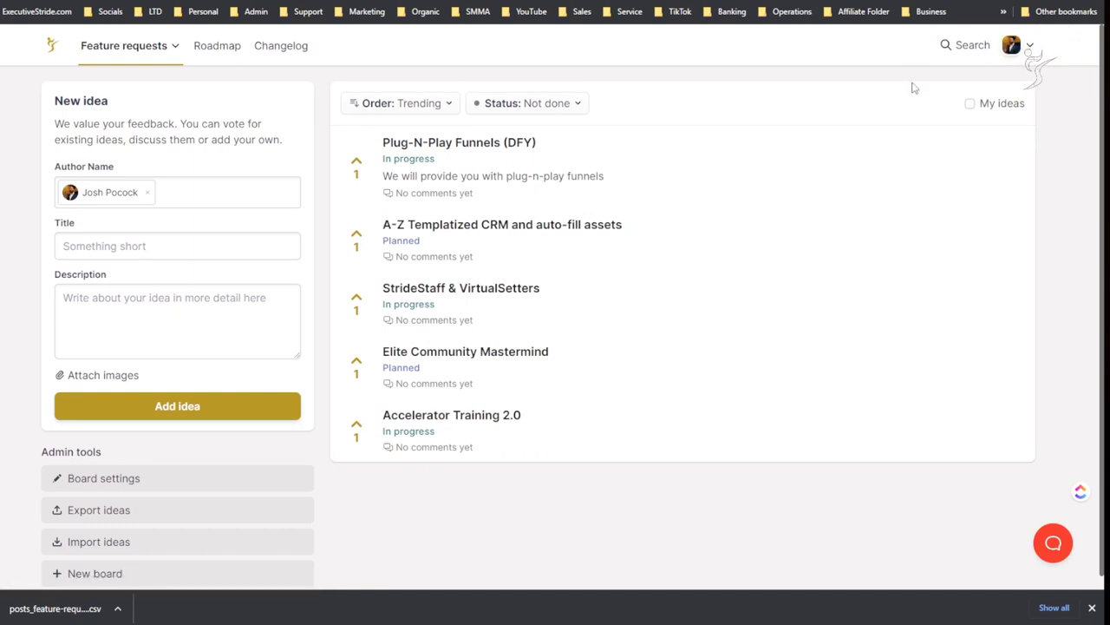
click(1013, 45)
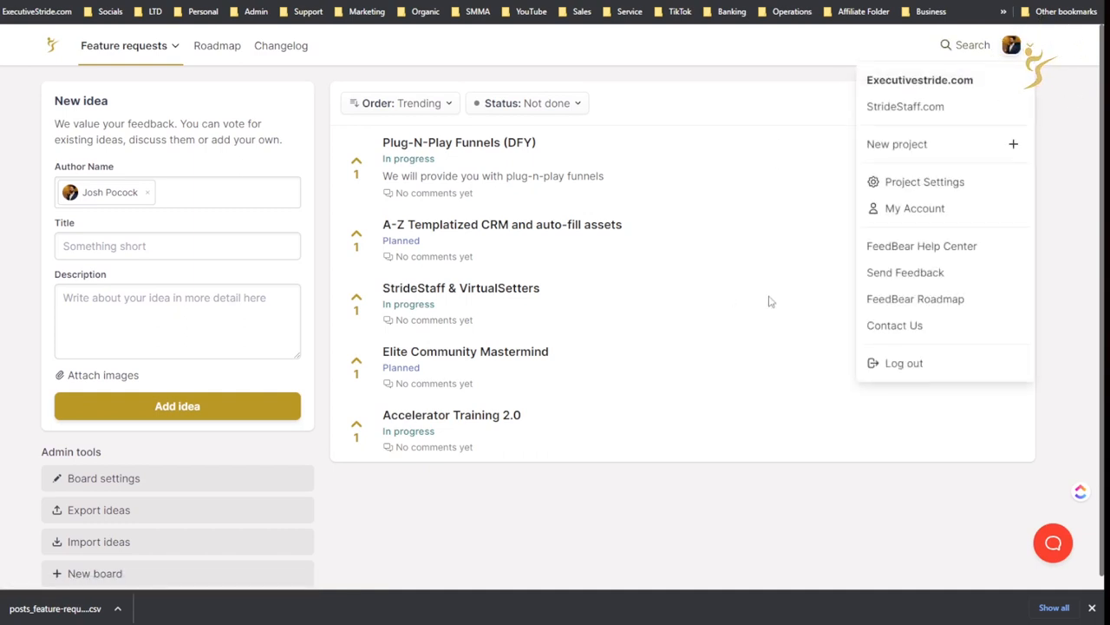
mouse_move(929, 256)
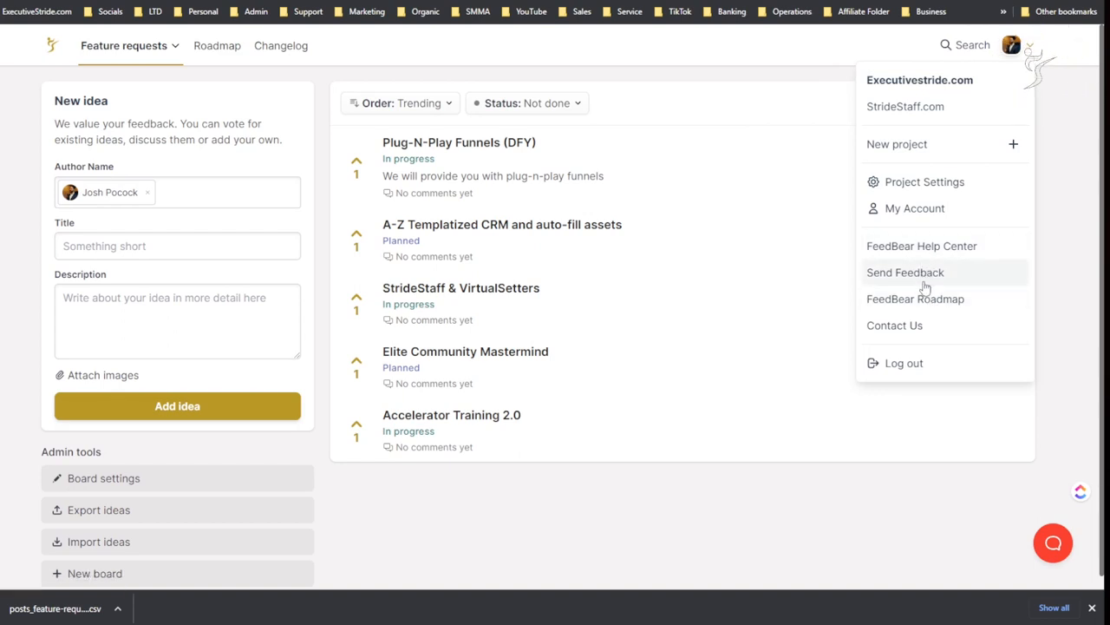
mouse_move(915, 207)
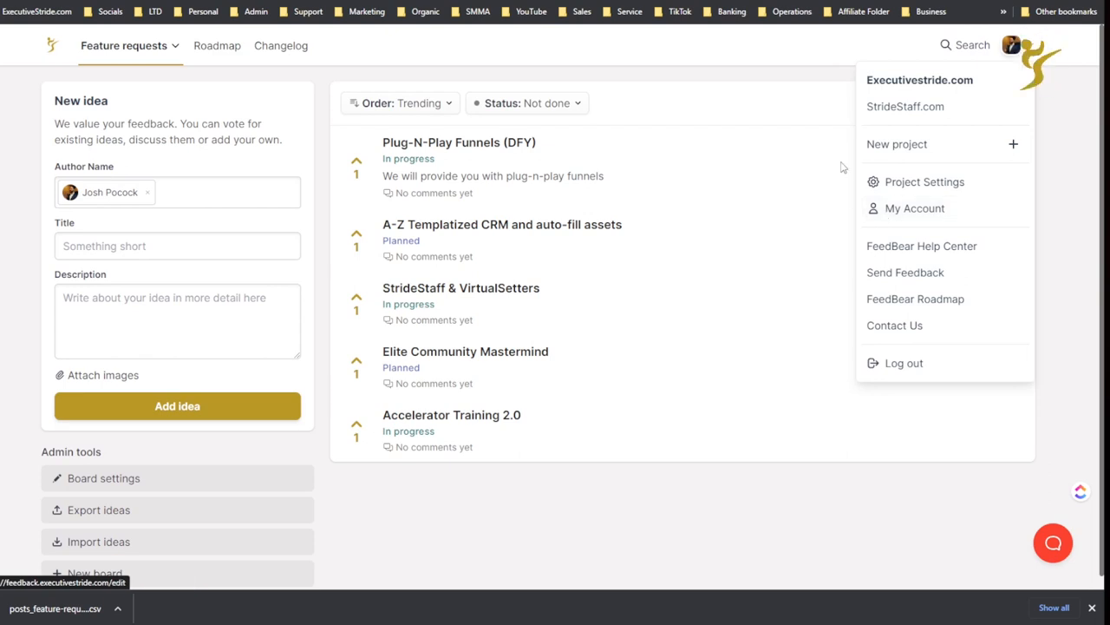
mouse_move(915, 299)
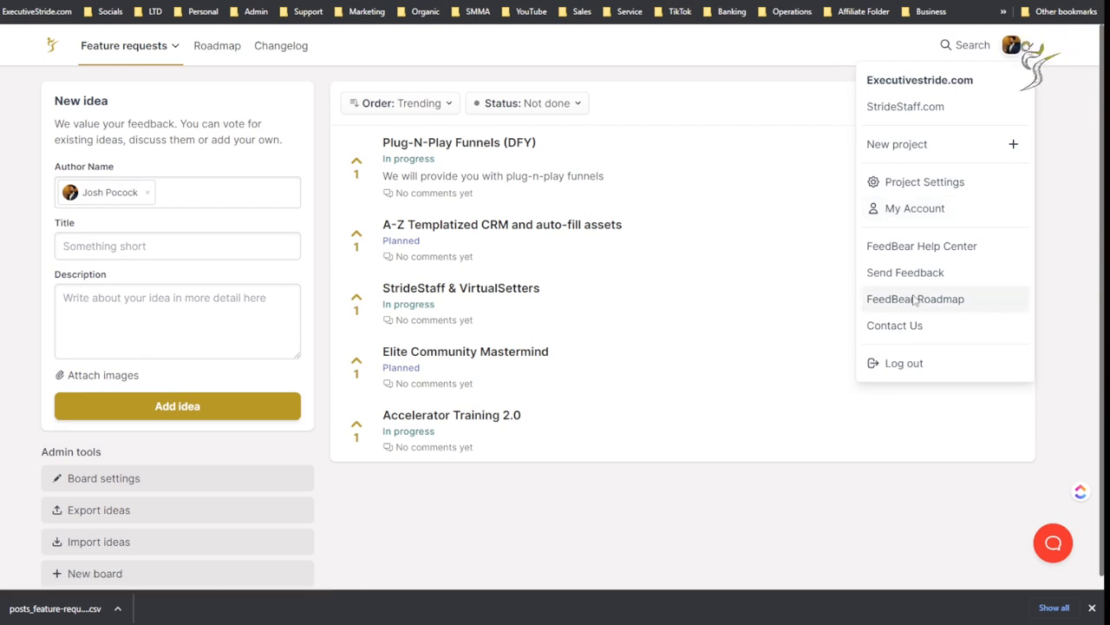
click(915, 298)
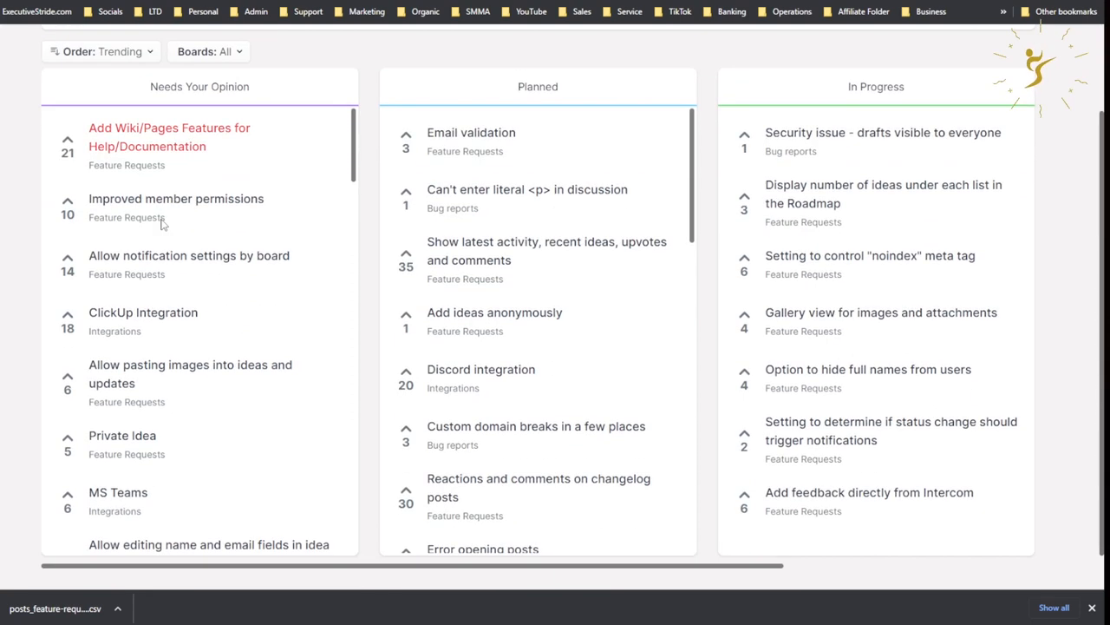
scroll(down, 3)
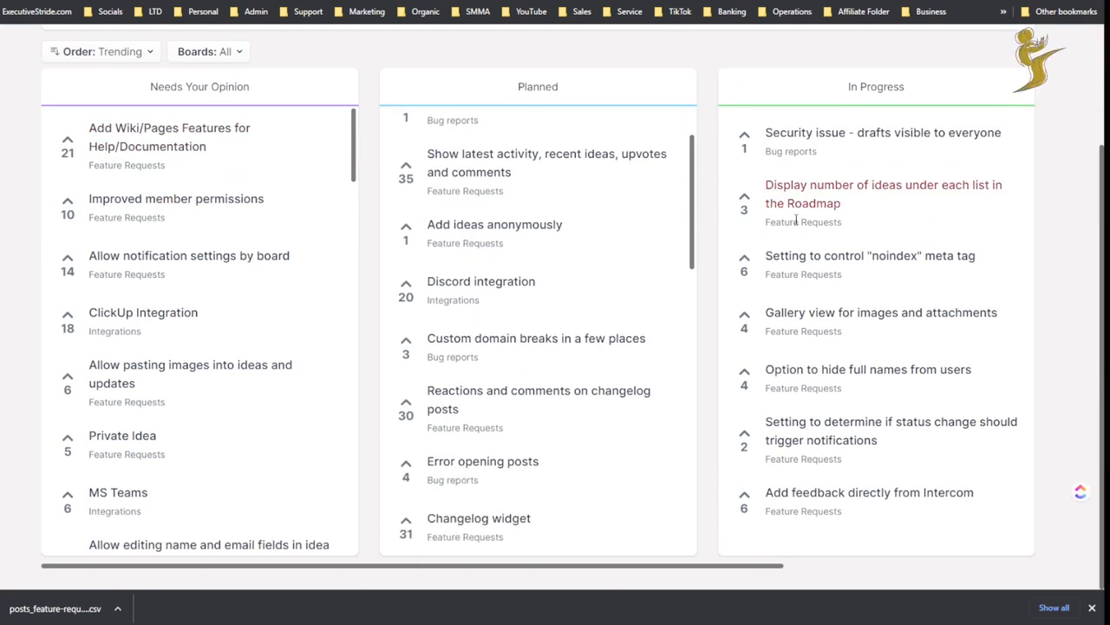
scroll(down, 3)
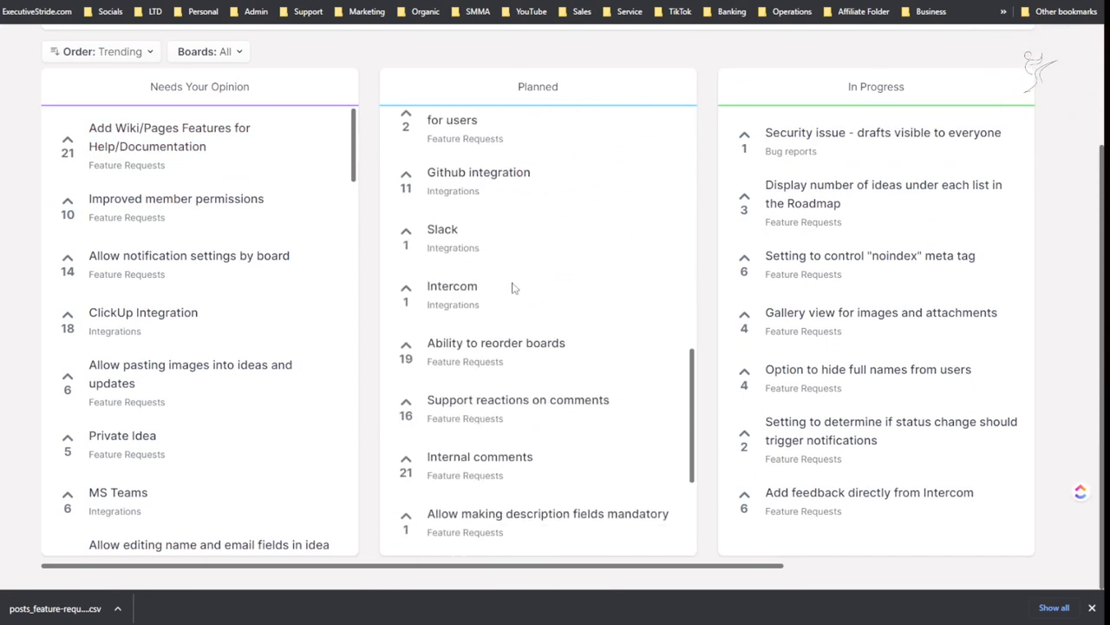
scroll(down, 3)
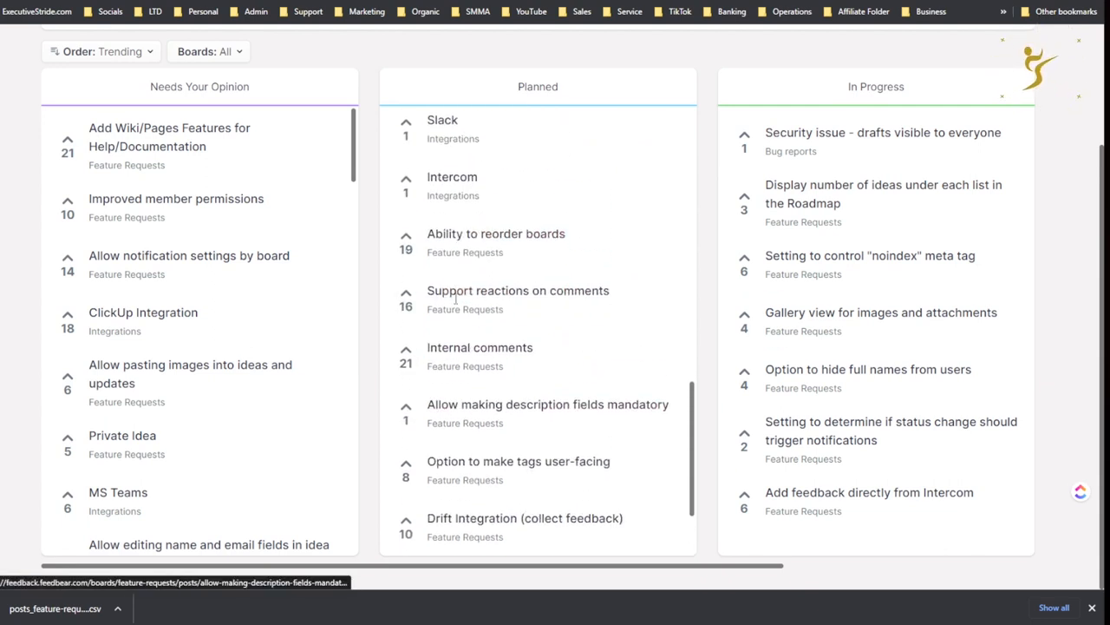
scroll(down, 3)
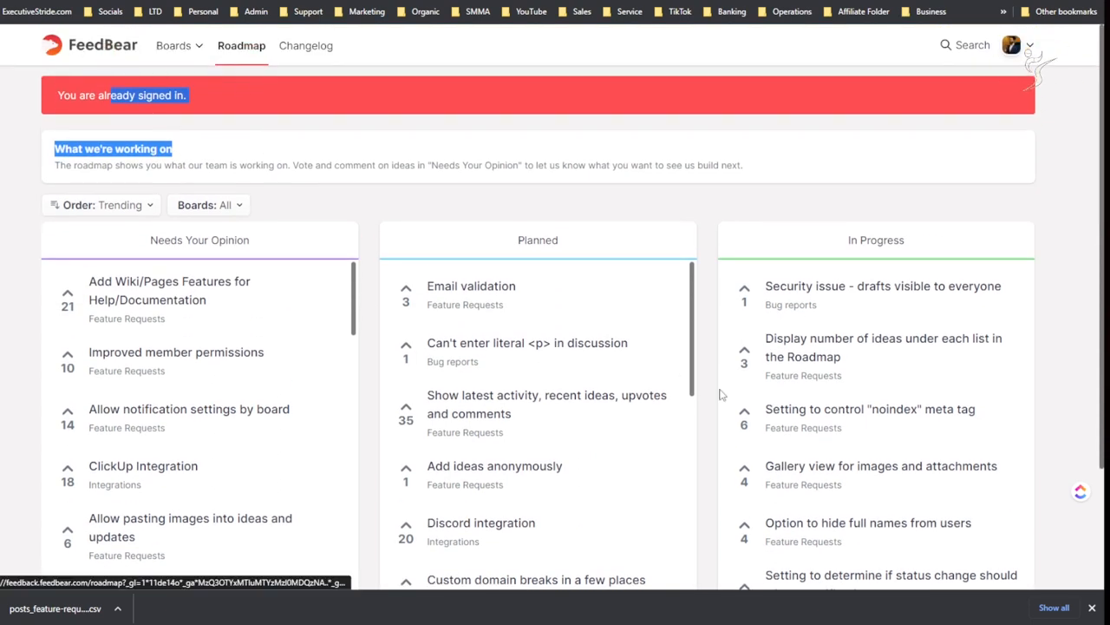
Step: Open FeedBear Pricing, expand the annual-payment FAQ answer, then scroll back to the plans
click(1014, 45)
text(feed)
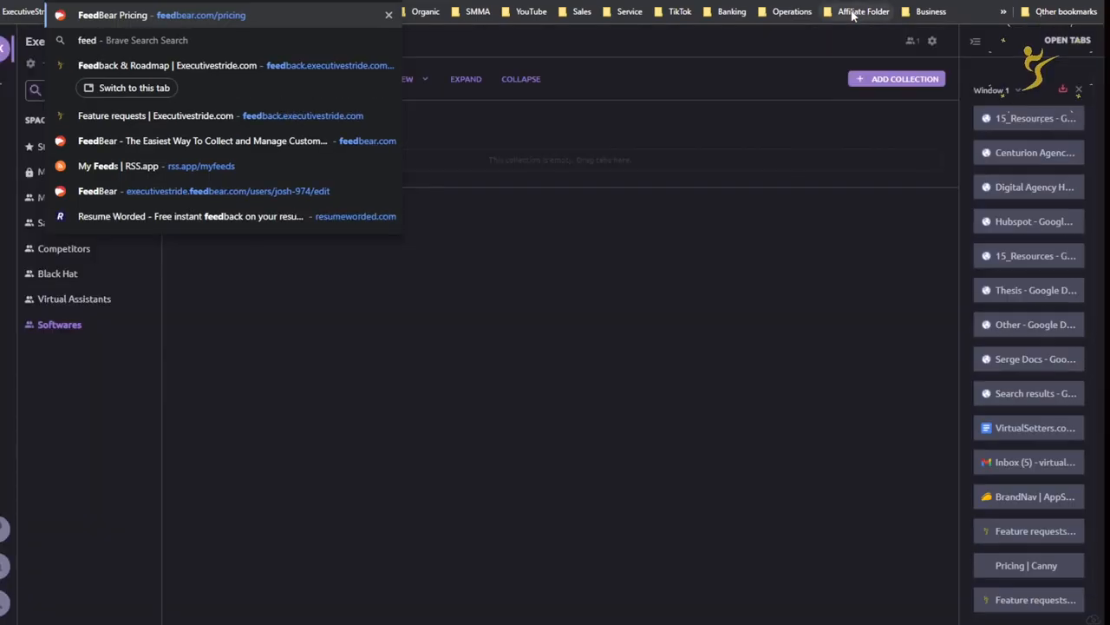
click(113, 14)
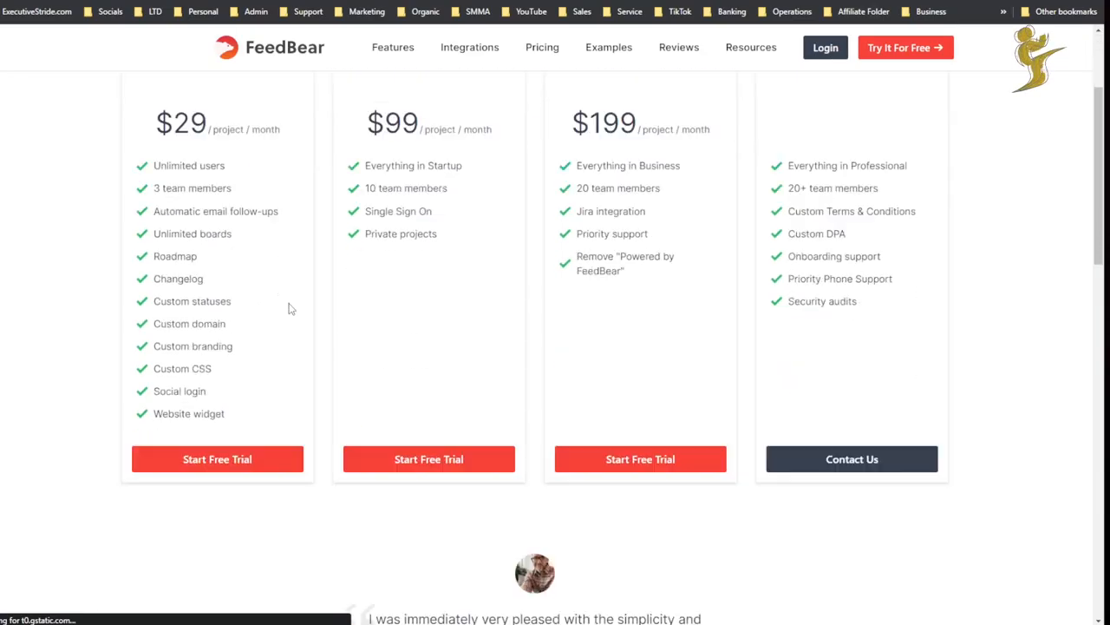
scroll(down, 3)
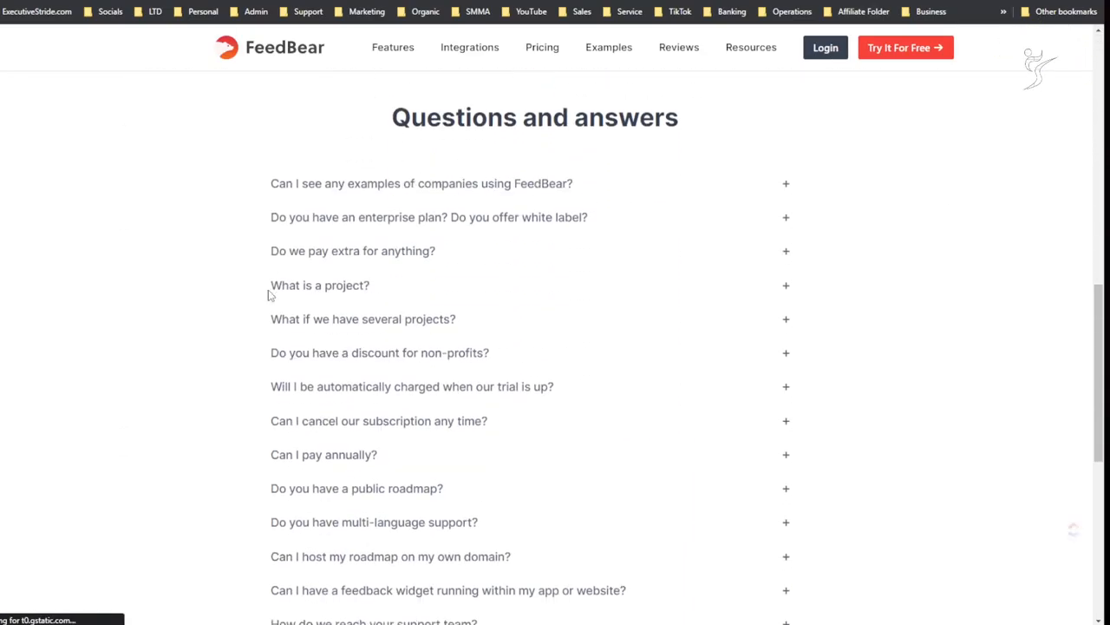
scroll(down, 3)
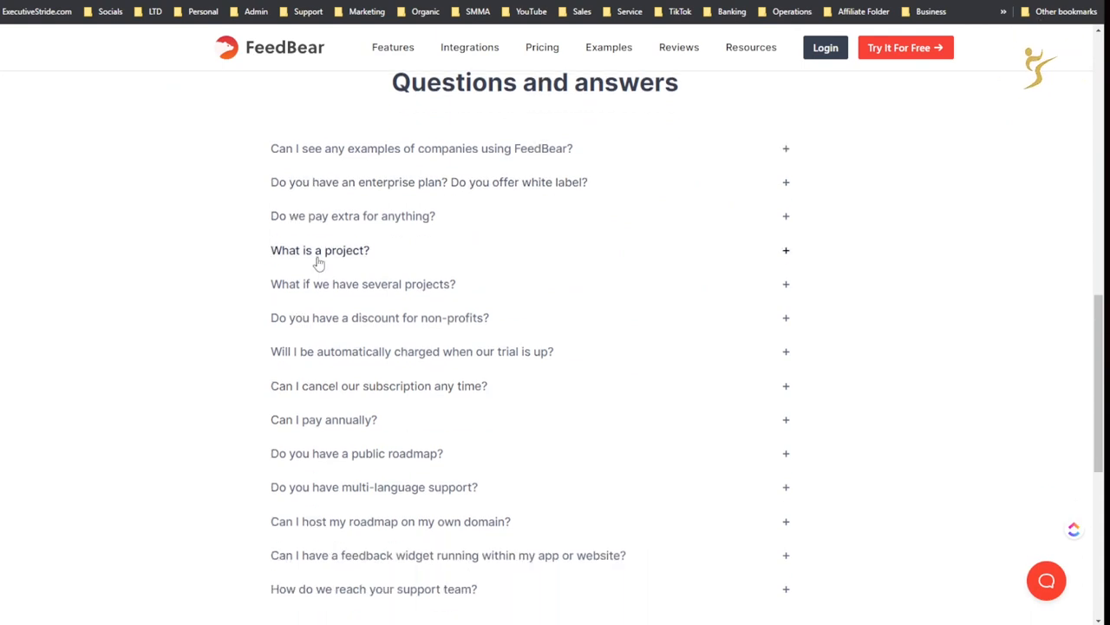
scroll(down, 3)
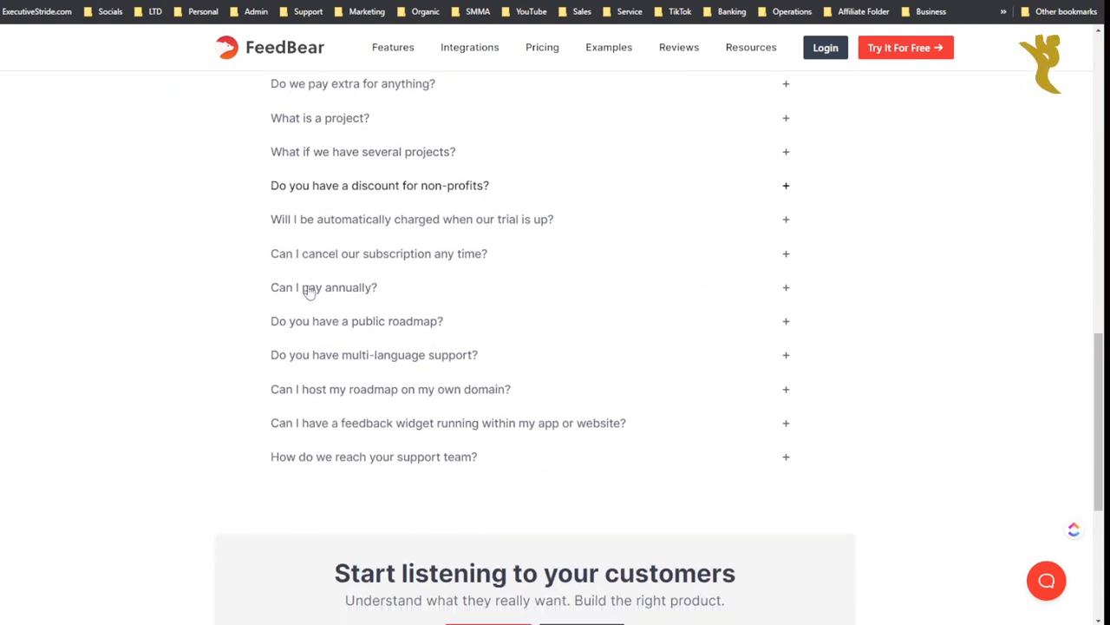
click(323, 287)
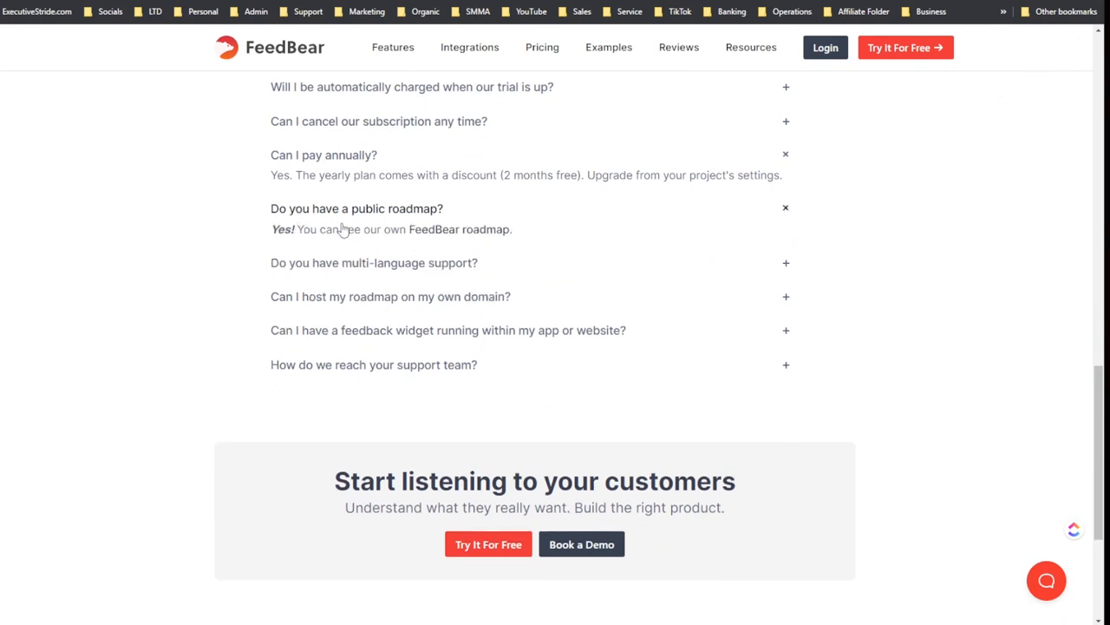
scroll(up, 3)
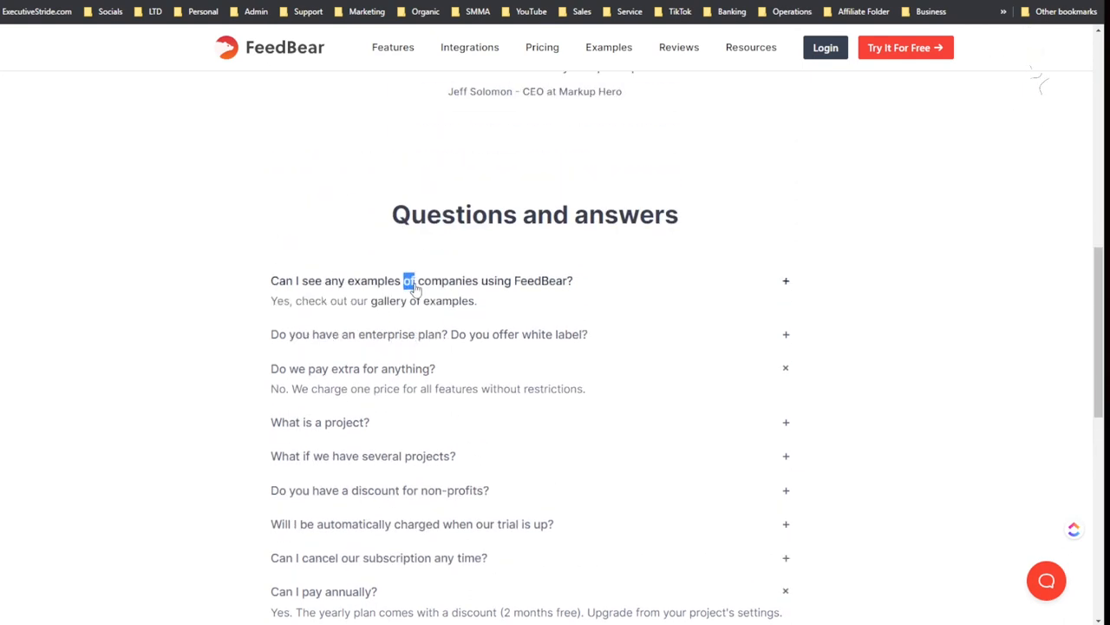
scroll(up, 3)
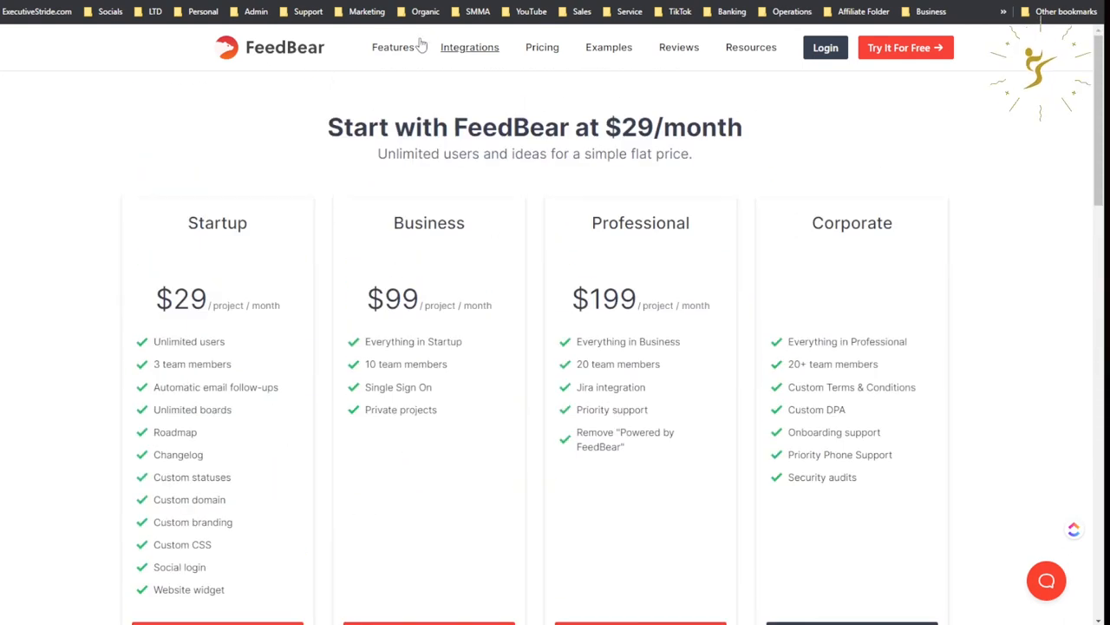
Step: Open the Features page and scroll down to Embeds, Custom CSS and Custom Email Sender
click(392, 47)
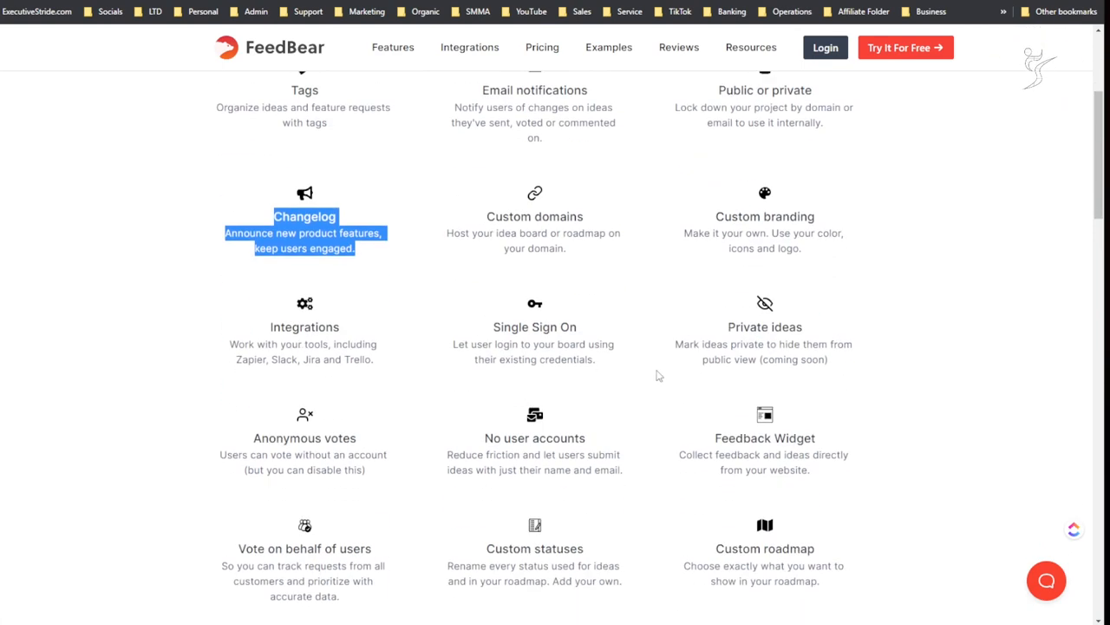
mouse_move(766, 326)
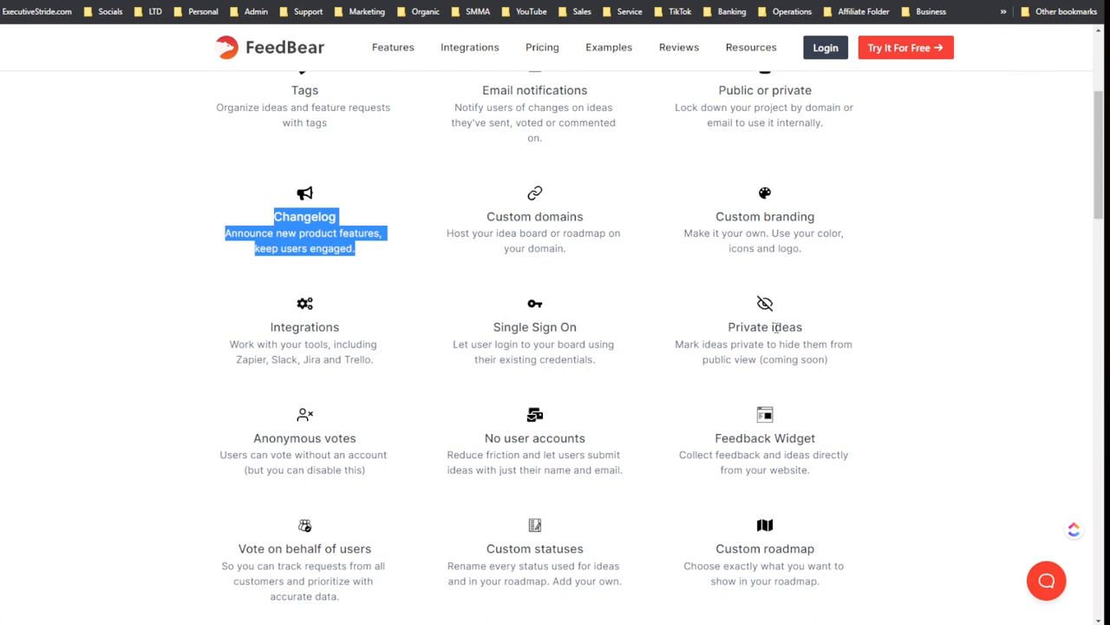
scroll(down, 3)
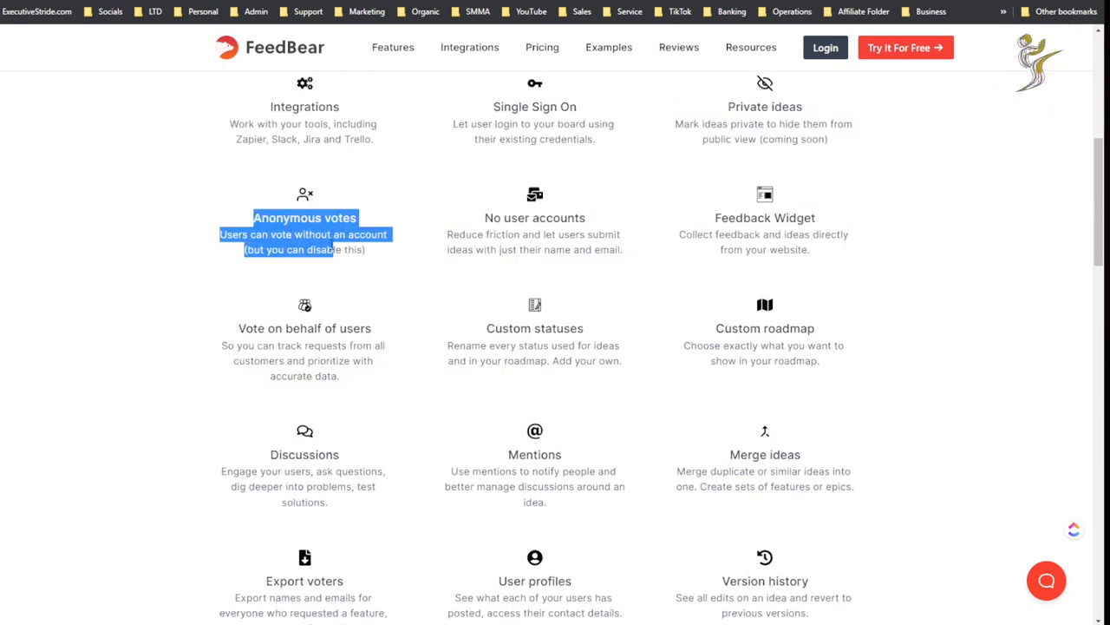
scroll(down, 3)
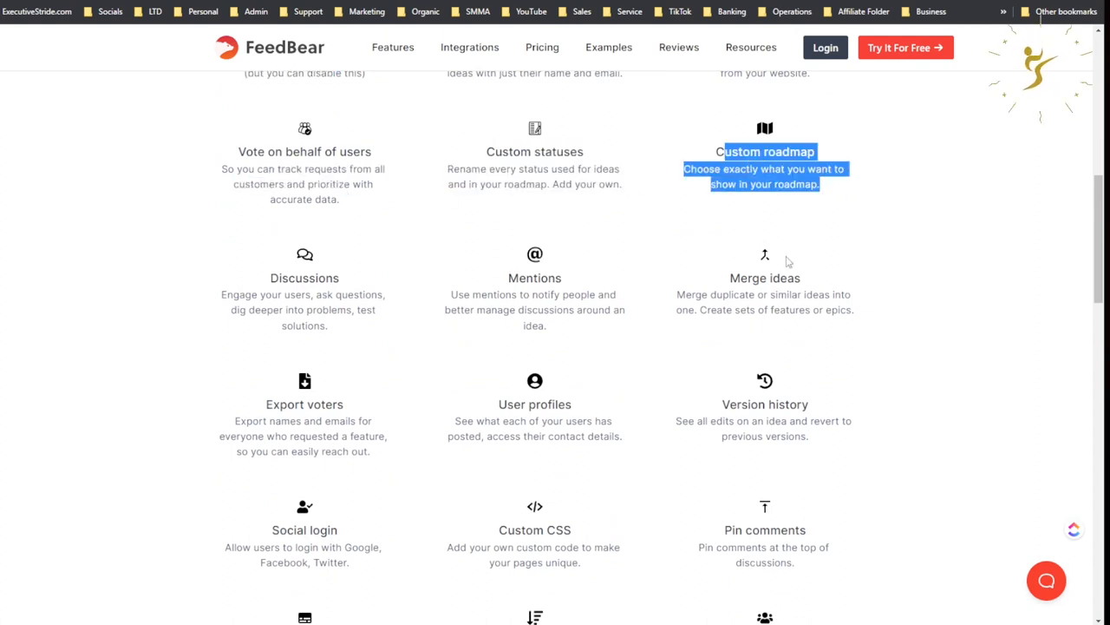
scroll(down, 3)
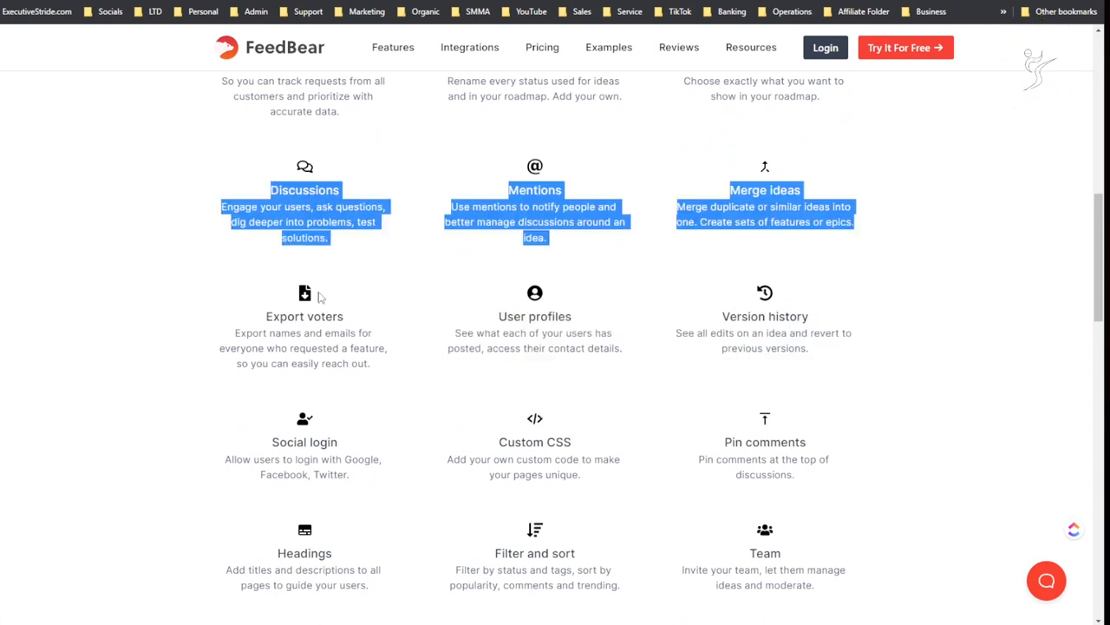
scroll(down, 3)
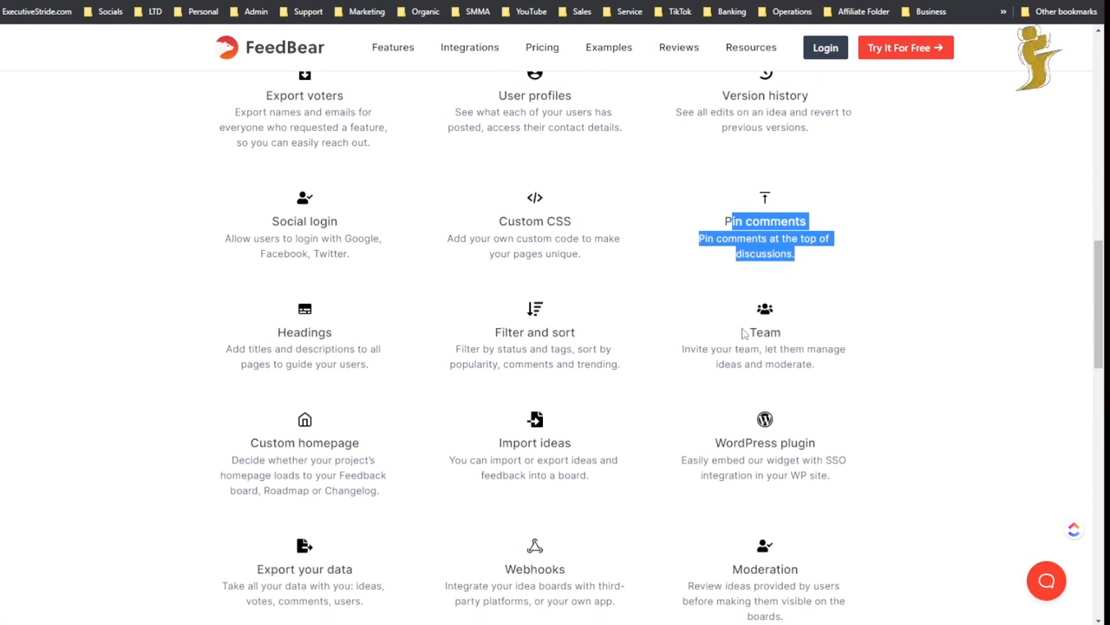
scroll(down, 3)
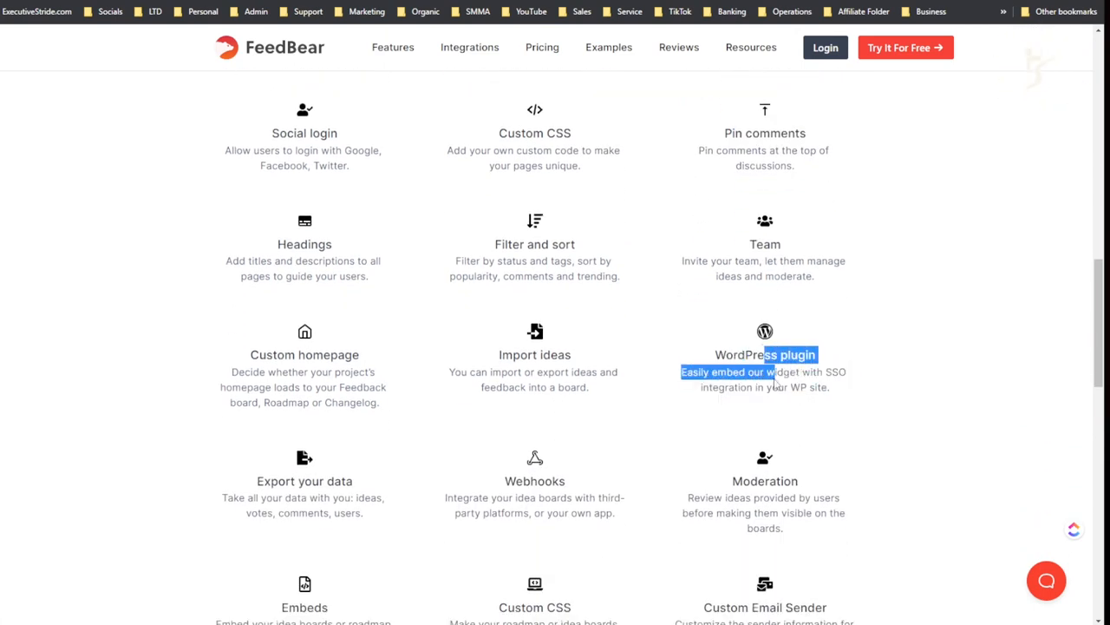
scroll(down, 3)
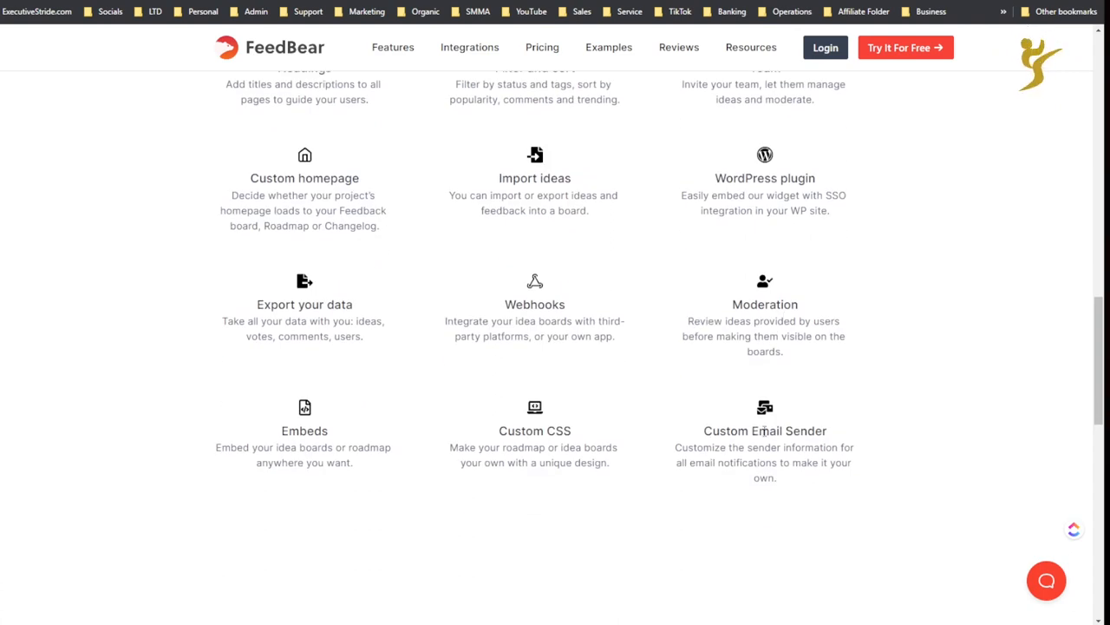
mouse_move(213, 386)
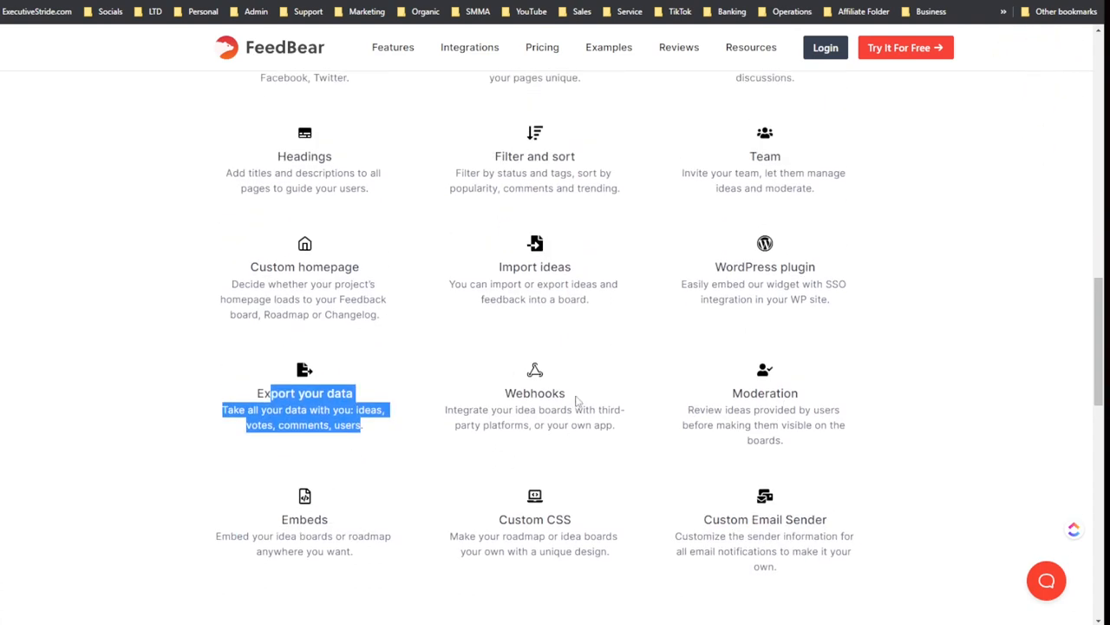
scroll(up, 3)
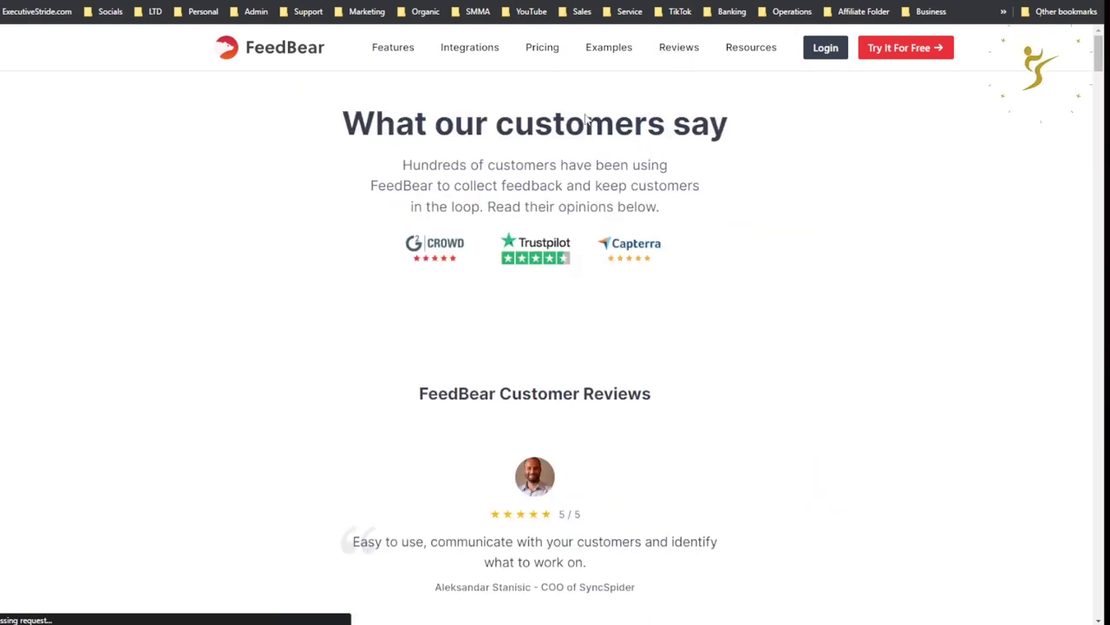
Step: Scroll through the FeedBear customer testimonials down to the closing call to action
scroll(down, 3)
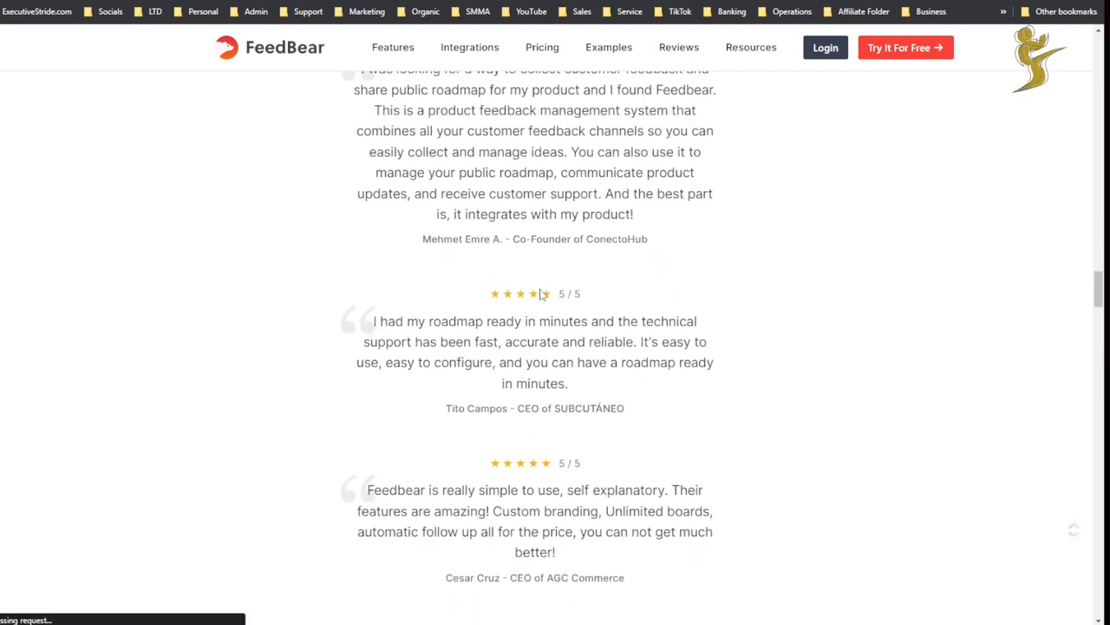
scroll(down, 3)
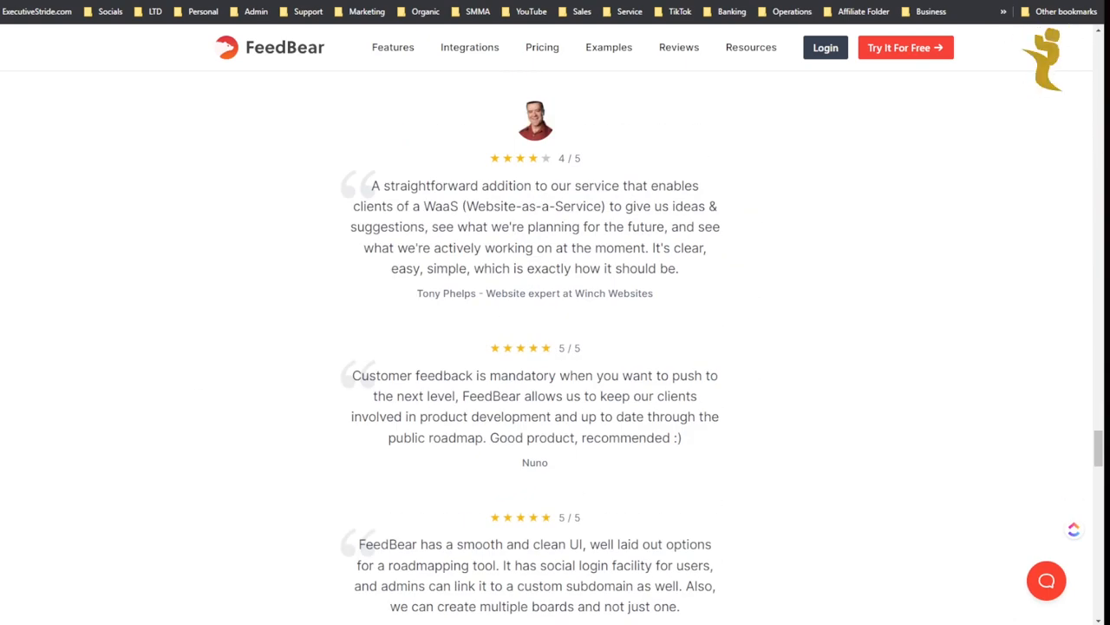
scroll(down, 3)
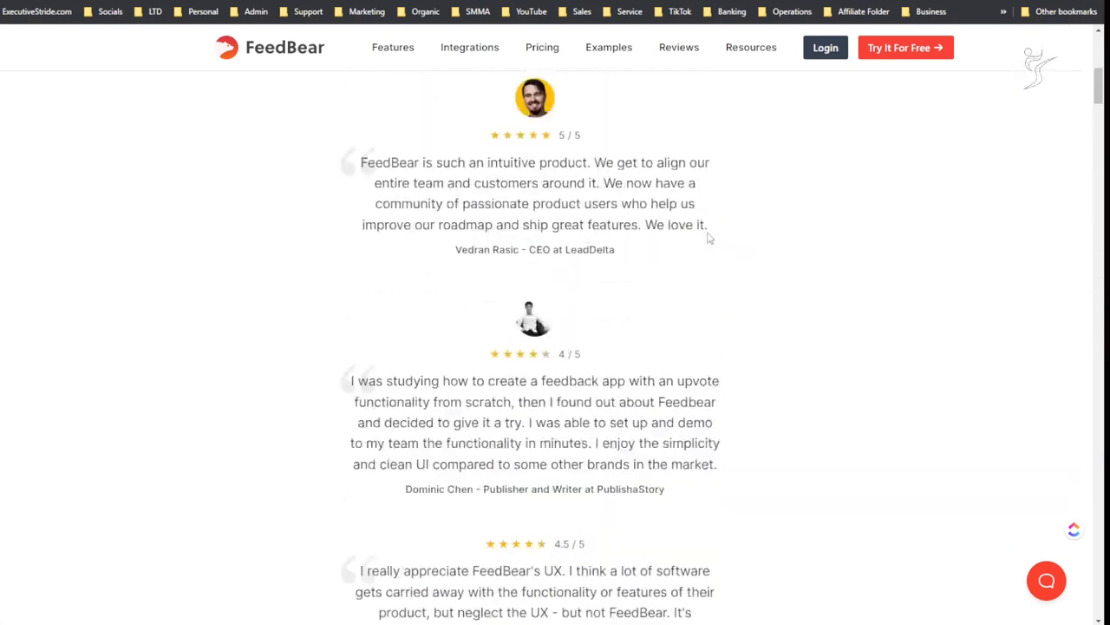
scroll(down, 3)
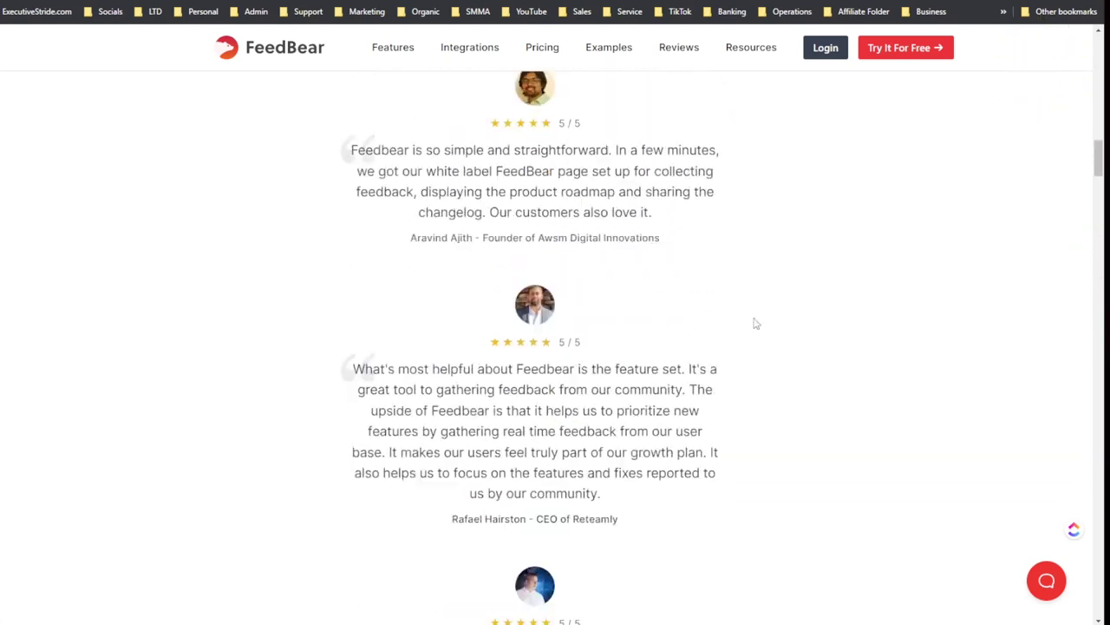
scroll(up, 3)
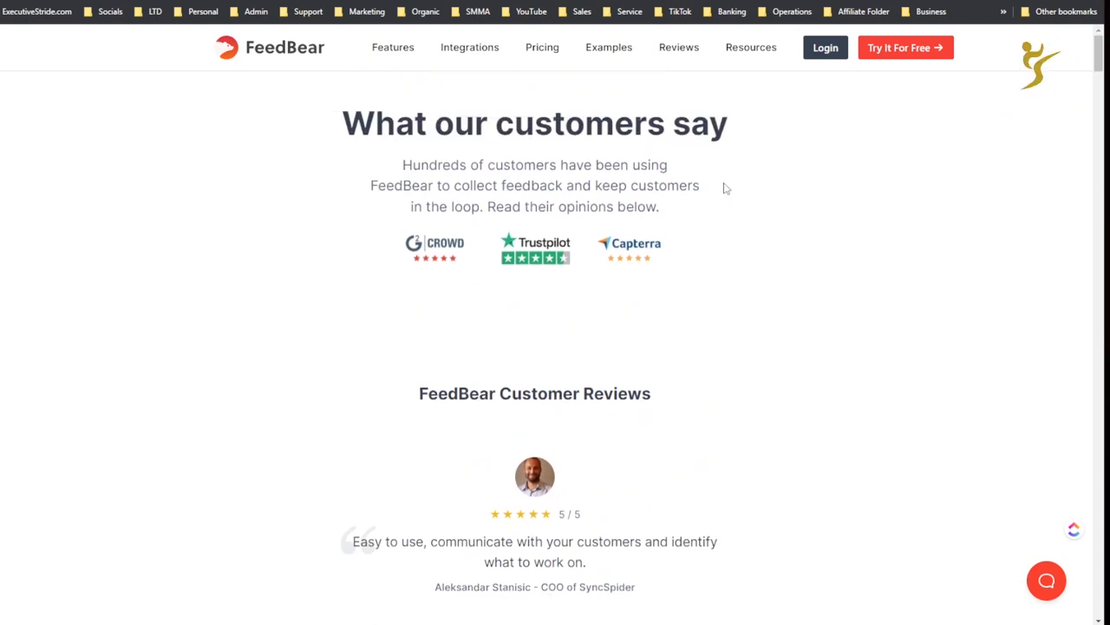
scroll(down, 3)
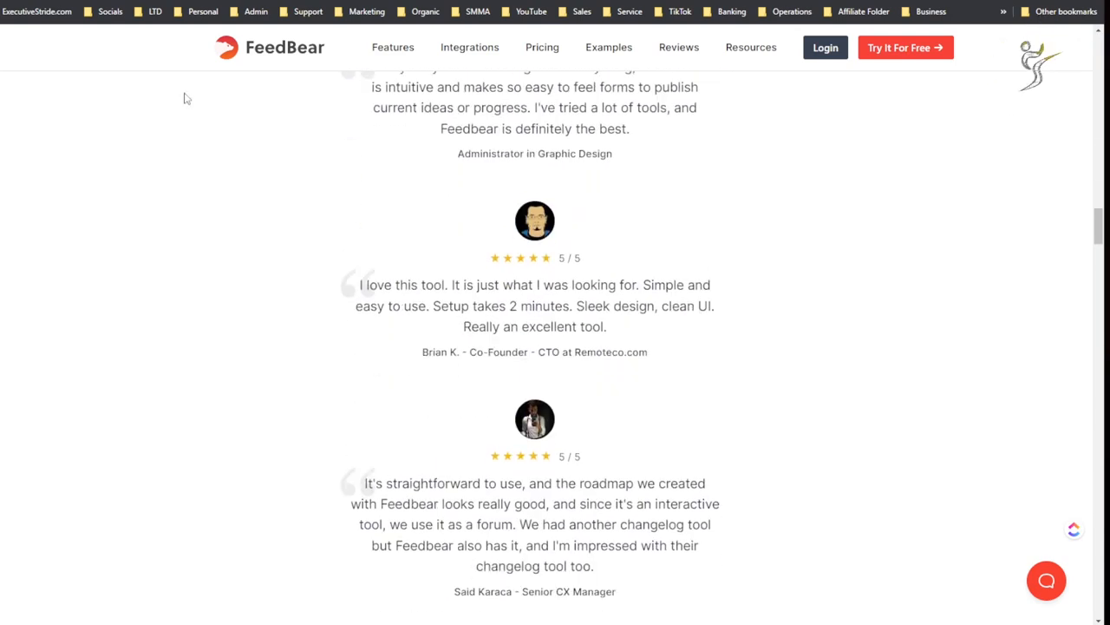
scroll(up, 3)
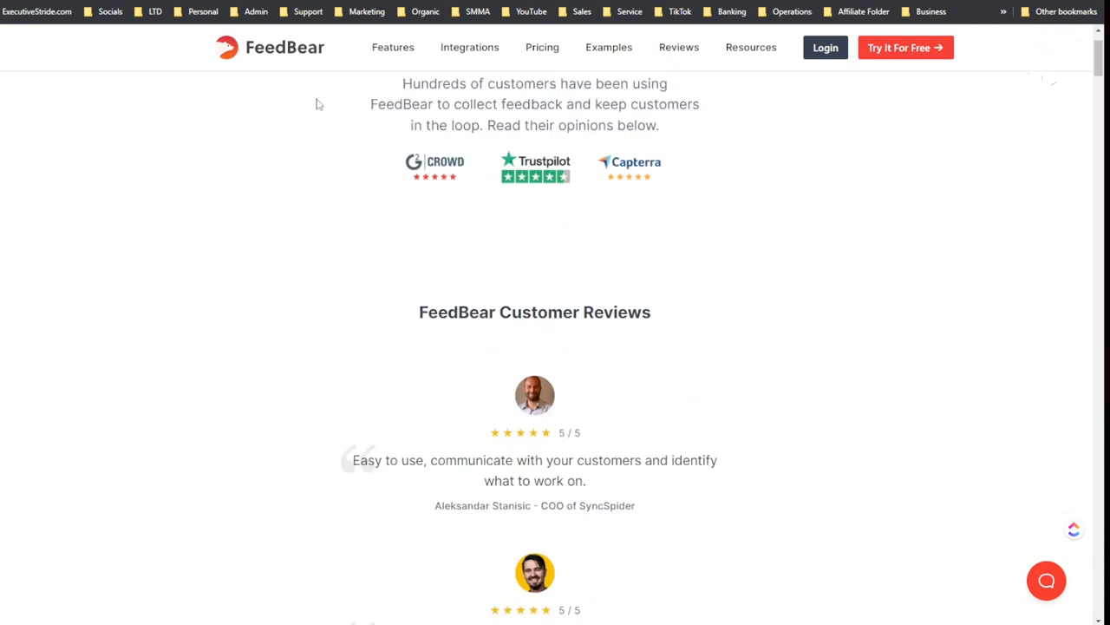
scroll(down, 3)
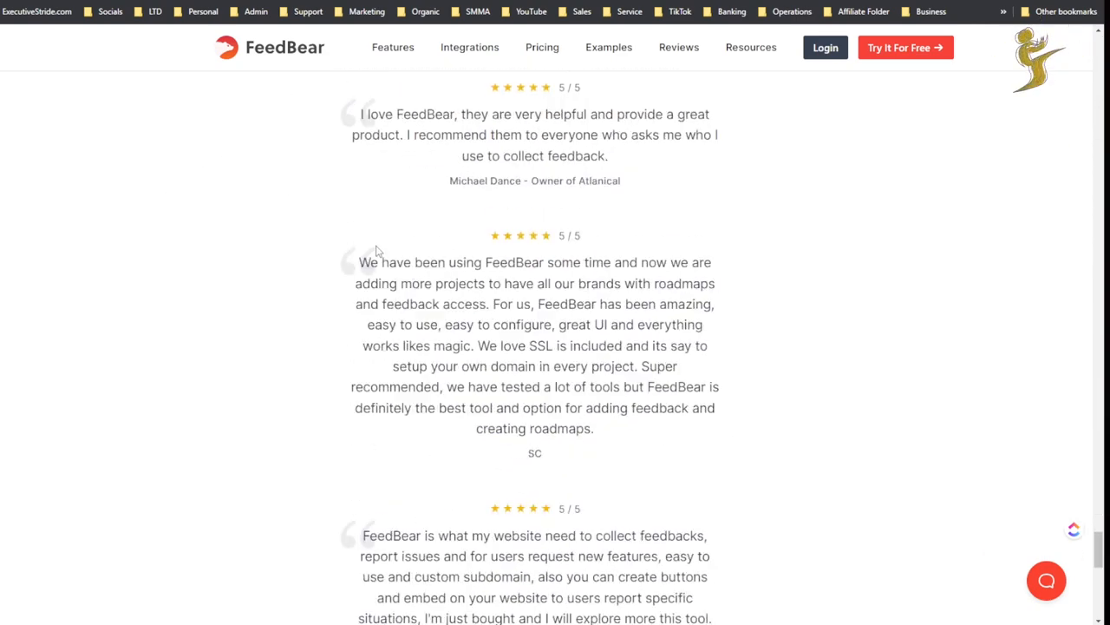
scroll(down, 3)
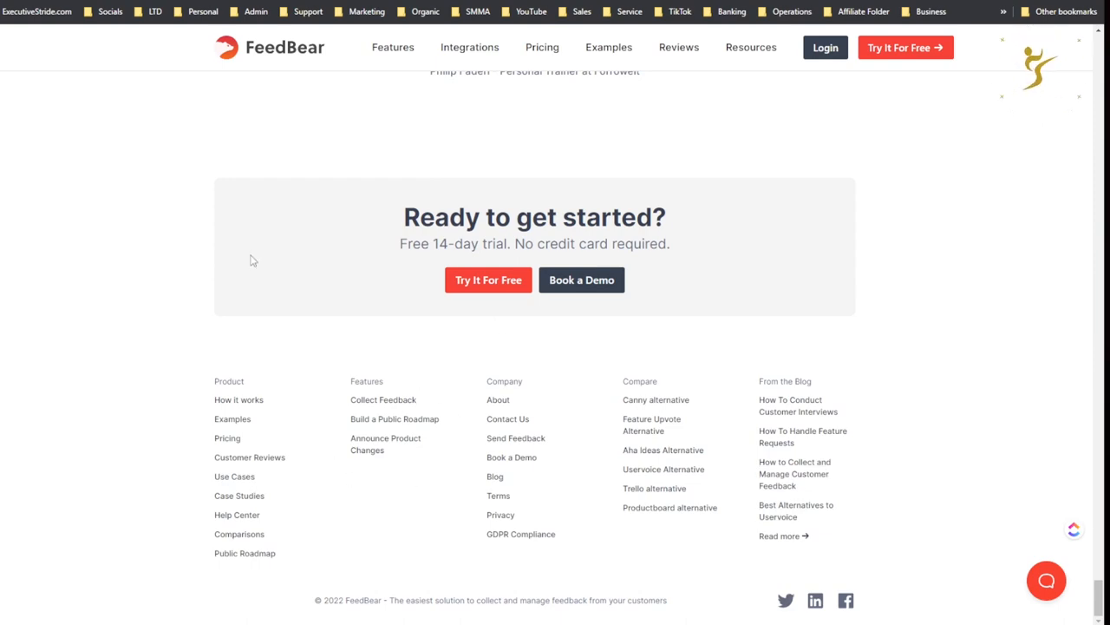
scroll(up, 3)
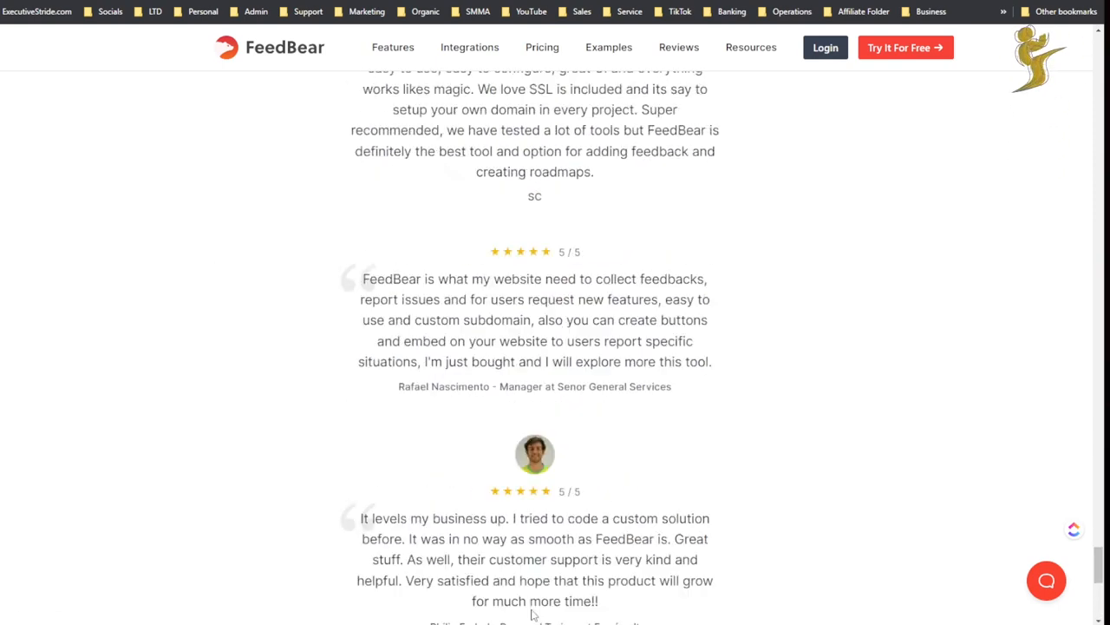
scroll(down, 3)
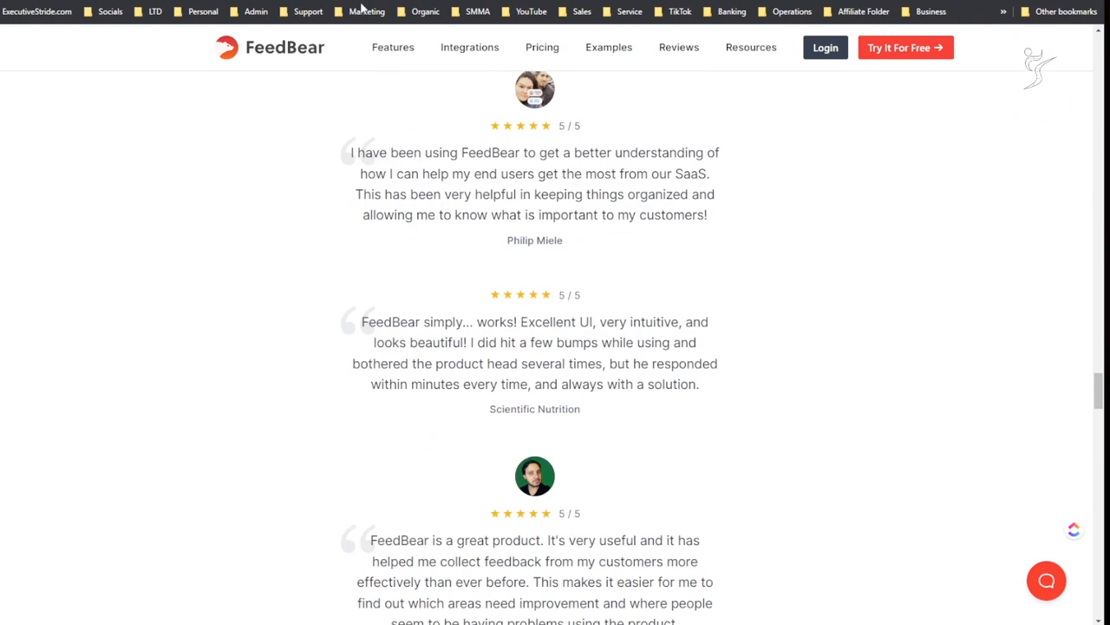
scroll(down, 3)
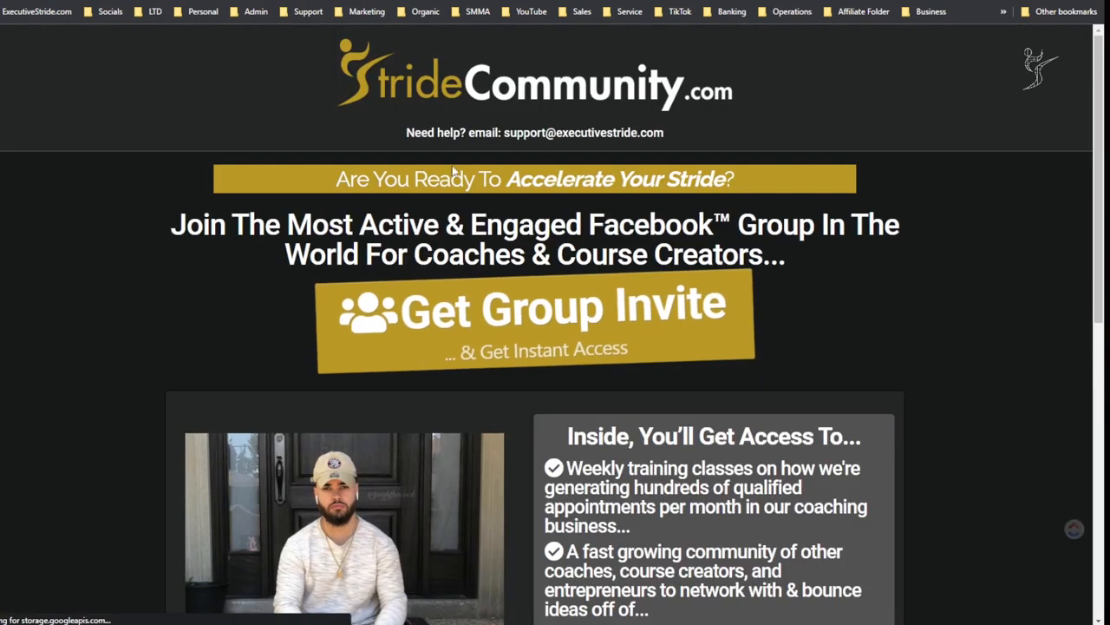
Step: Open and dismiss the unfilled Get Group Invite form, scroll, then type 'accce'
click(534, 308)
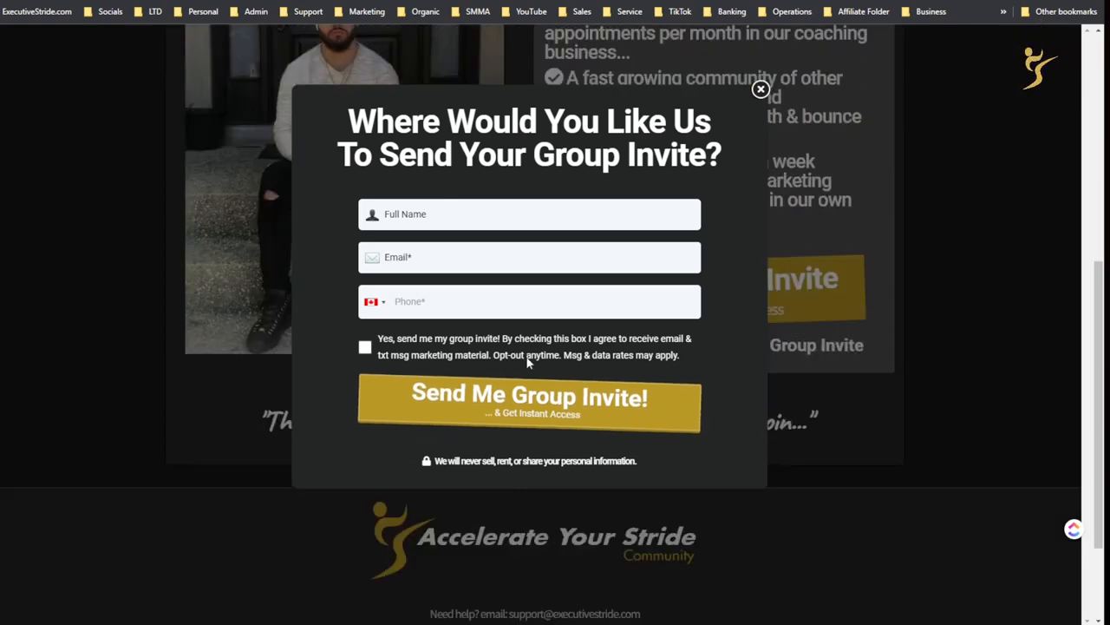
click(761, 89)
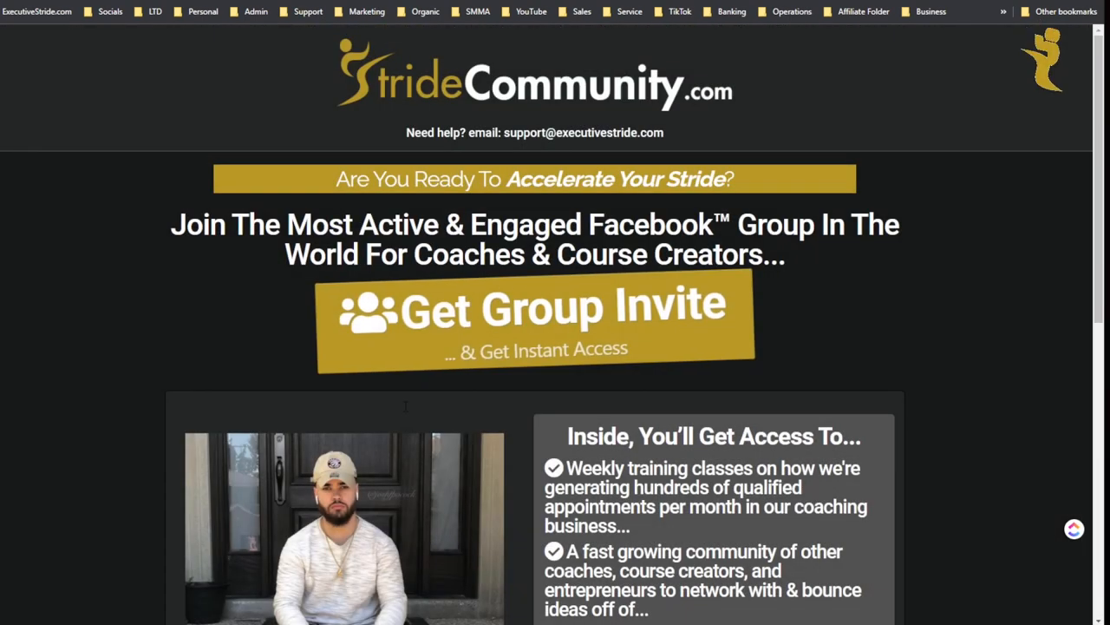
scroll(down, 3)
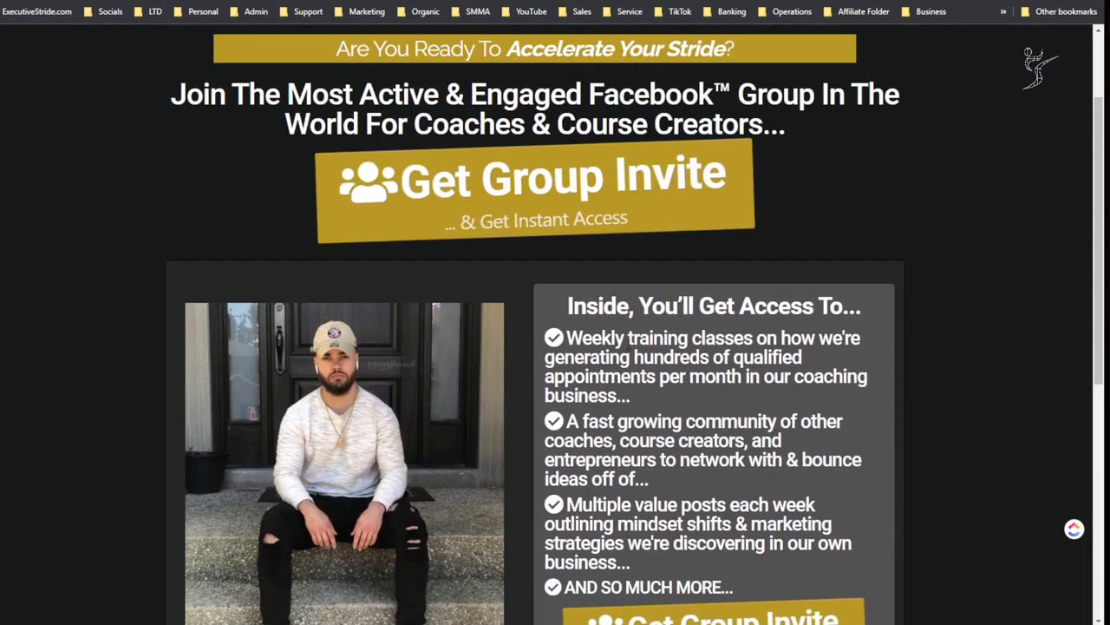
scroll(up, 3)
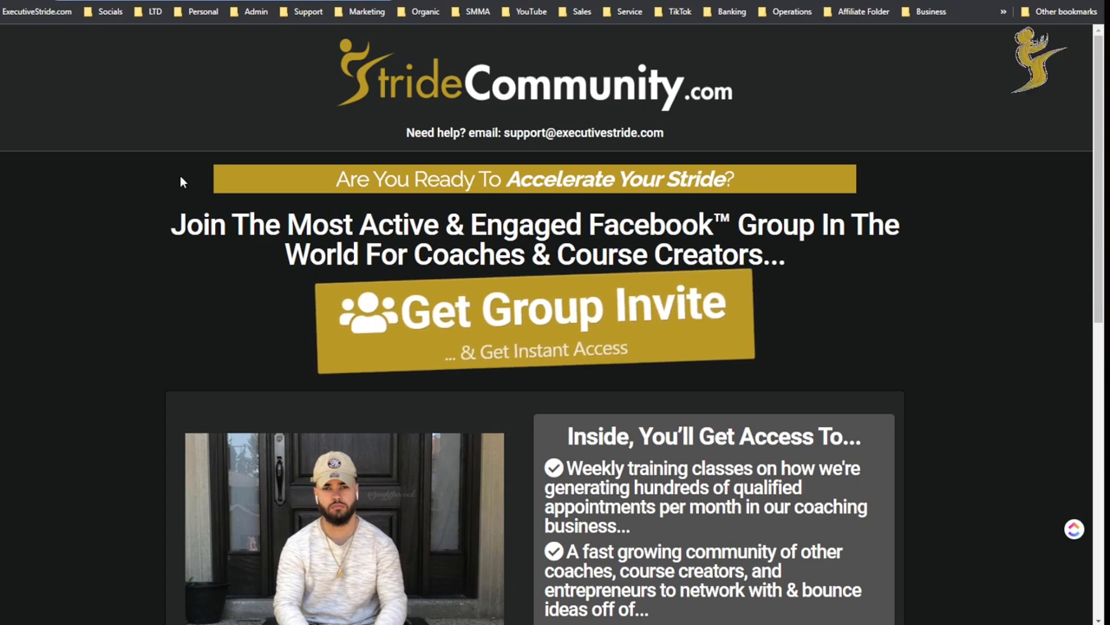
text(accce)
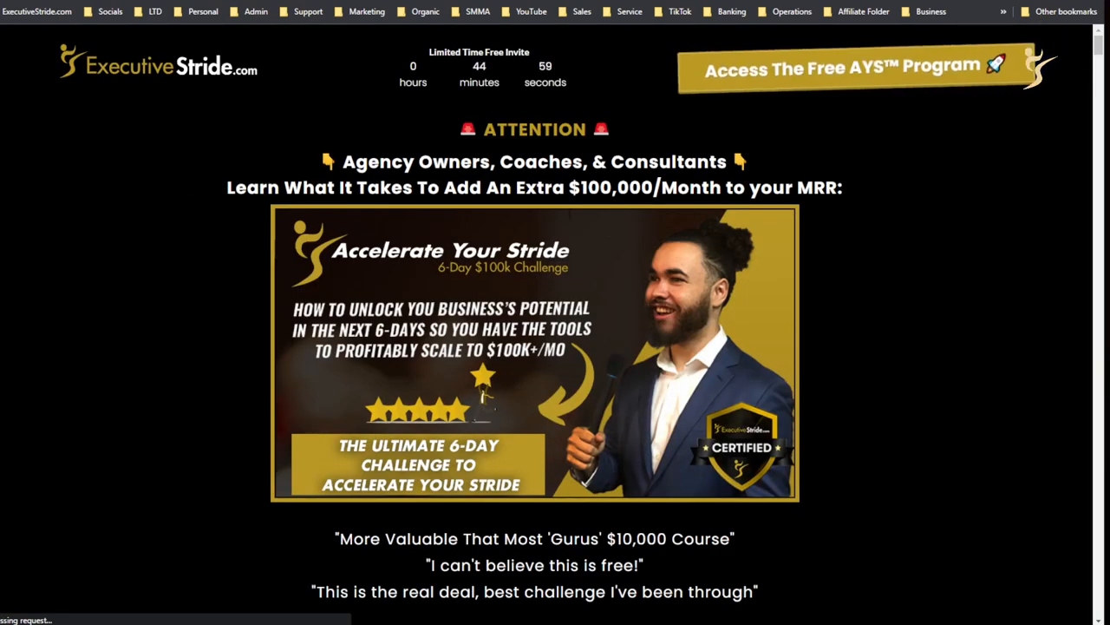
Step: Scroll the challenge page, open the free AYS sign-up form, and close it unfilled
scroll(down, 3)
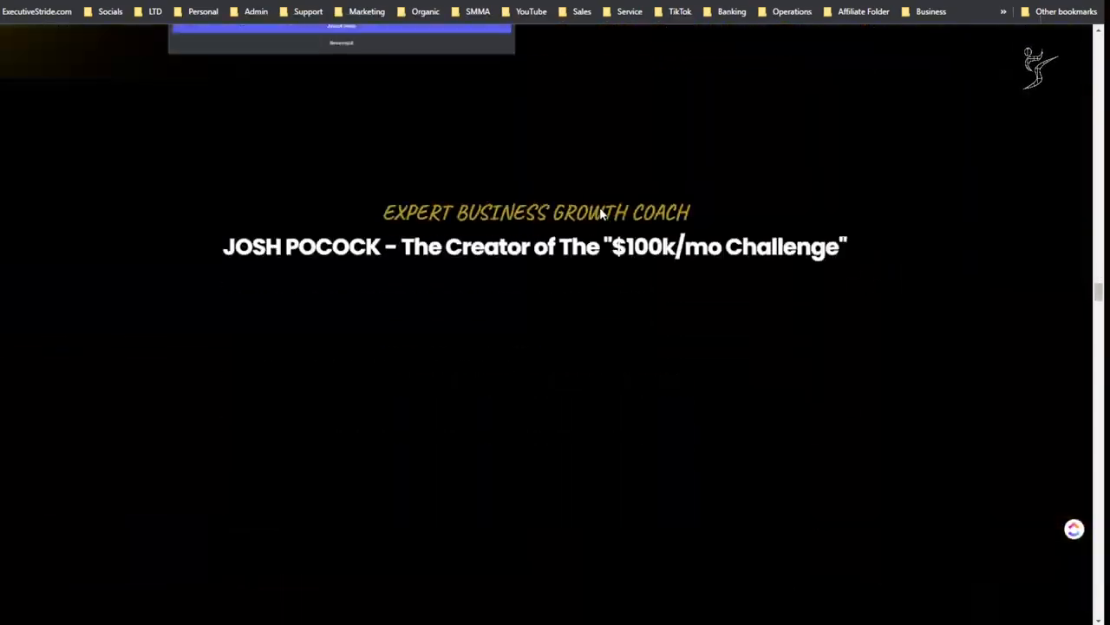
scroll(down, 3)
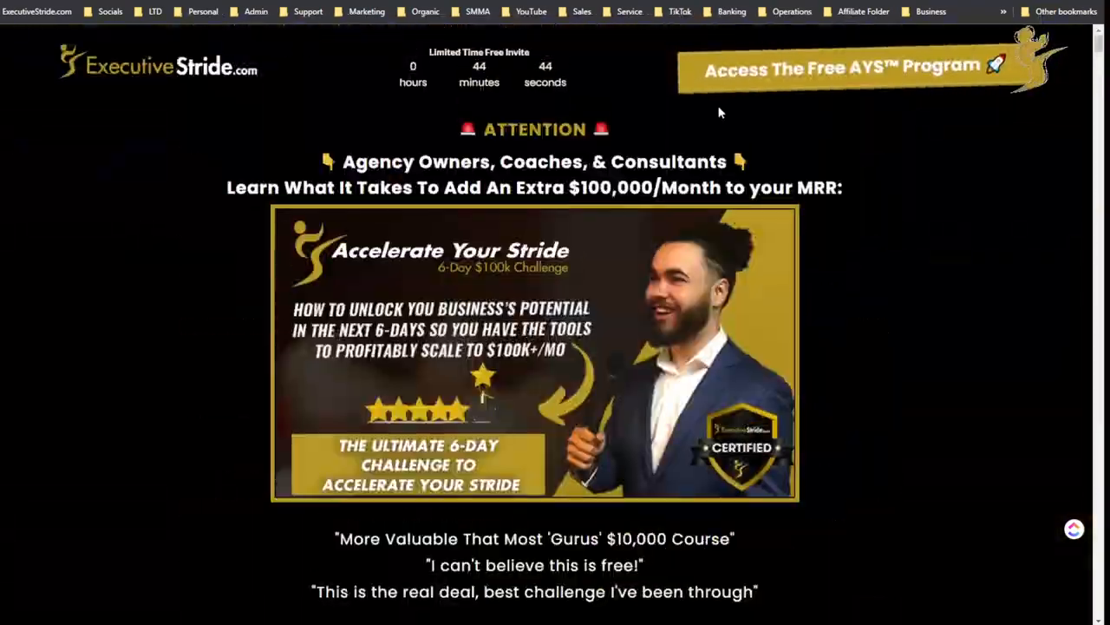
click(844, 70)
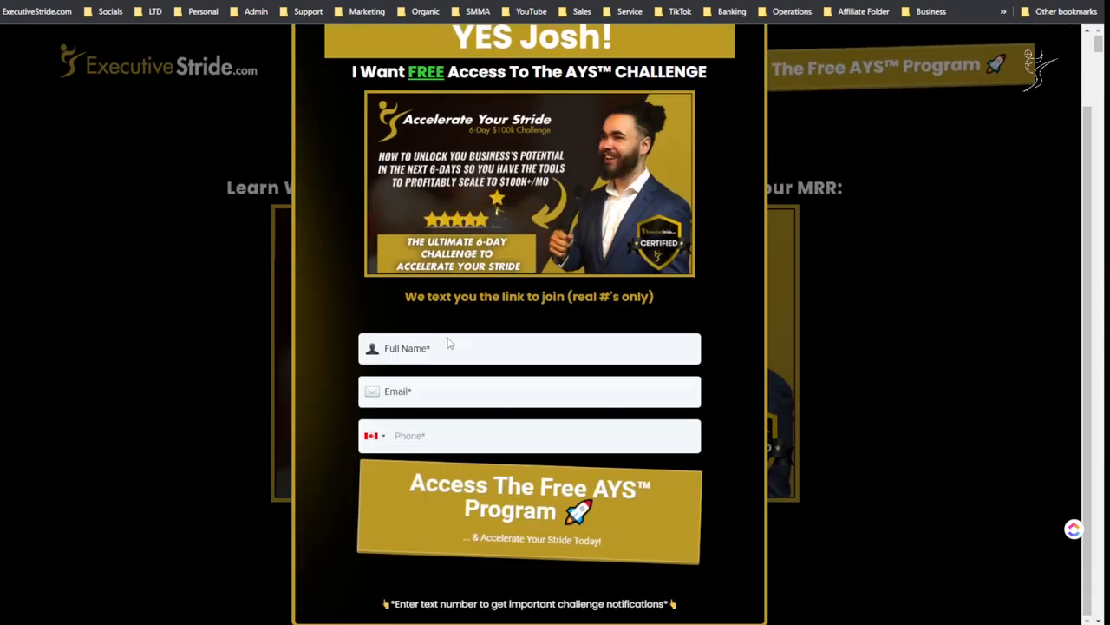
click(529, 392)
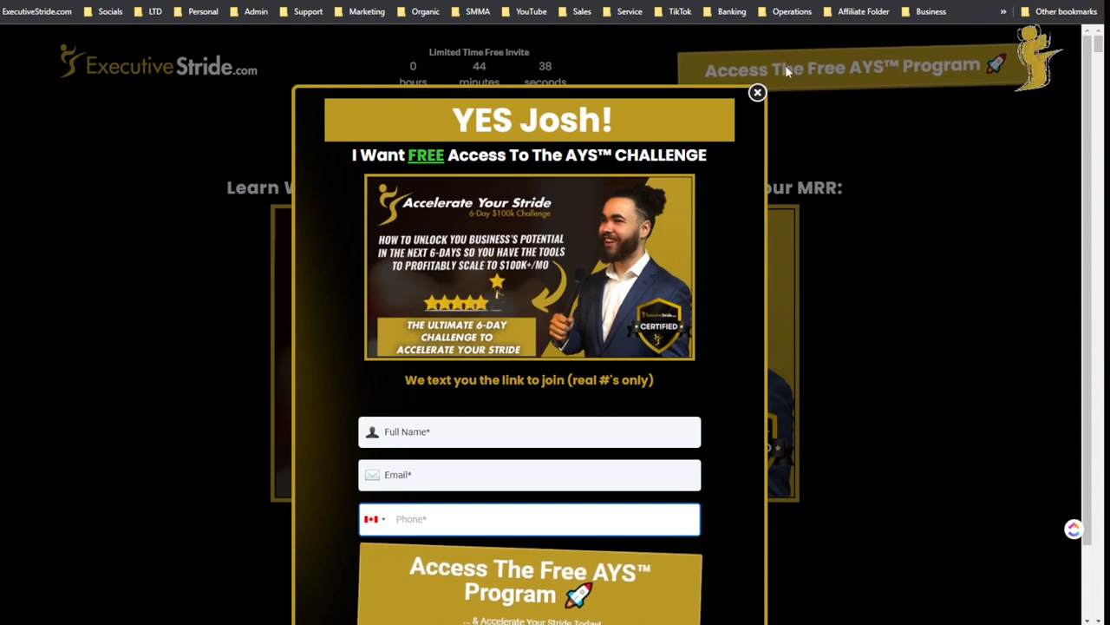
click(756, 93)
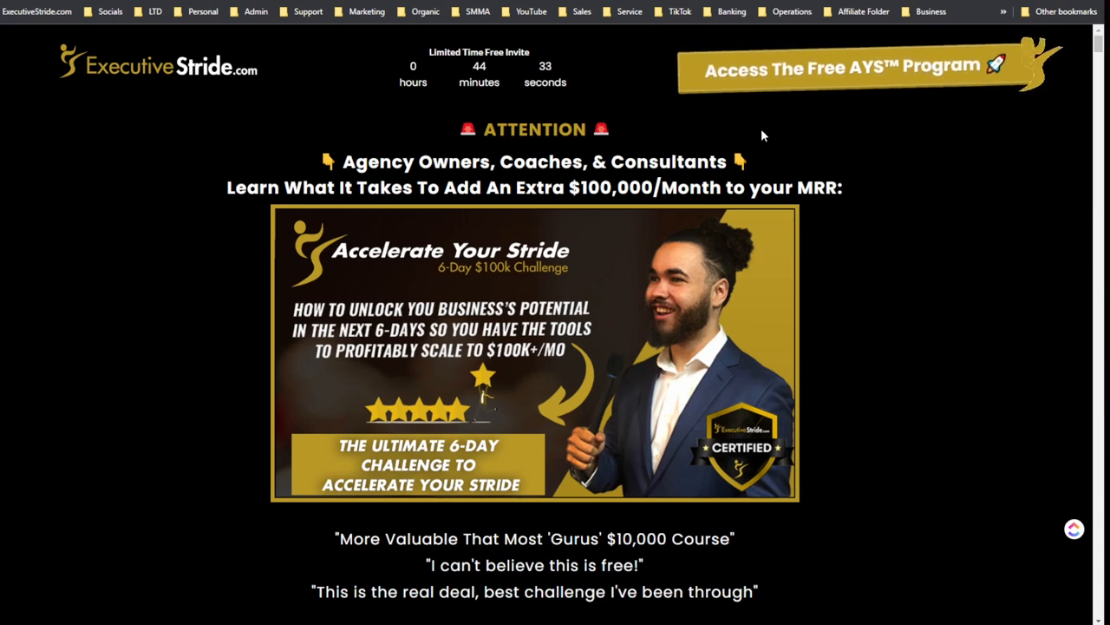
mouse_move(908, 21)
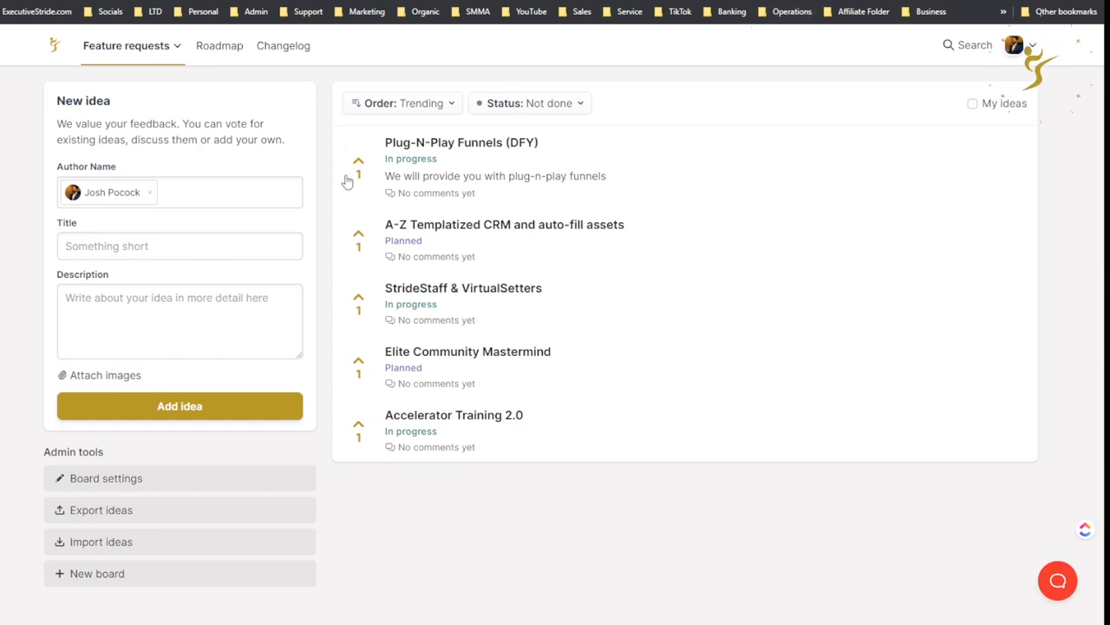
mouse_move(358, 137)
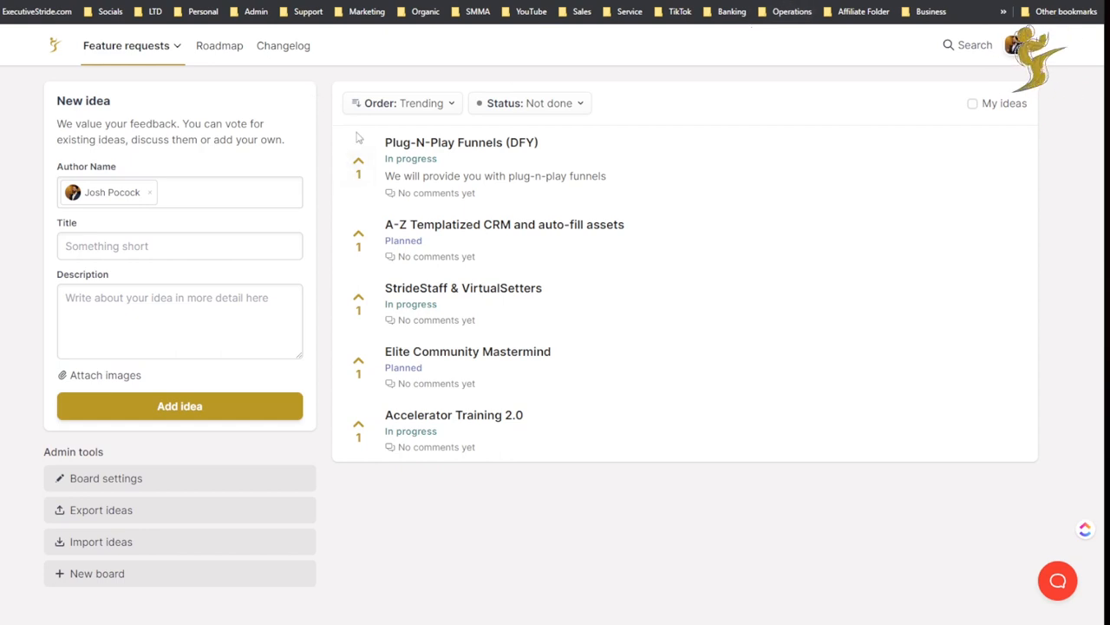